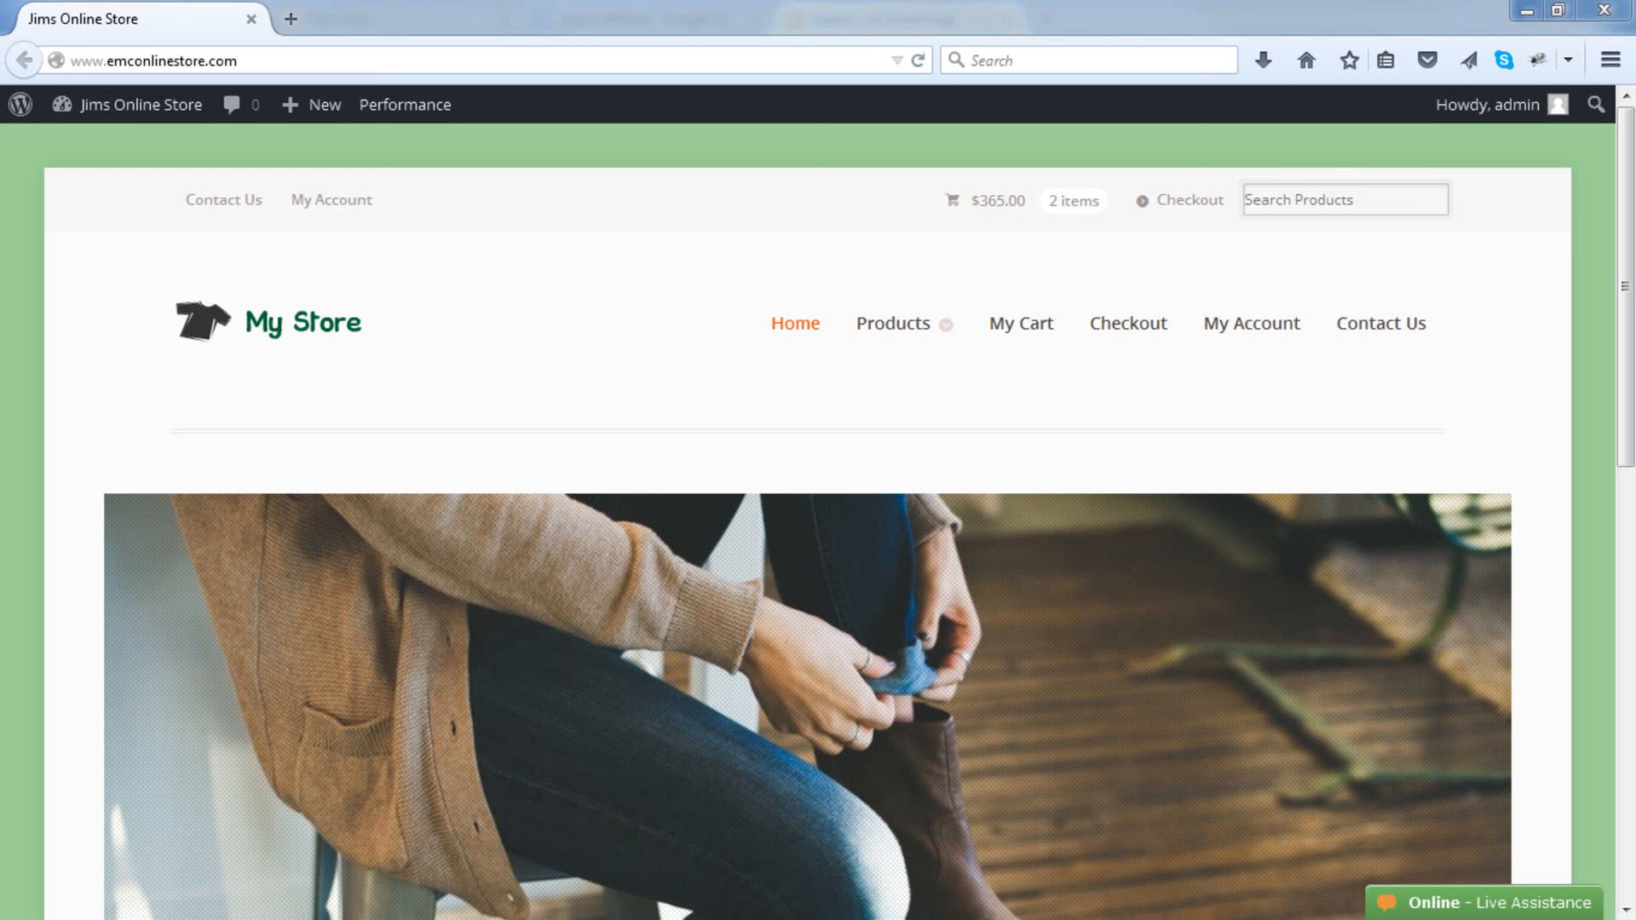
mouse_move(1467, 759)
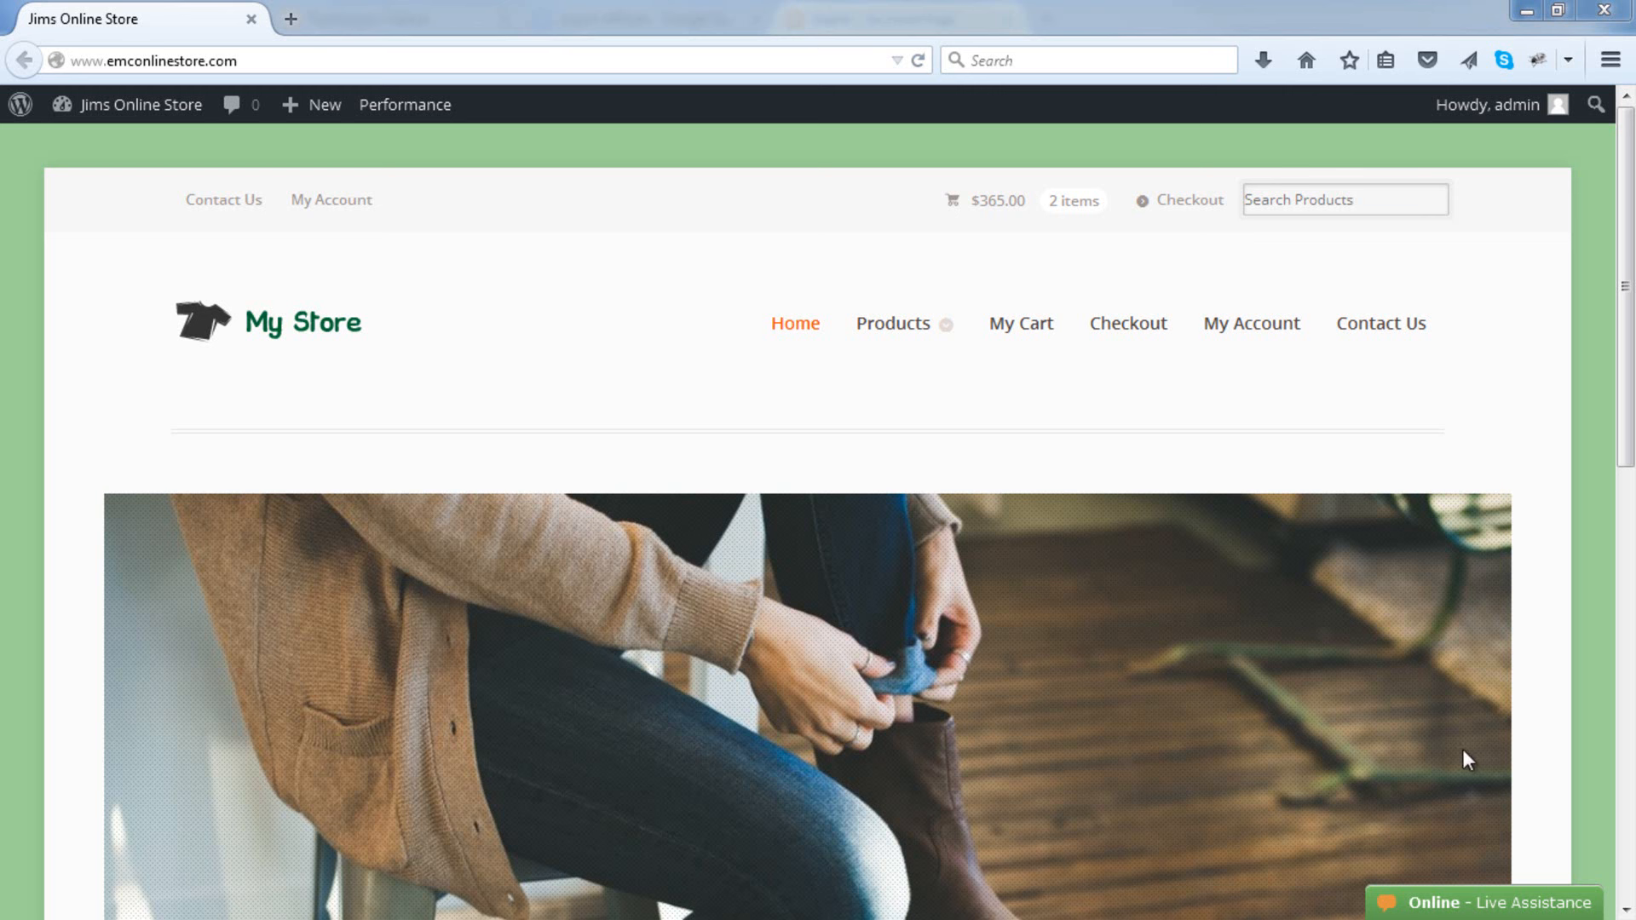
- Browse the WordPress store to the Mens Watch page and try the chat widget there
left_click(1480, 903)
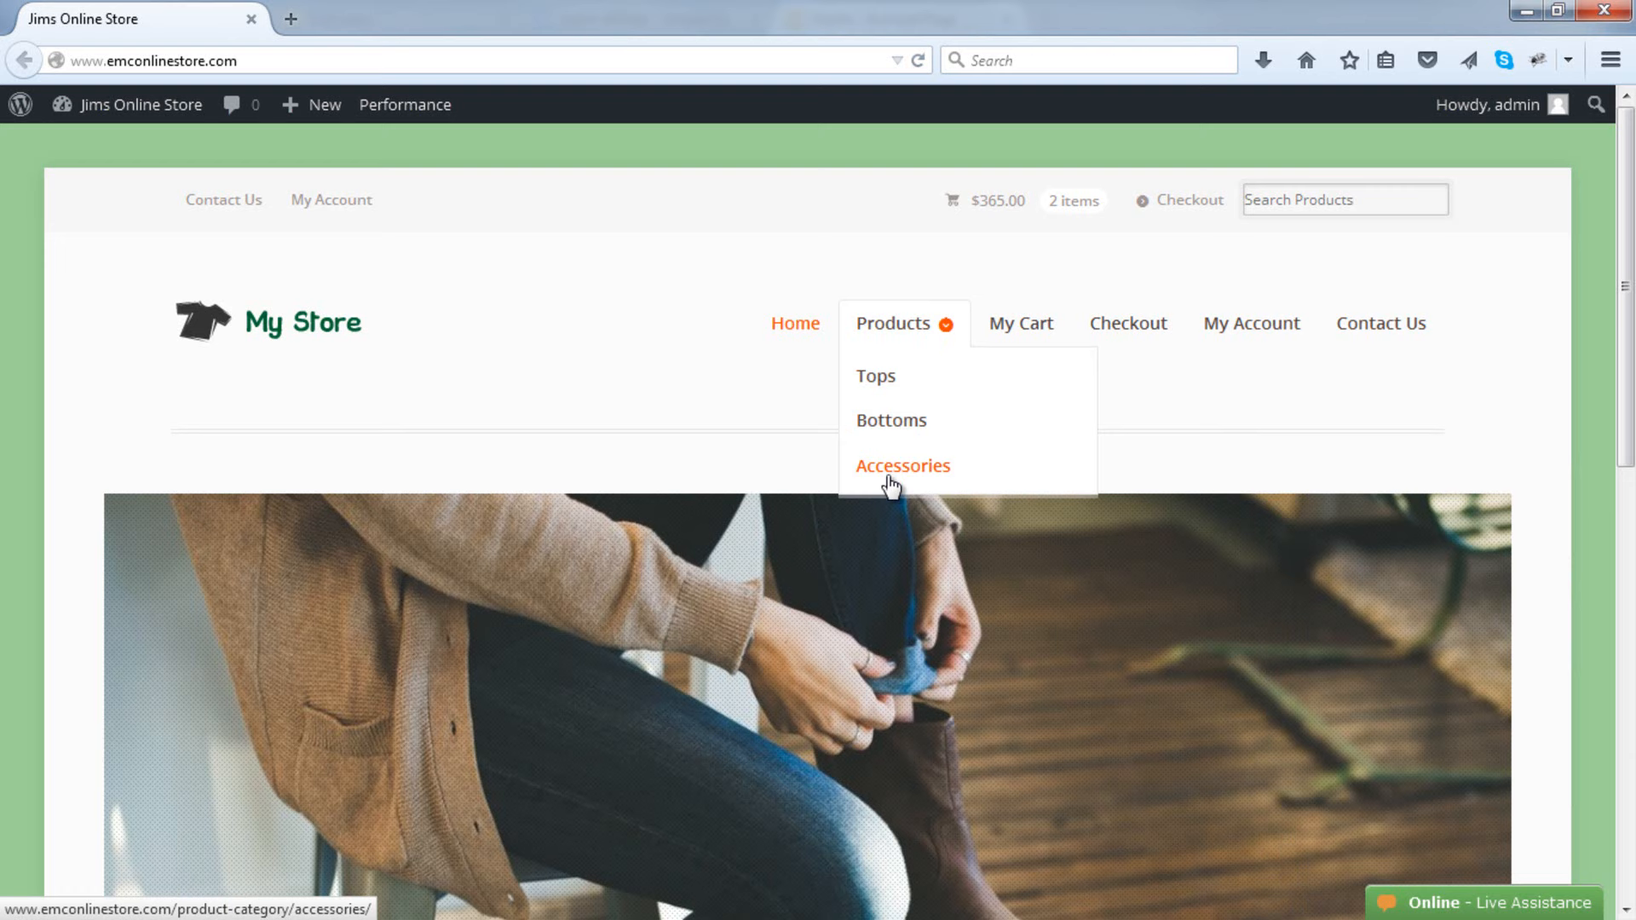
left_click(903, 465)
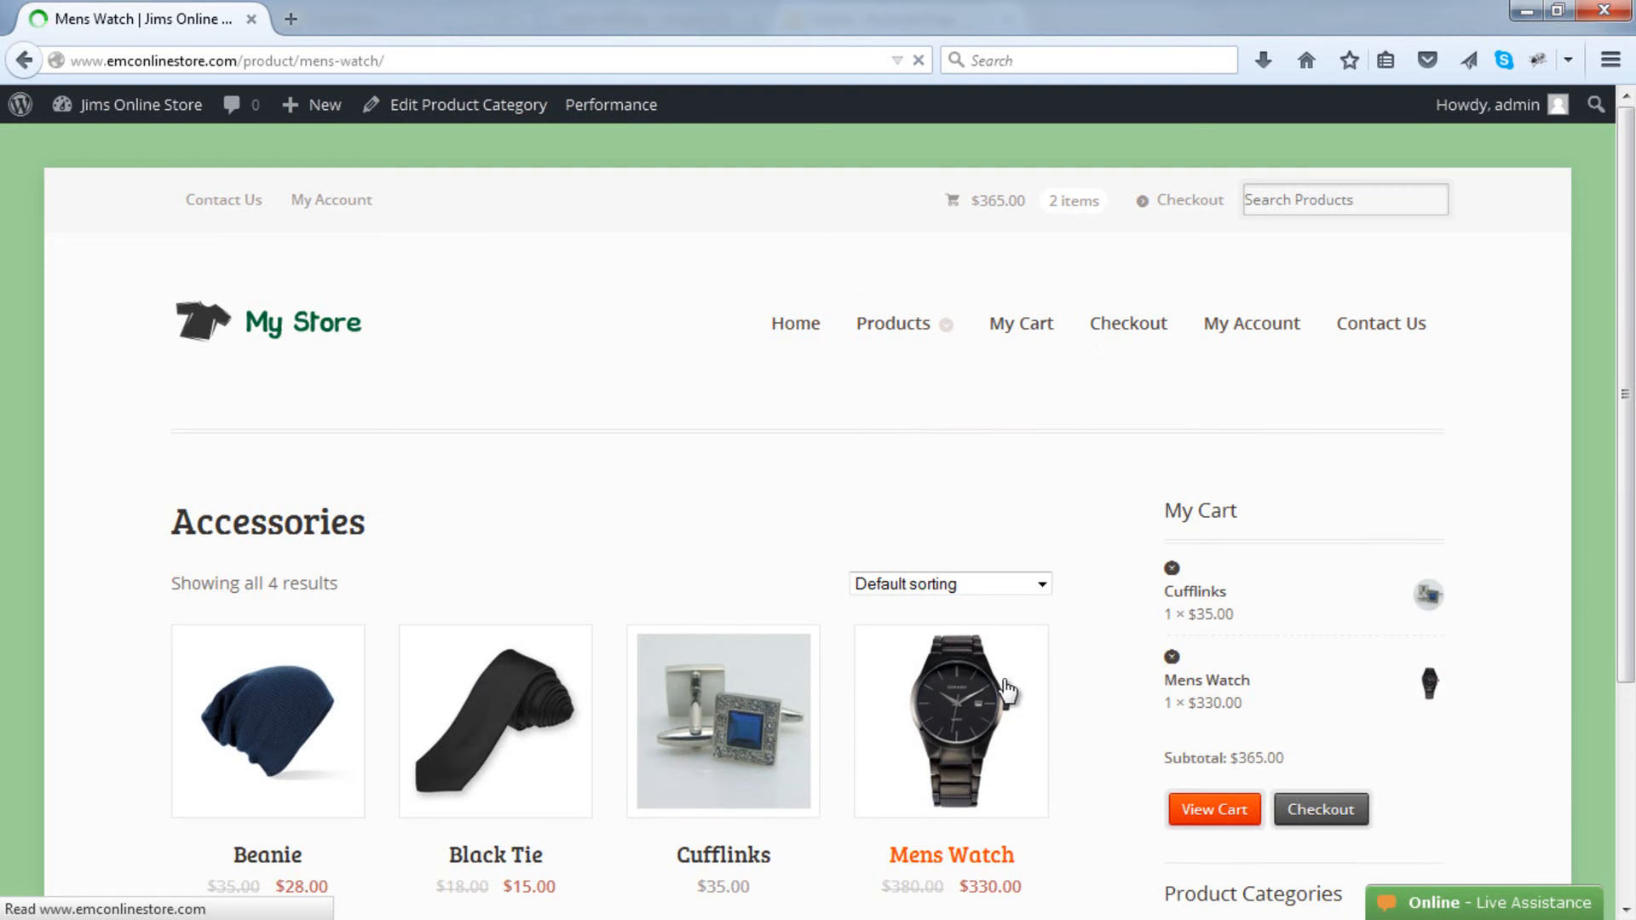
left_click(949, 719)
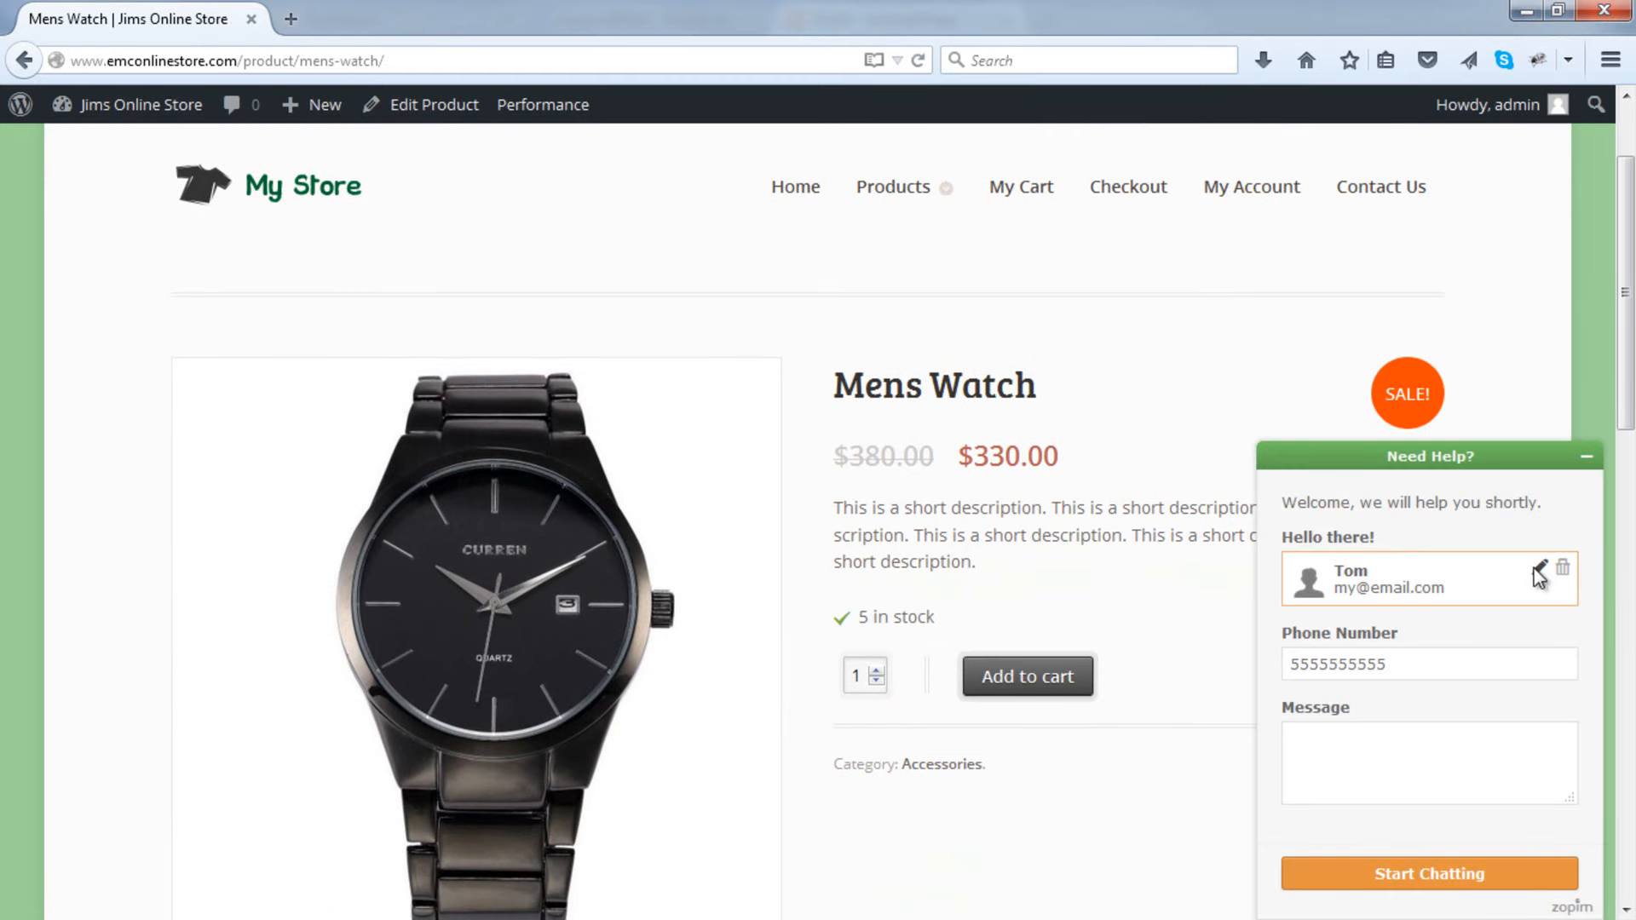
left_click(1537, 569)
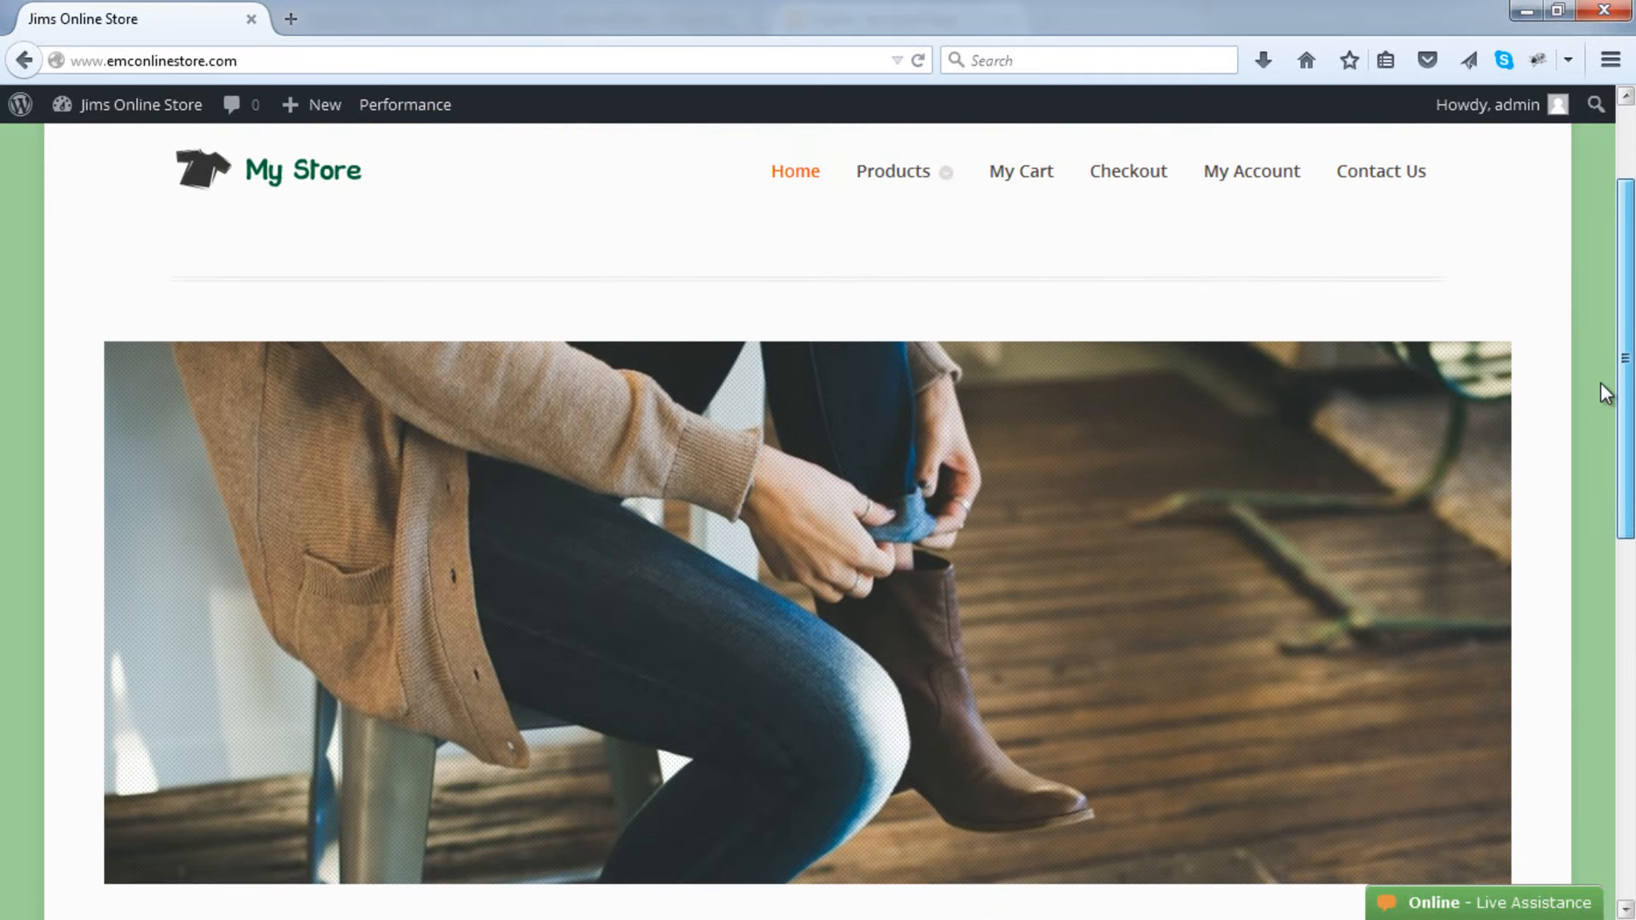
scroll("down", 3)
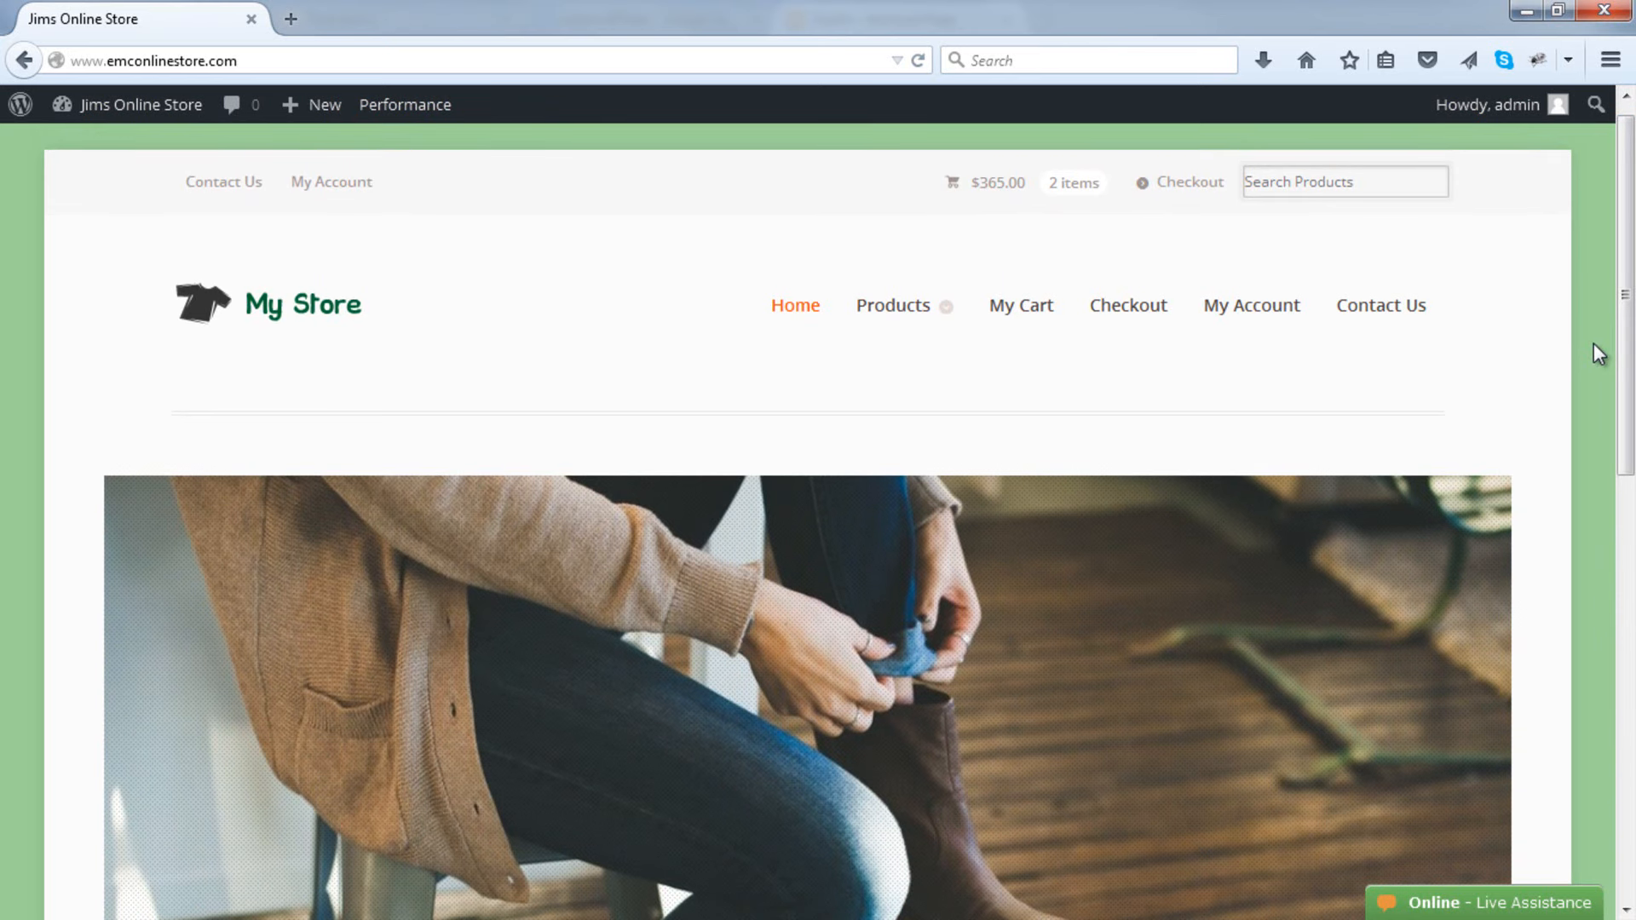
left_click(1482, 903)
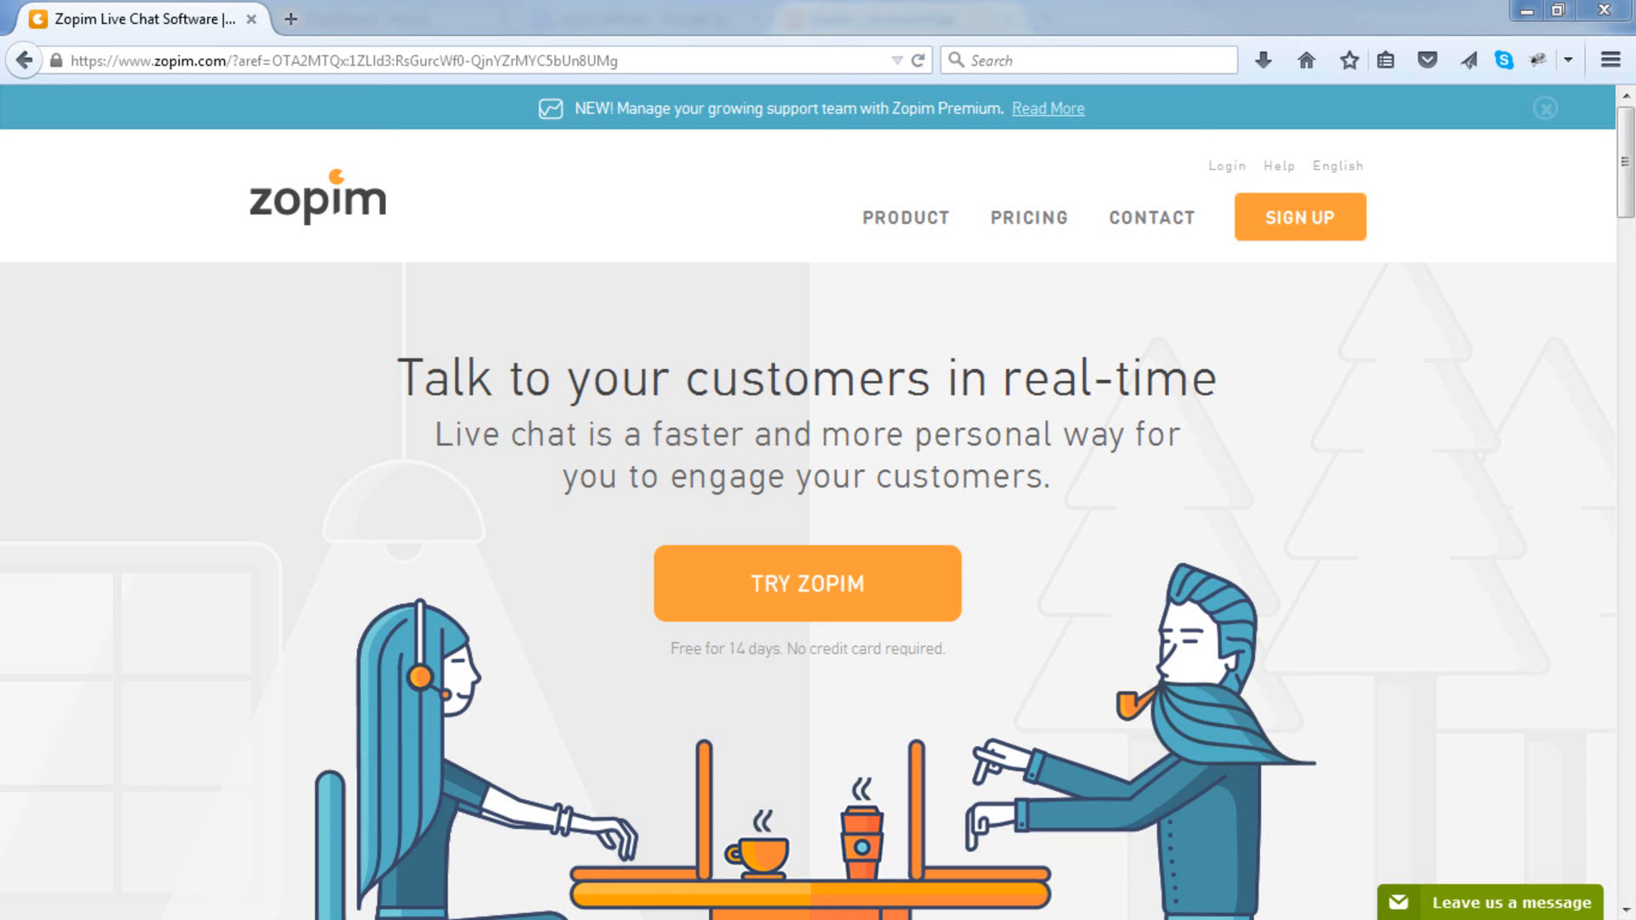
- Reach the Zopim free-account sign-up page with empty name and email fields
left_click(1299, 216)
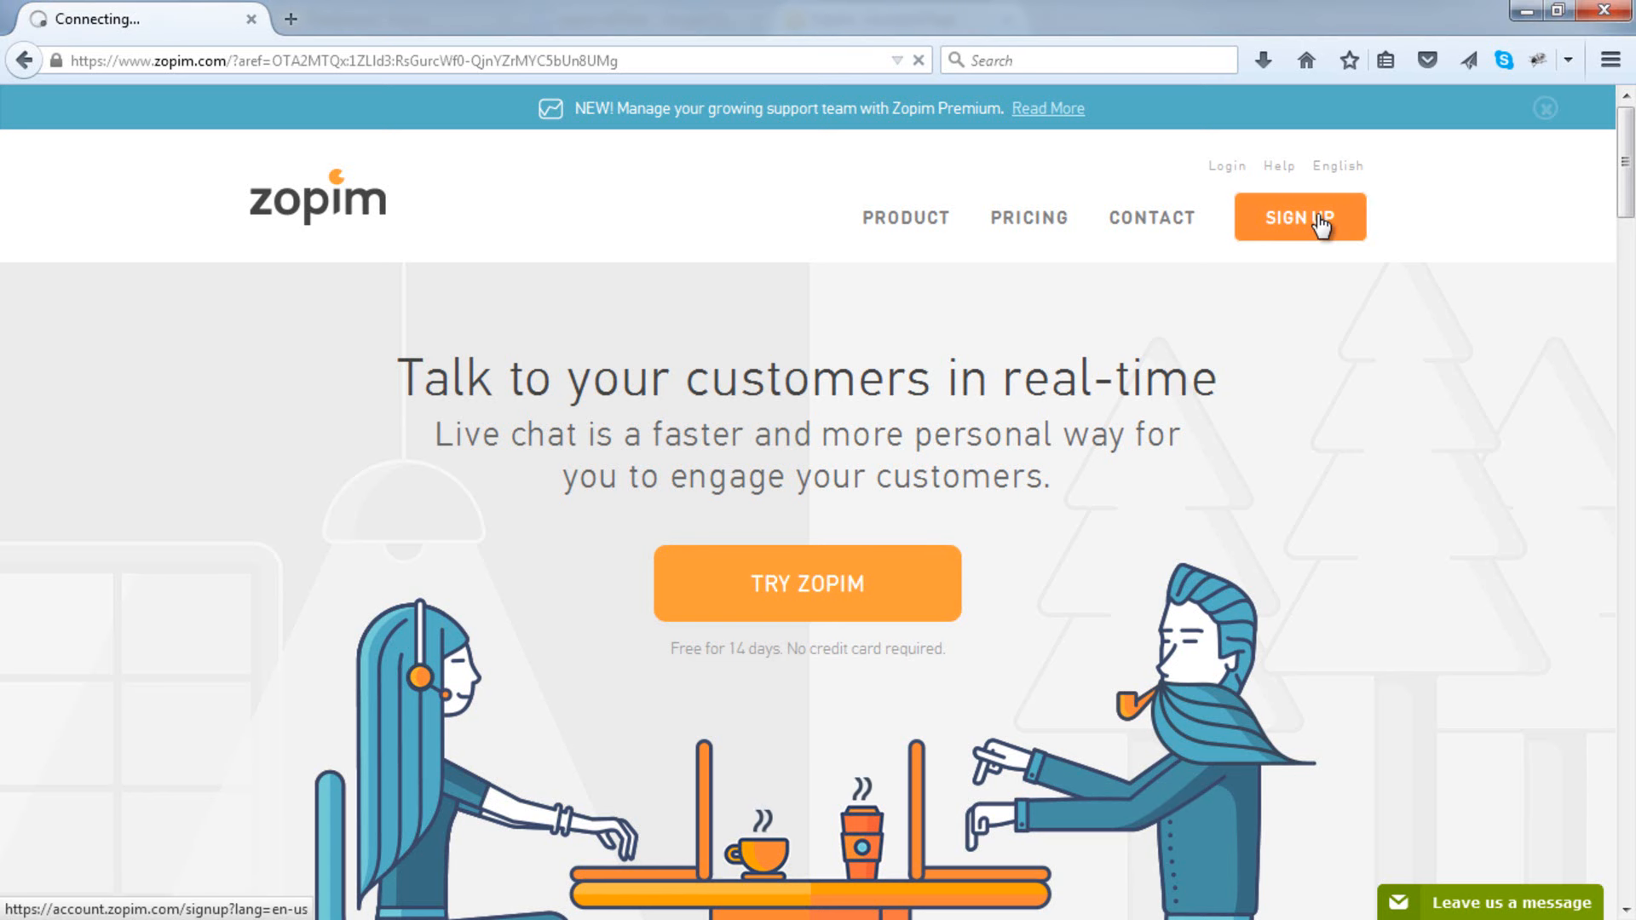
left_click(1298, 216)
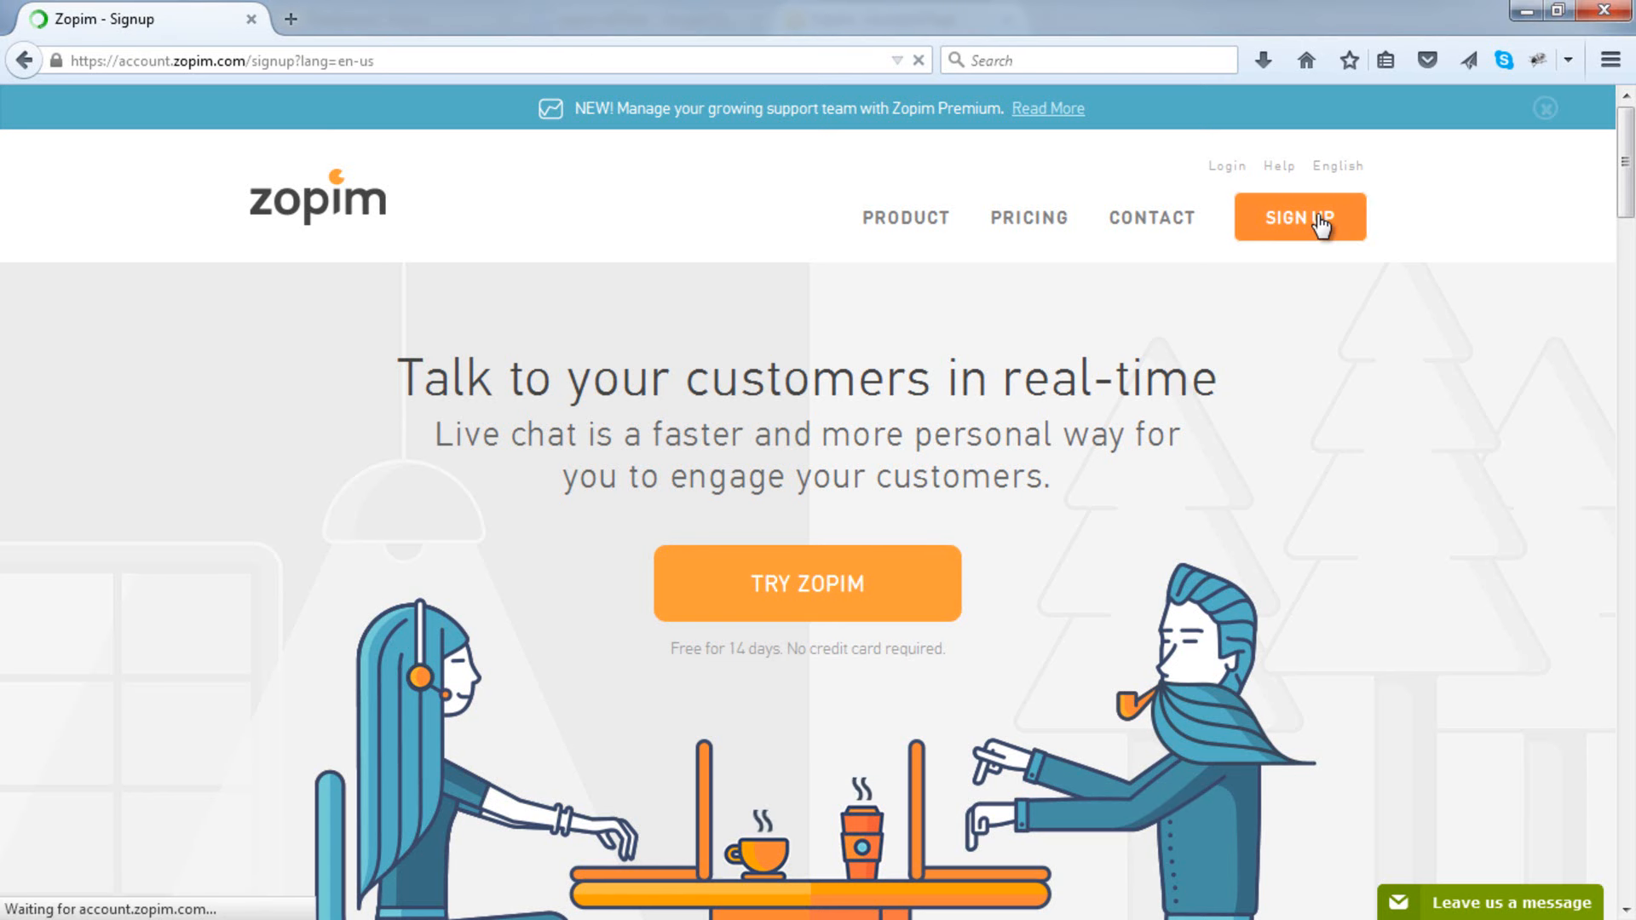
left_click(1298, 216)
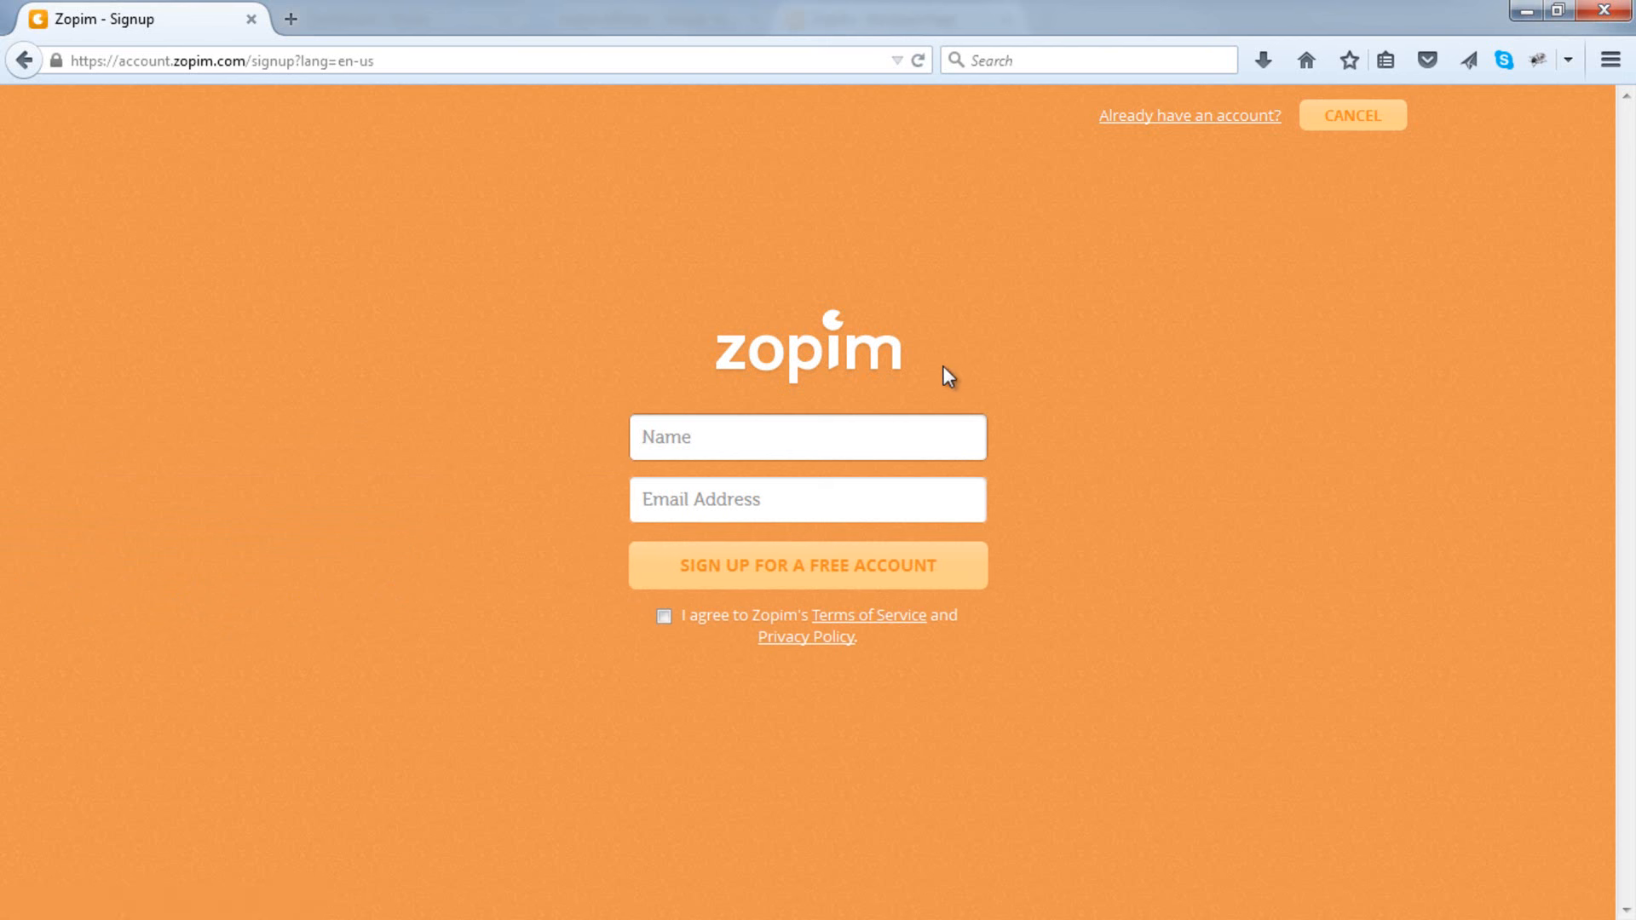
left_click(806, 436)
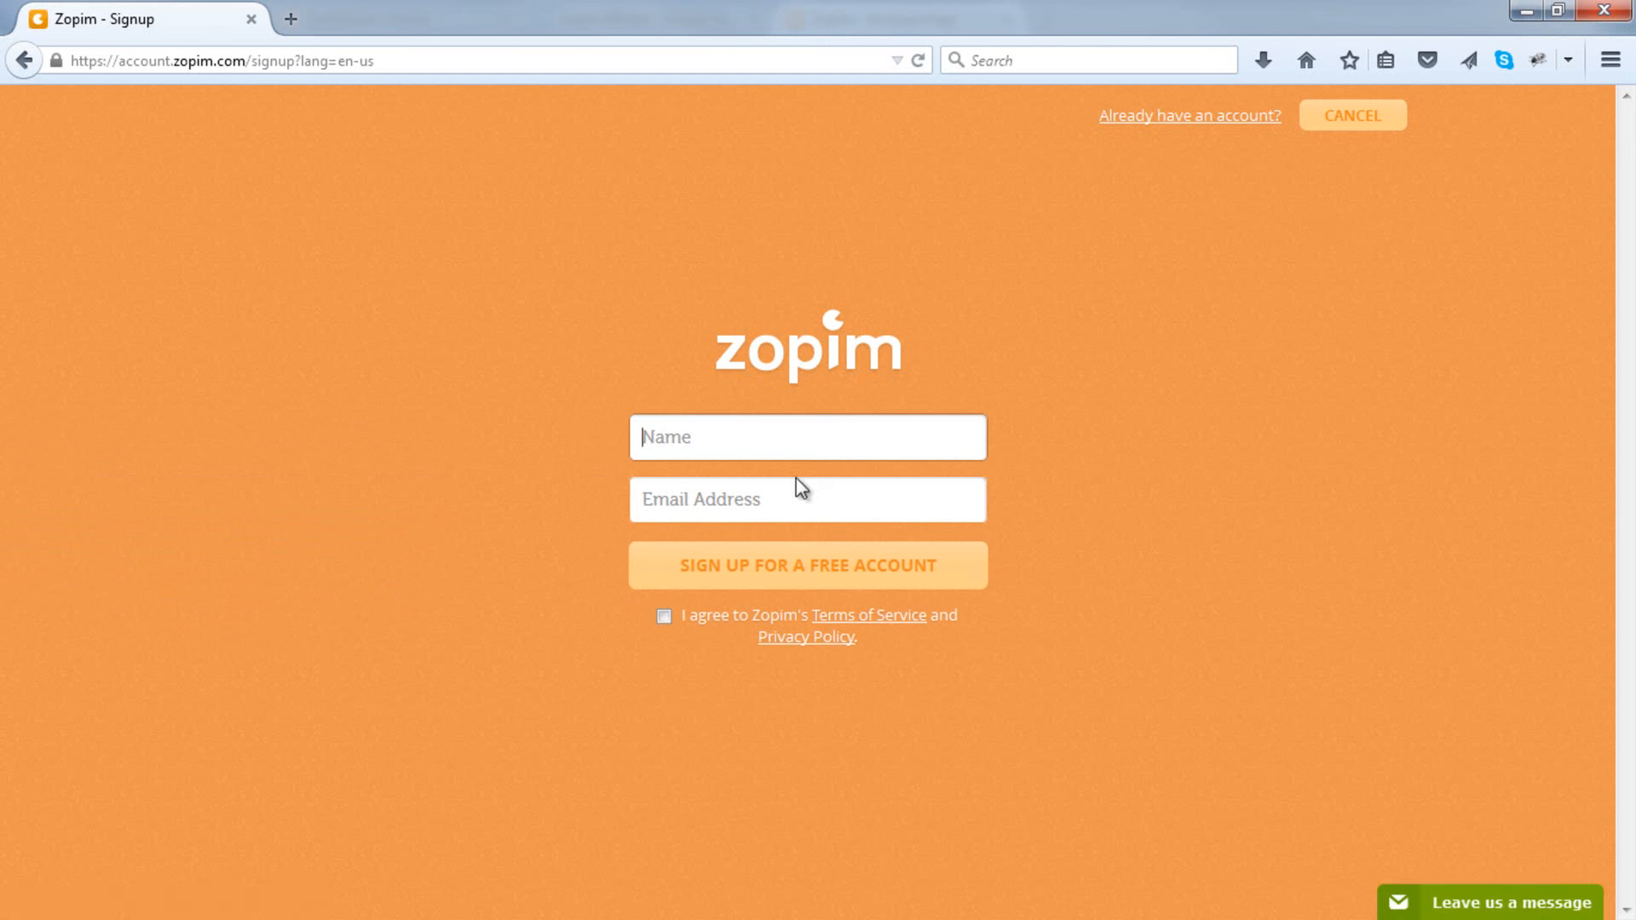
left_click(663, 617)
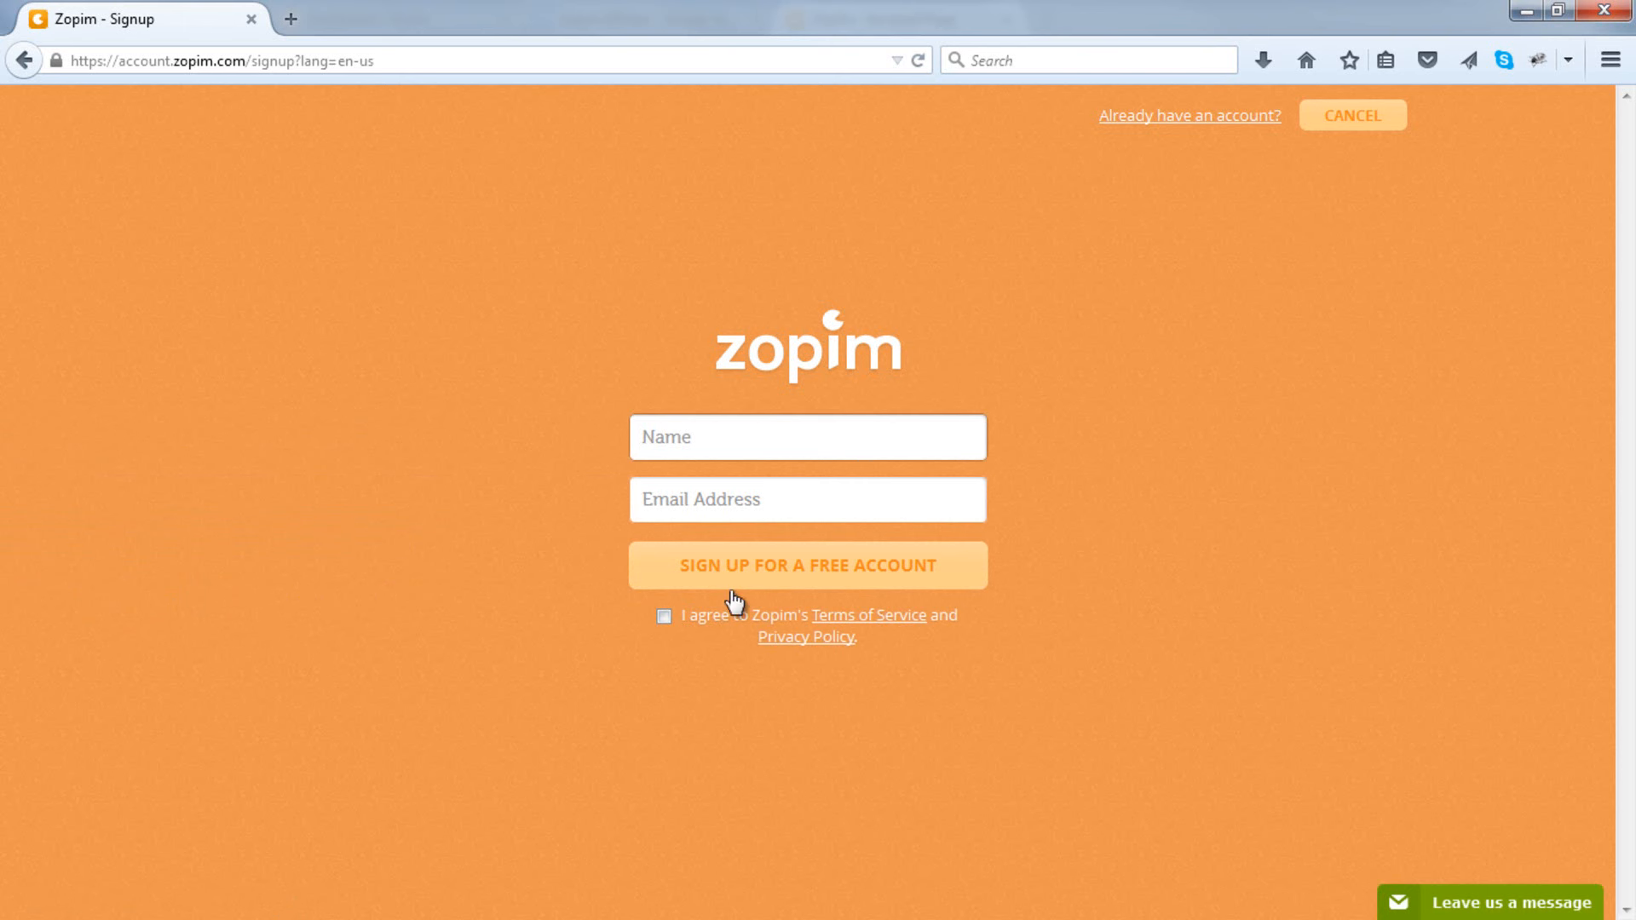
left_click(1351, 114)
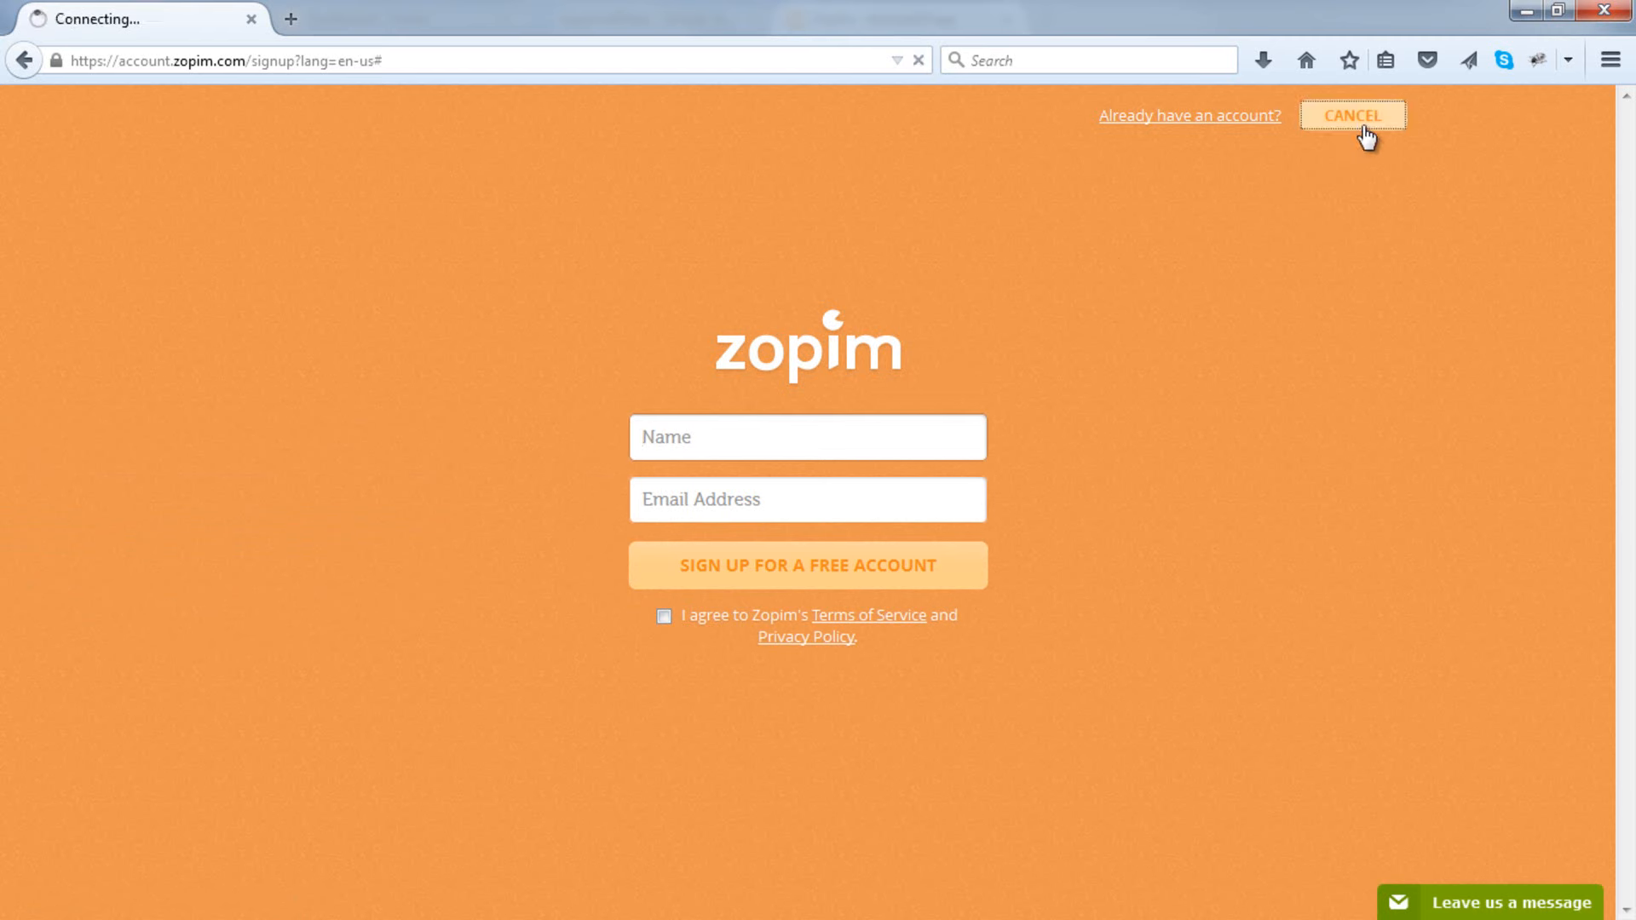
- Leave the sign-up form and go to the Widget settings with the embed script selected
left_click(1352, 114)
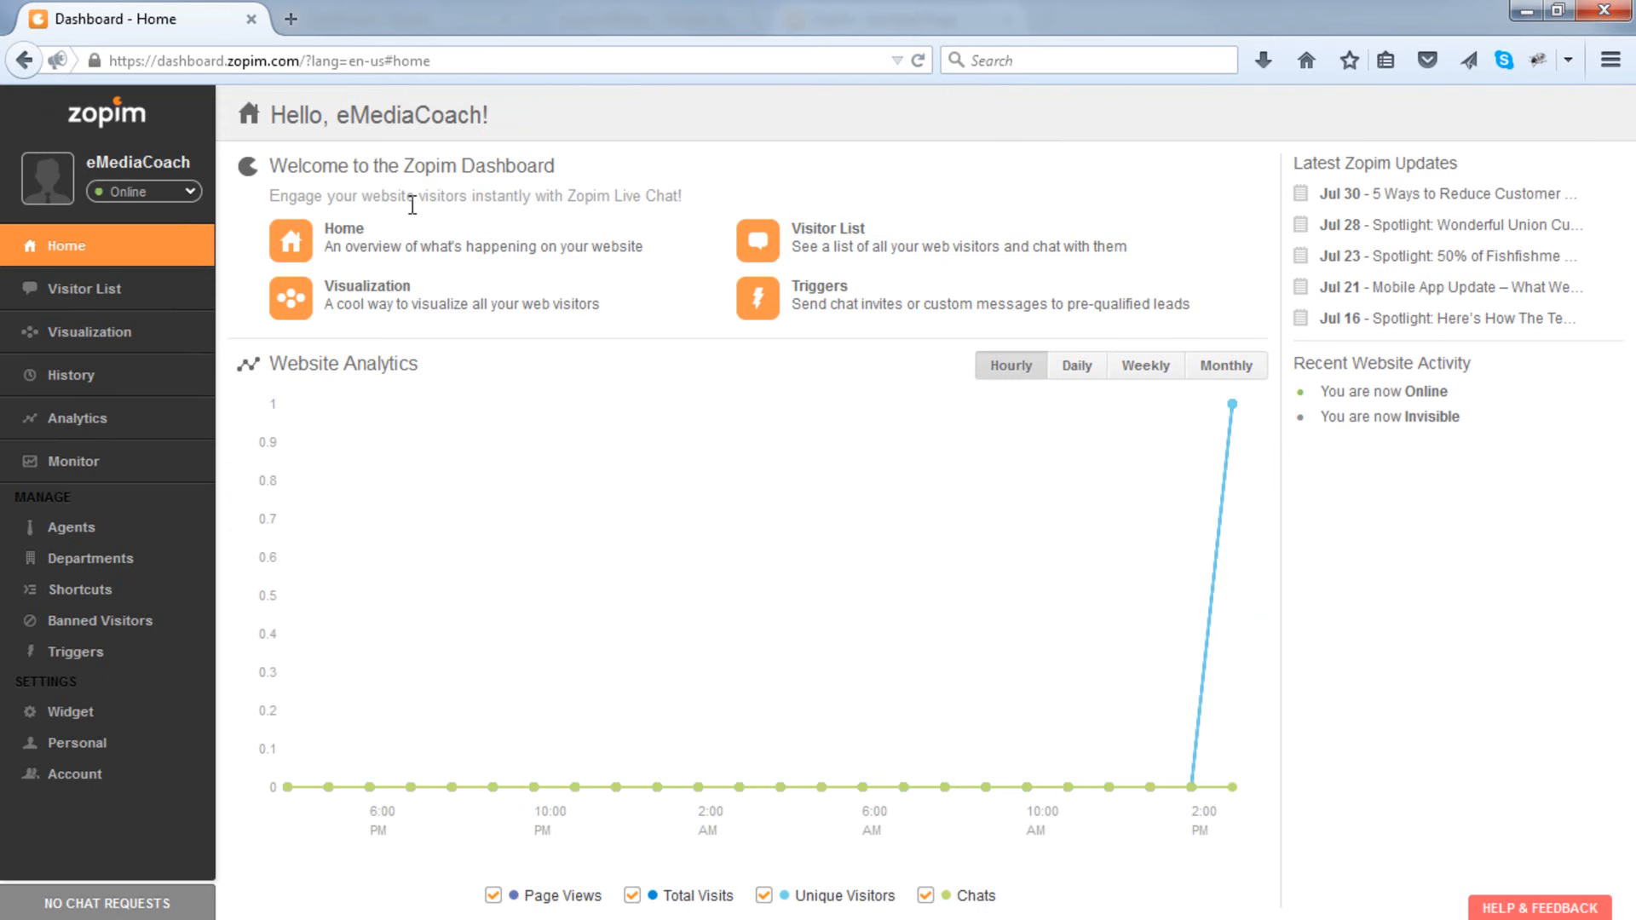
mouse_move(230, 404)
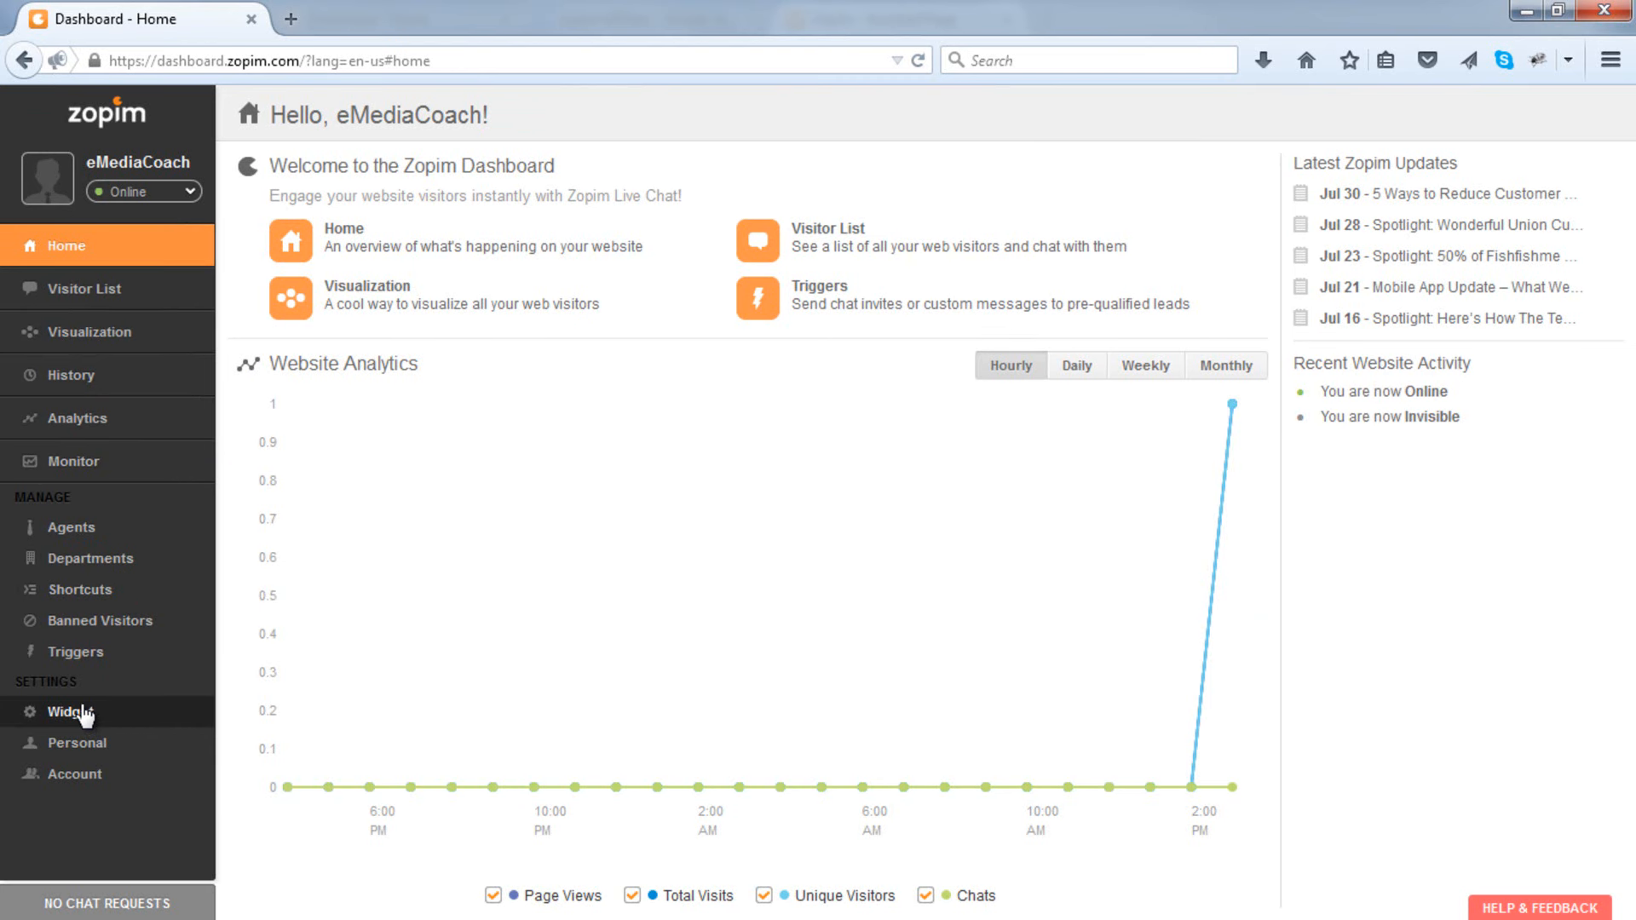
left_click(74, 712)
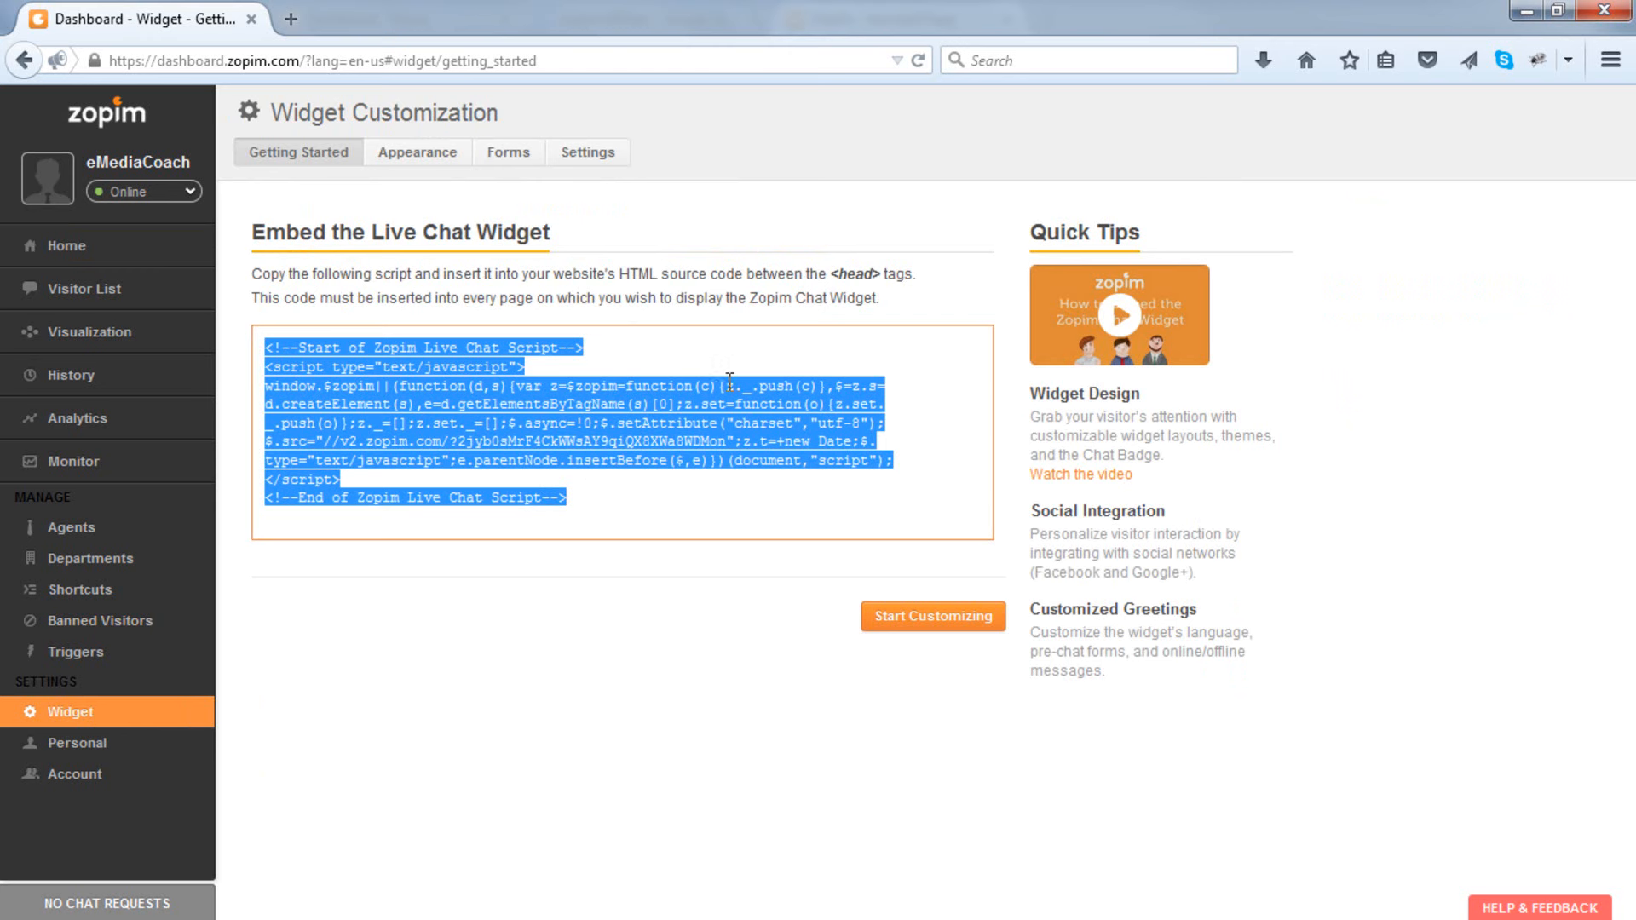
- Set the chat window's Top Title to 'Need Help?' in the Appearance settings
left_click(416, 151)
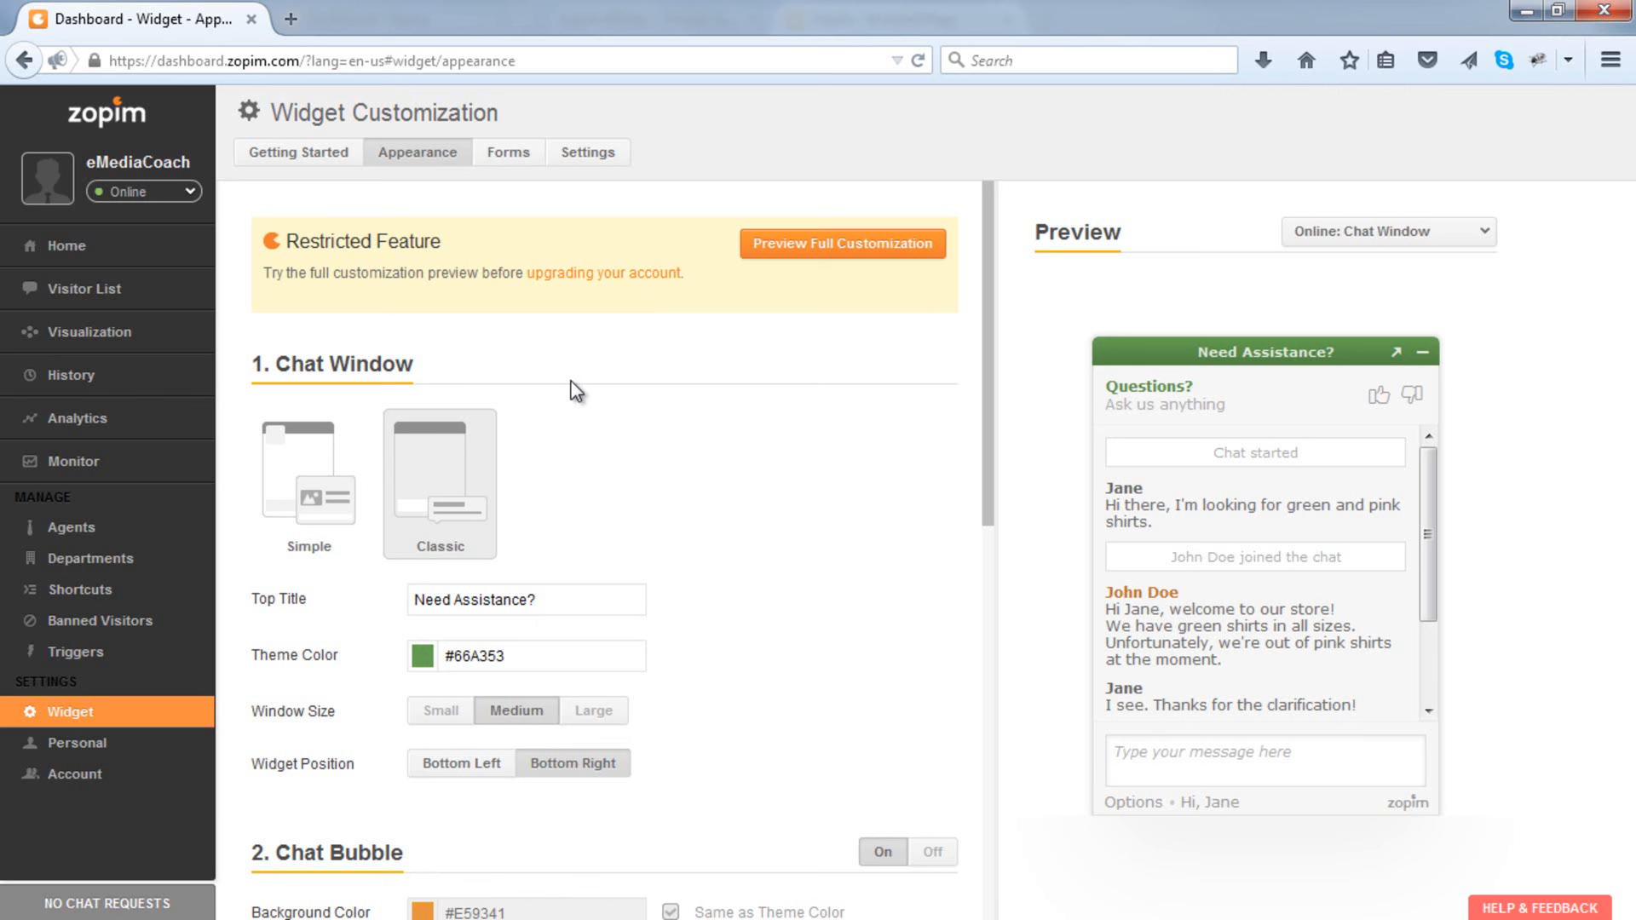
scroll("down", 3)
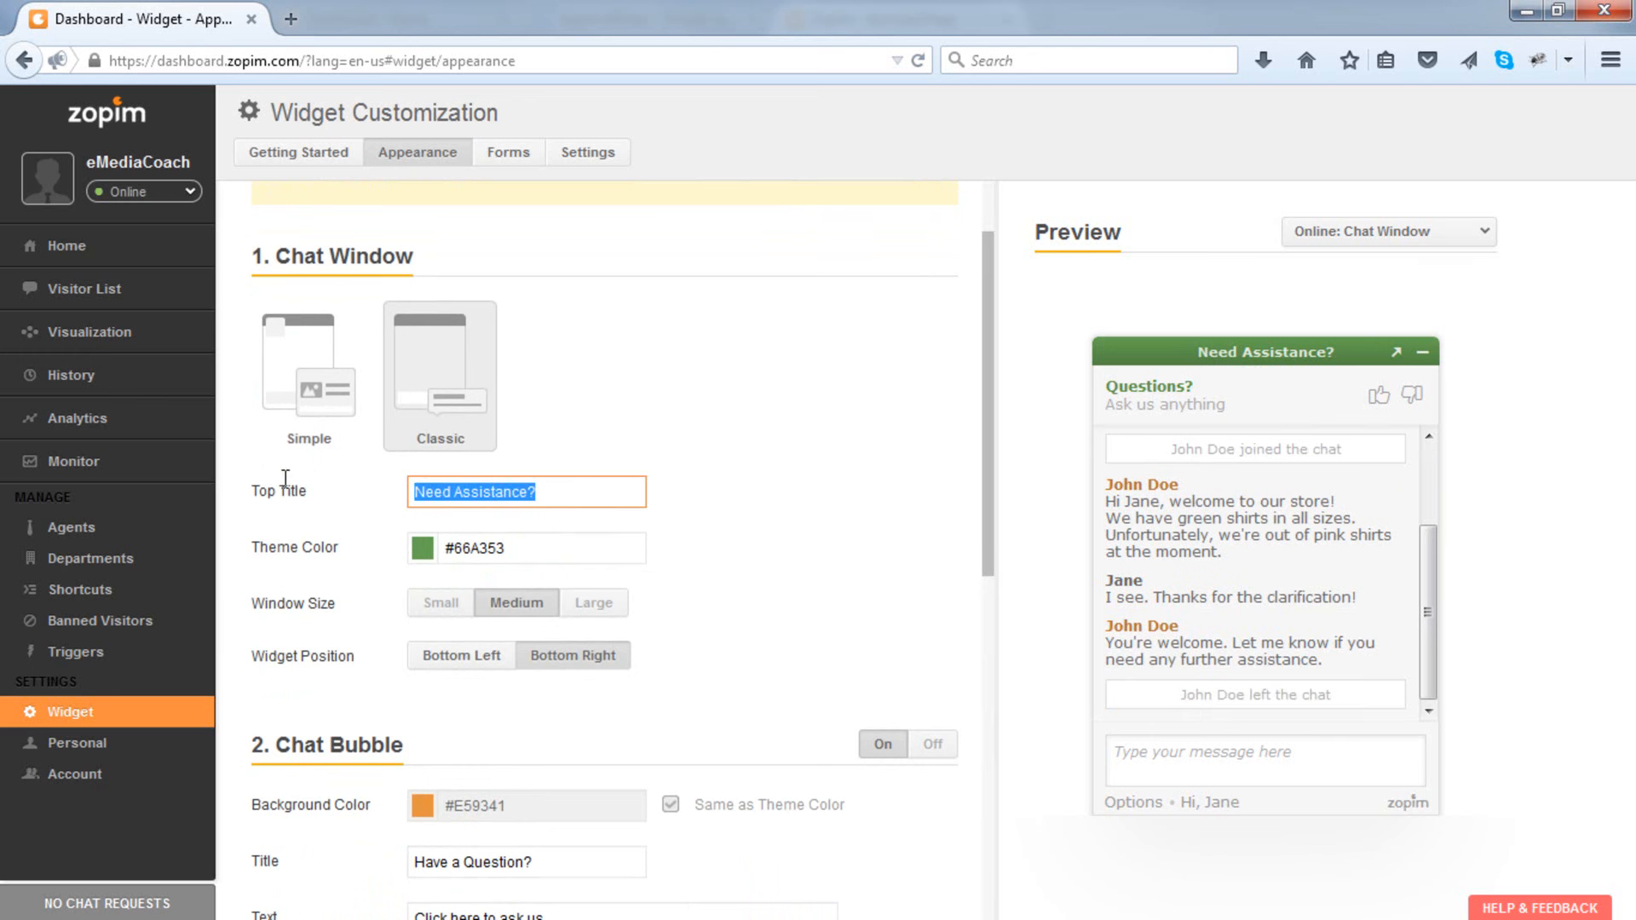
type("N")
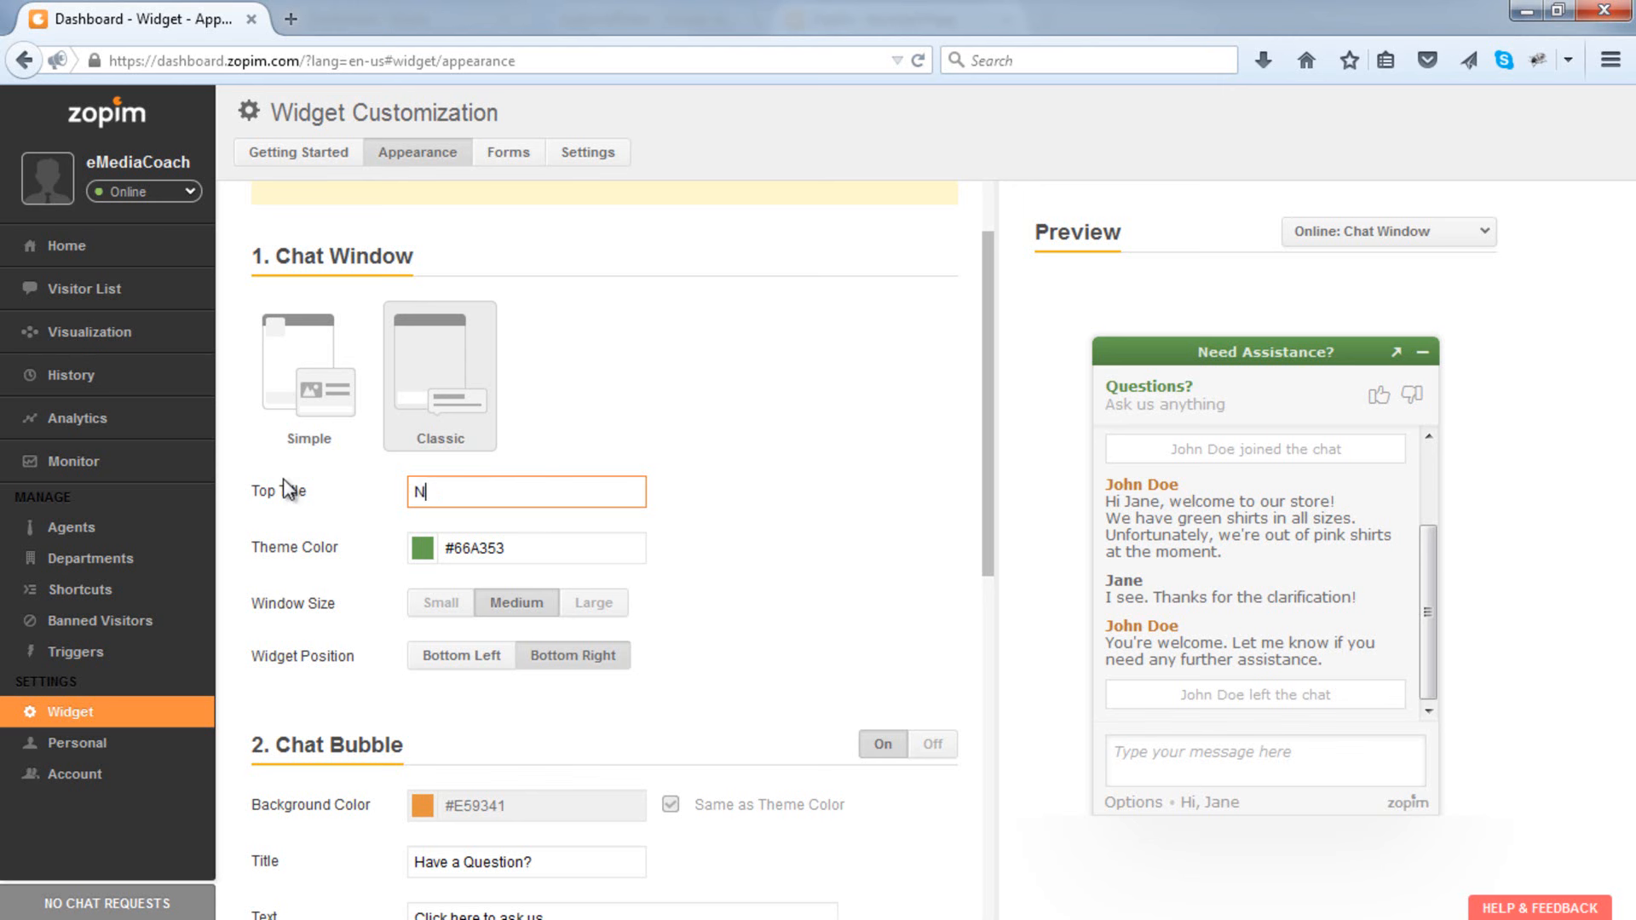
type("eed Help?")
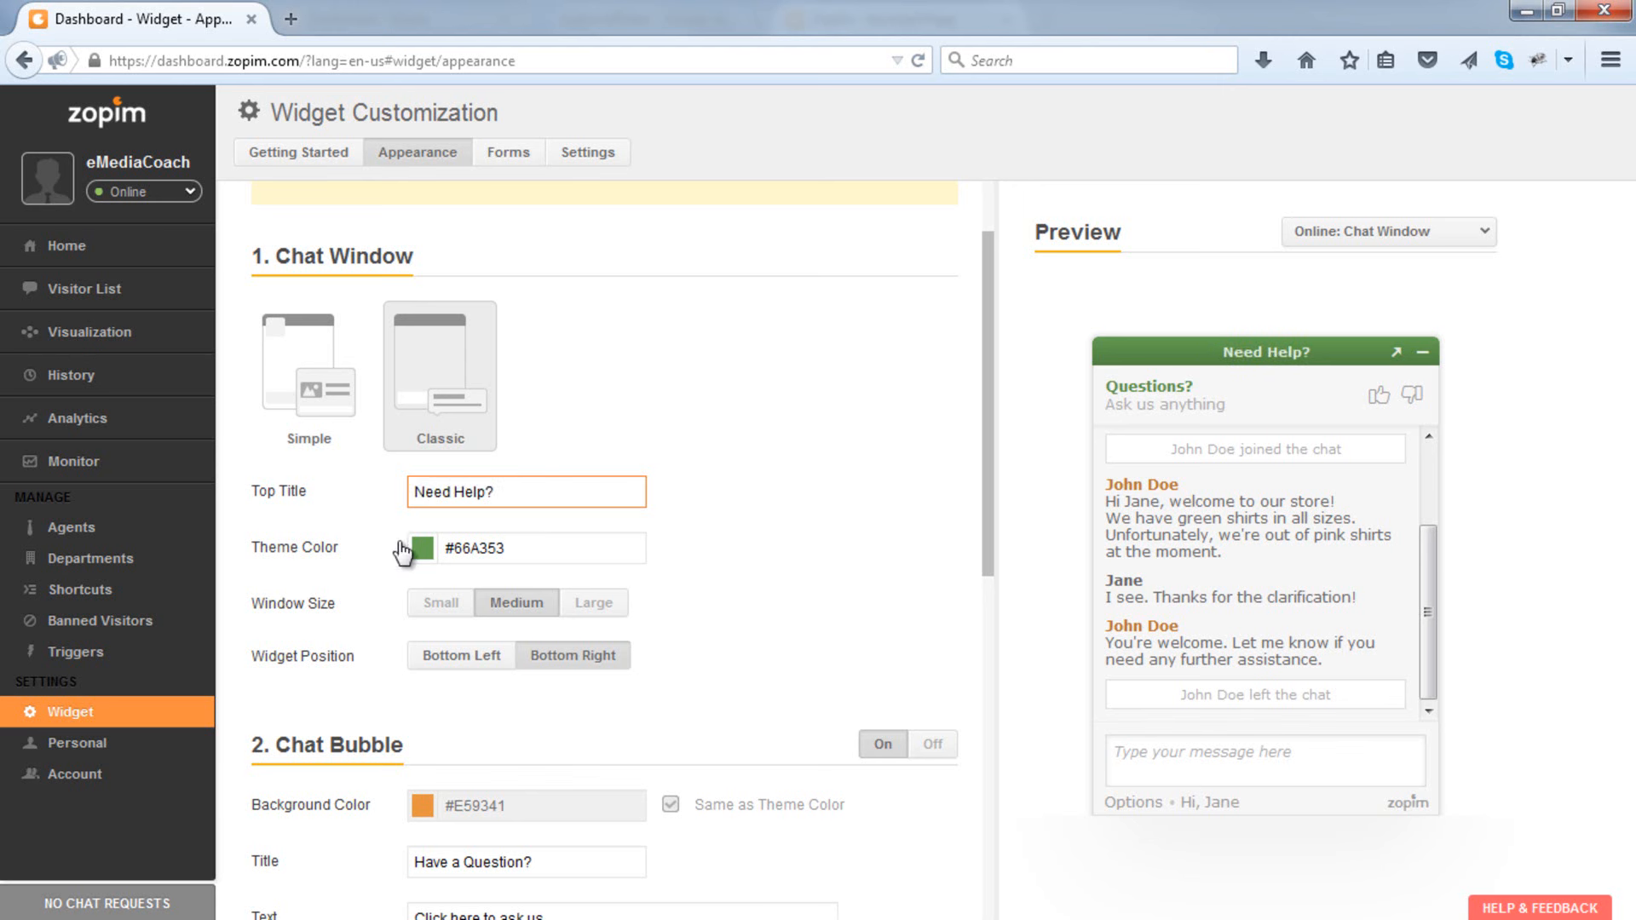
- Change the theme colour, trying blue then settling on the lighter green #73C263
left_click(417, 547)
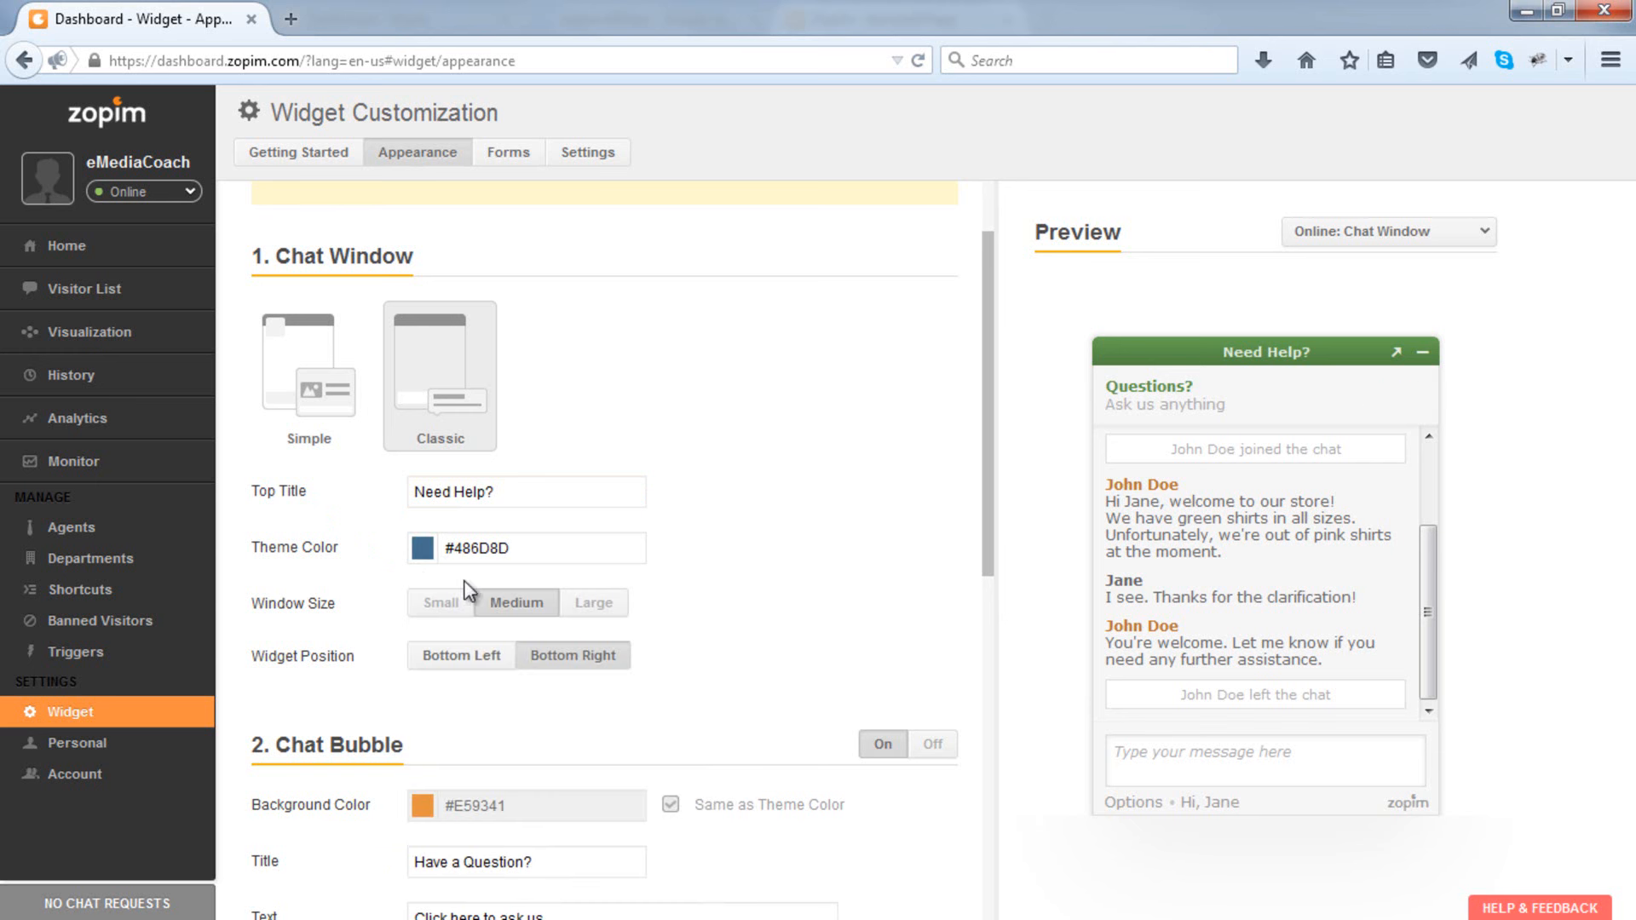
left_click(527, 547)
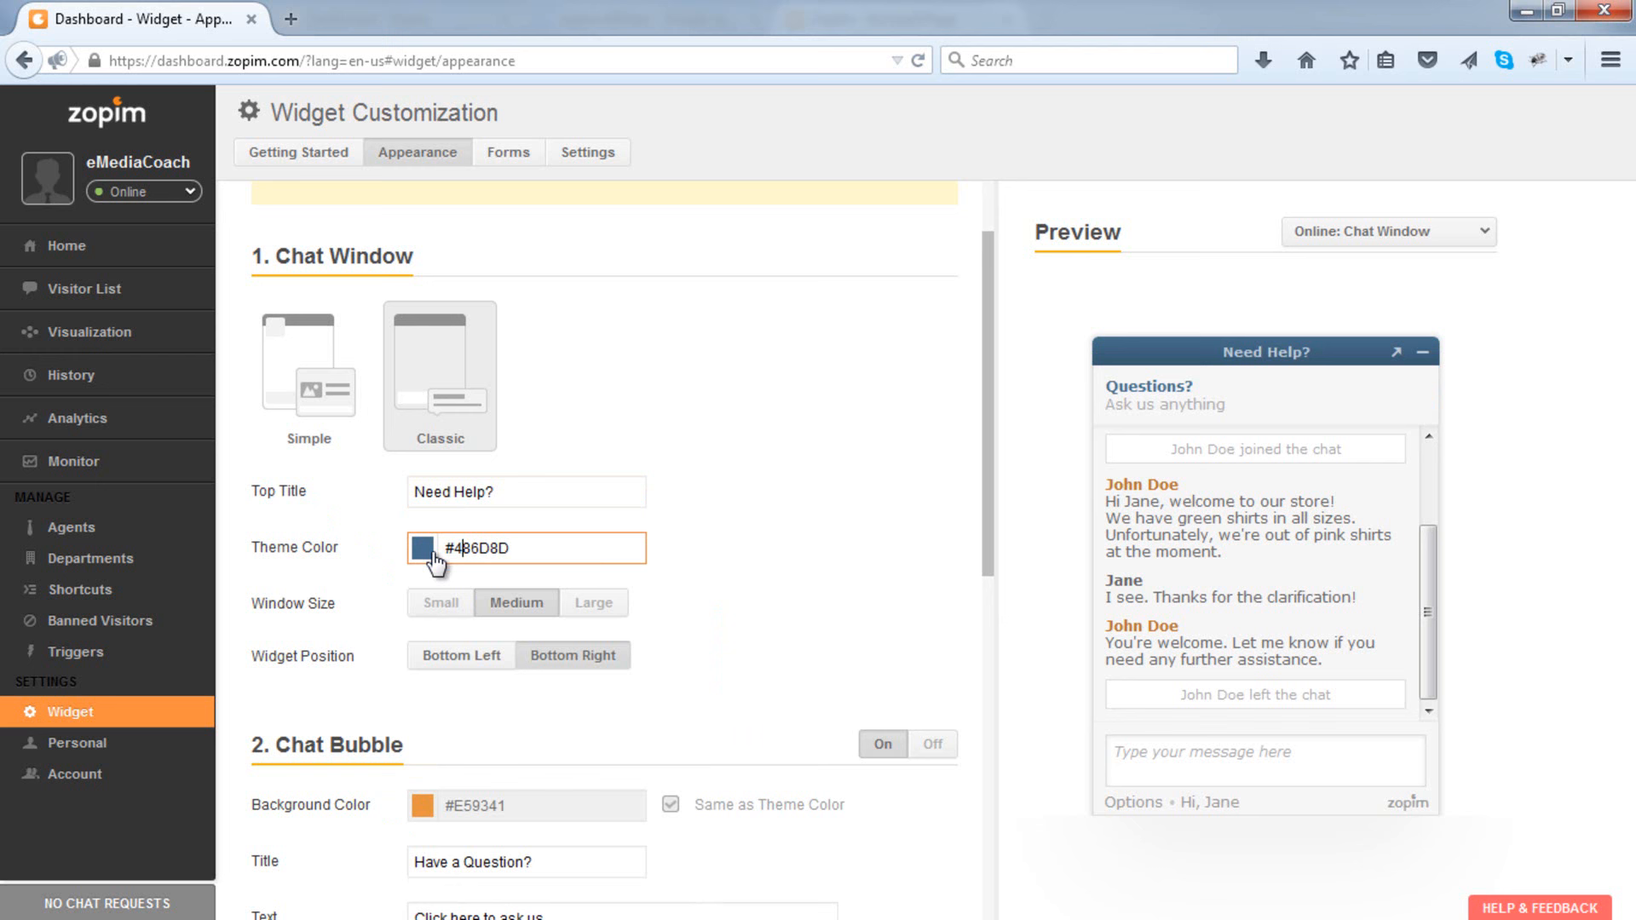
left_click(422, 547)
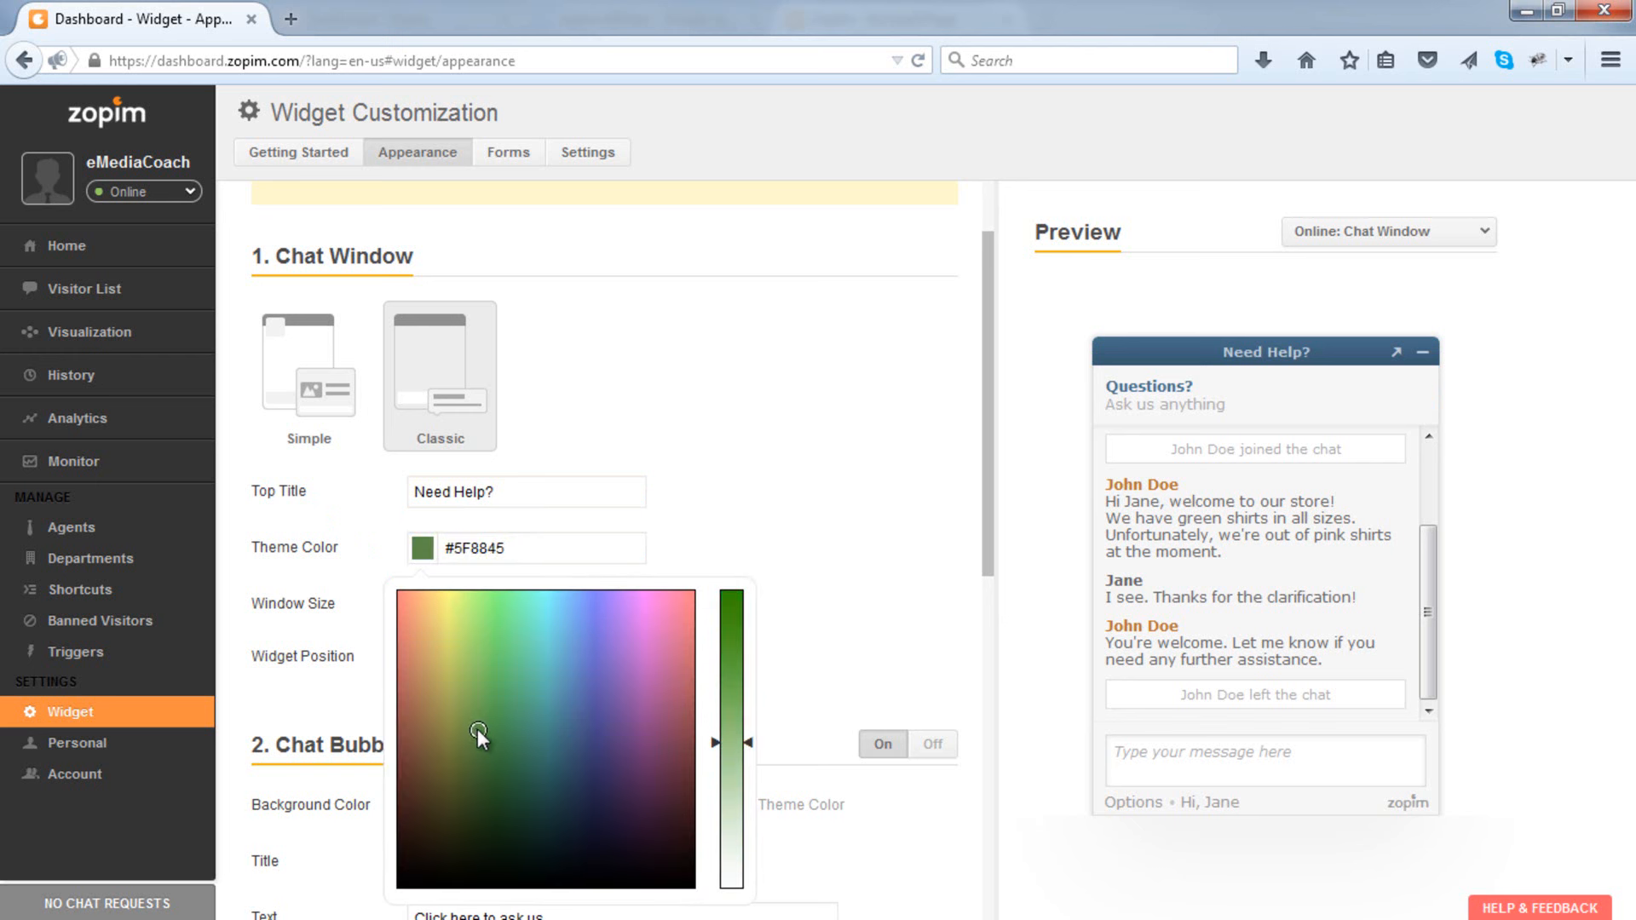
left_click(490, 671)
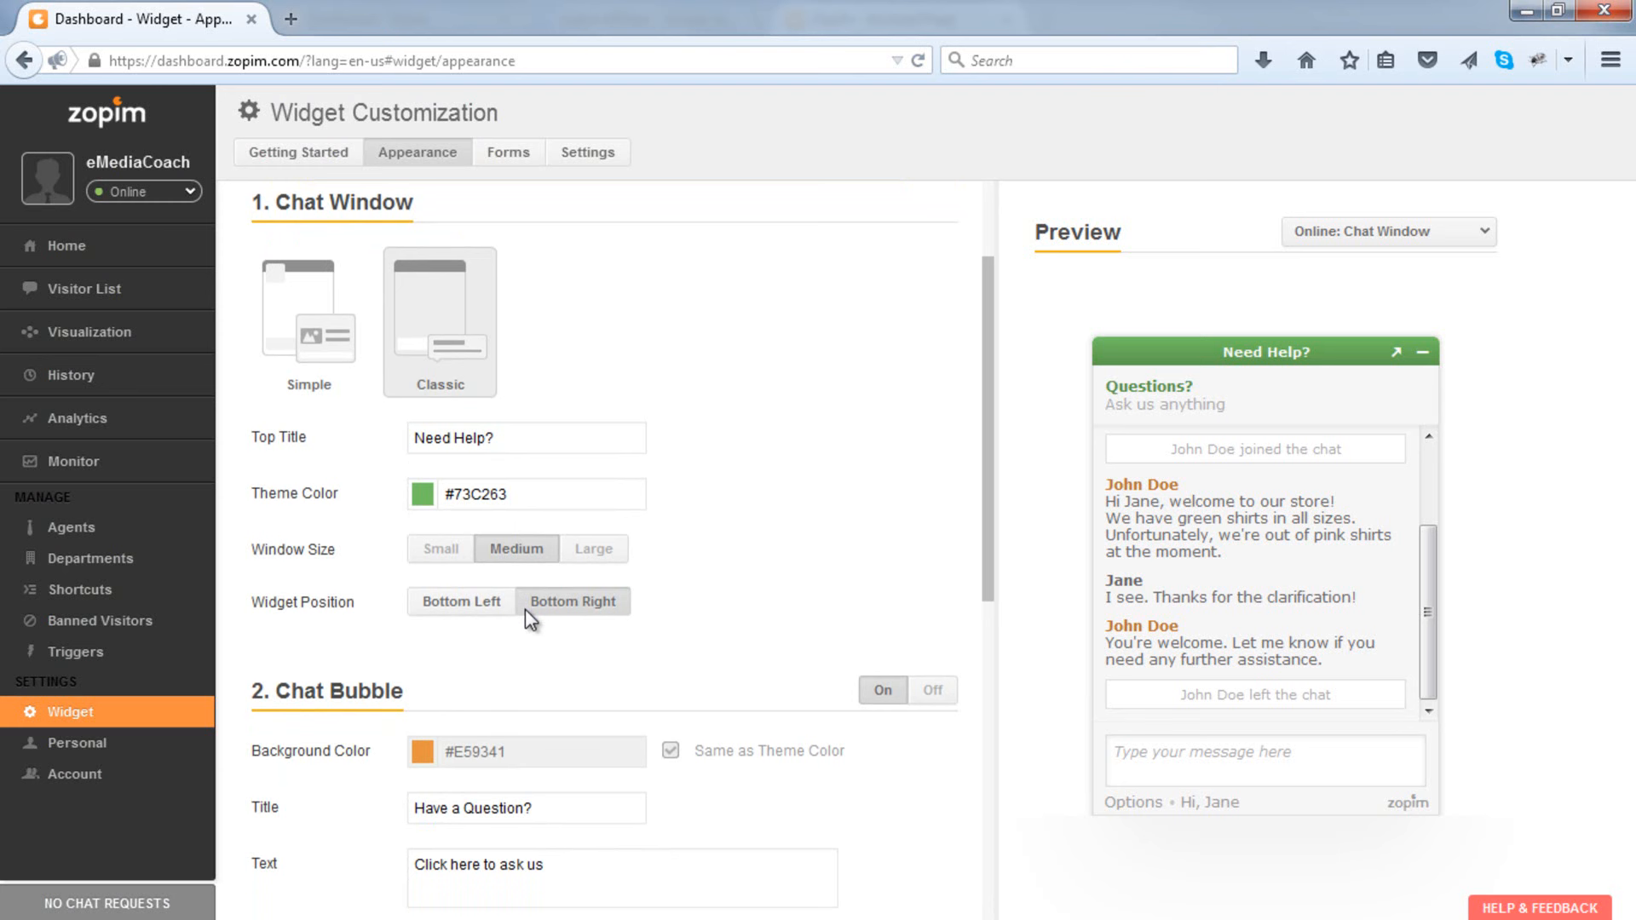
mouse_move(491, 624)
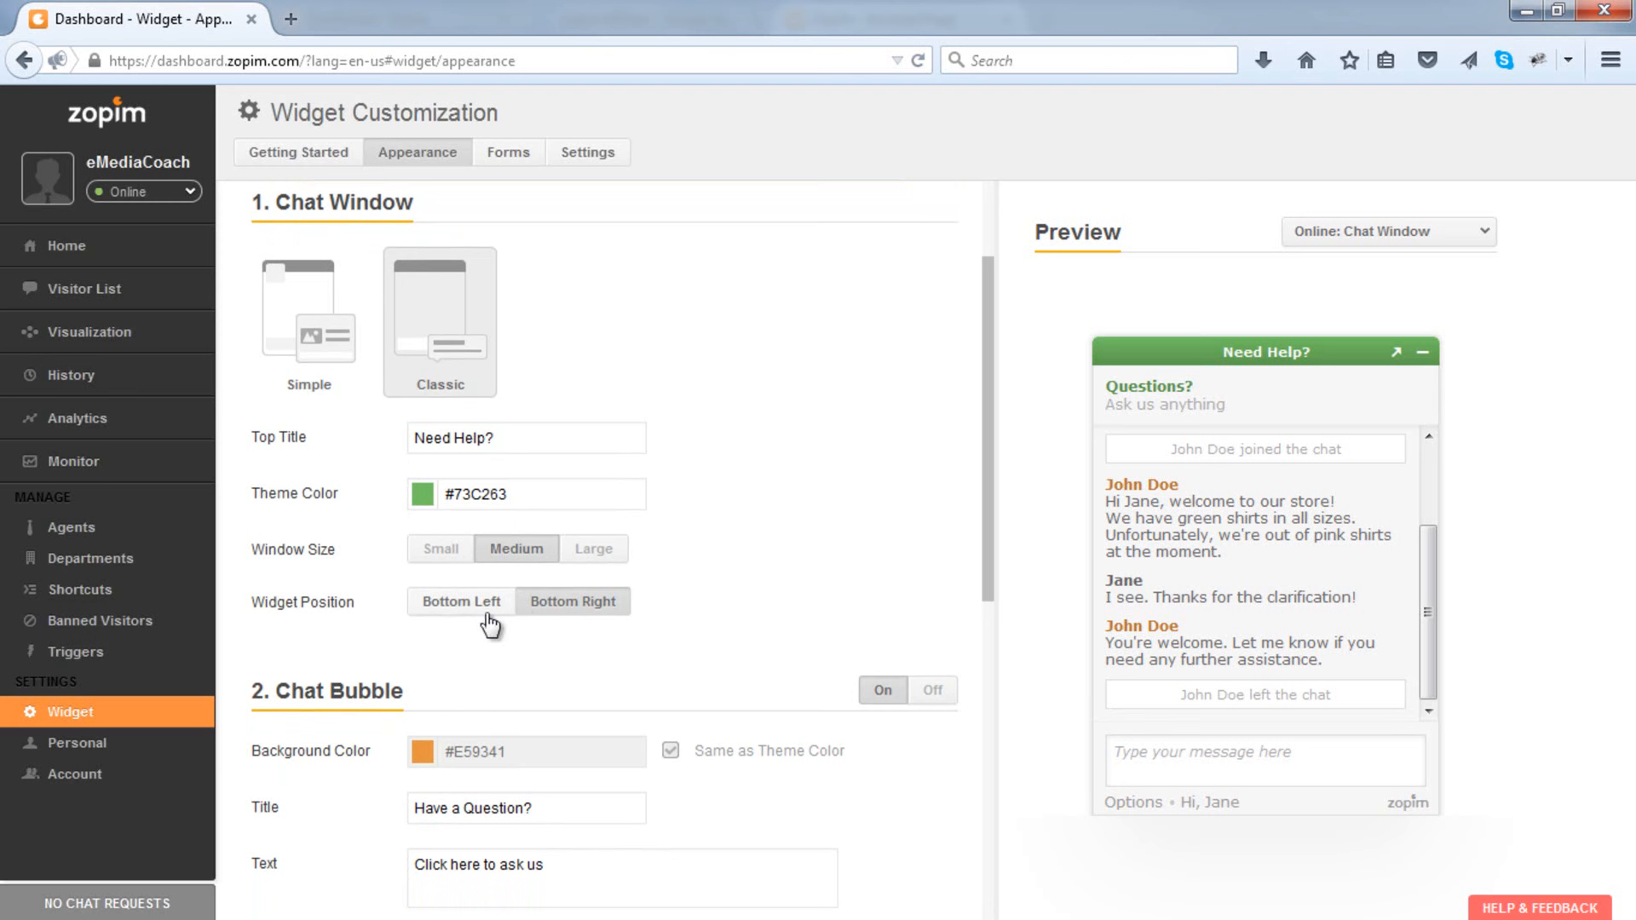
mouse_move(467, 621)
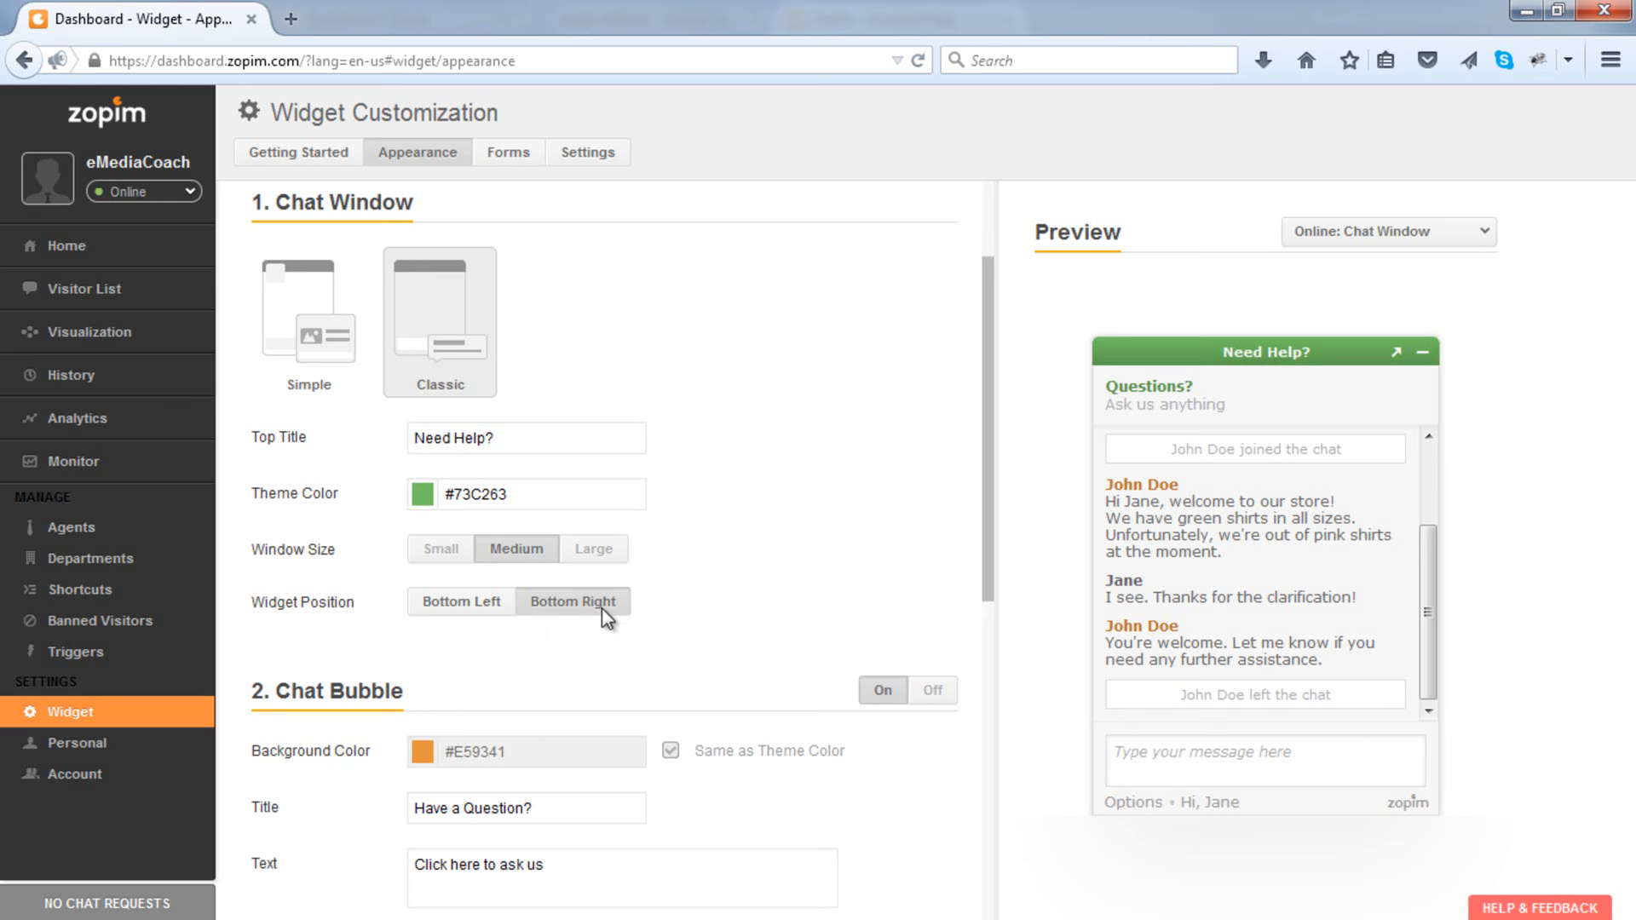
- Set the chat bubble title to 'Chat before you Buy' and text to 'Ask us anything!'
scroll("down", 3)
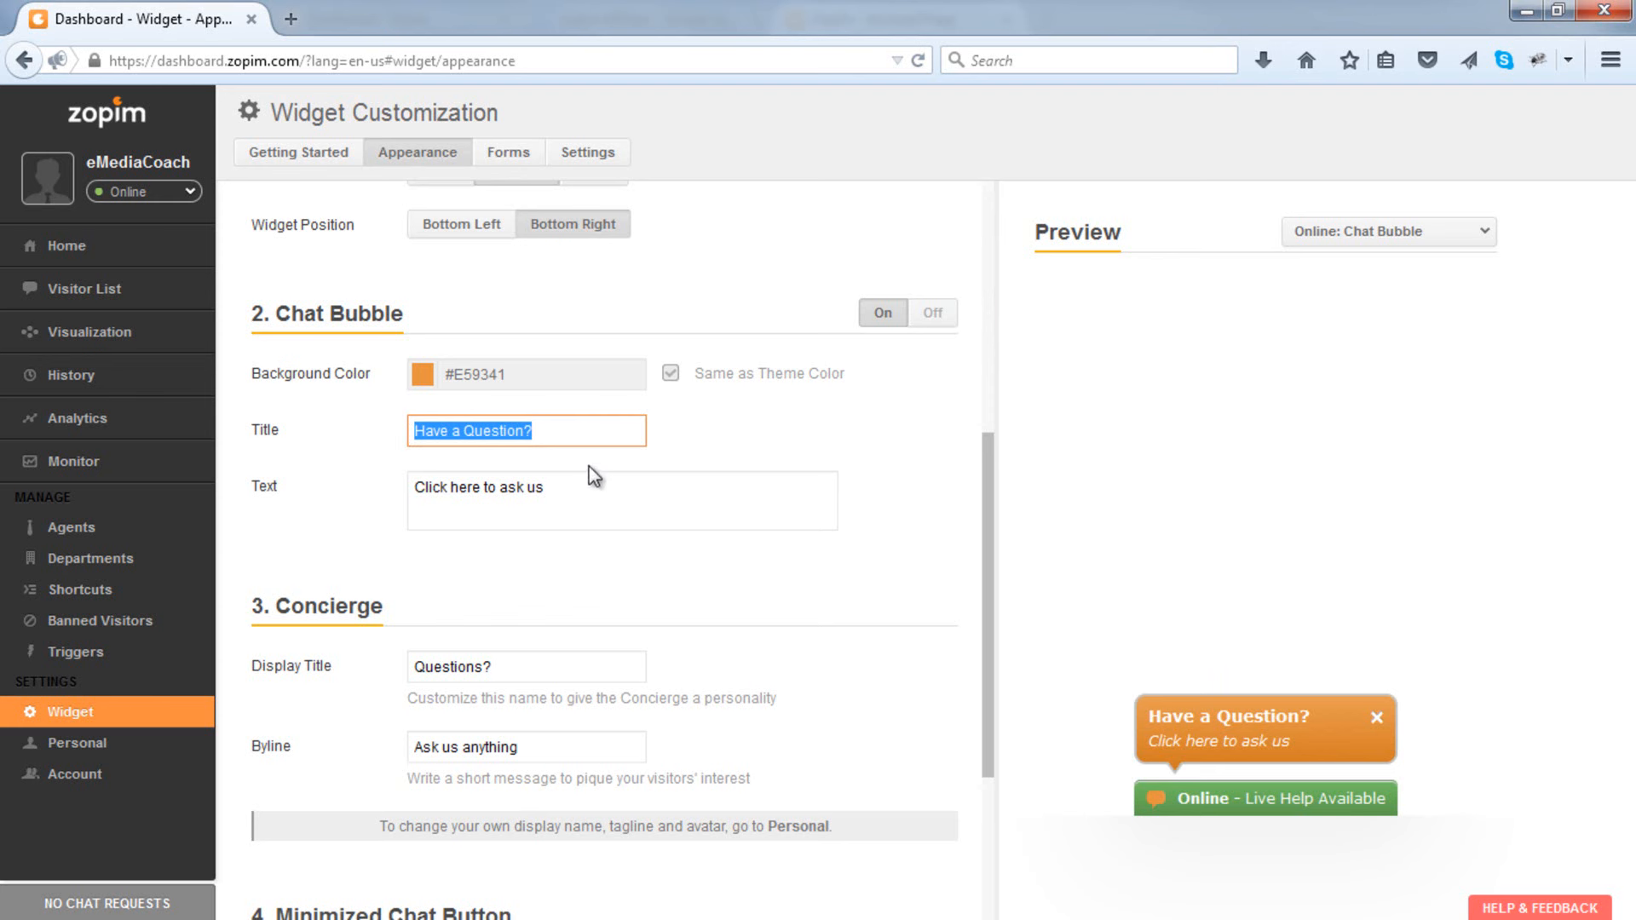
mouse_move(1104, 786)
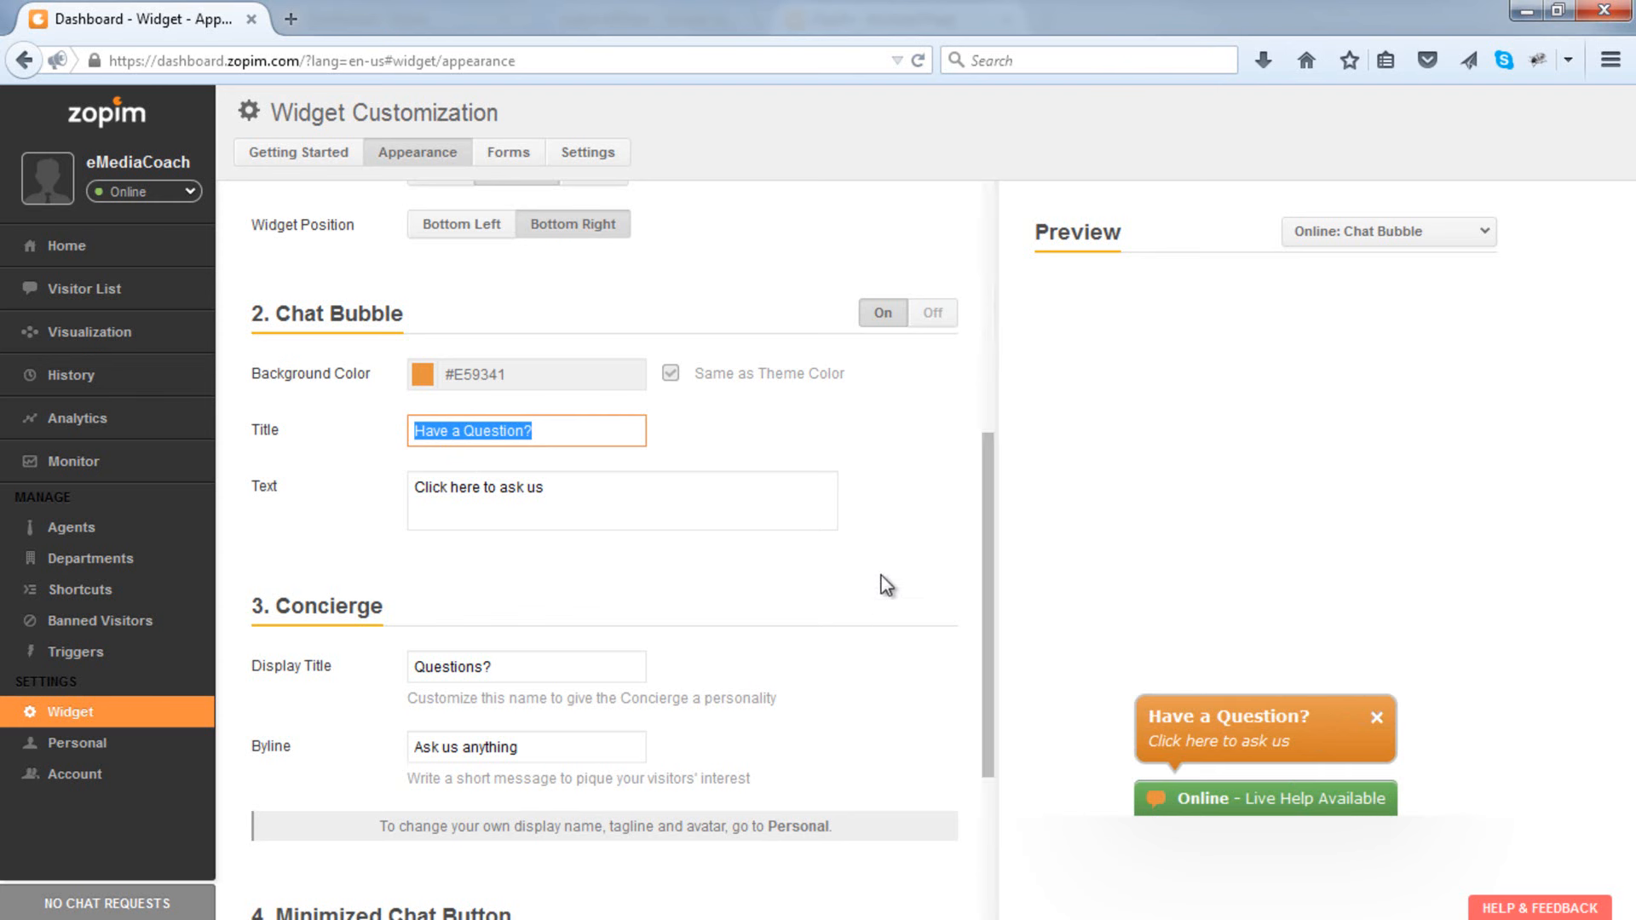
mouse_move(838, 354)
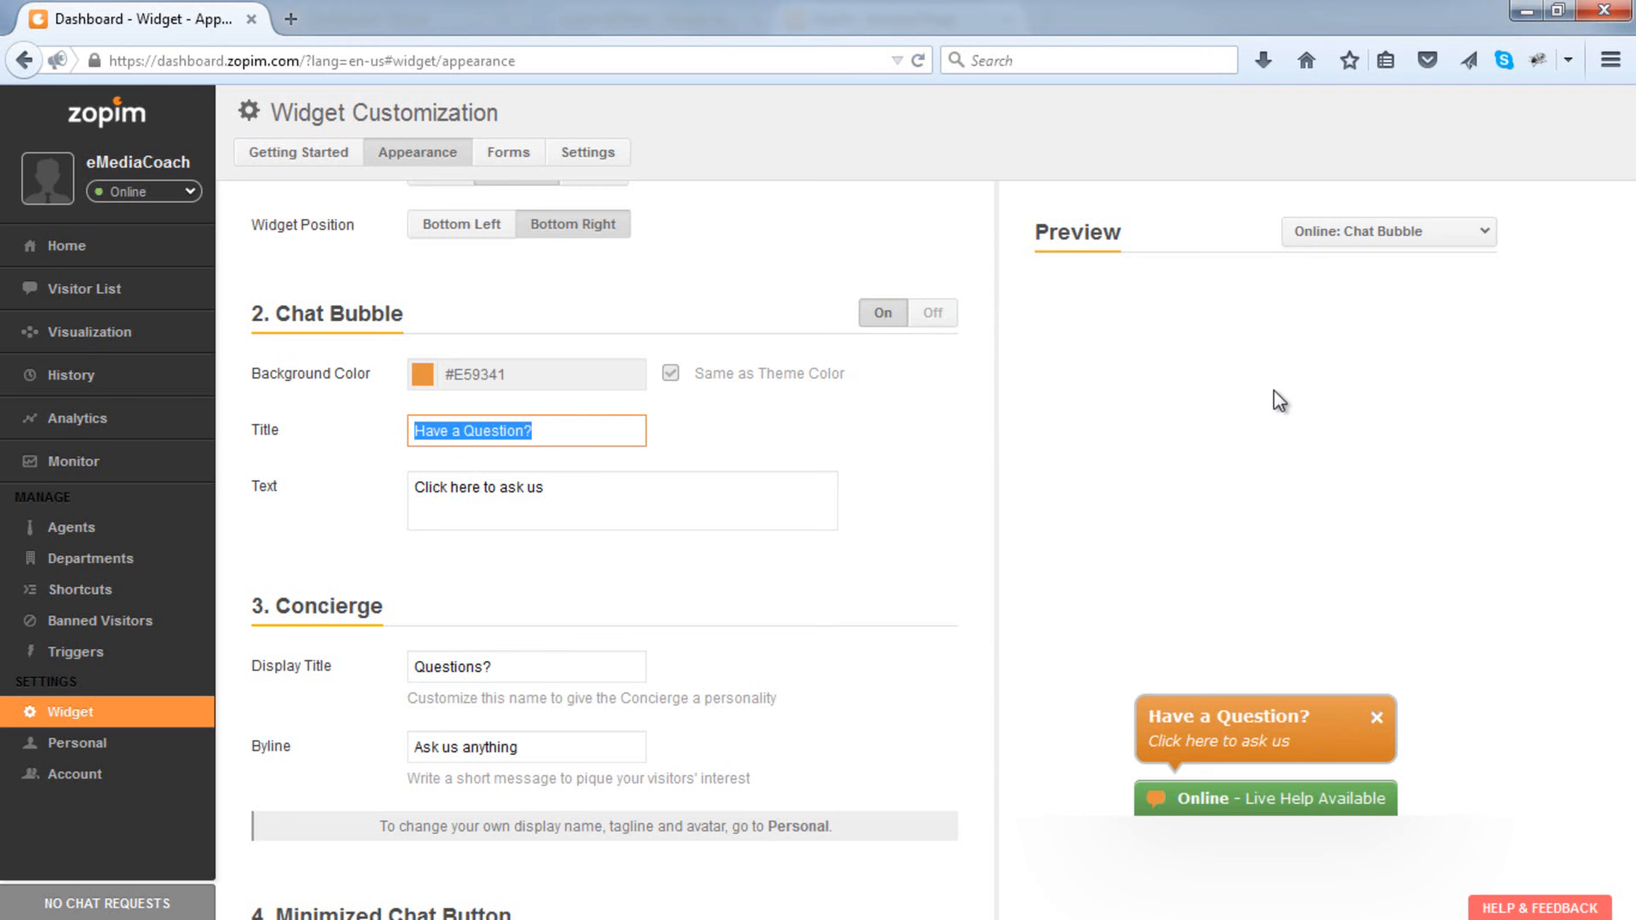
mouse_move(1250, 801)
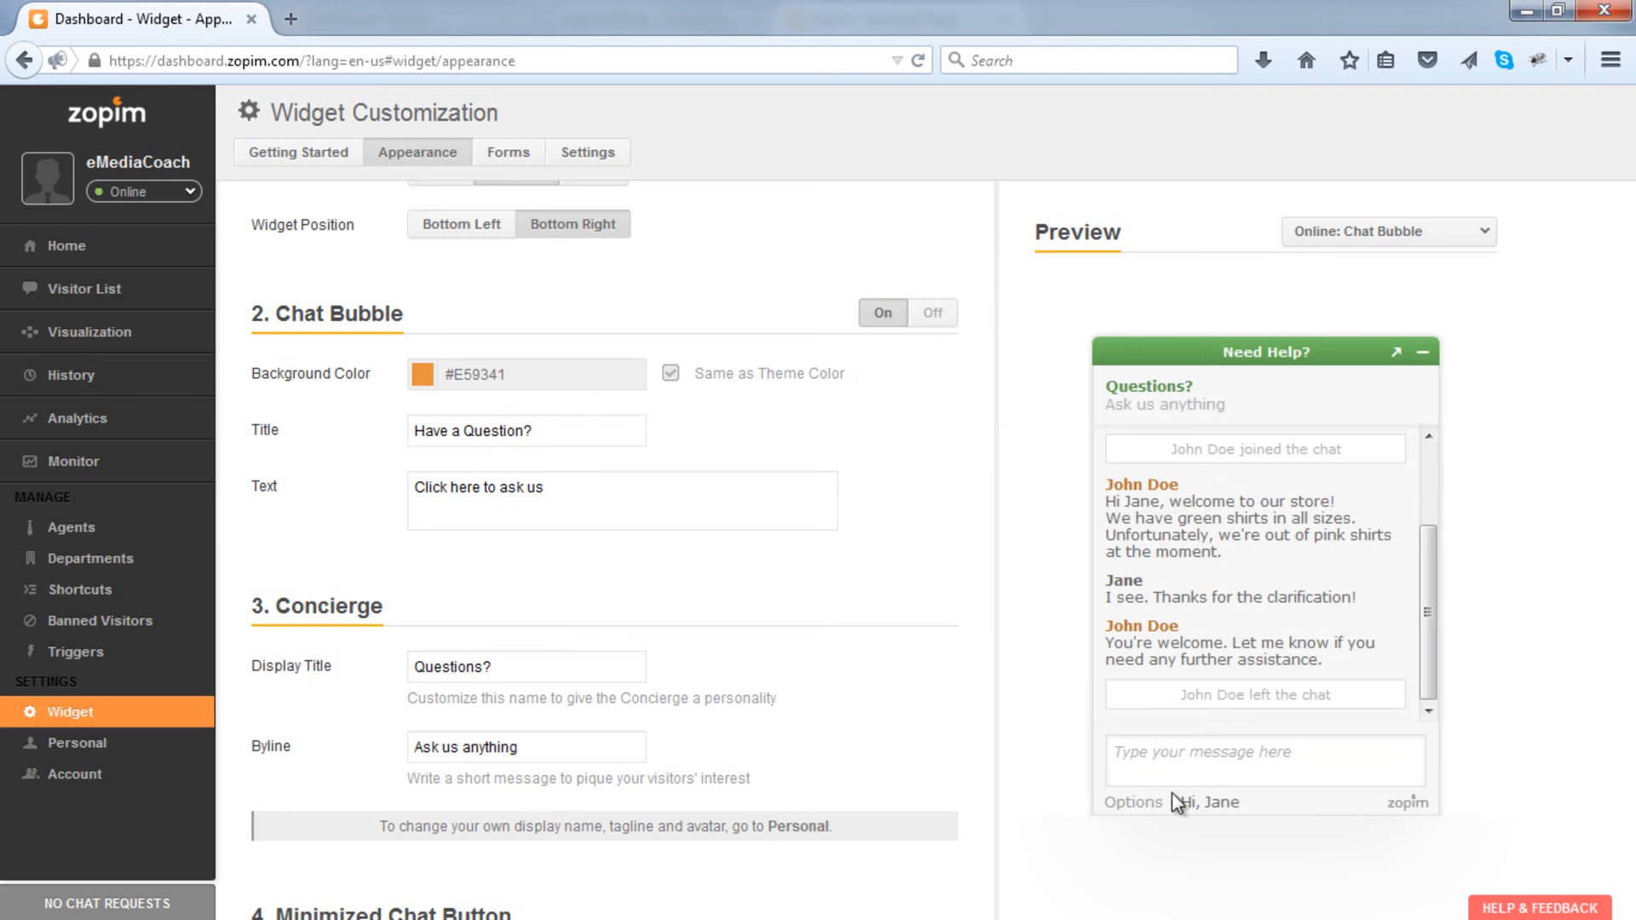
mouse_move(1094, 757)
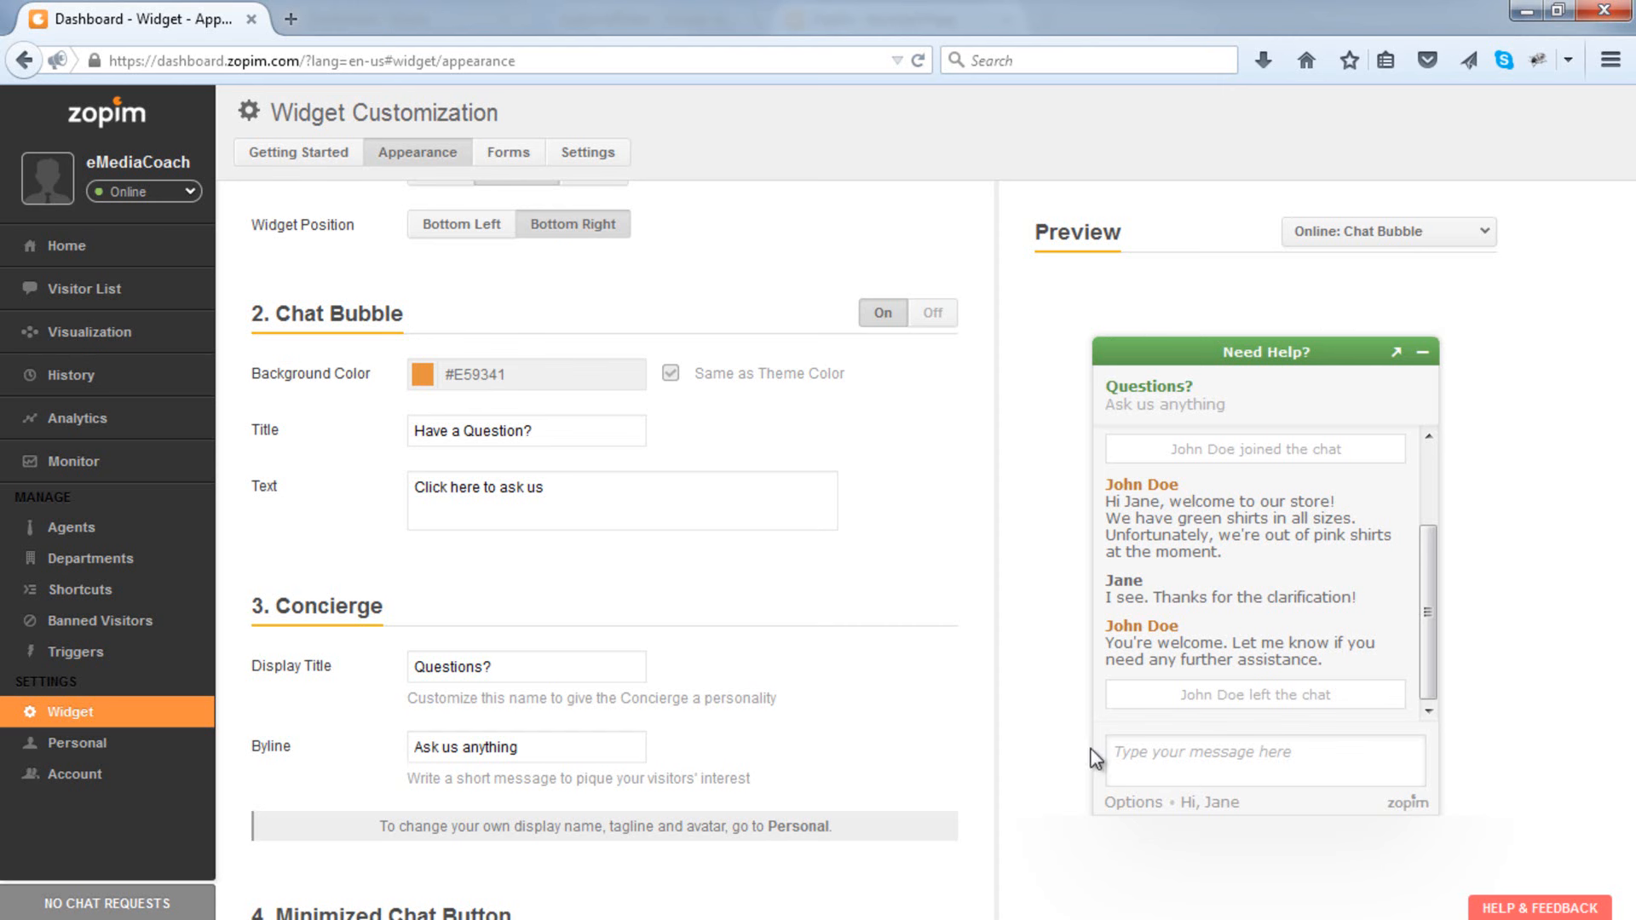
left_click(527, 431)
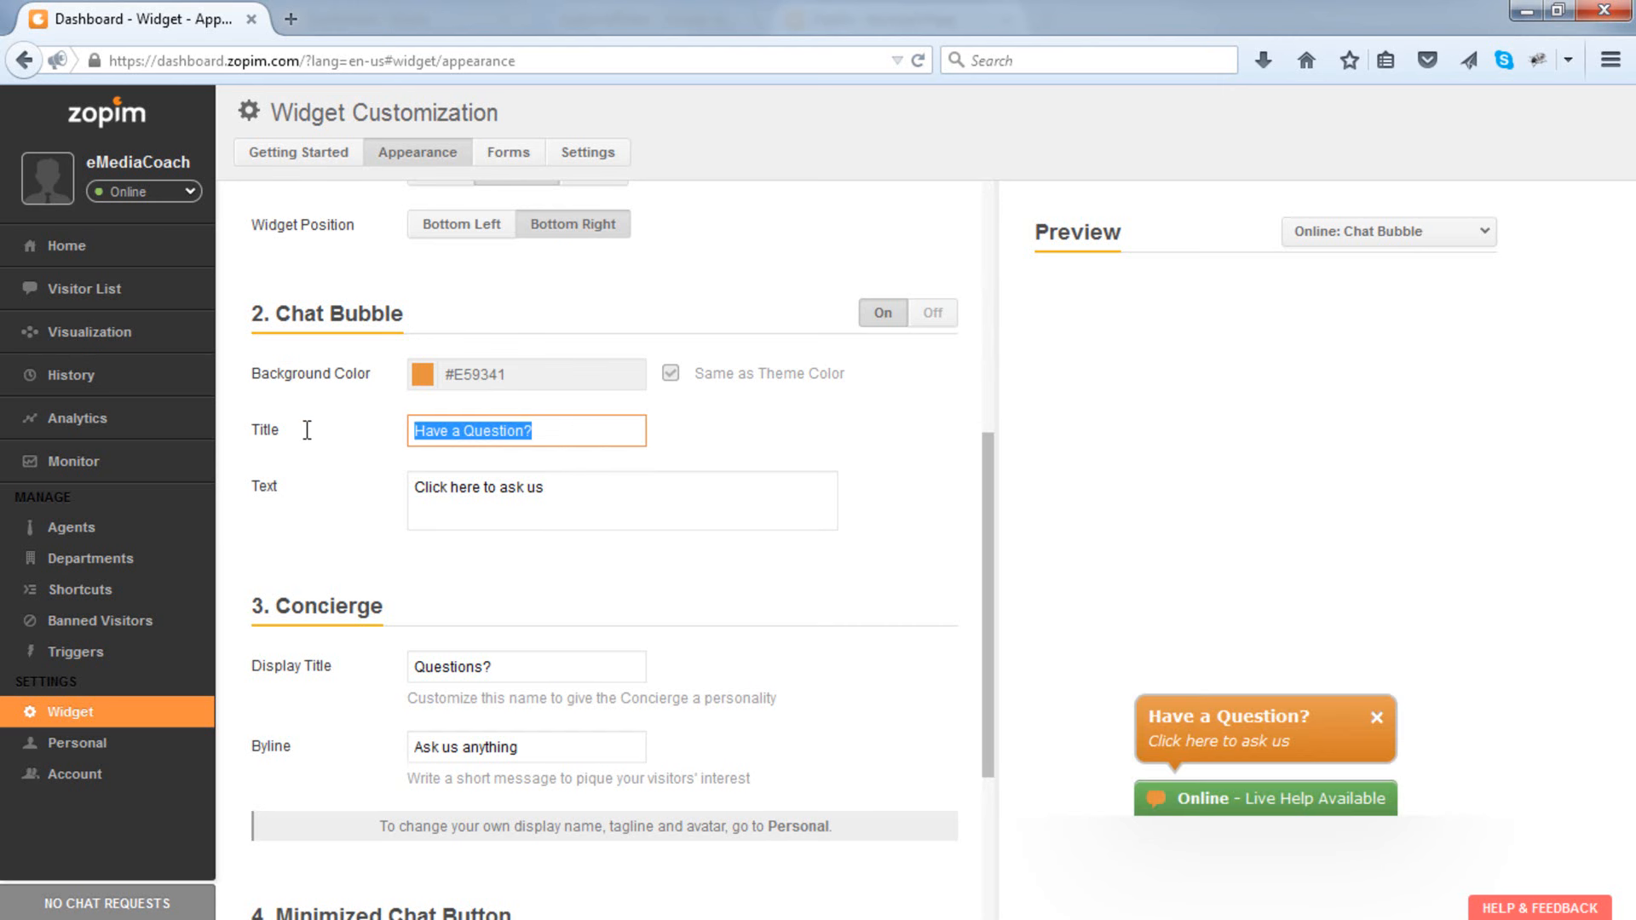
type("Chat before")
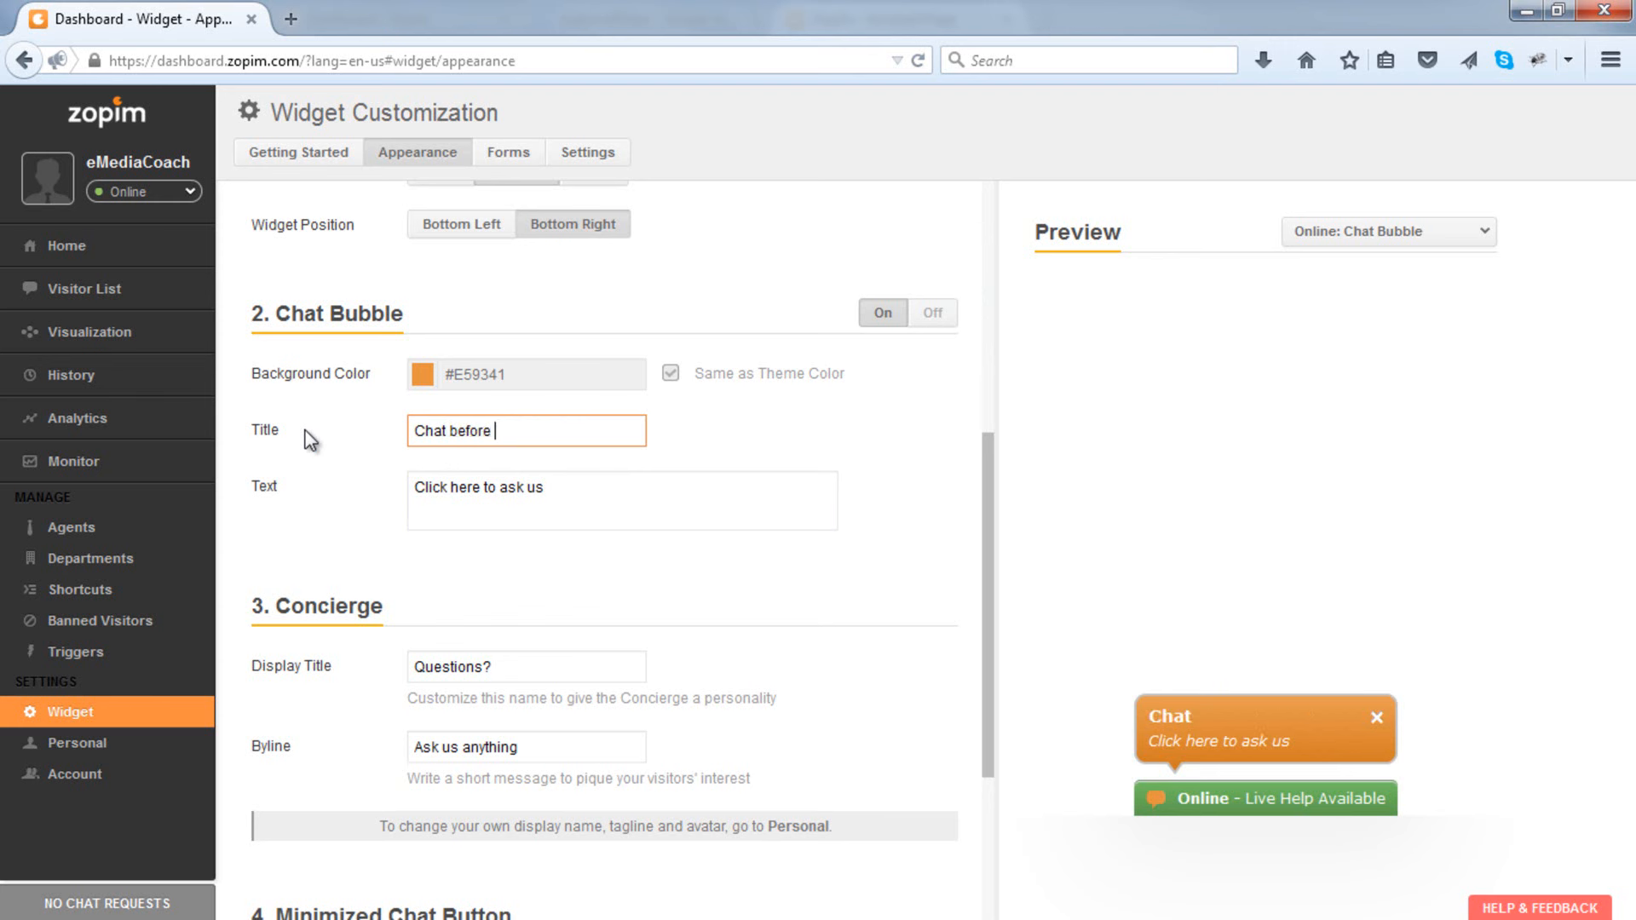
type("you Buy")
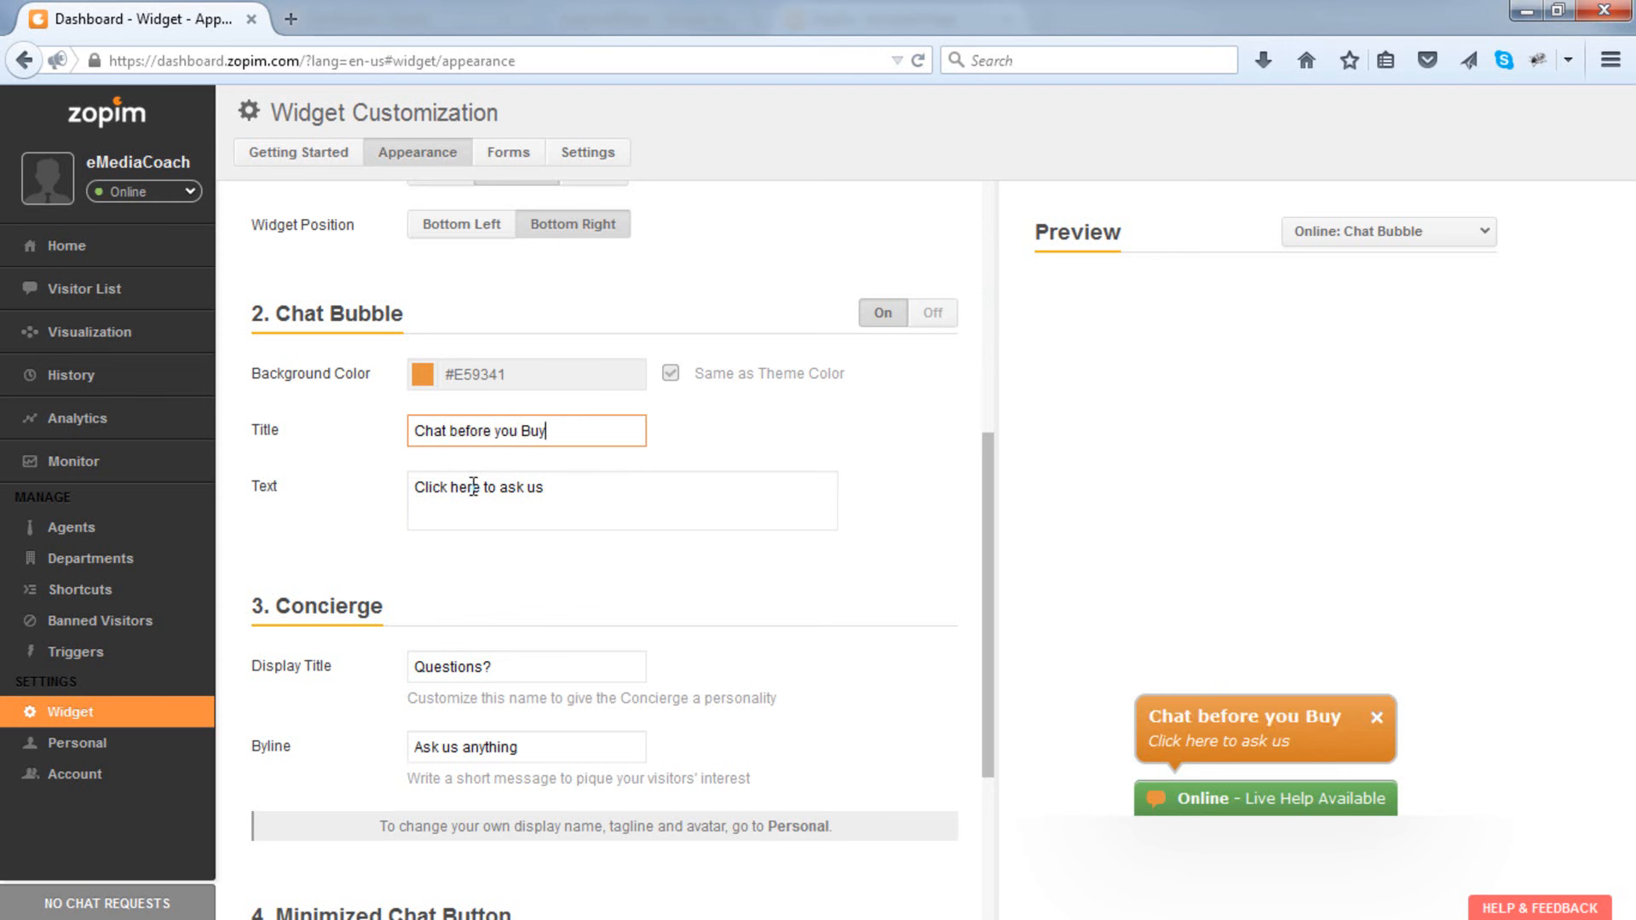
type("An")
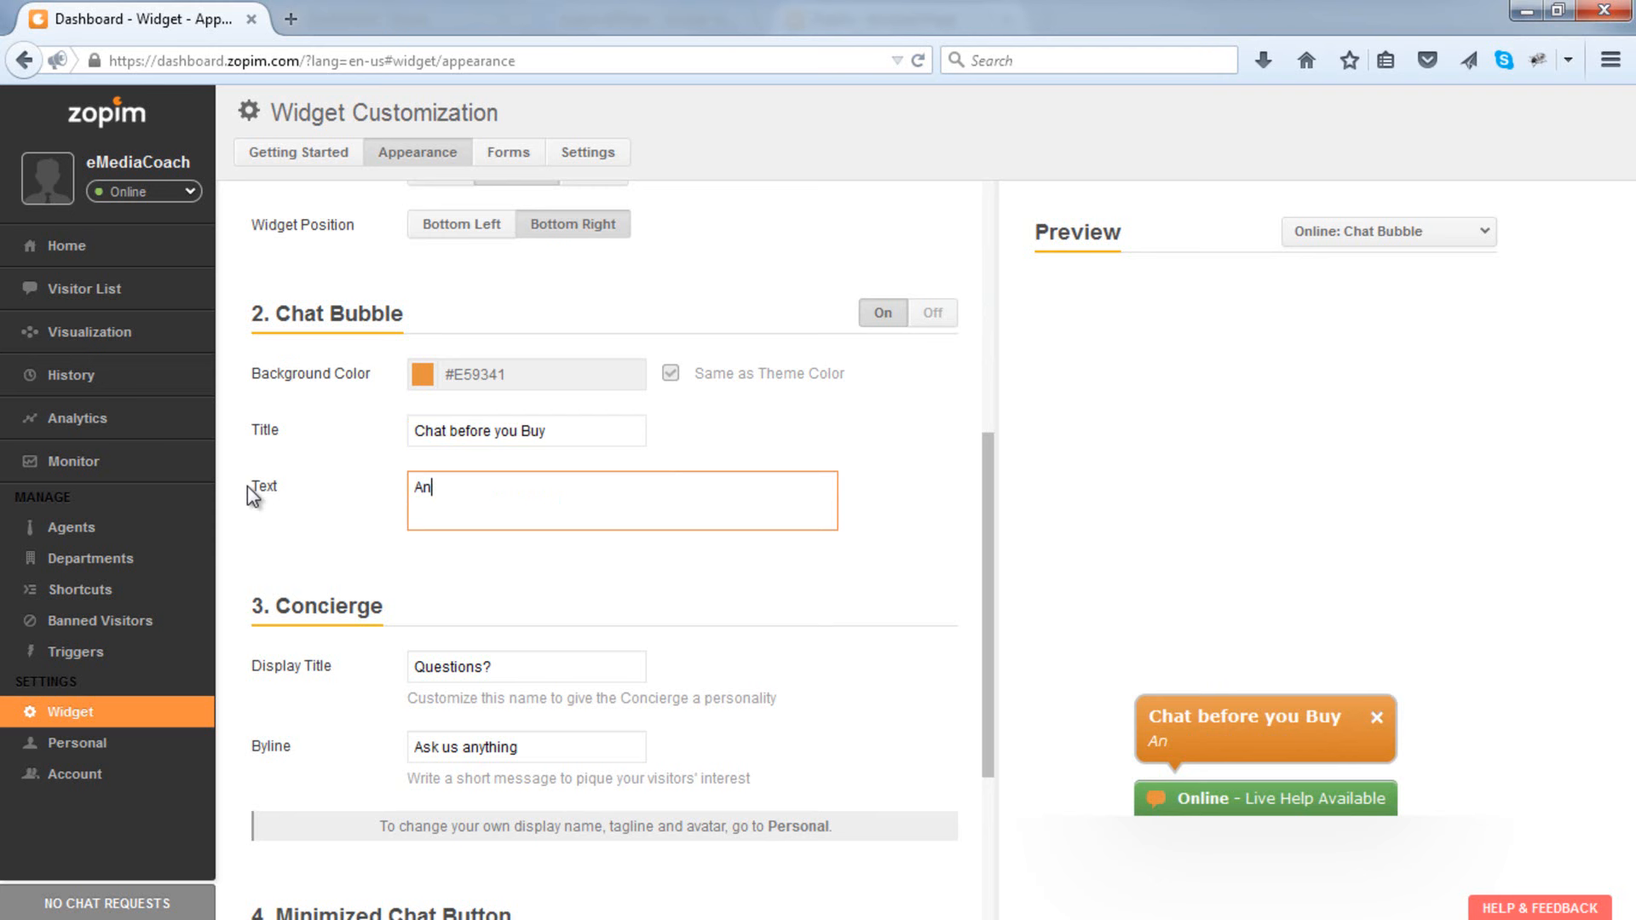
type("sk us a")
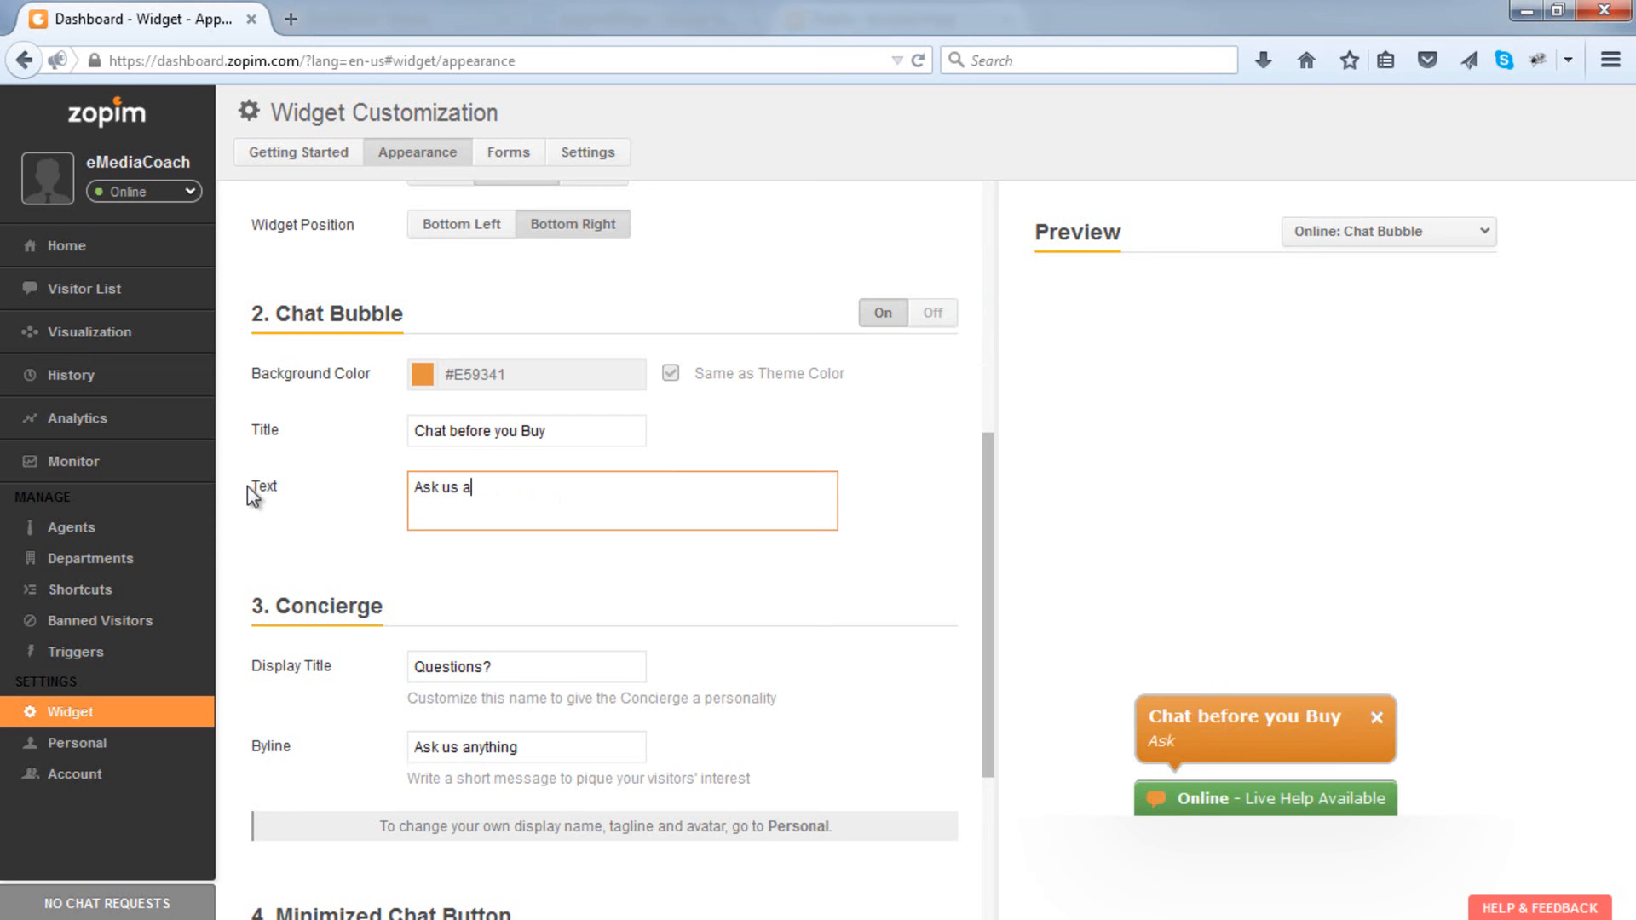
type("nything!")
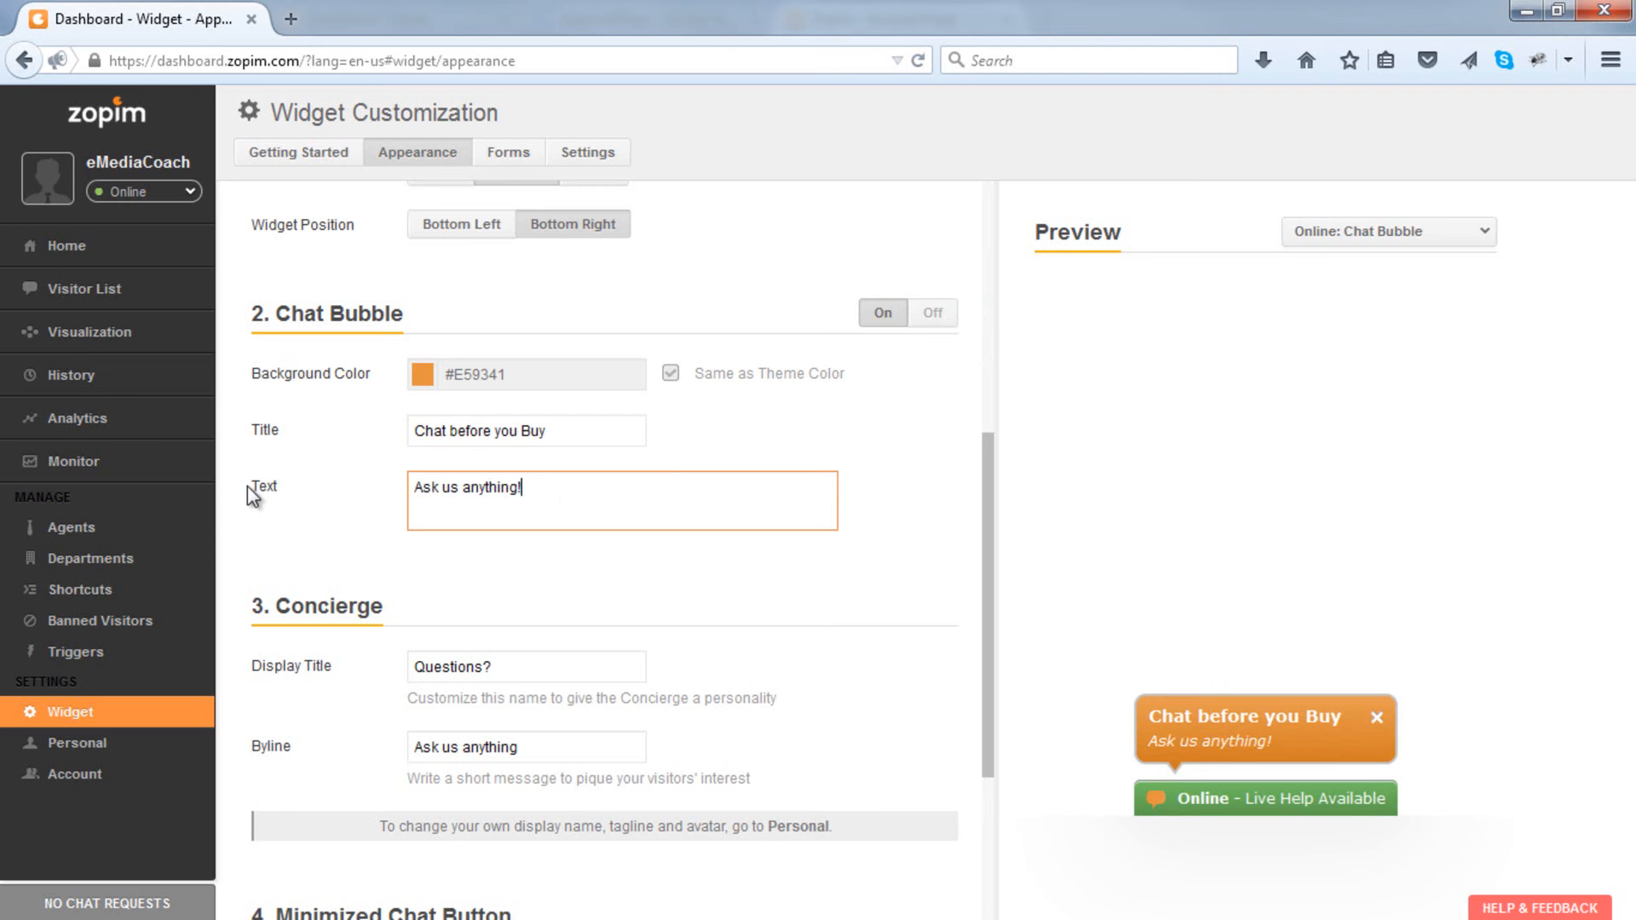
scroll("down", 3)
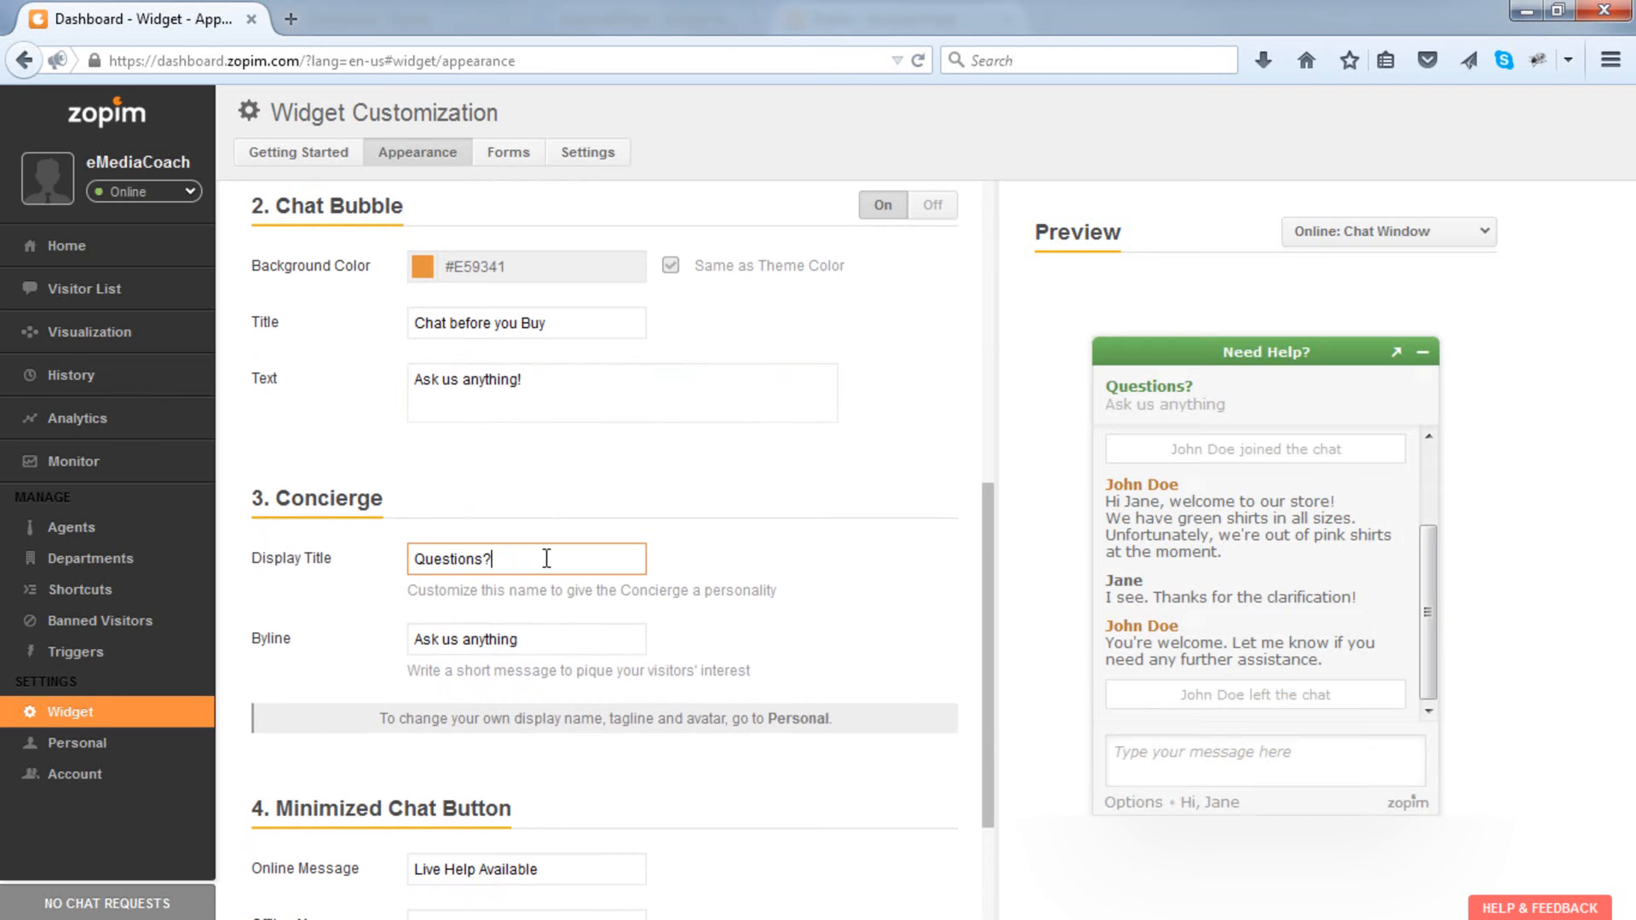
- Set the Concierge display title to 'Chat before you buy' with byline 'Ask us anything!'
scroll("down", 3)
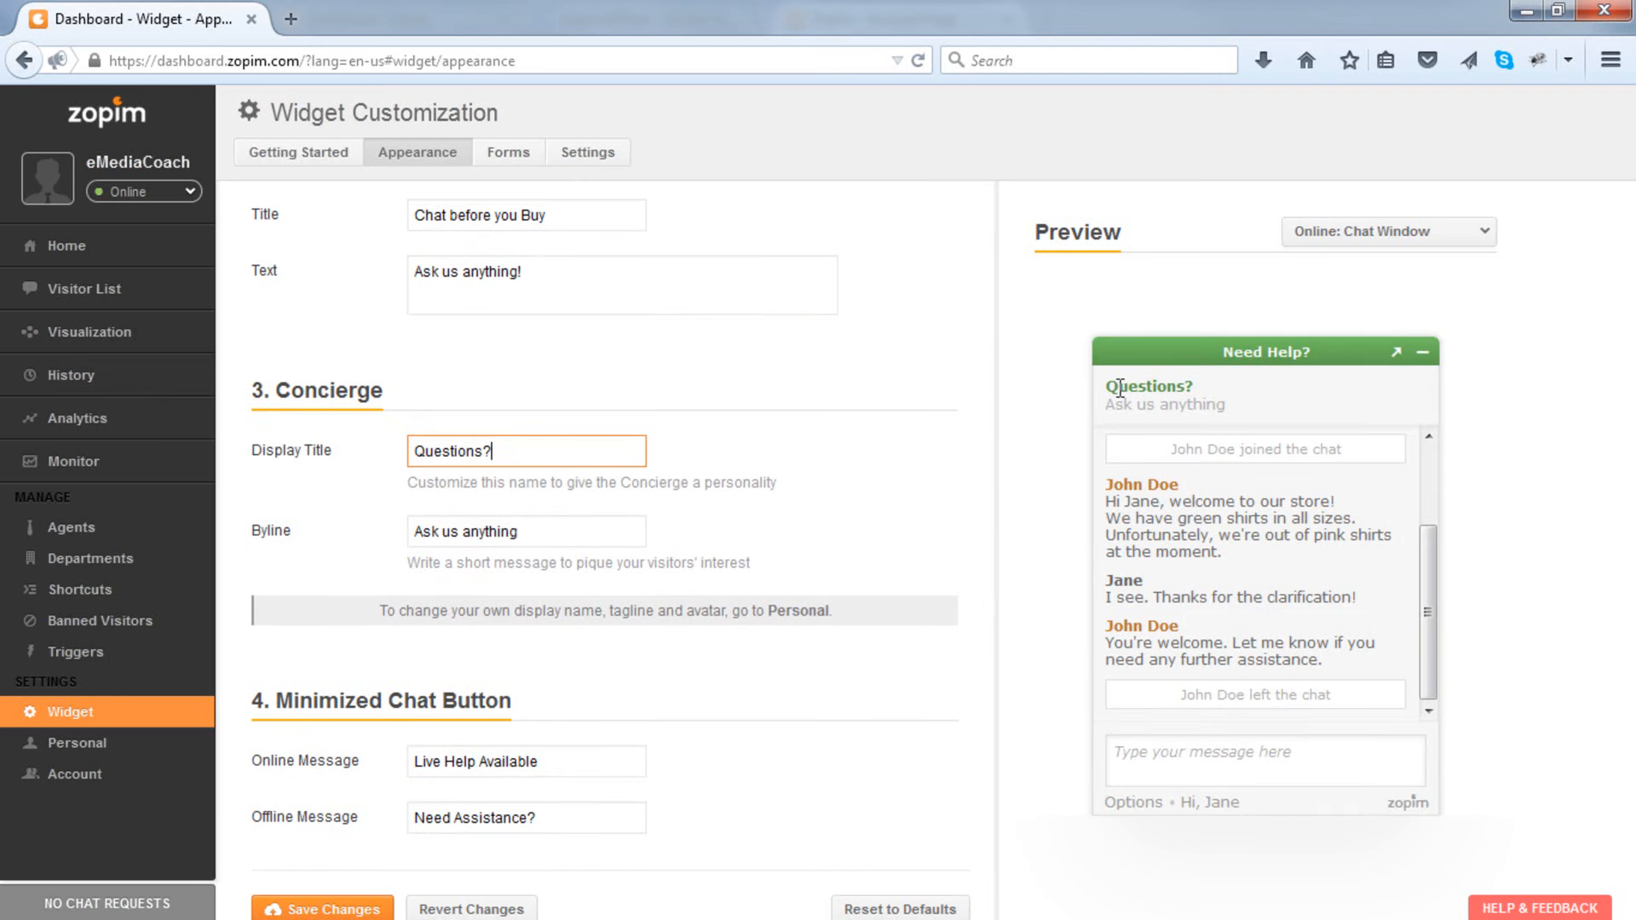
mouse_move(1179, 407)
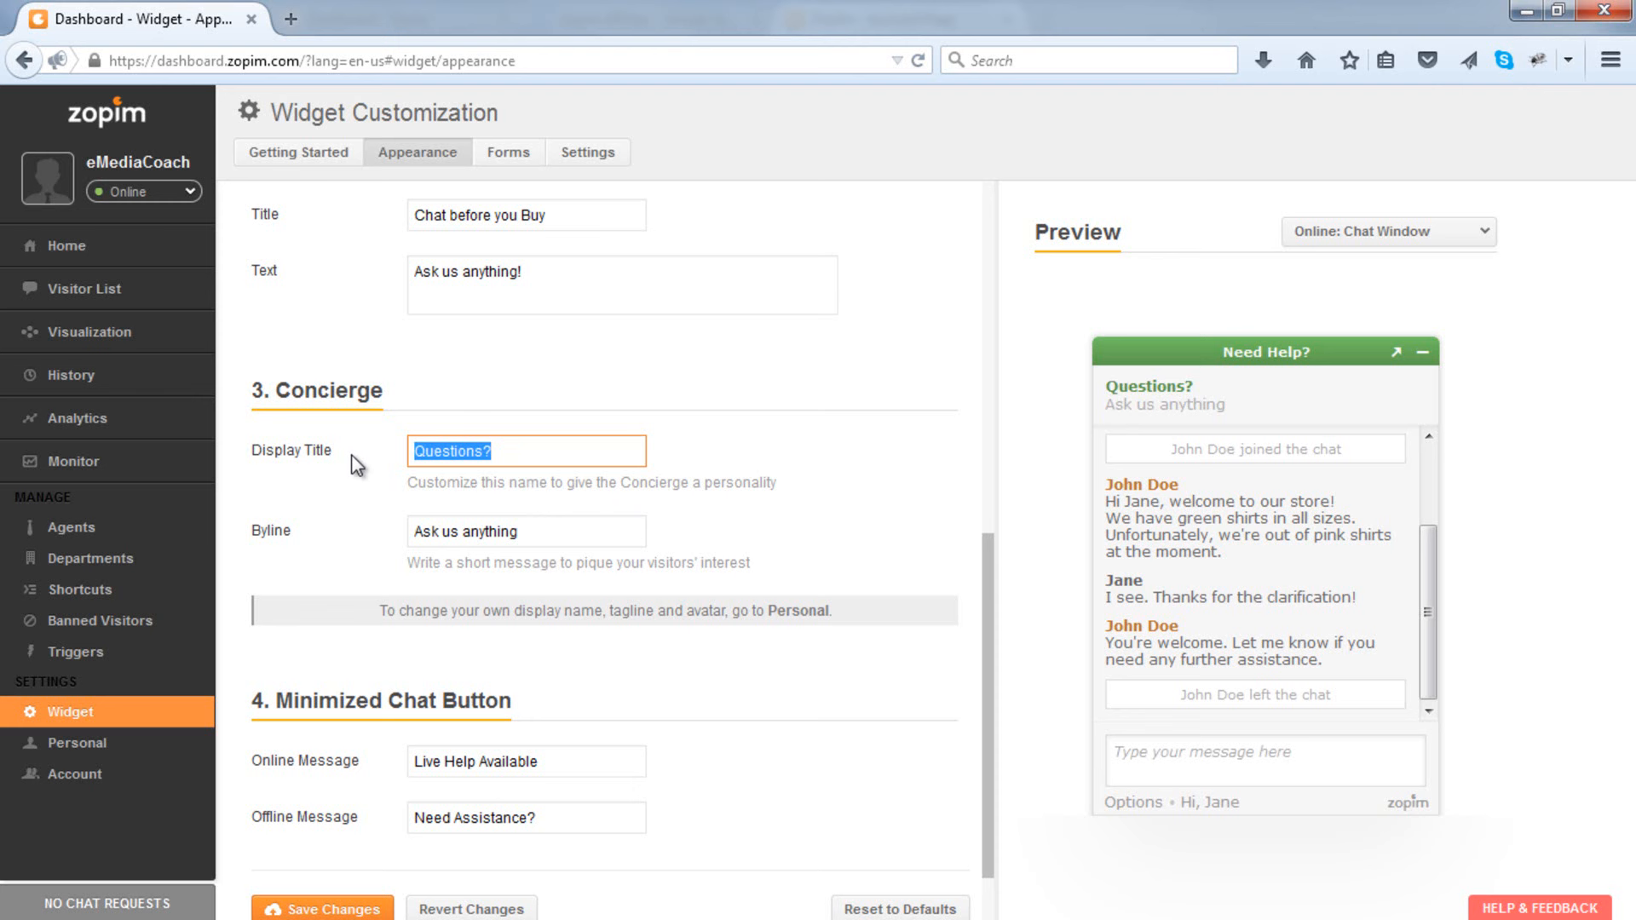
type("Chat before you")
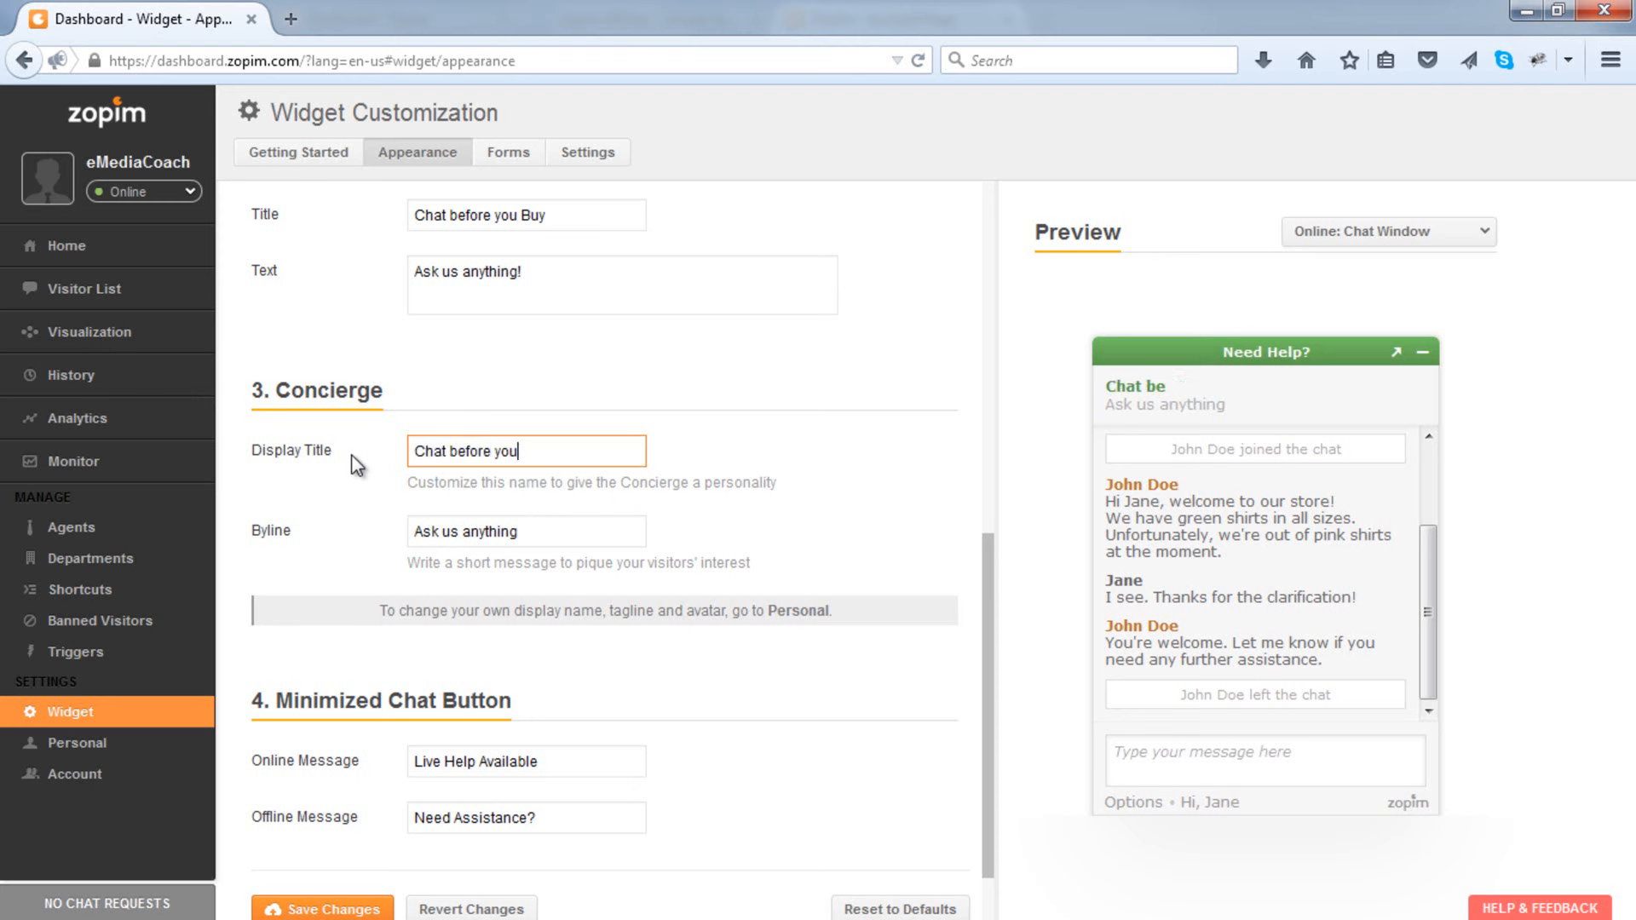
type("buy")
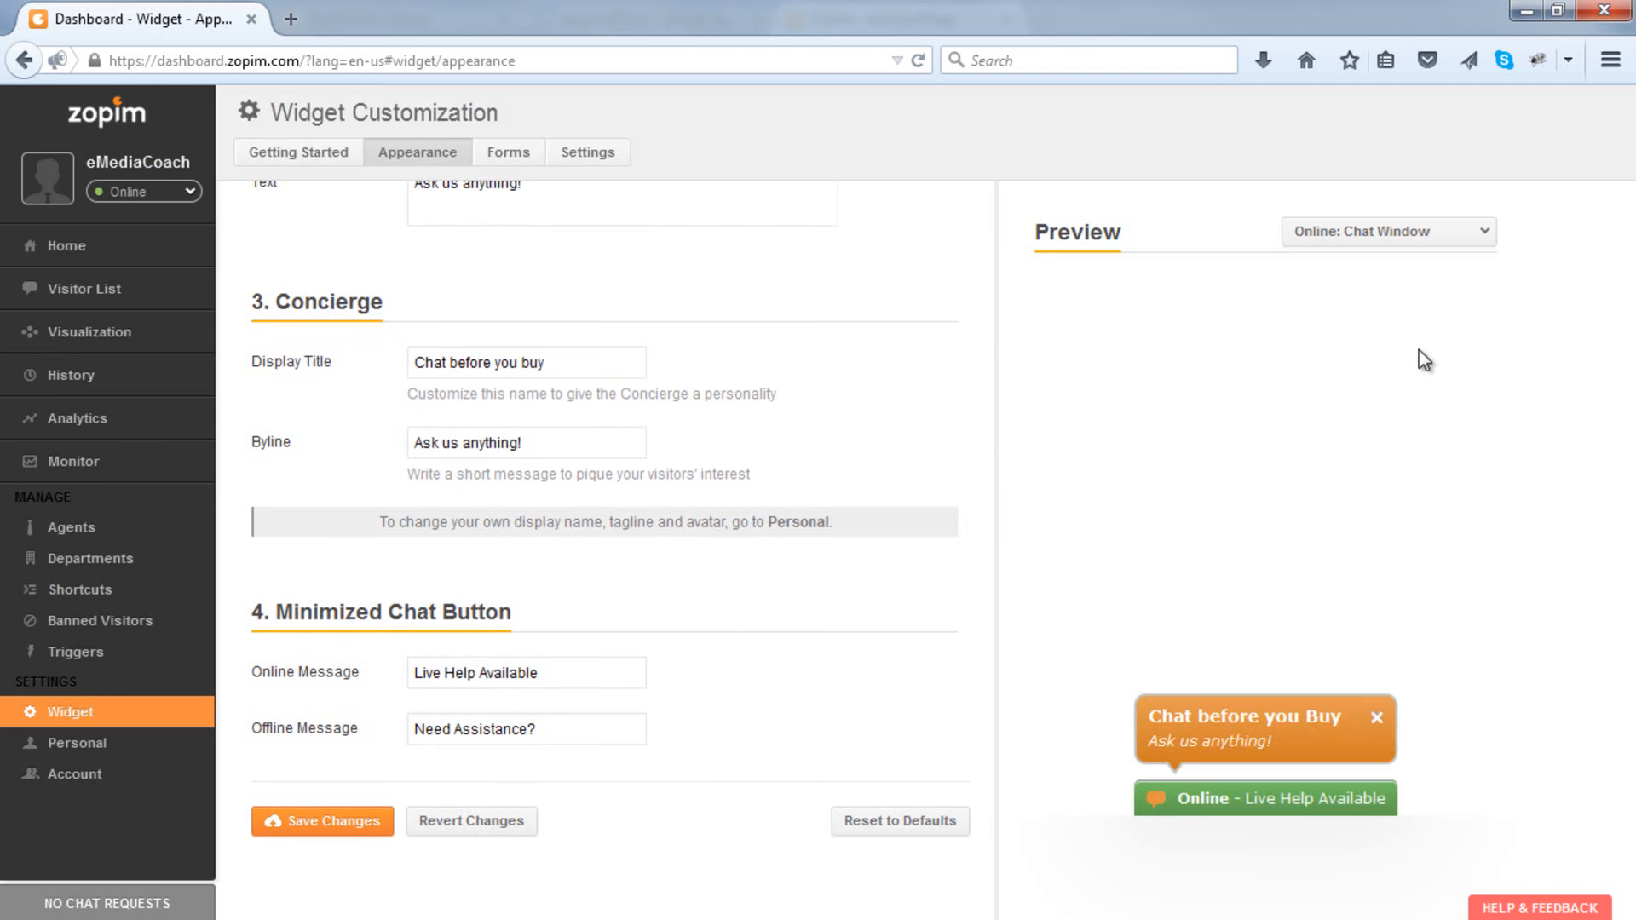
mouse_move(1289, 809)
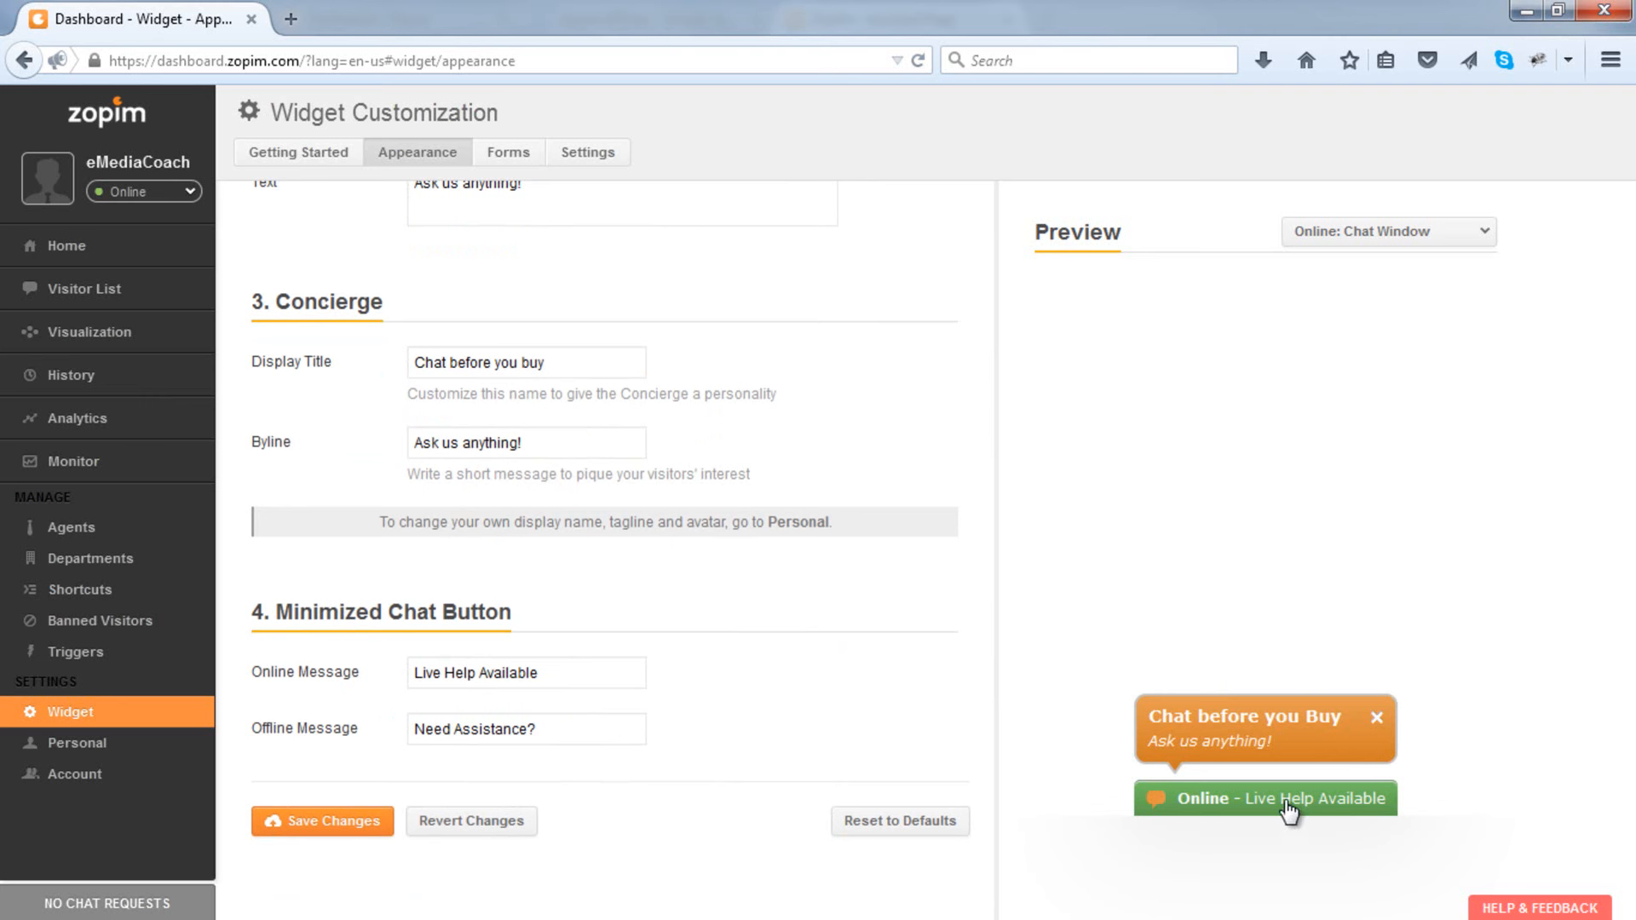
- Change the minimized button's online message to 'Live Assistance' and preview the offline button
left_click(1262, 798)
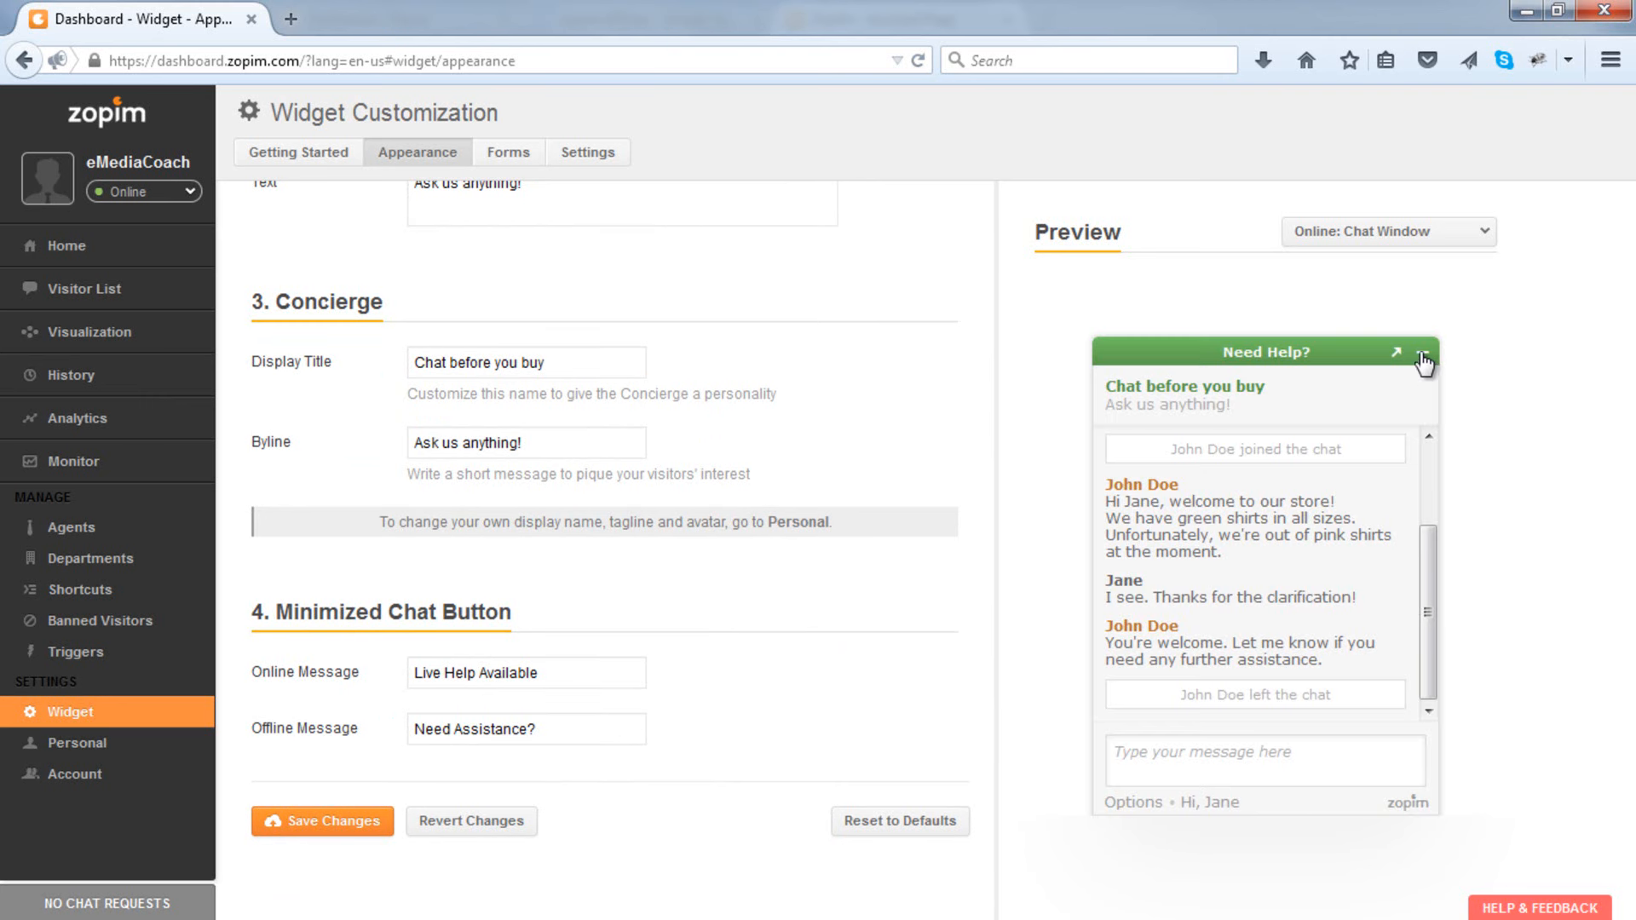
left_click(1421, 351)
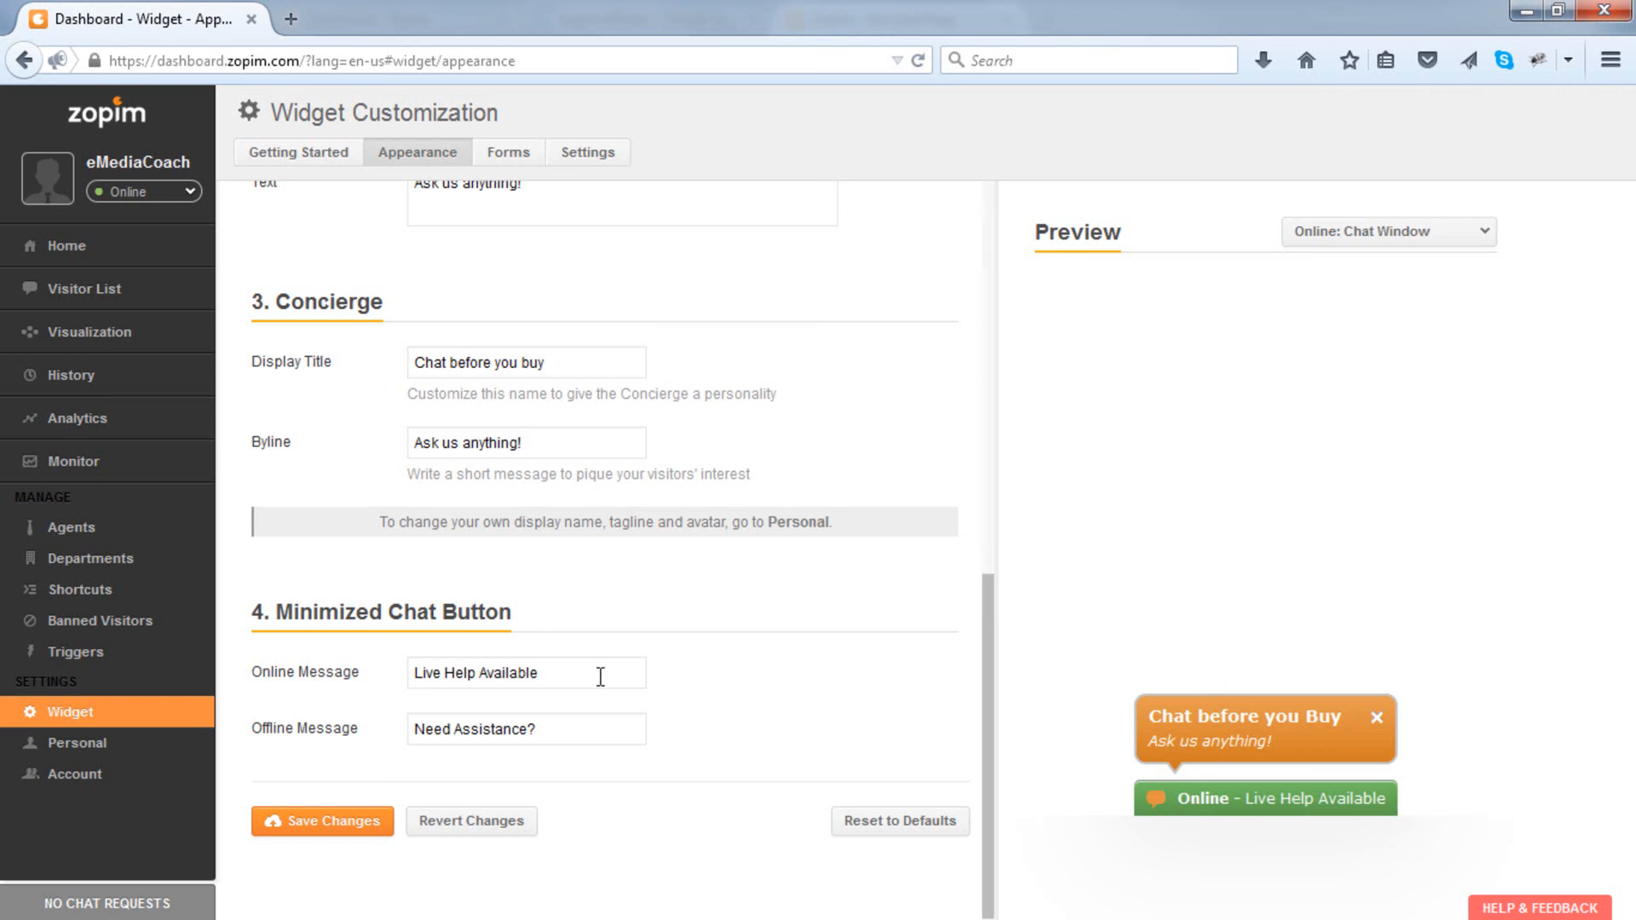
double_click(480, 672)
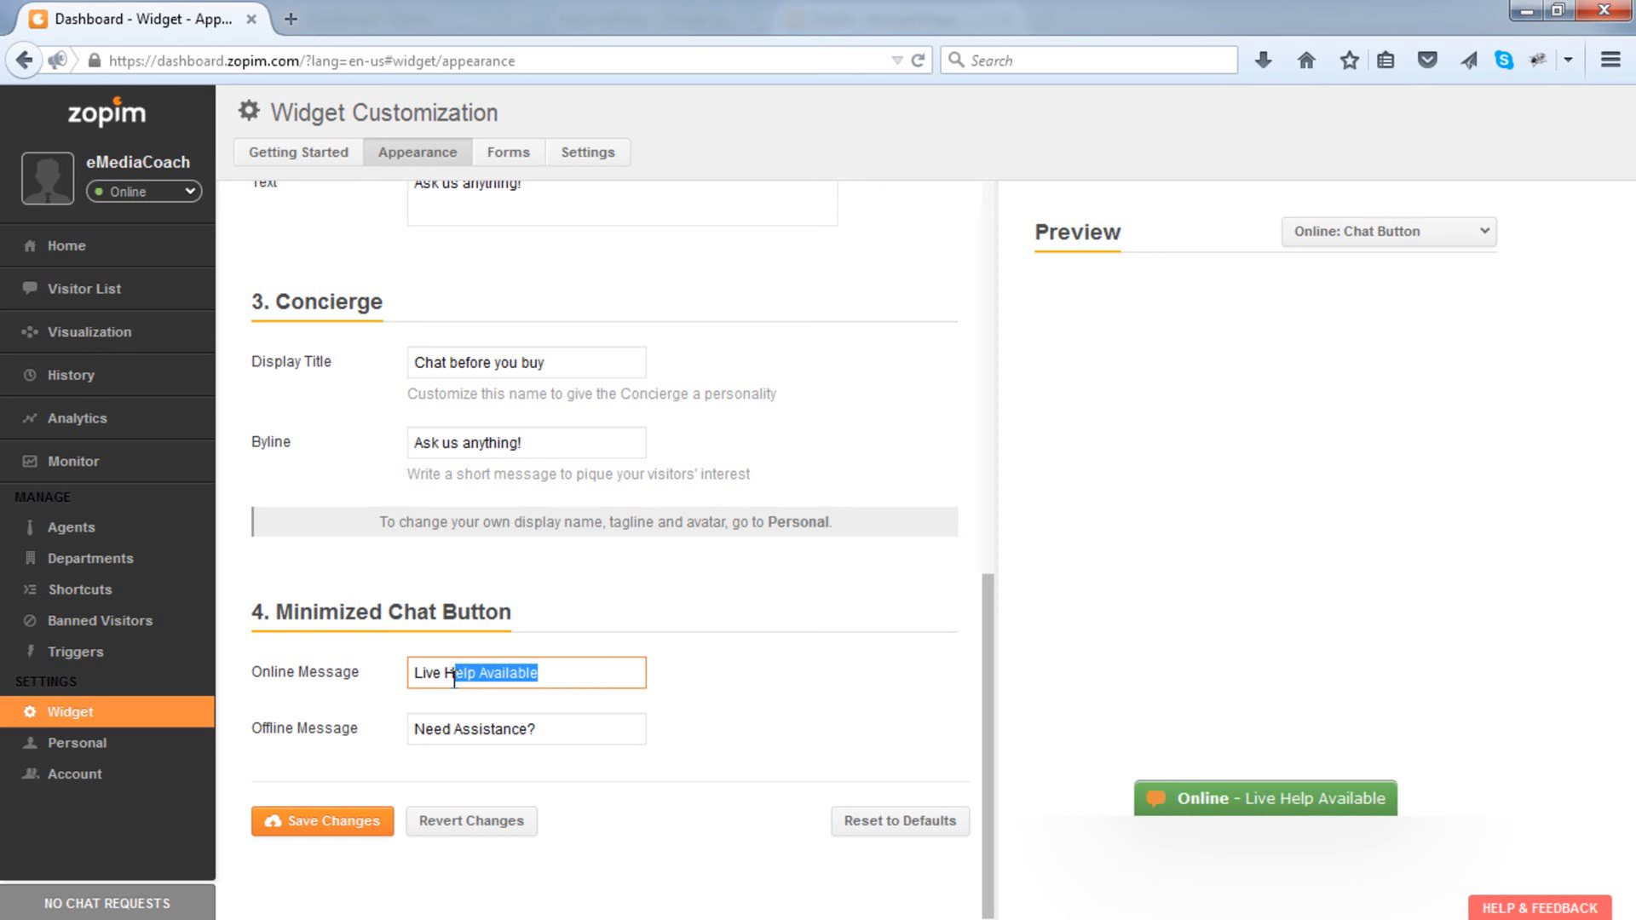
type("Assistance")
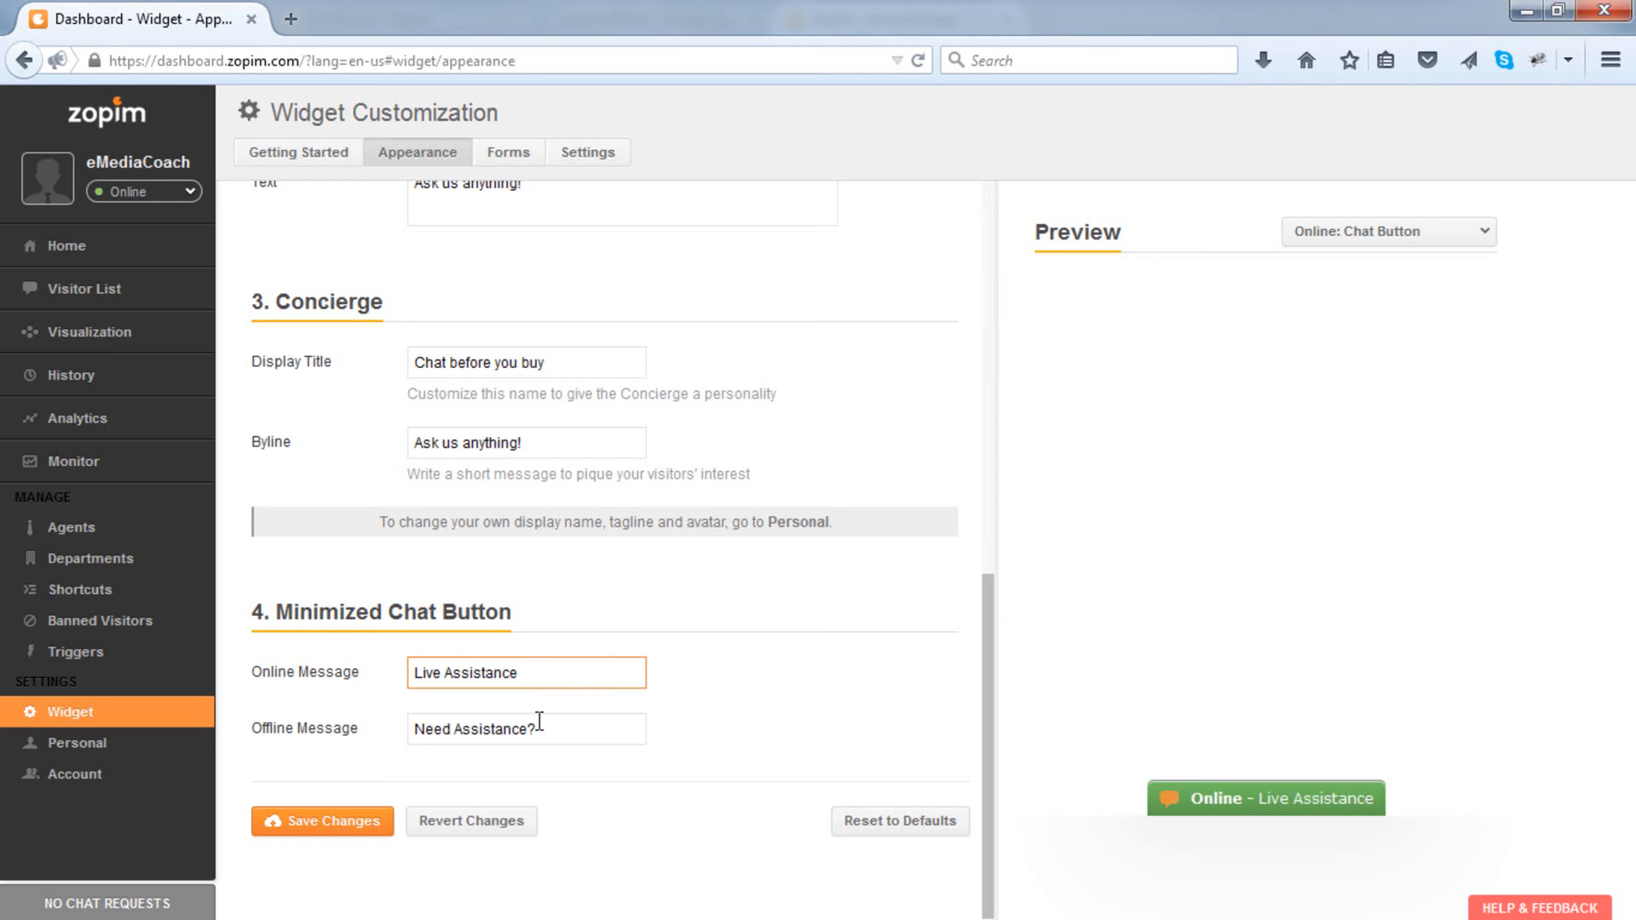
left_click(526, 727)
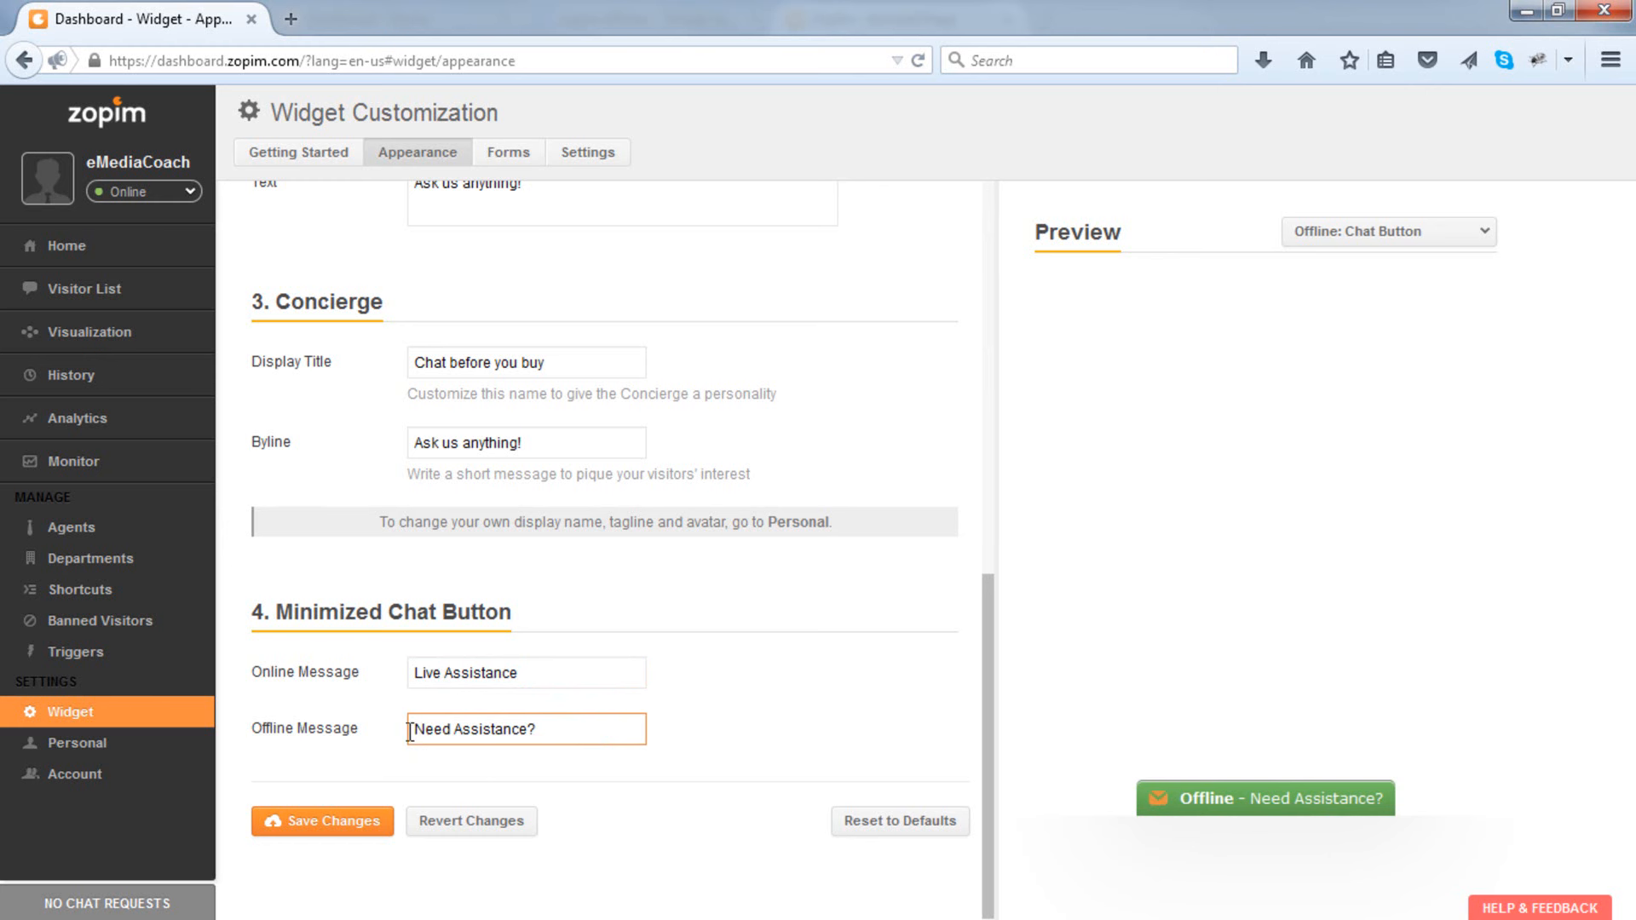
mouse_move(1510, 614)
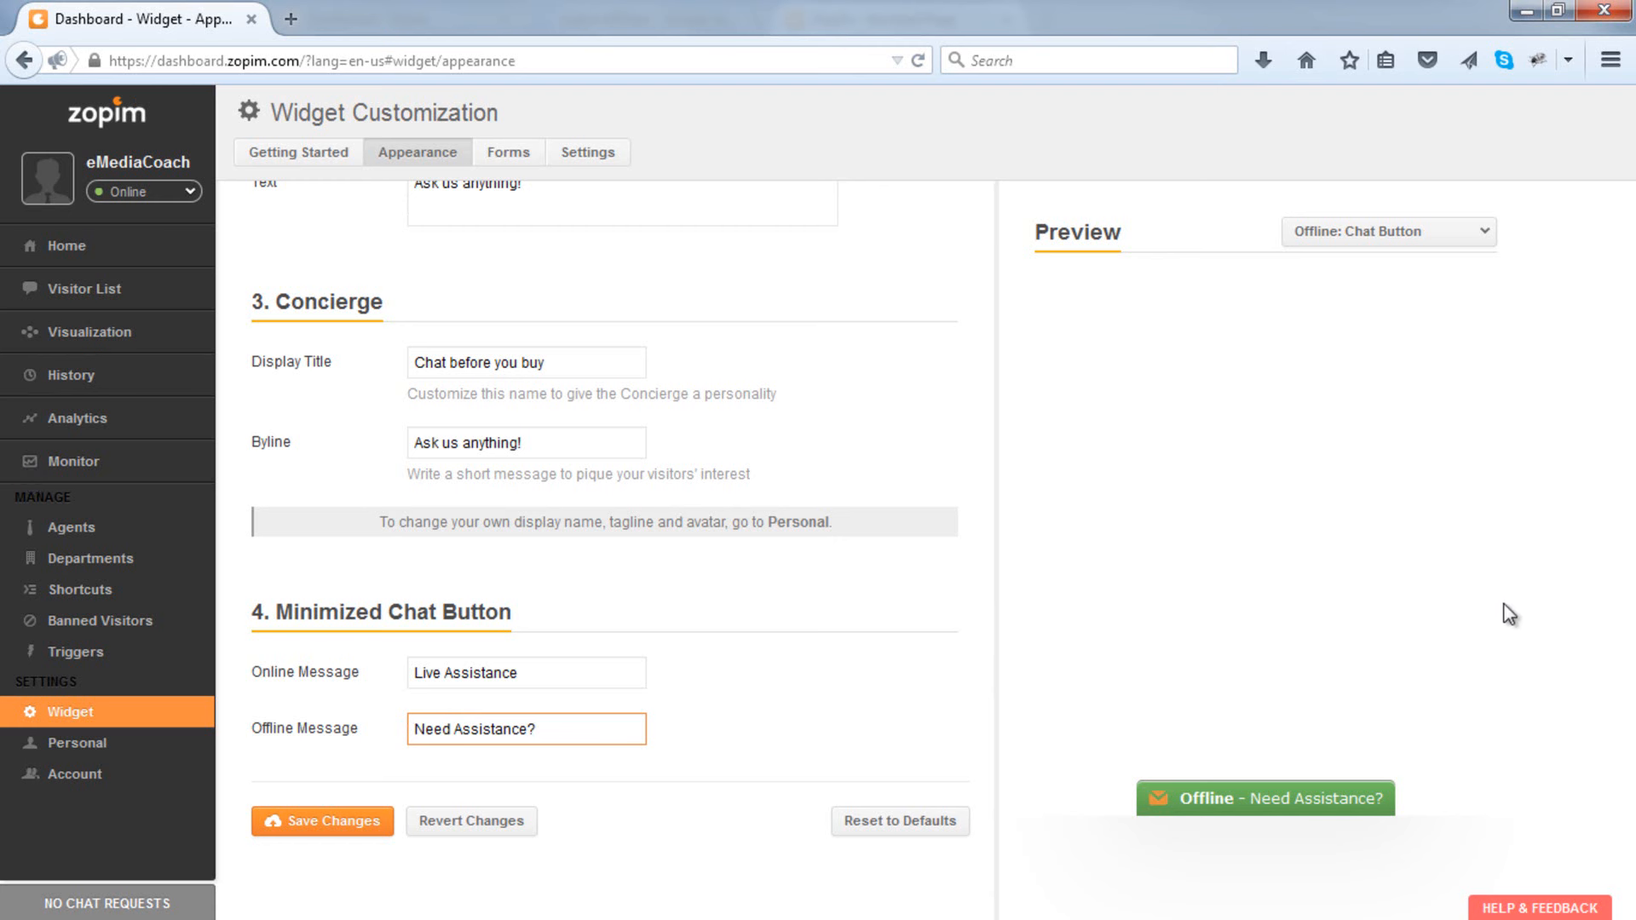
mouse_move(1302, 165)
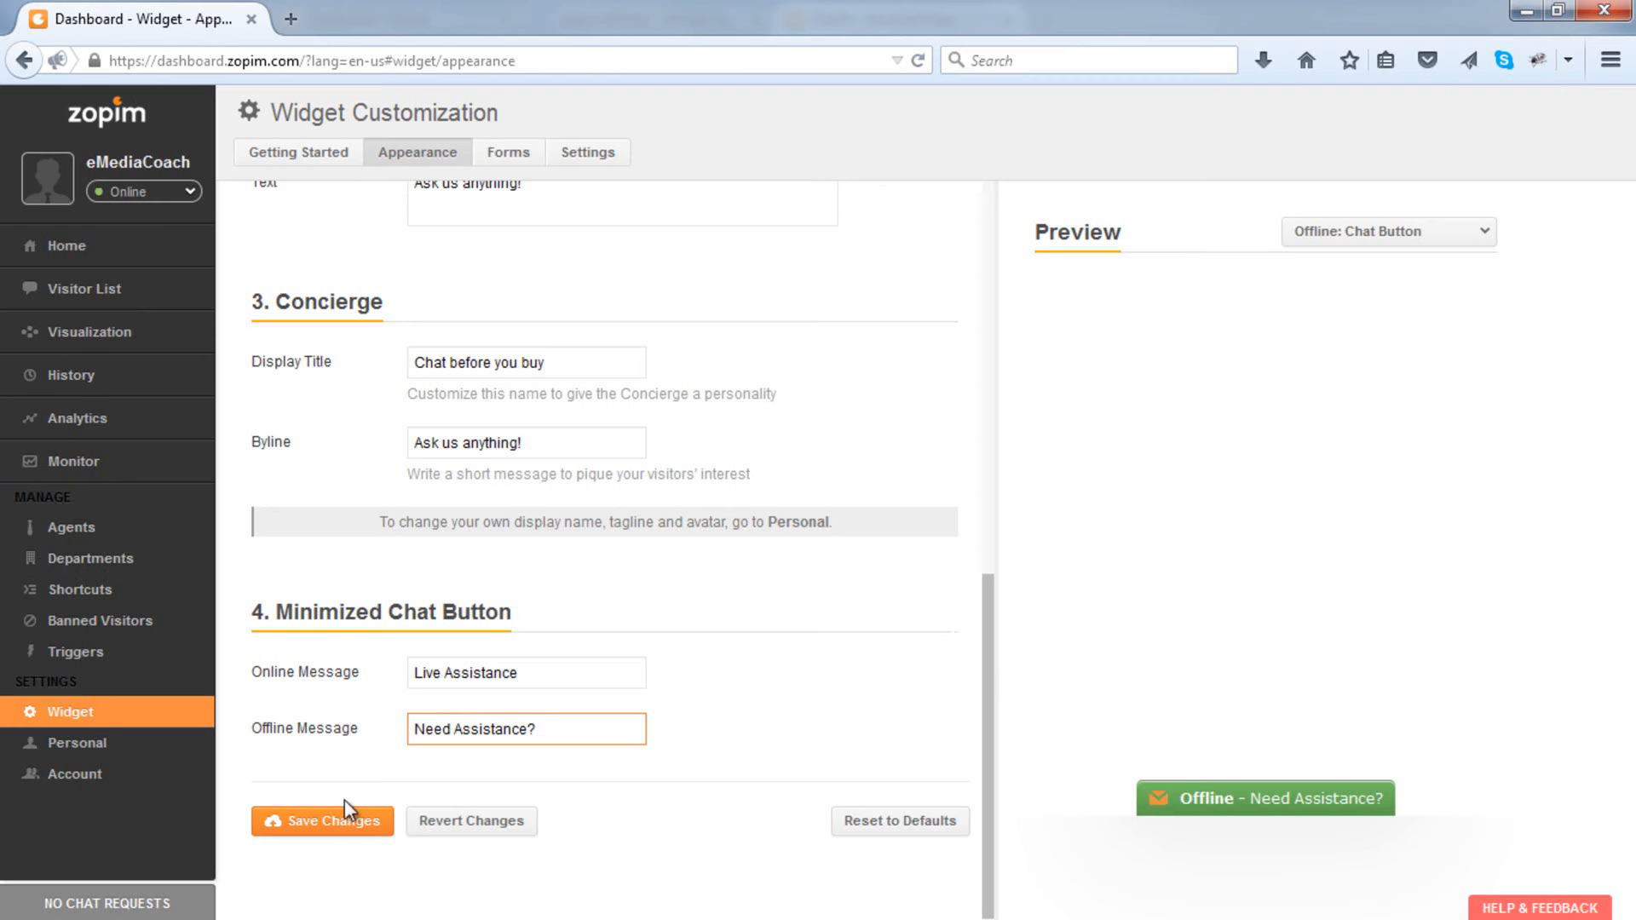
- Save the appearance settings and go to the widget's Forms settings
left_click(322, 821)
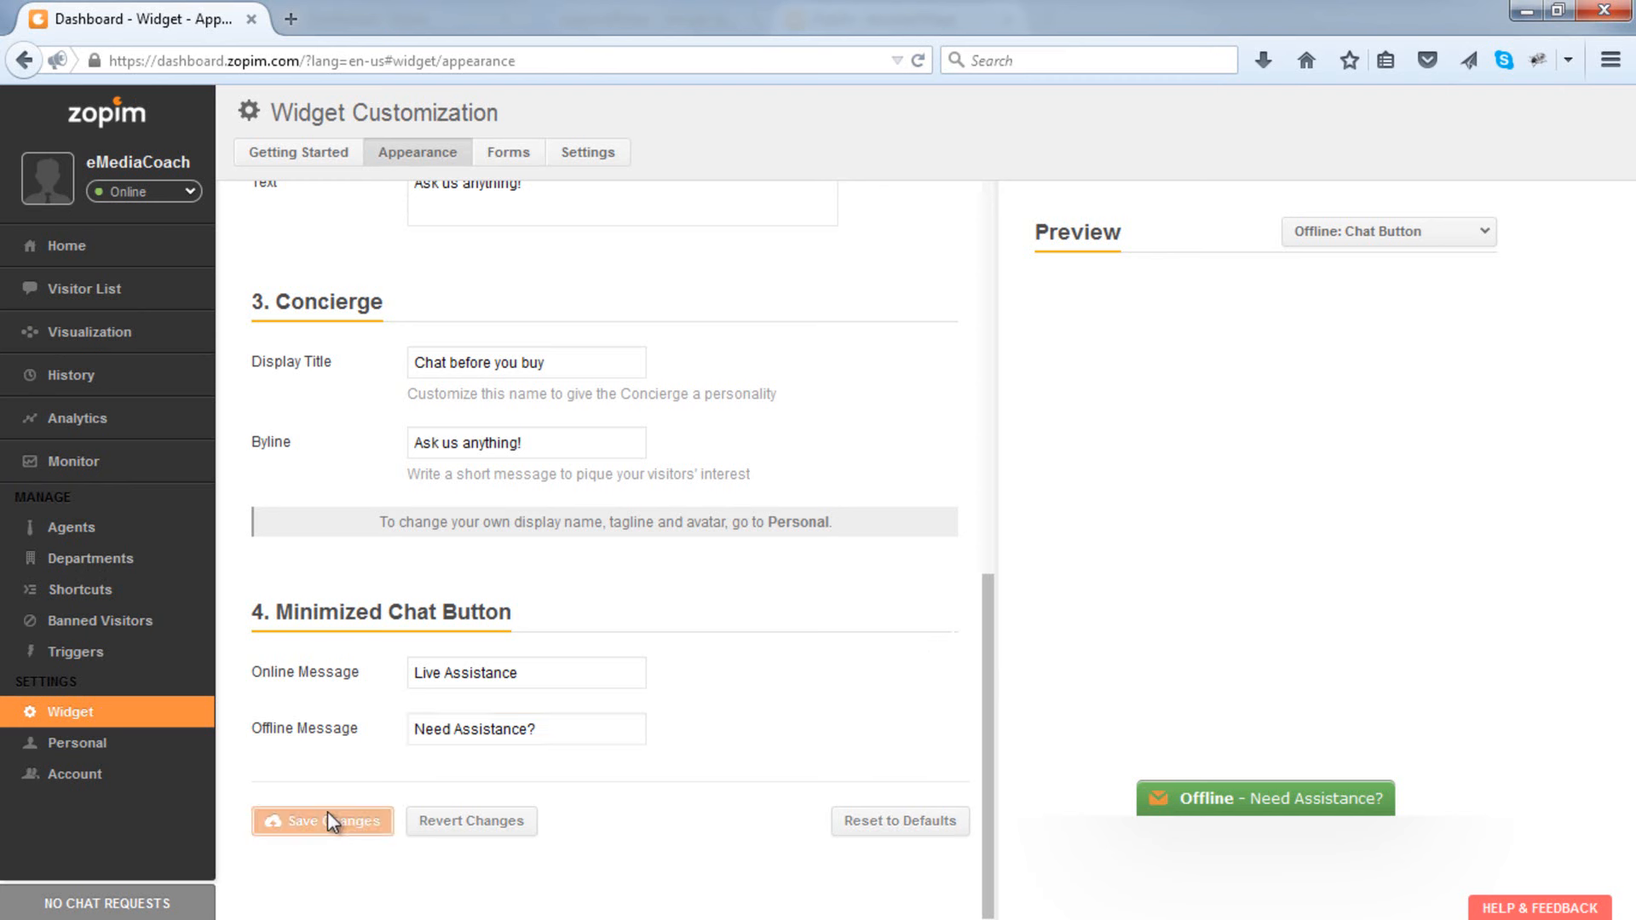
left_click(322, 821)
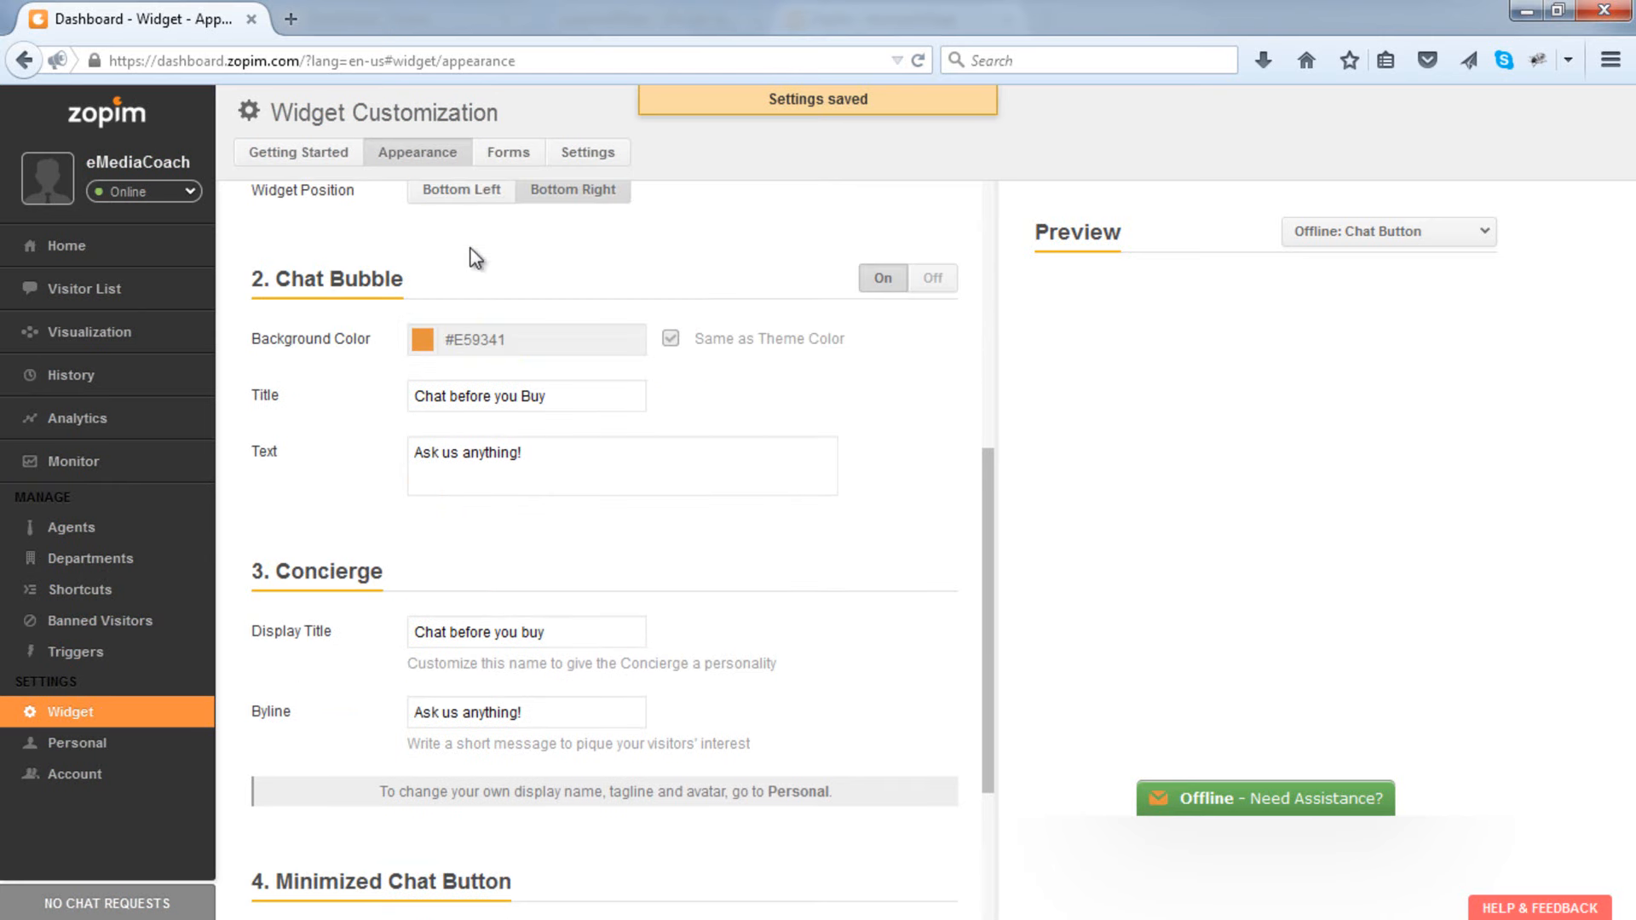
left_click(508, 151)
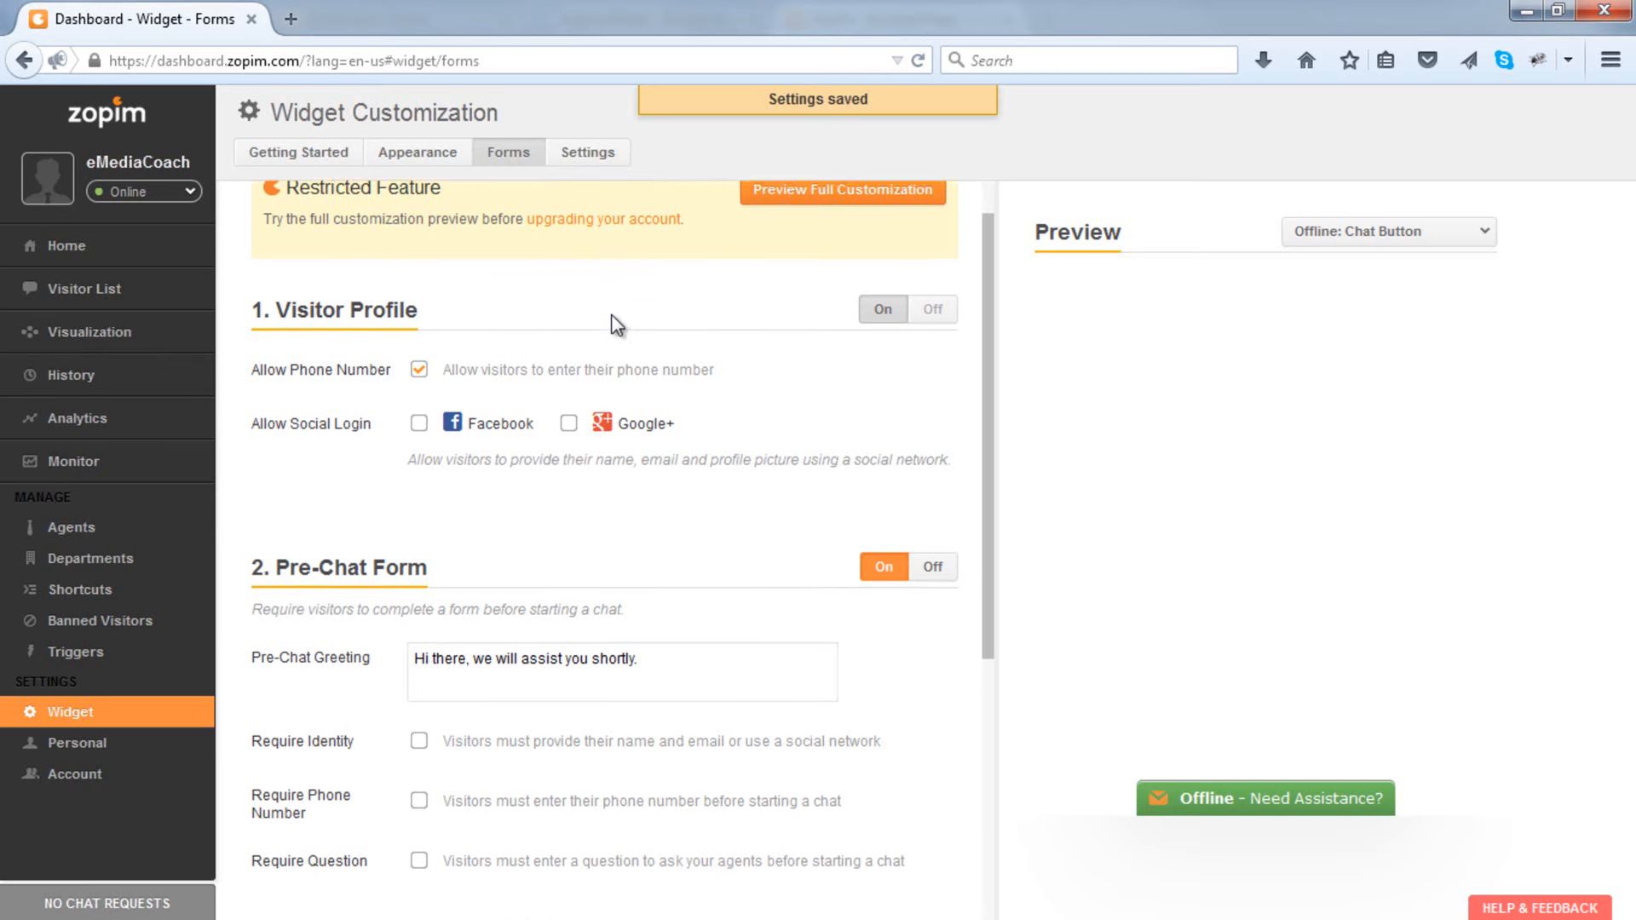
- Turn the pre-chat form on with phone number allowed and Facebook login off
scroll("down", 3)
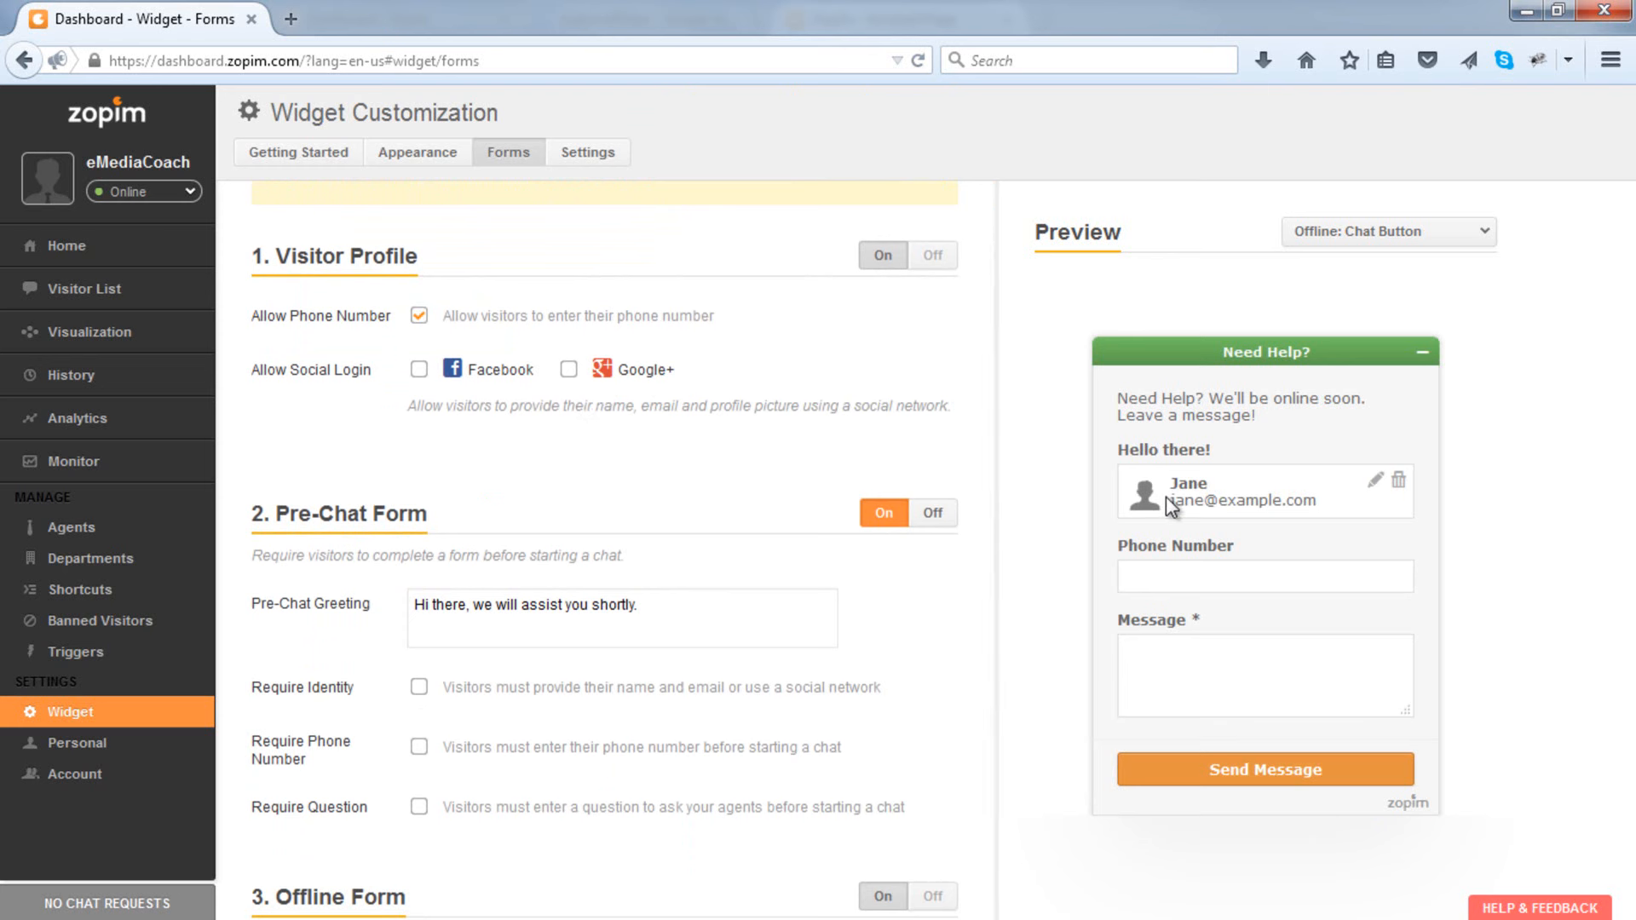
mouse_move(1123, 603)
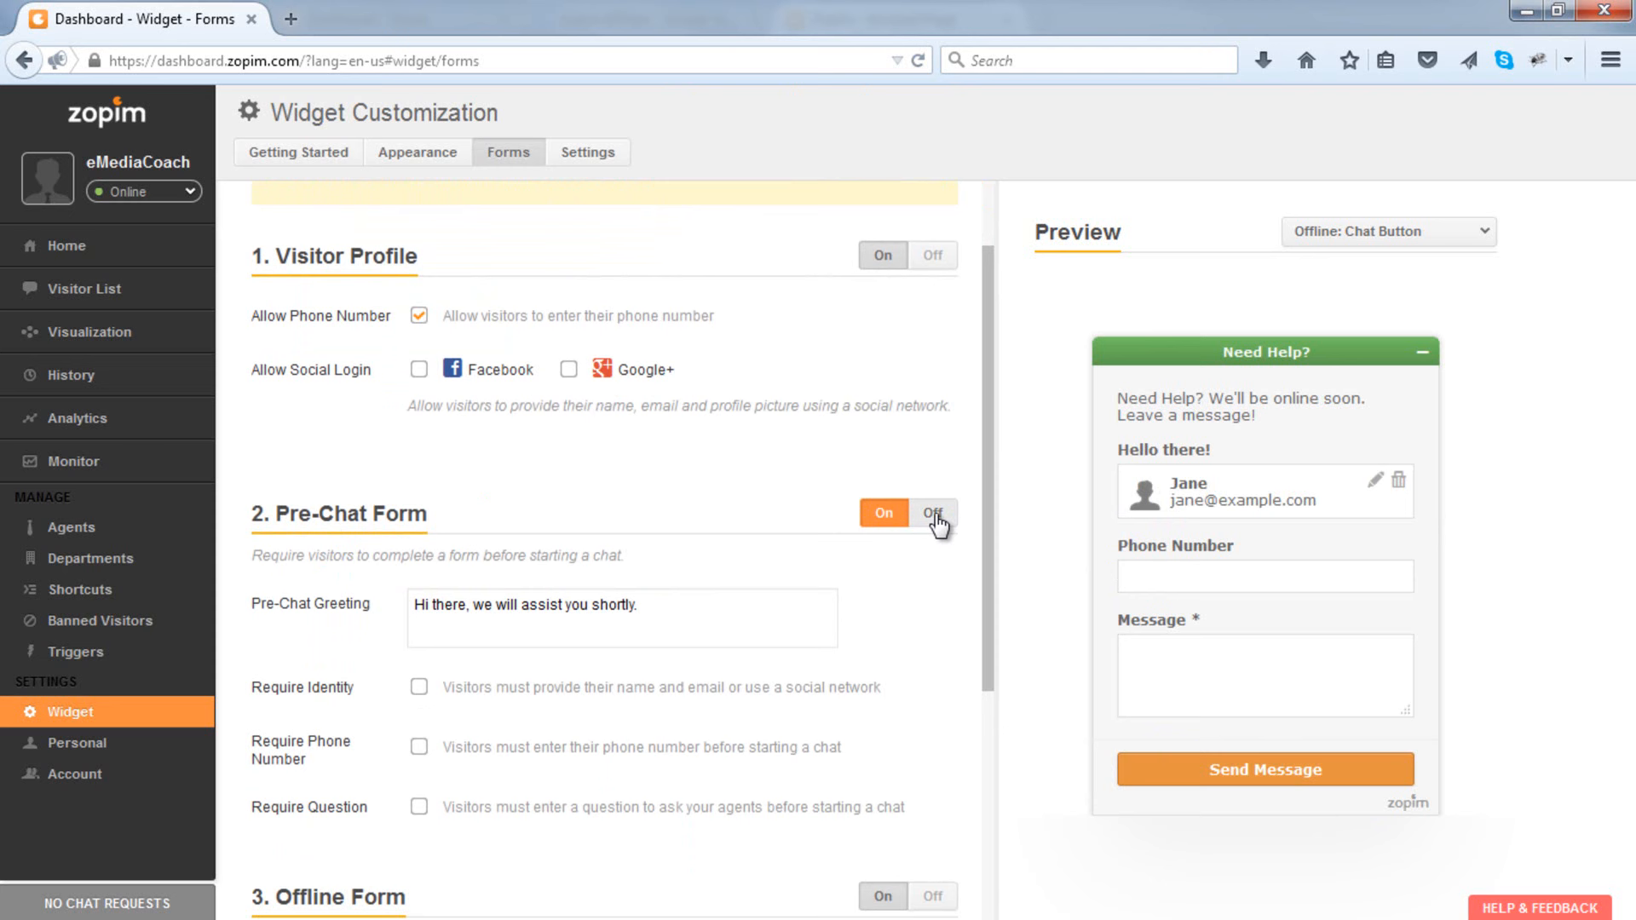
left_click(885, 513)
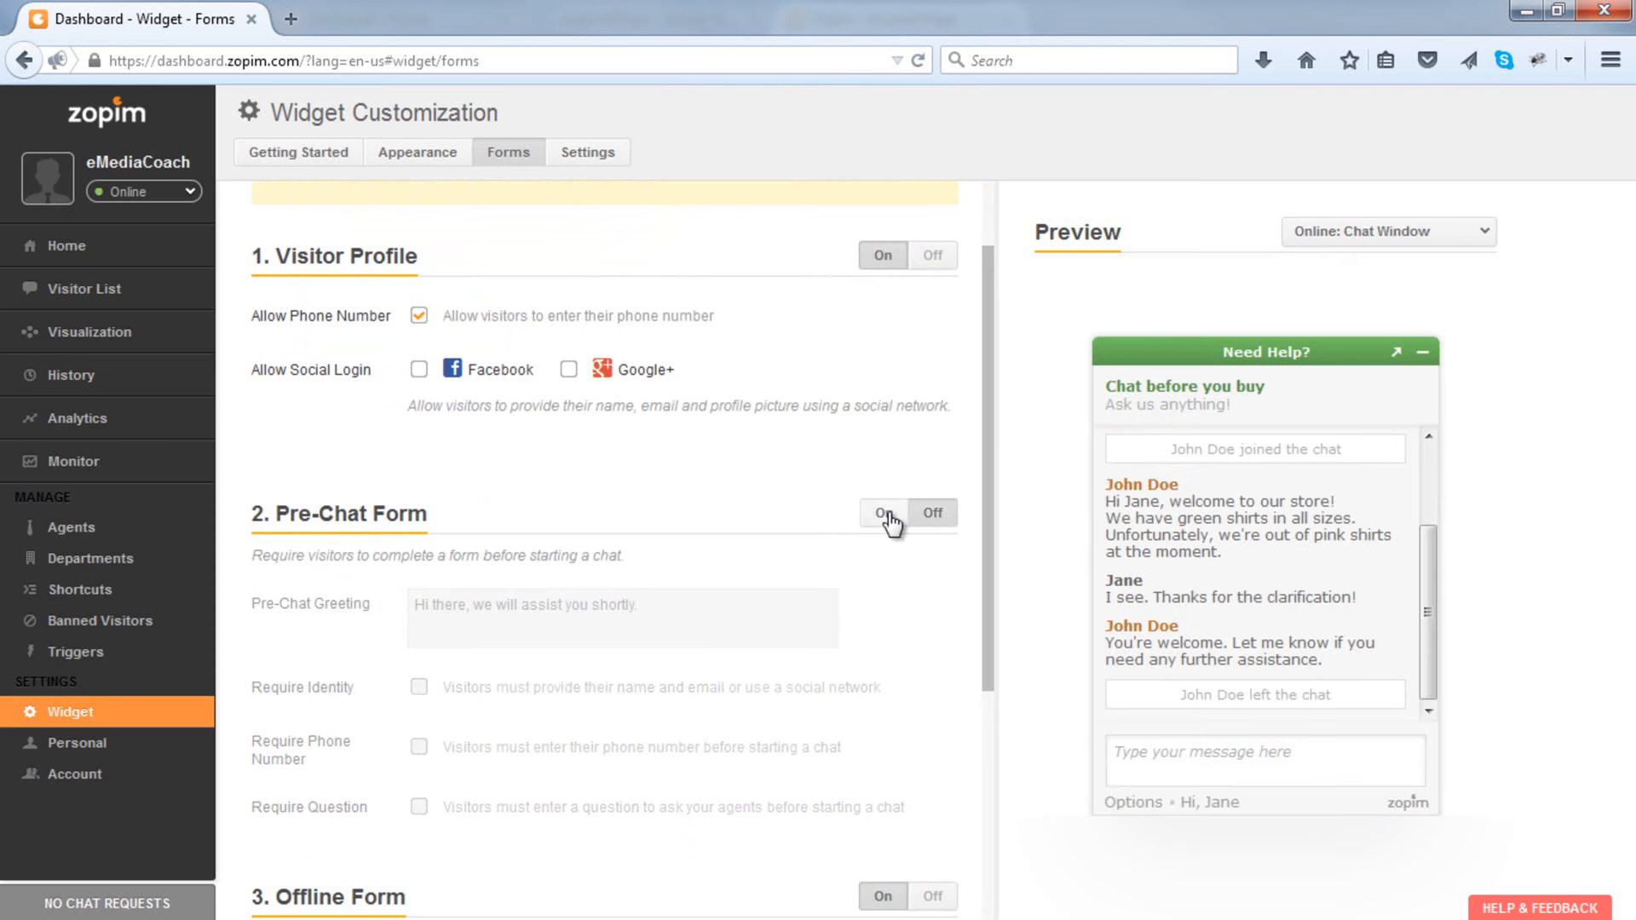
left_click(879, 512)
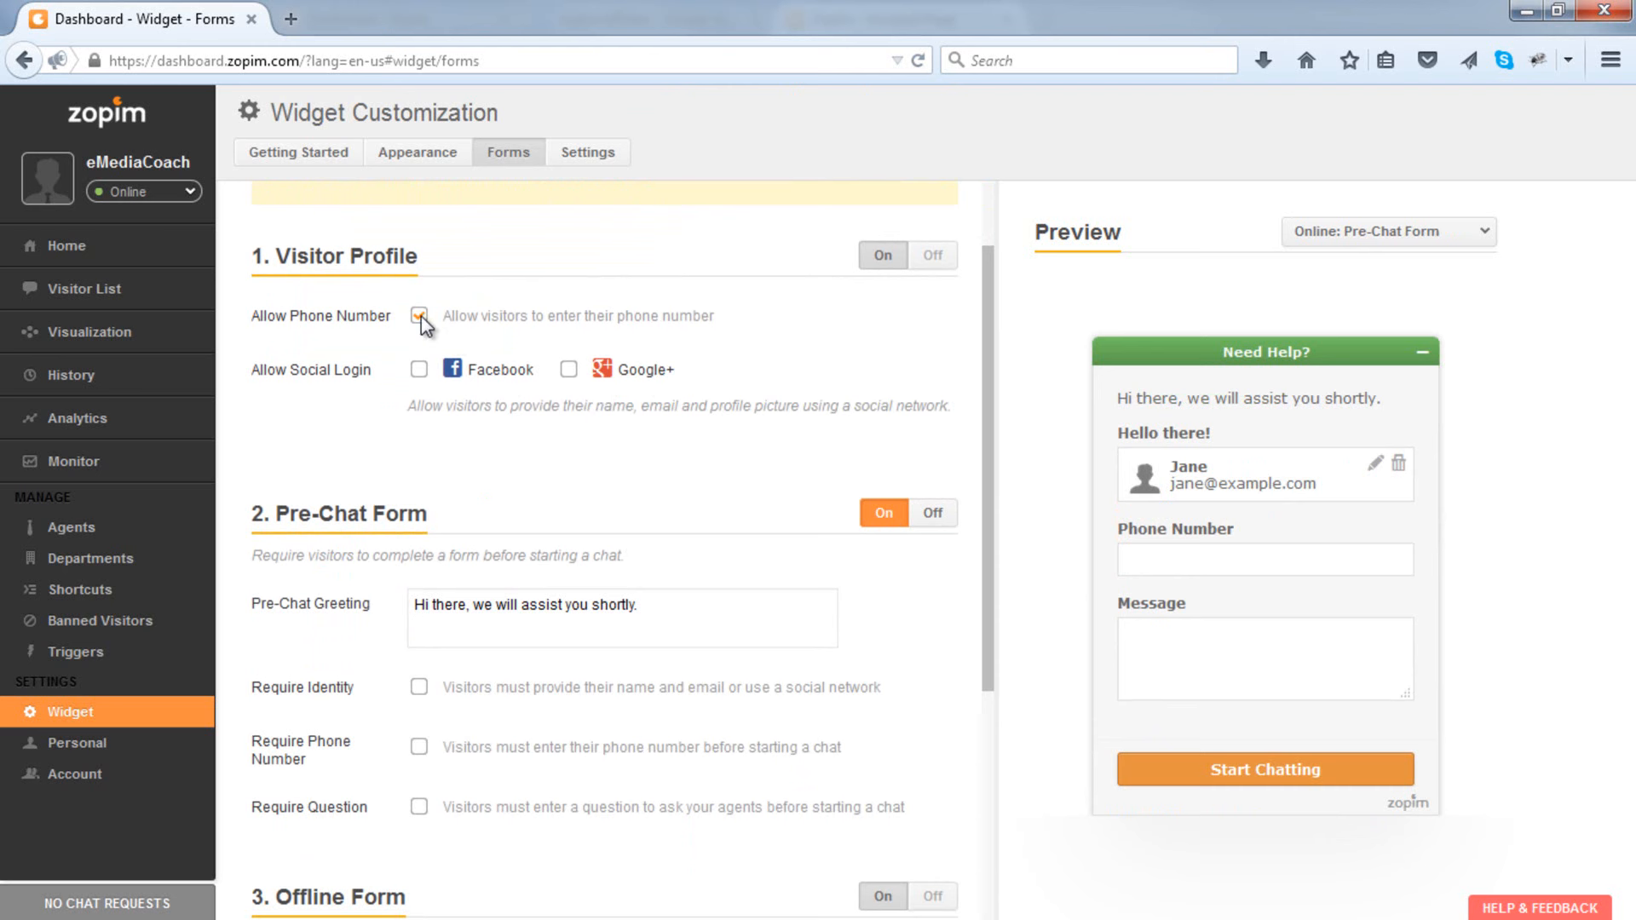
left_click(419, 315)
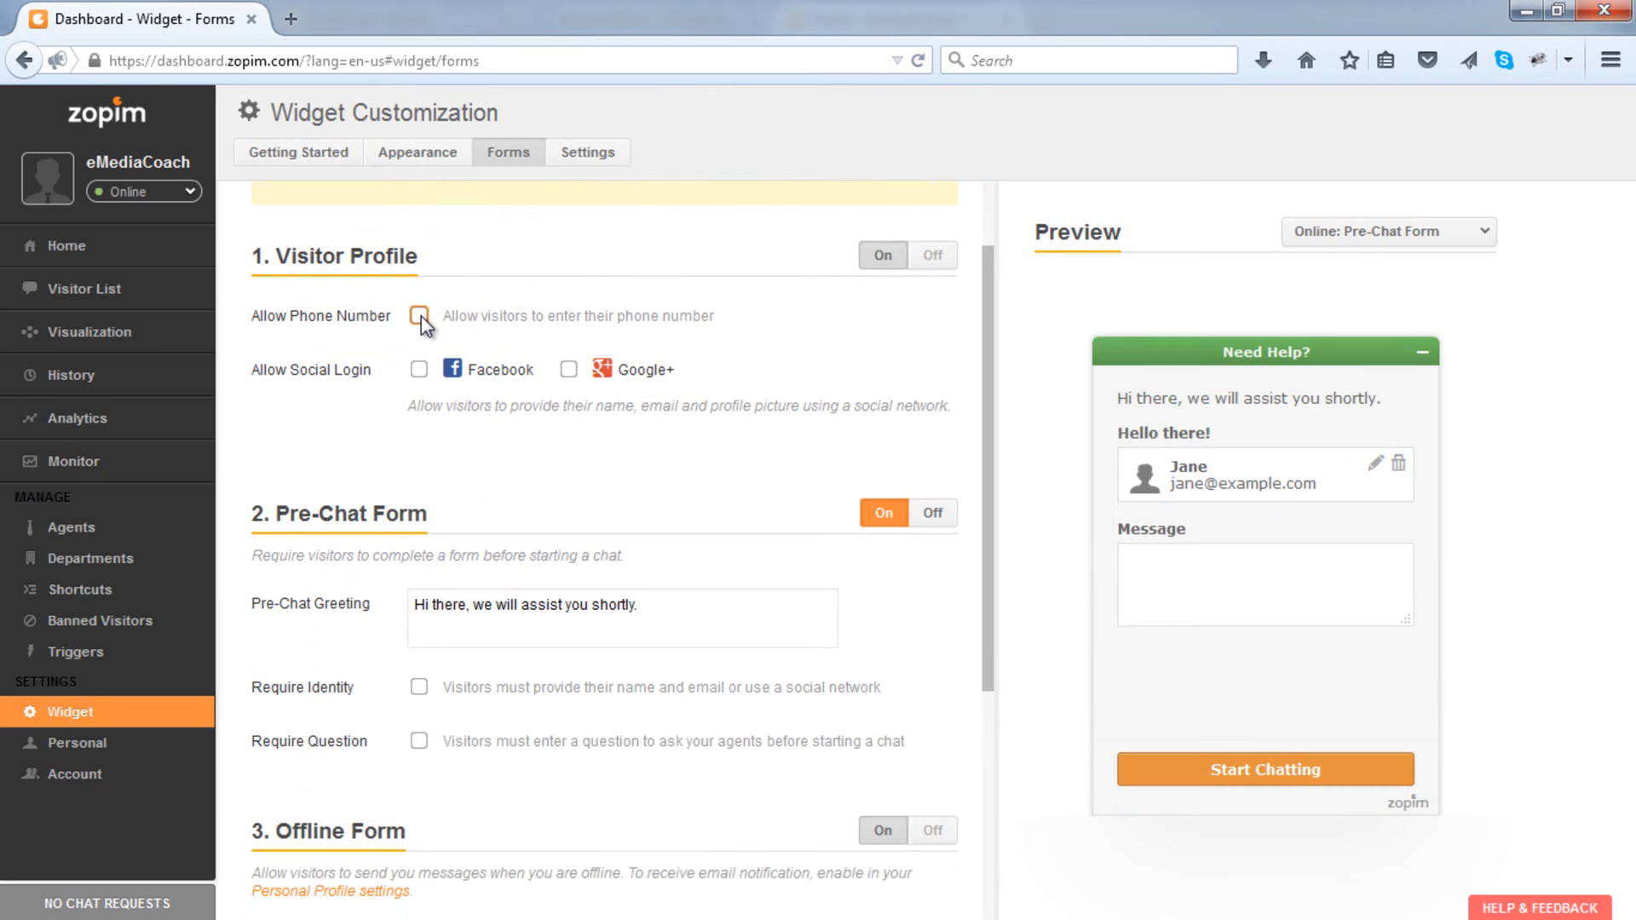
left_click(419, 317)
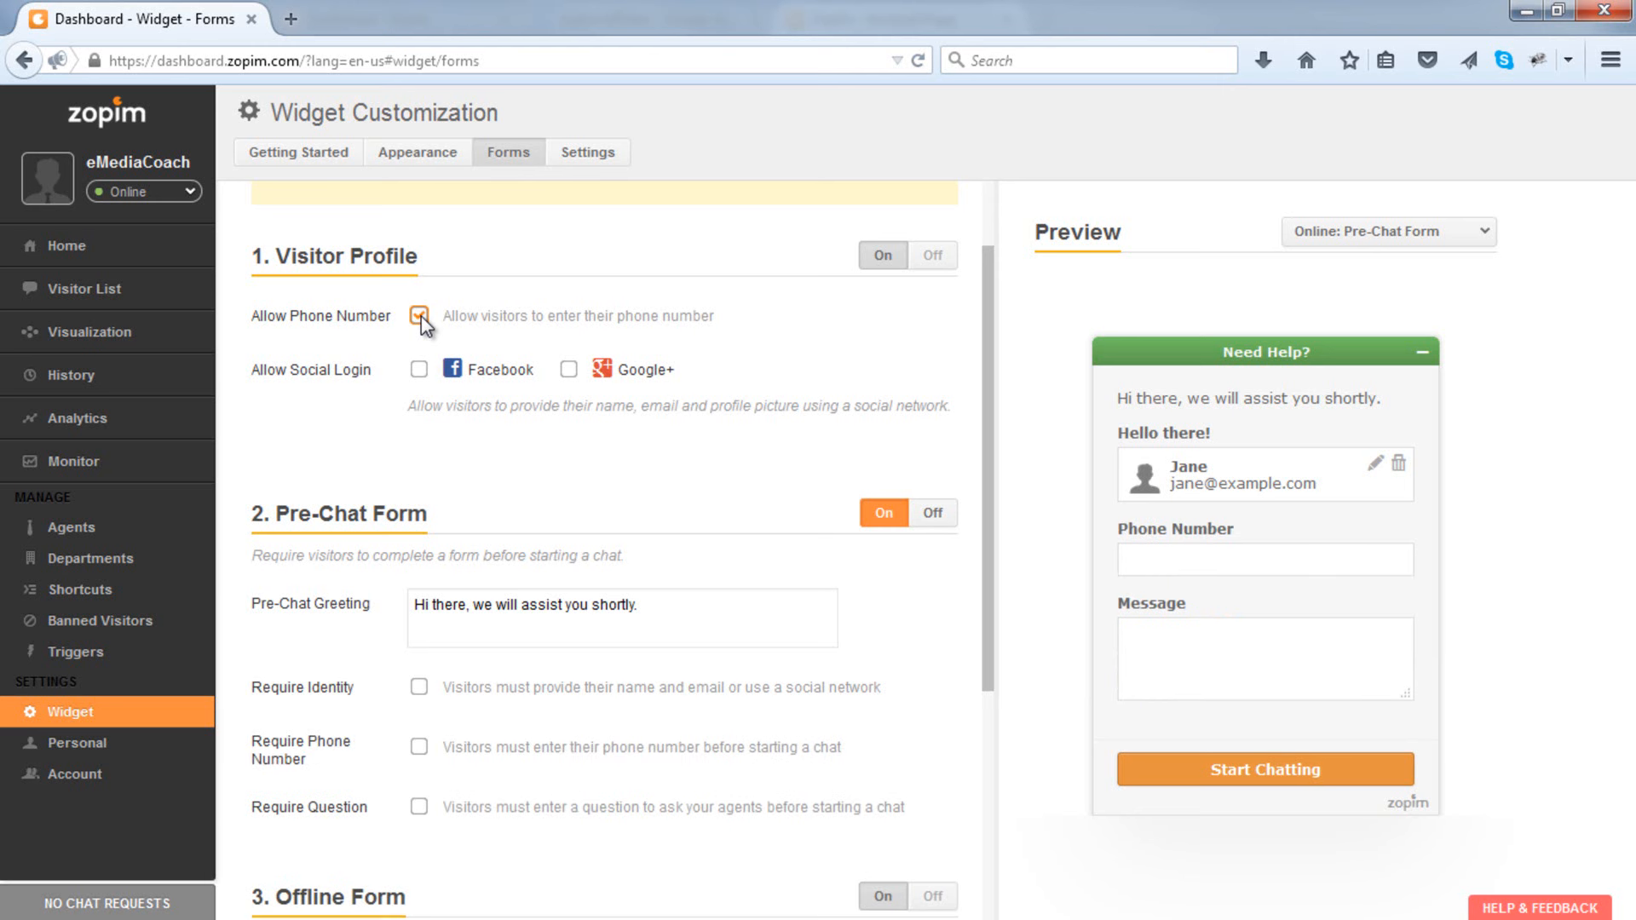
left_click(419, 370)
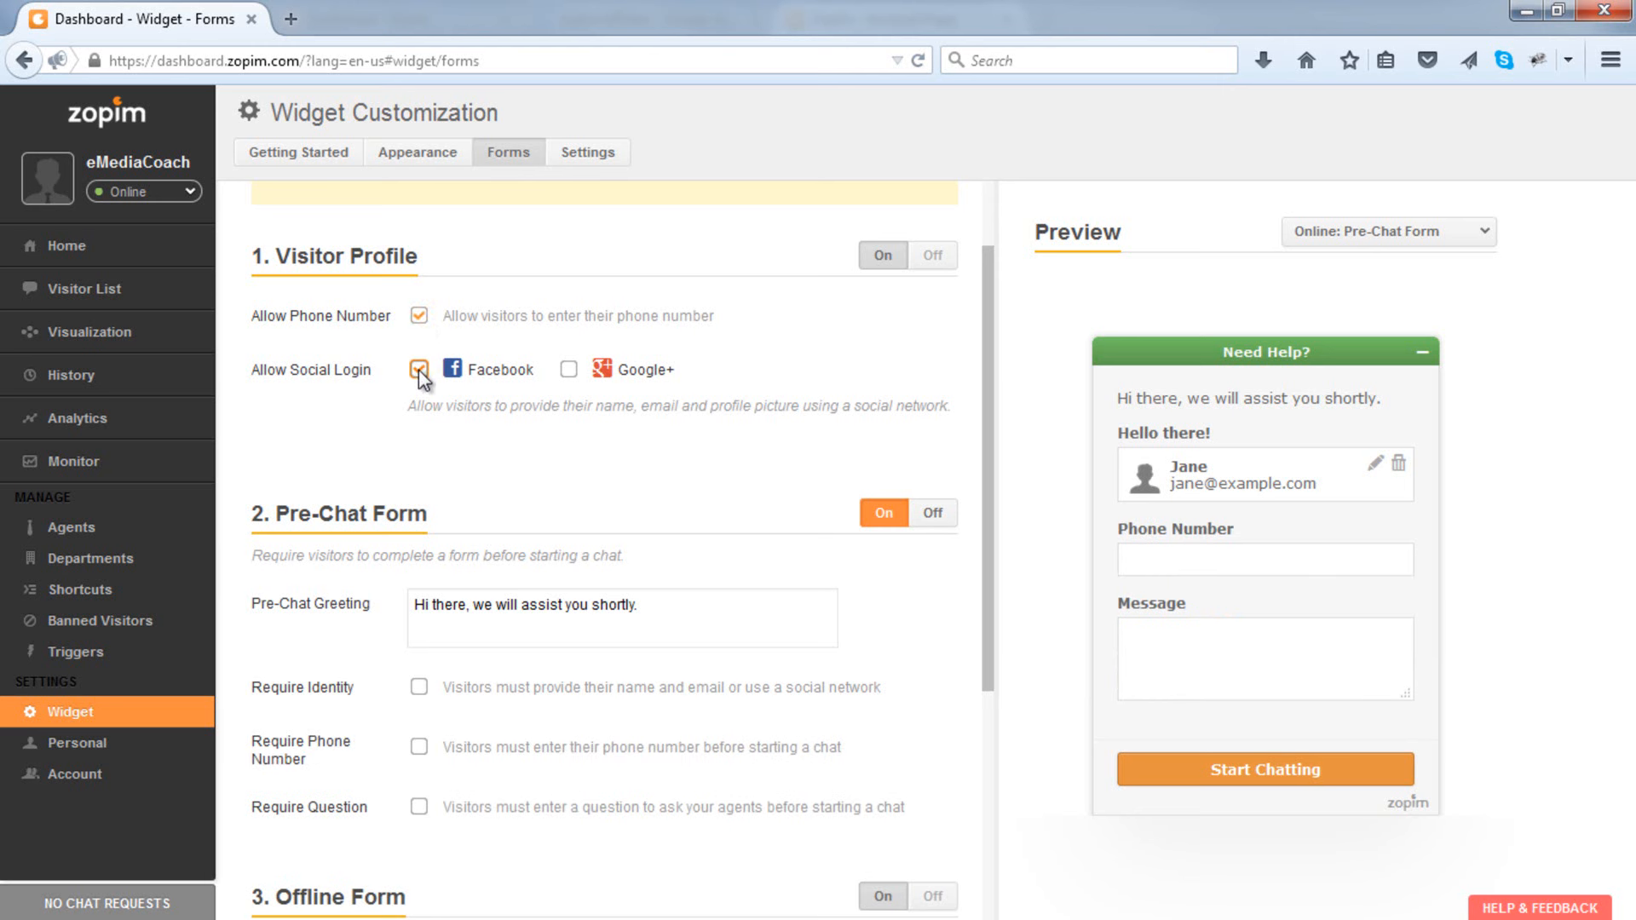
left_click(419, 368)
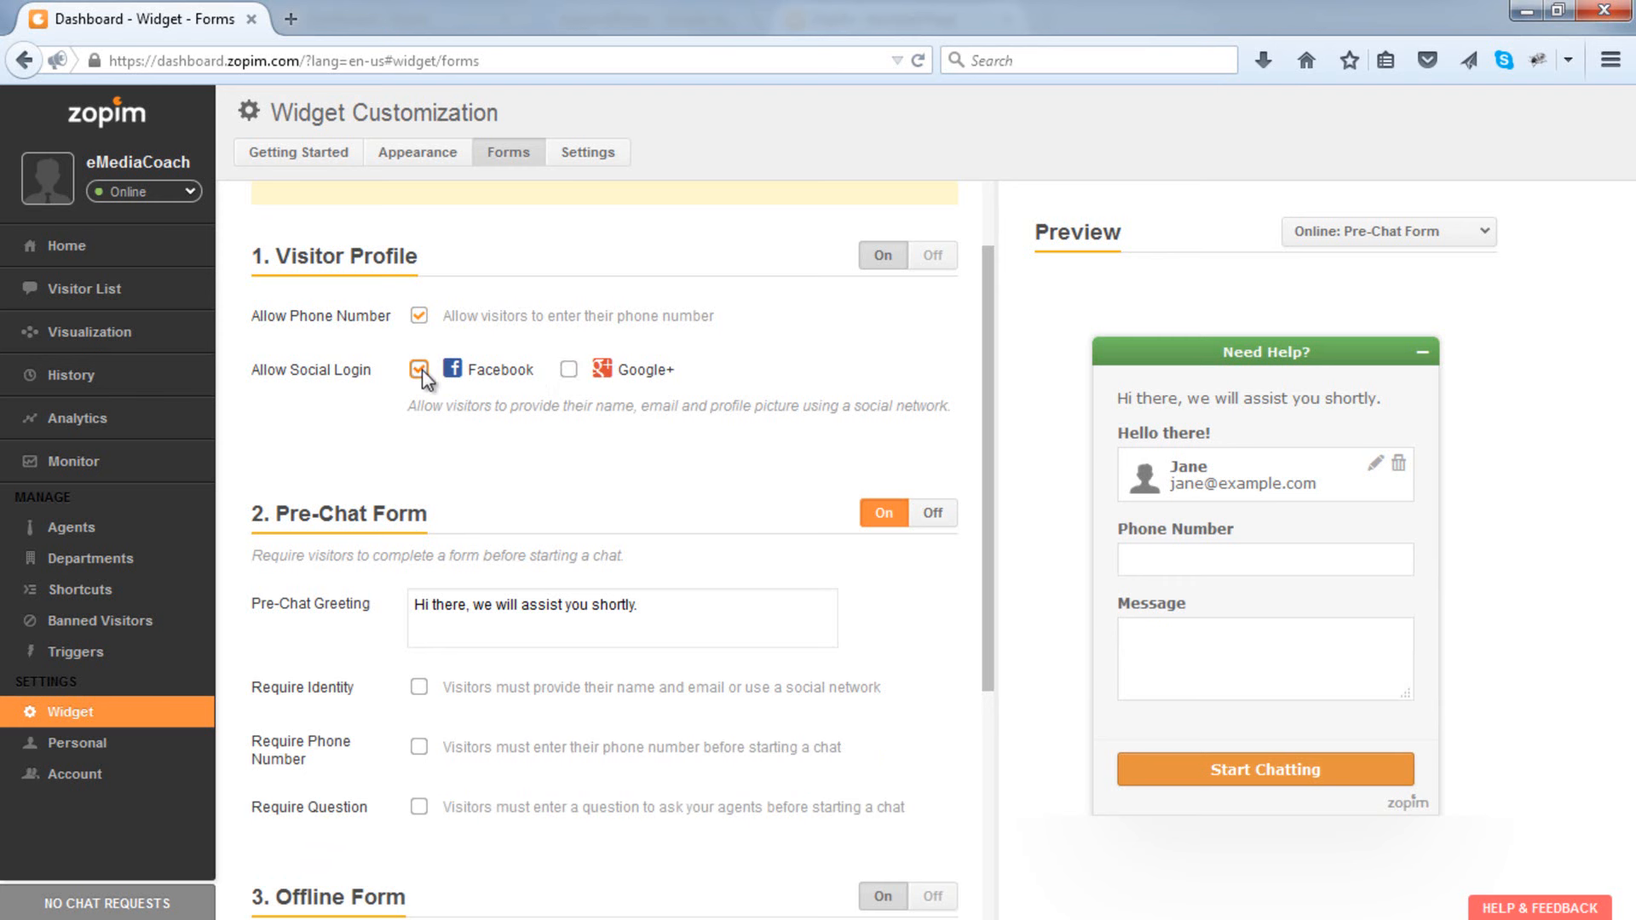
left_click(419, 370)
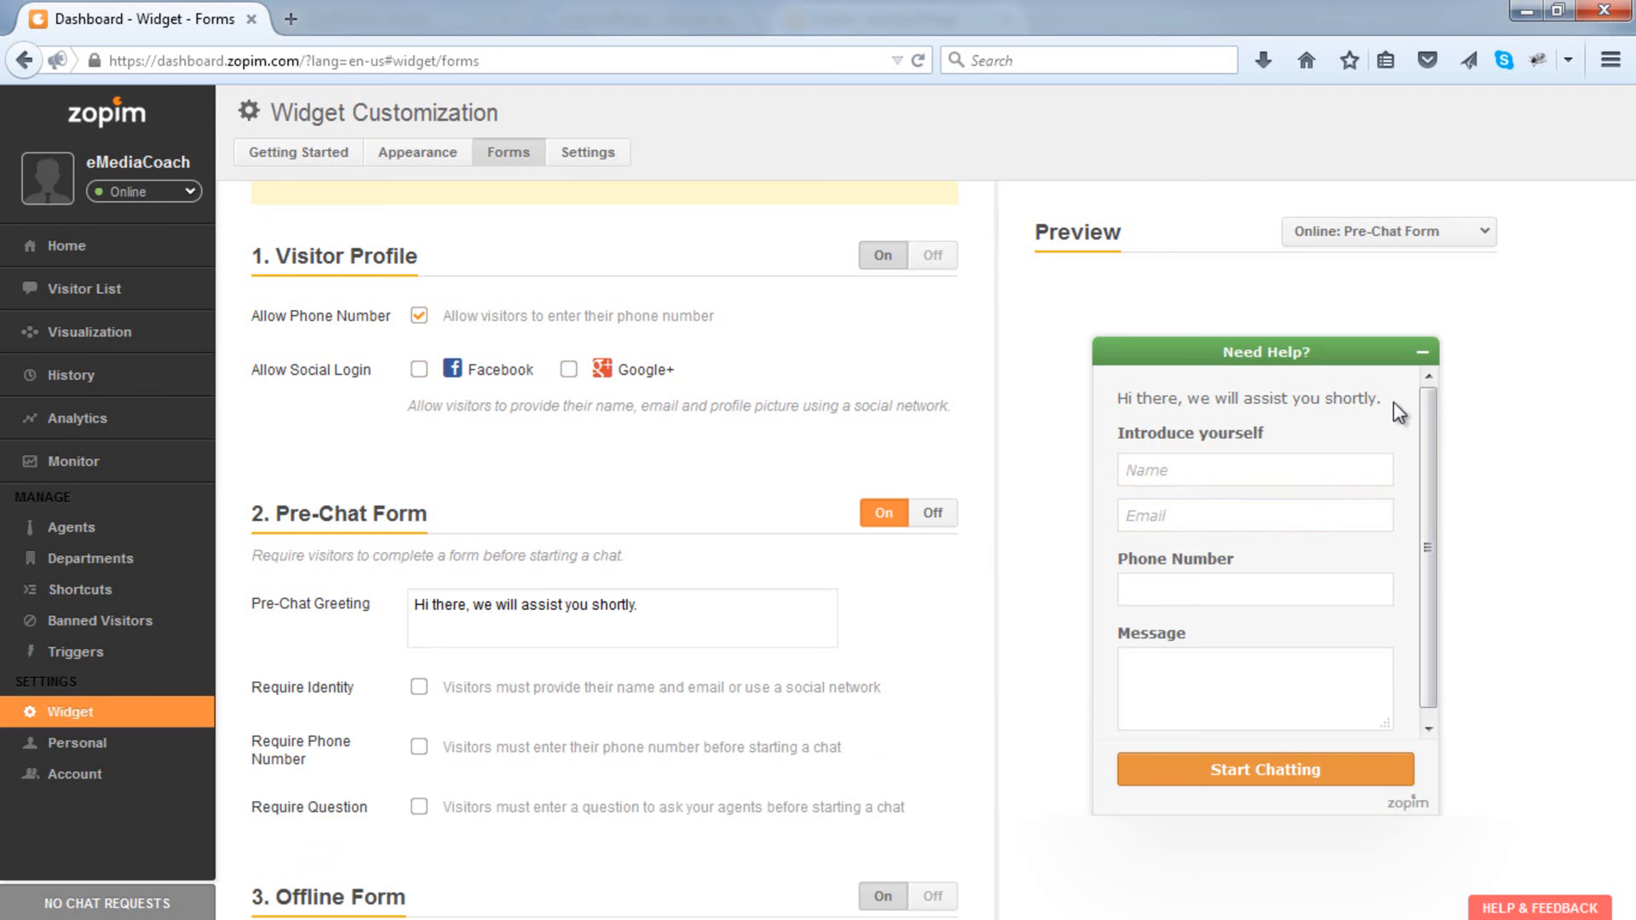
mouse_move(1095, 393)
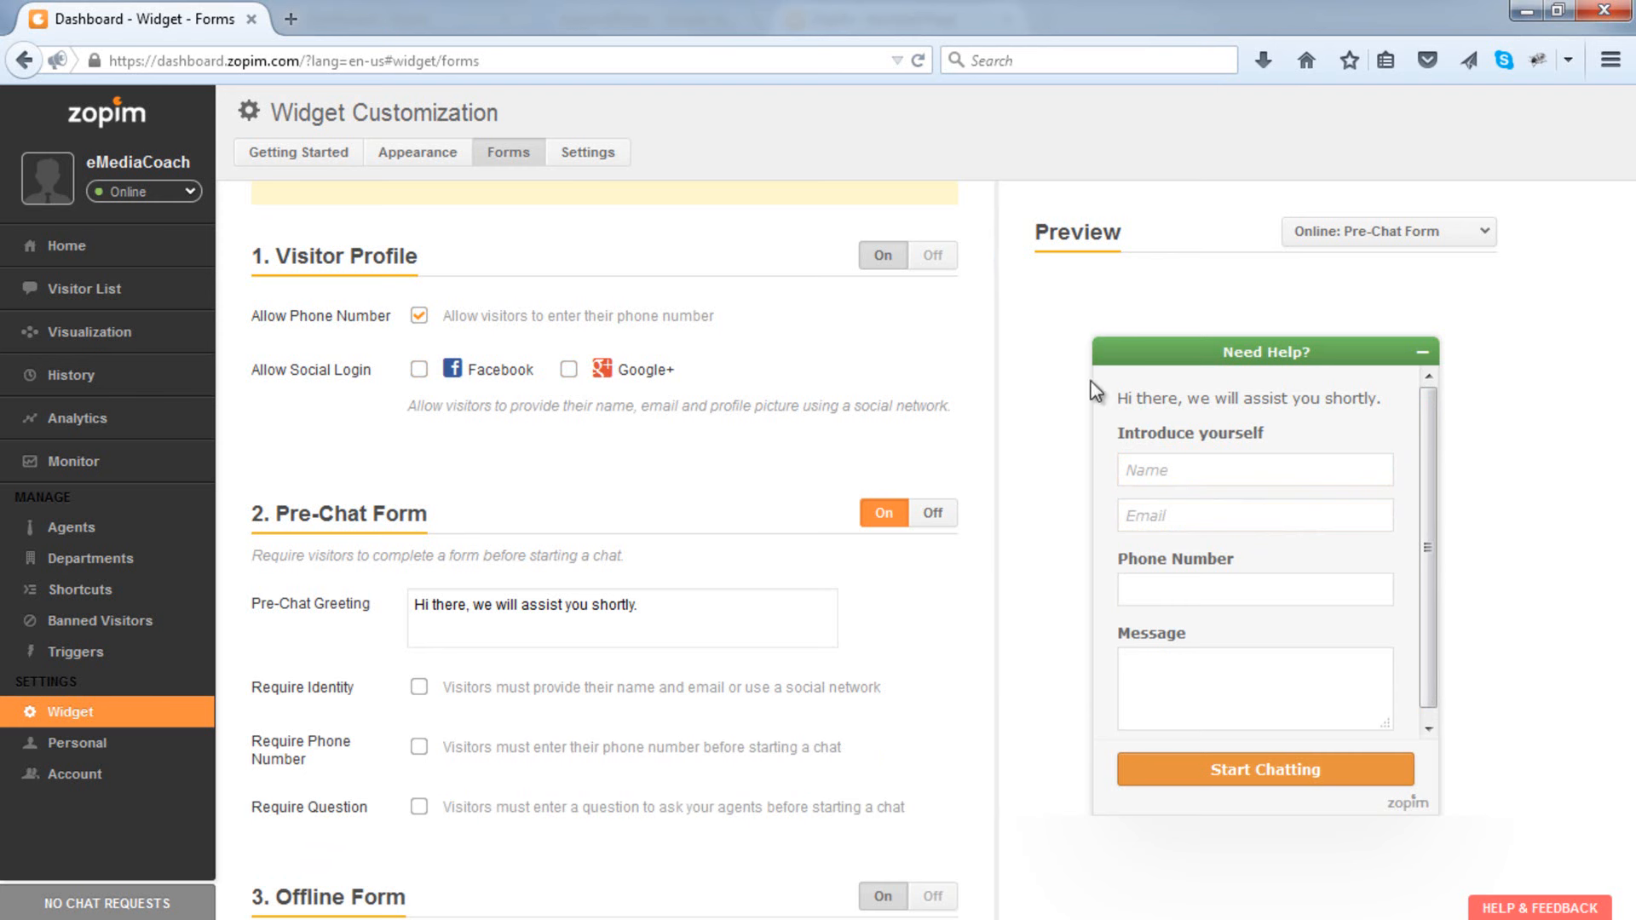
mouse_move(962, 405)
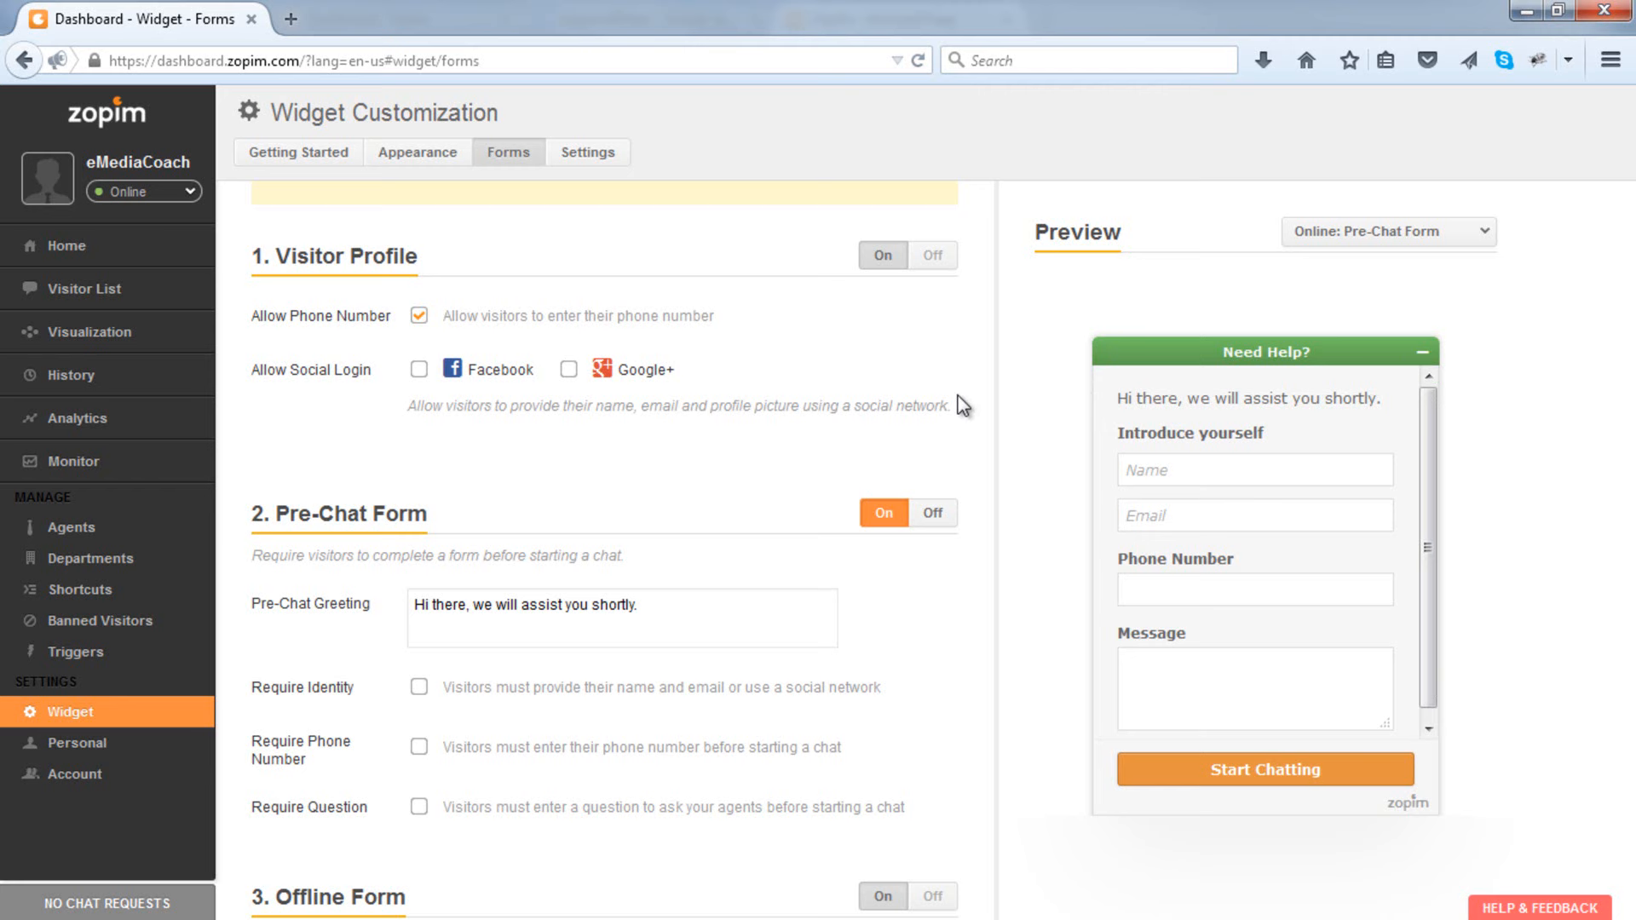
- Set the pre-chat greeting to 'Welcome, we will help you shortly.'
scroll("down", 3)
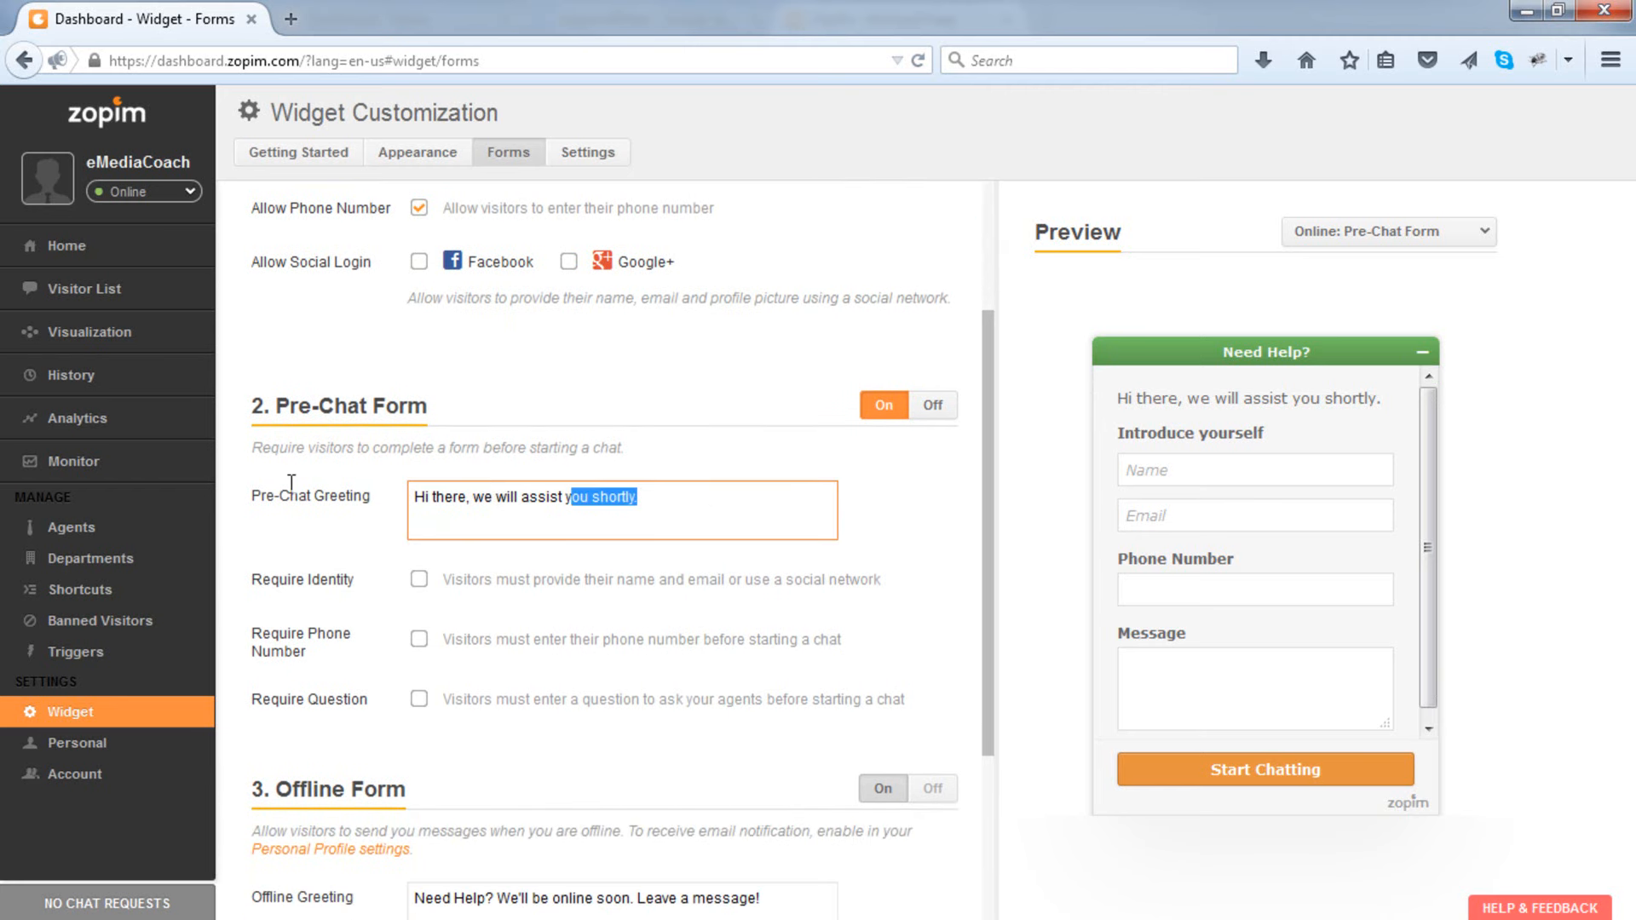
type("We")
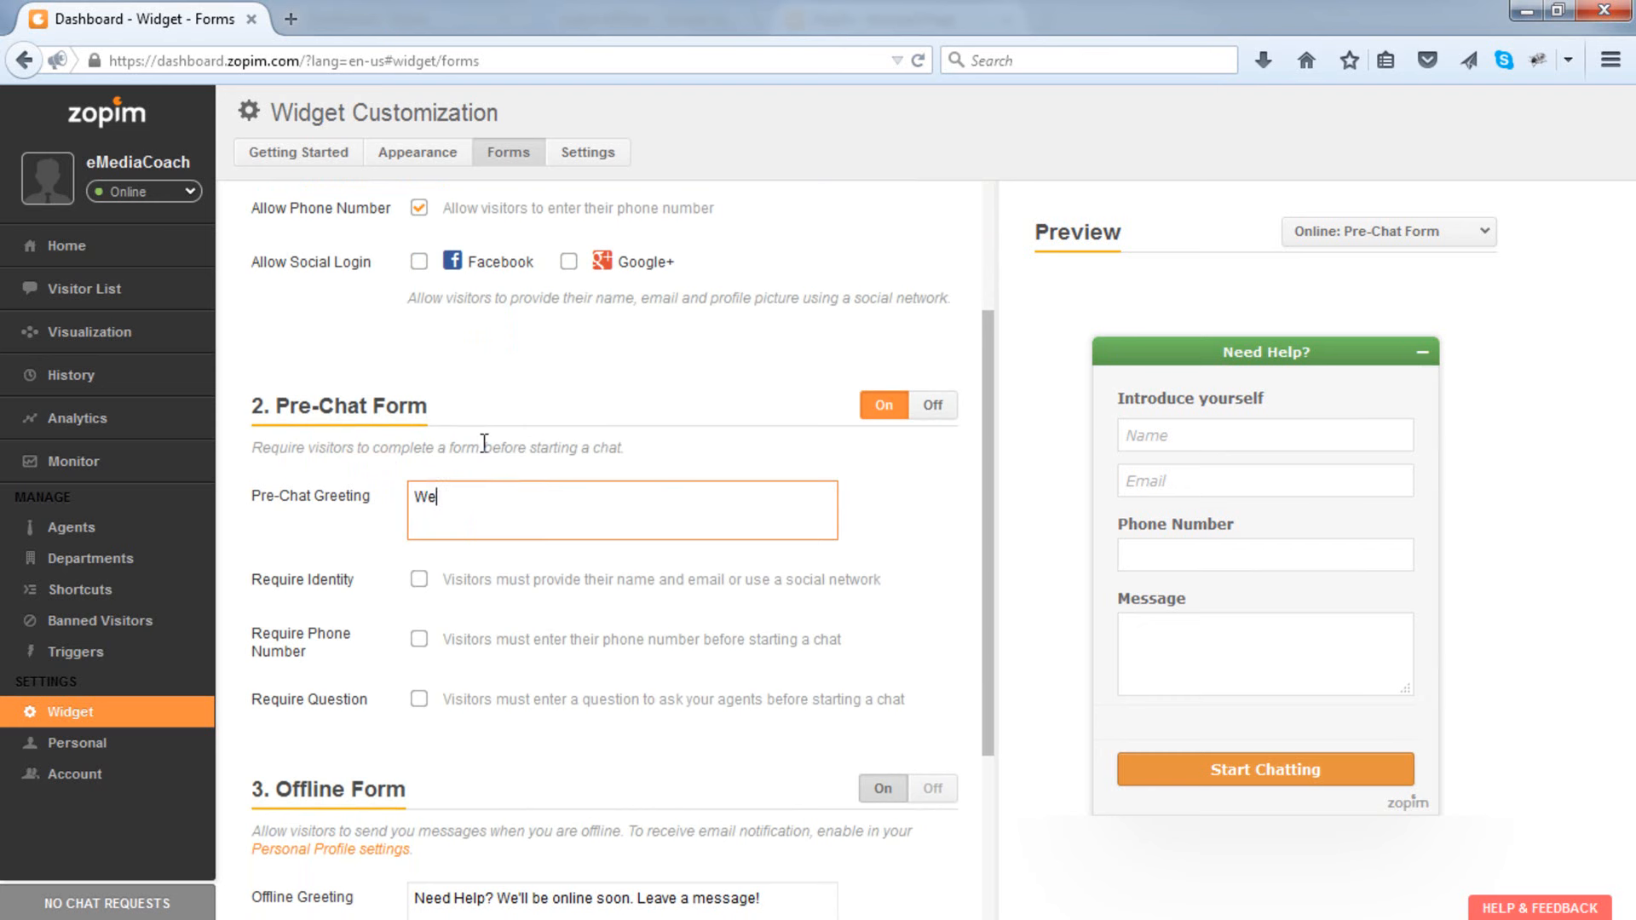
type("Welcome, we are")
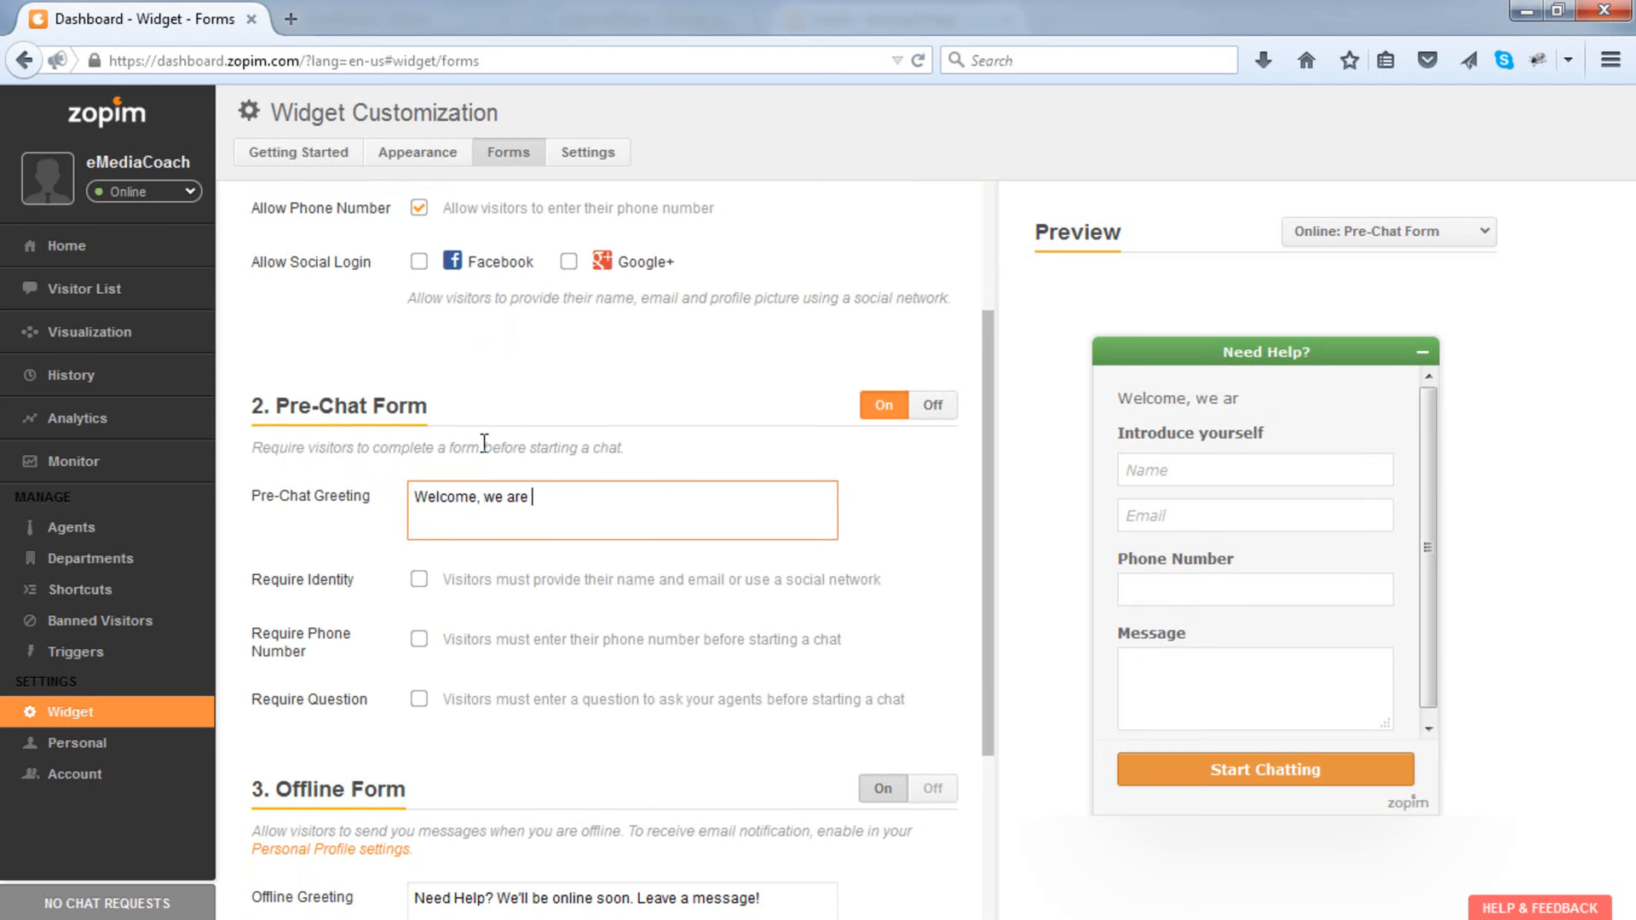
type("happ")
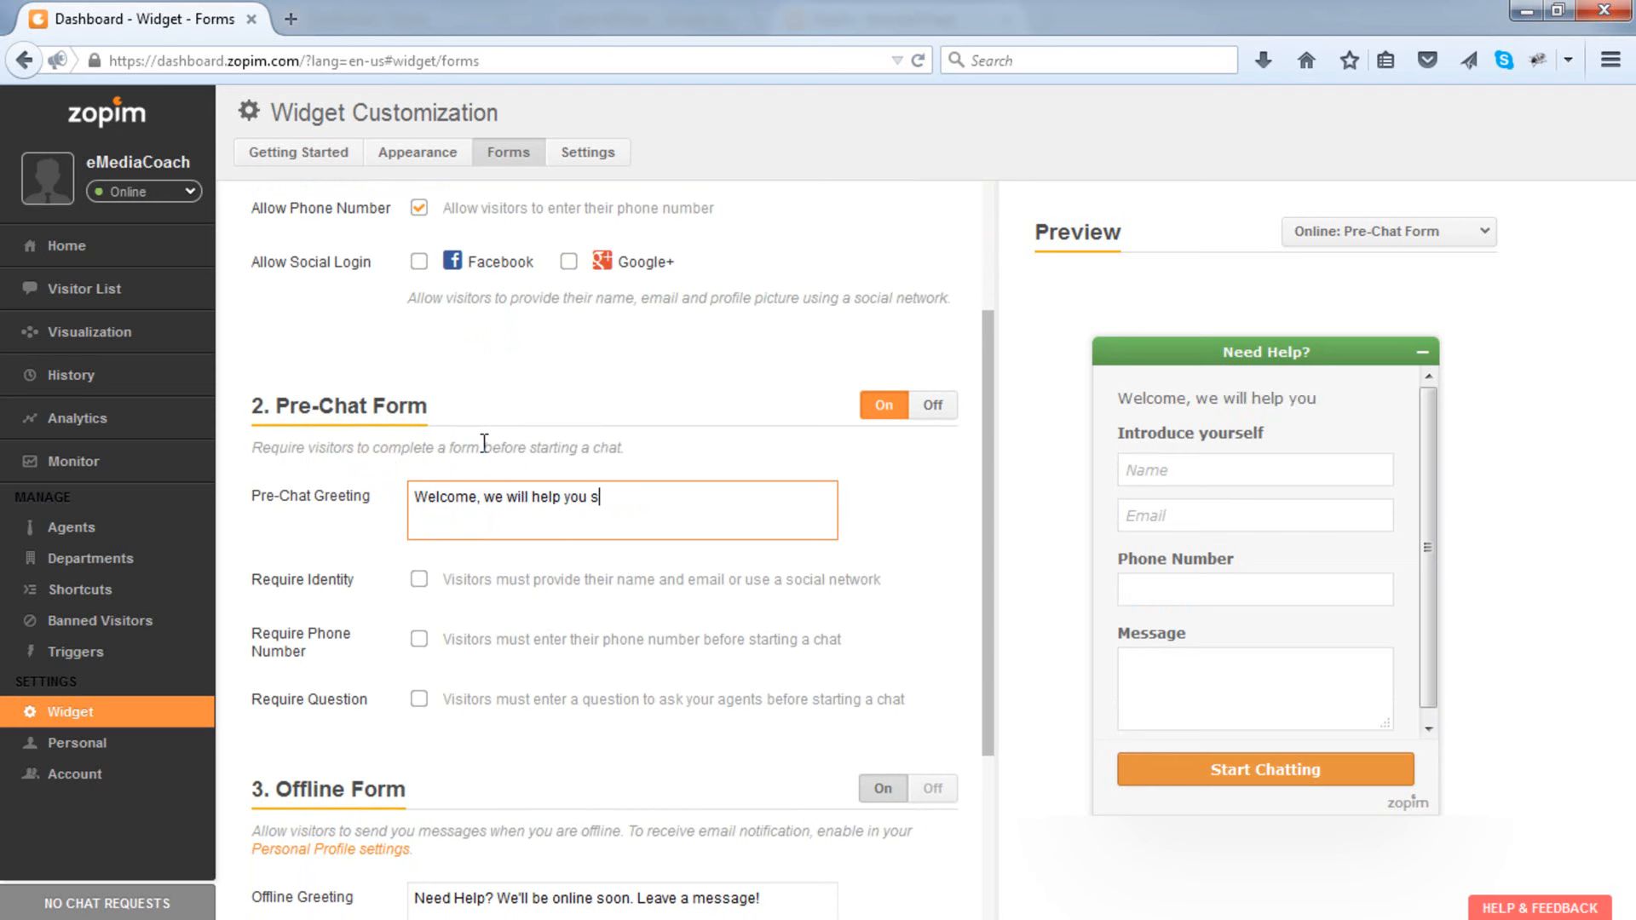
type("hortly.")
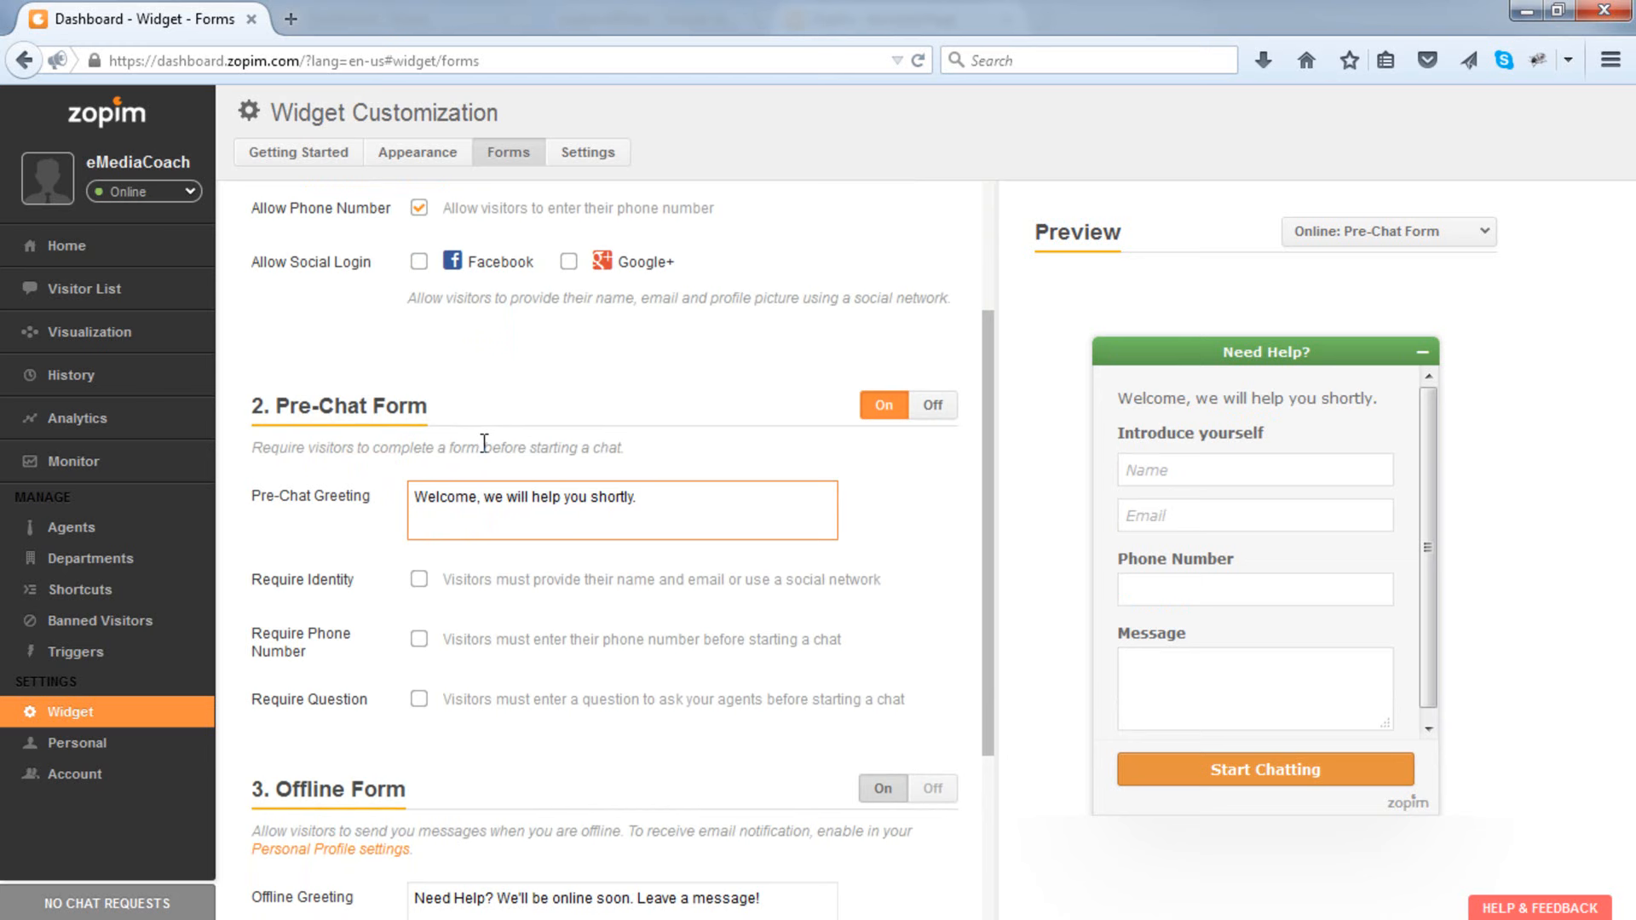
scroll("down", 3)
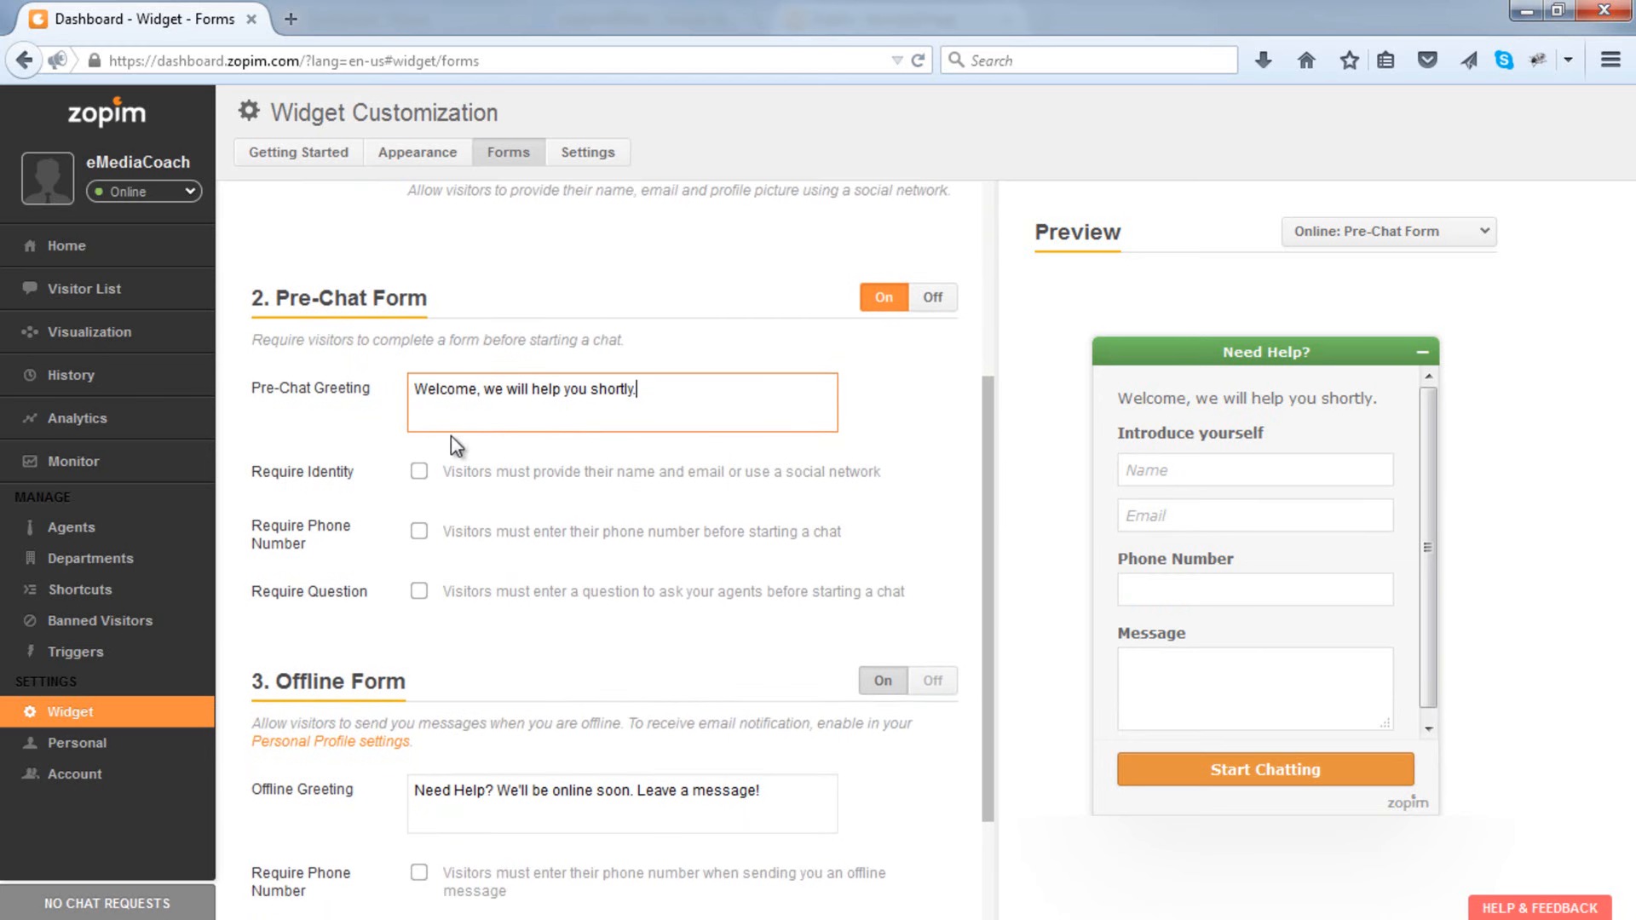
scroll("down", 3)
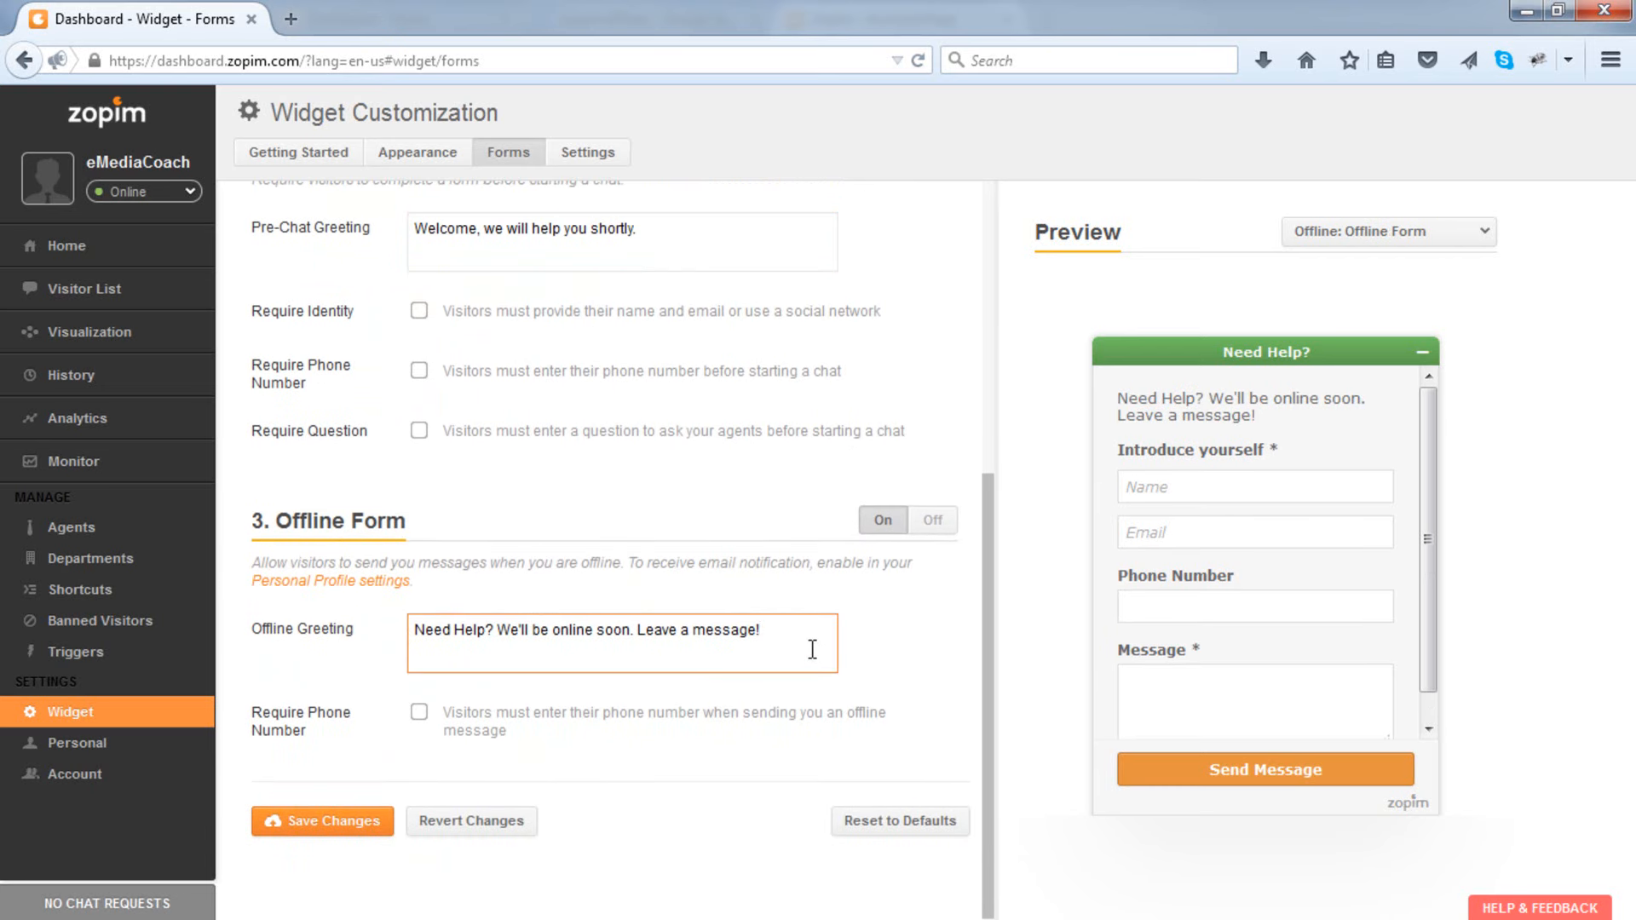
mouse_move(803, 613)
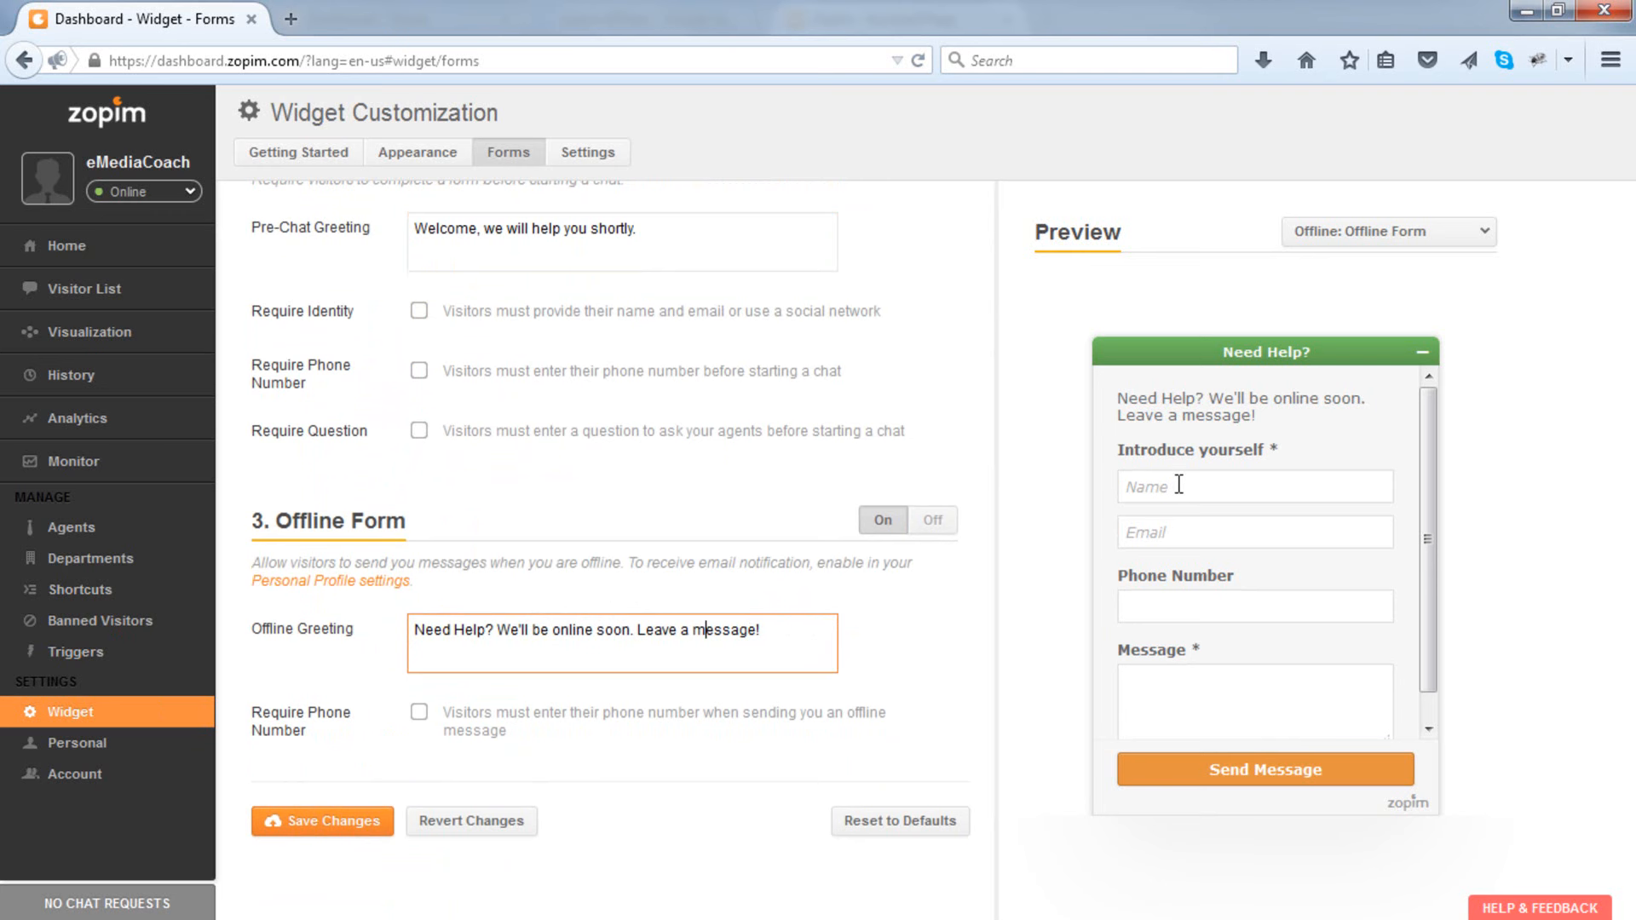
mouse_move(1183, 597)
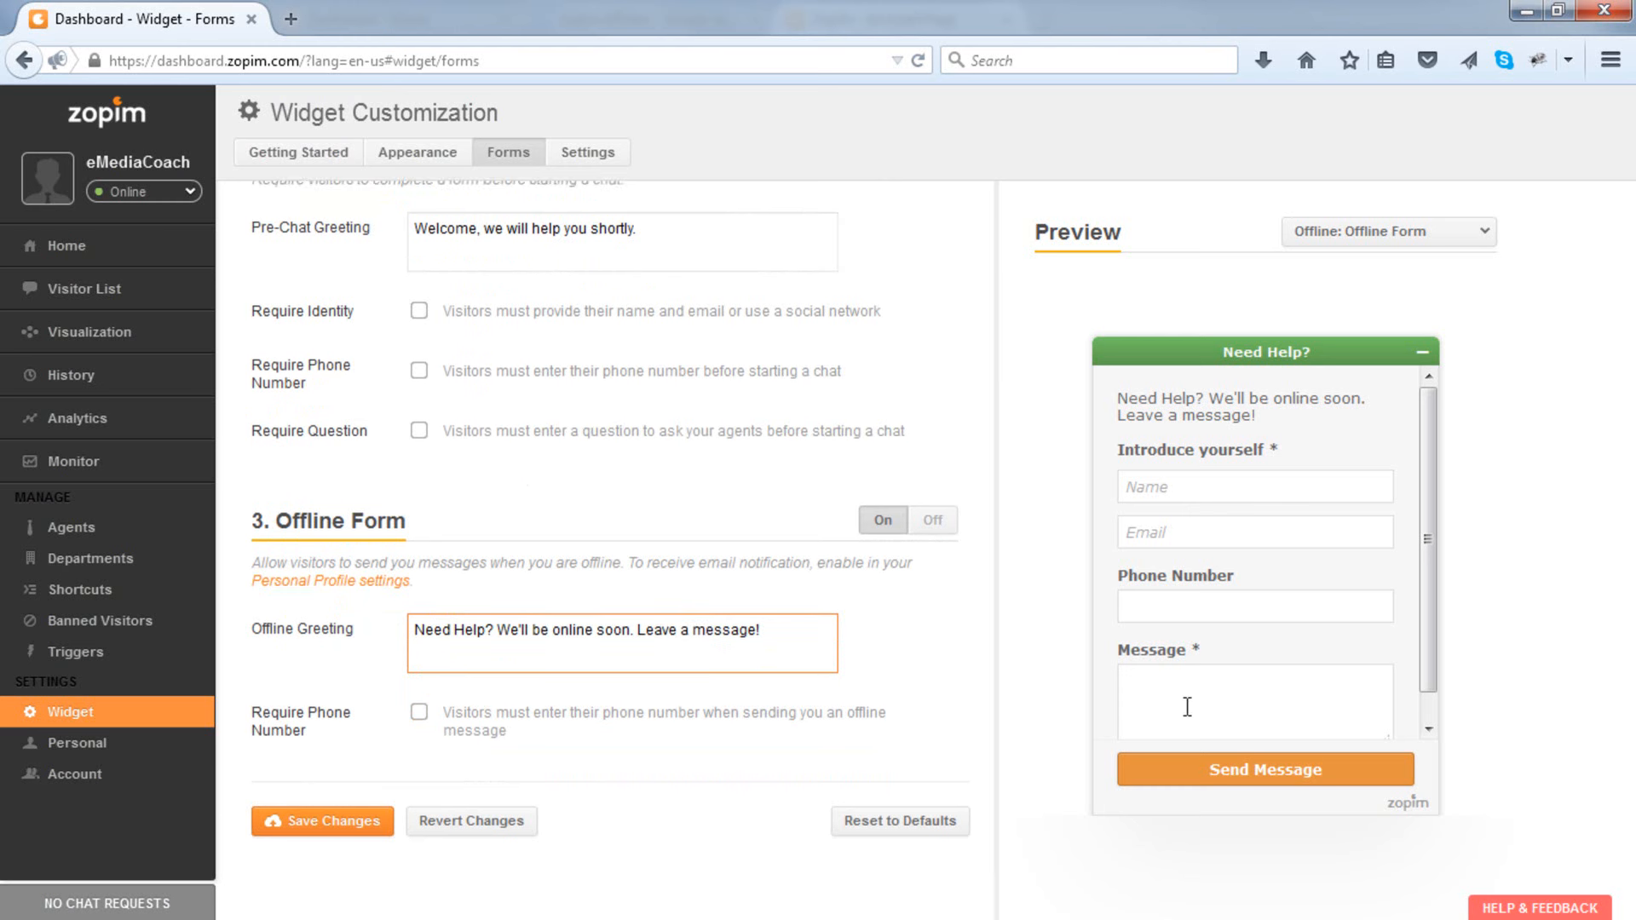
- Set the offline greeting to 'We are not online at the moment. Leave a message and we will respond soon!'
left_click(709, 629)
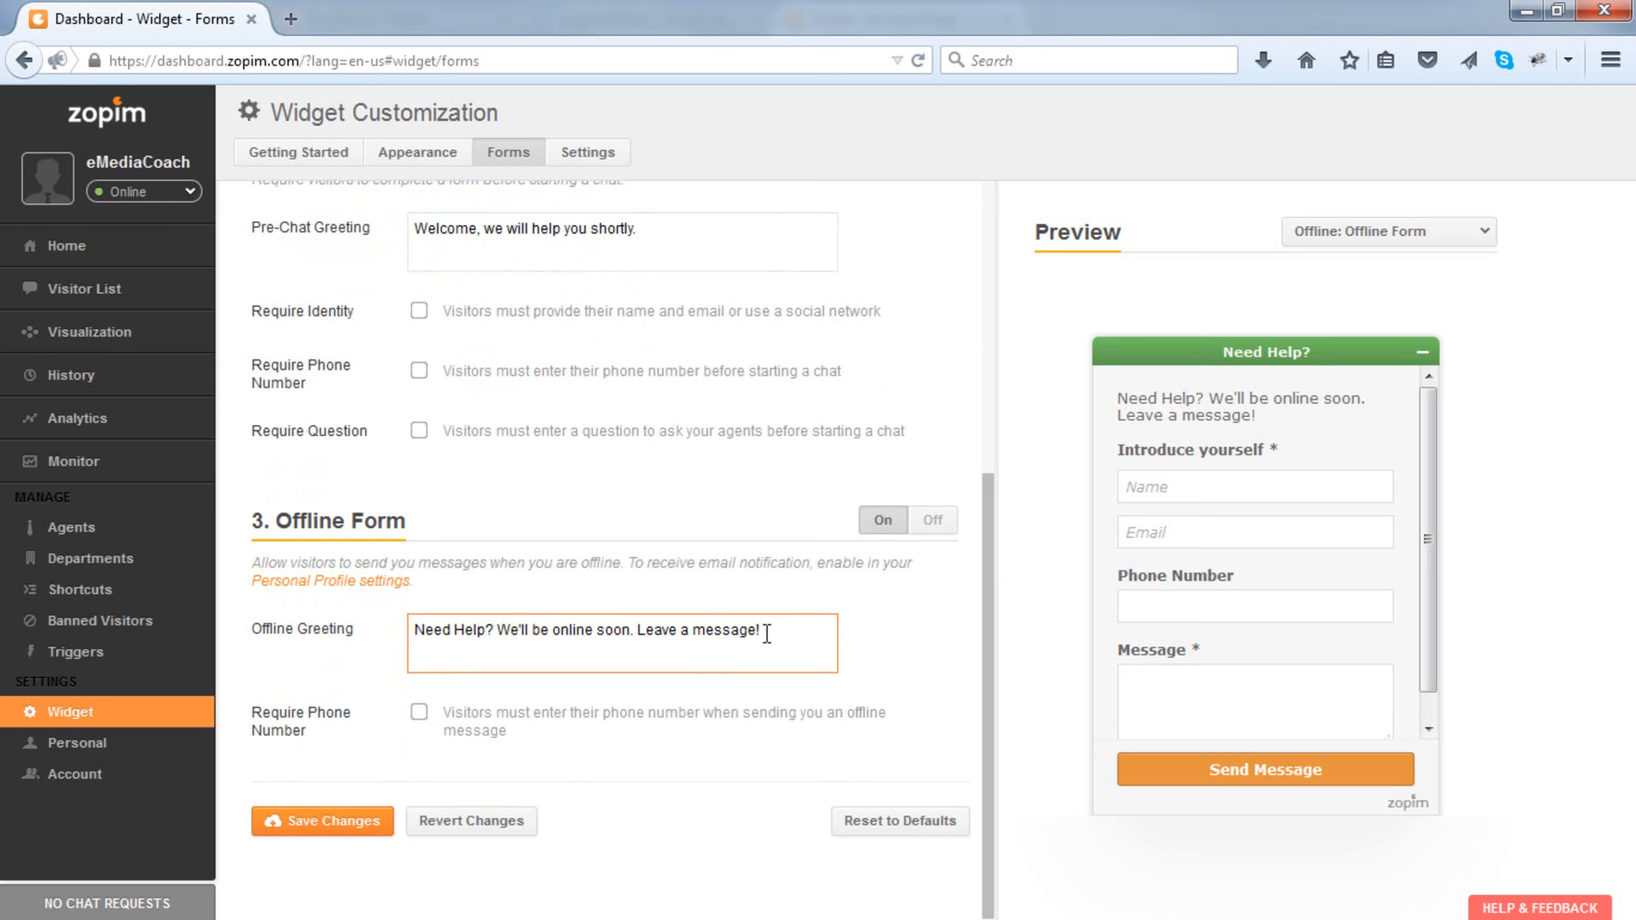
type("We are")
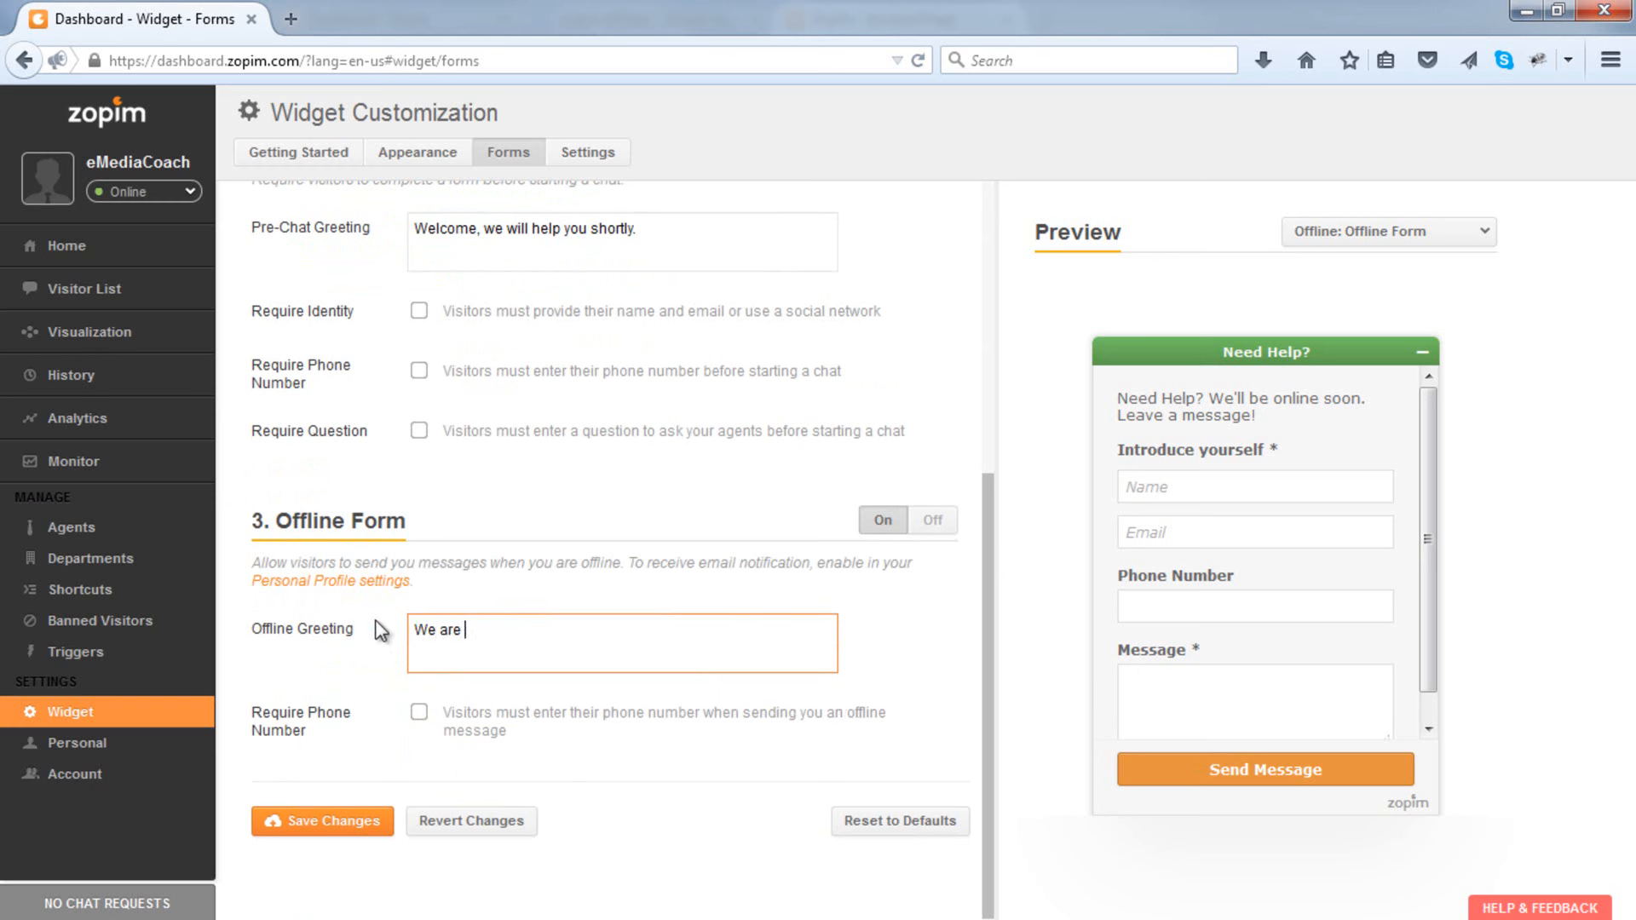
type("not online at the moment. Leave")
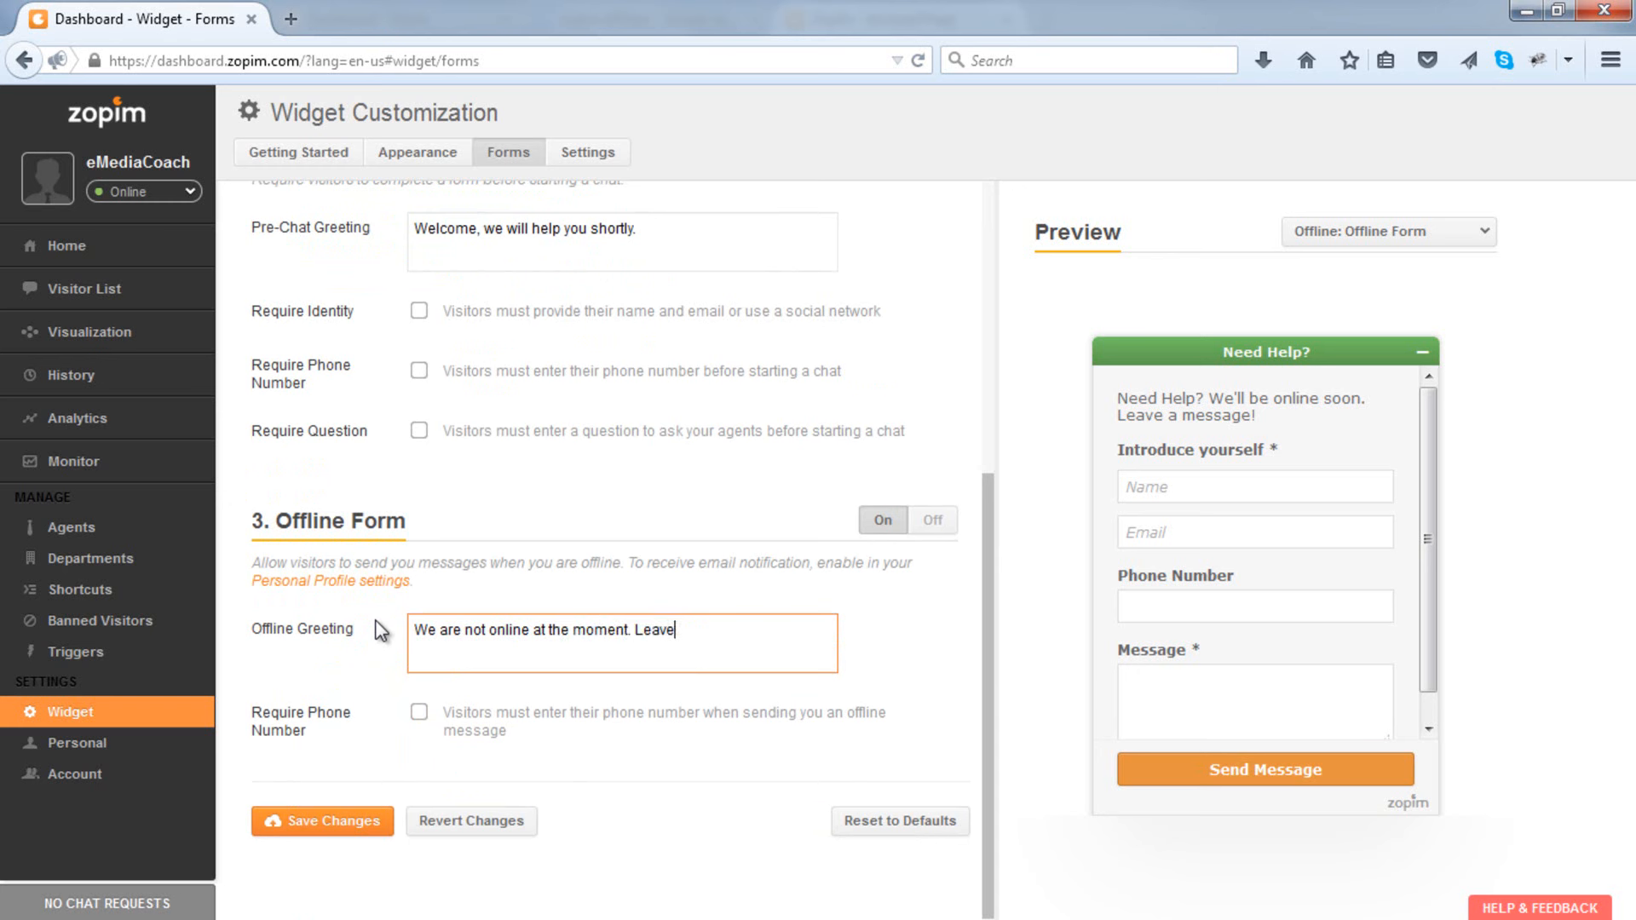
type("a message and we")
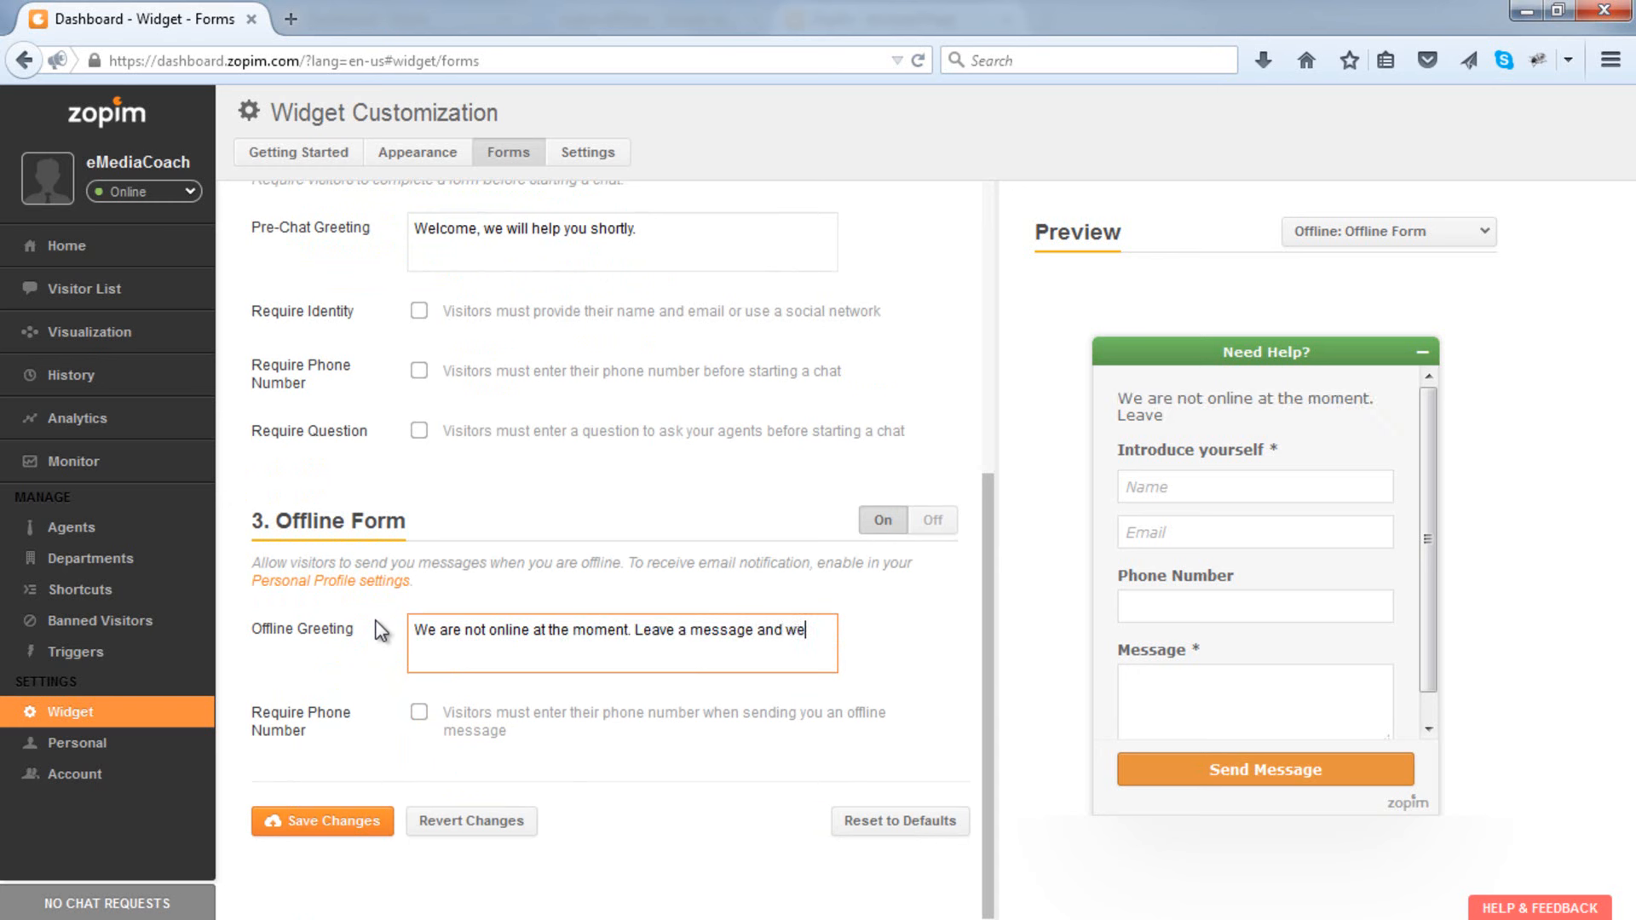
type("will respond soon!")
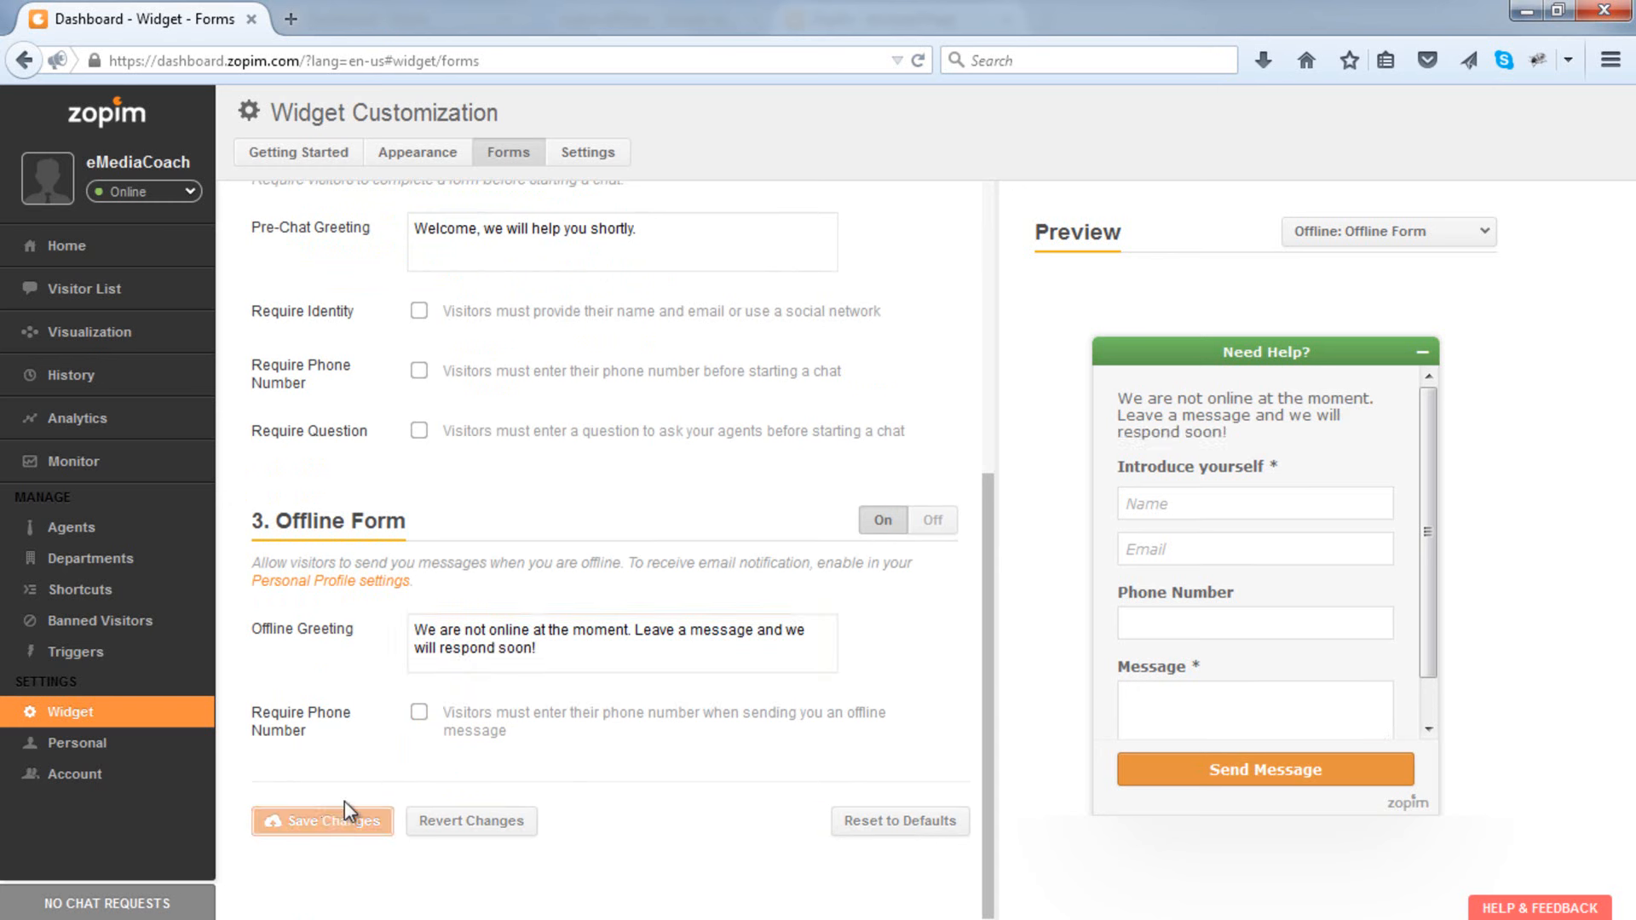
- Save the form customizations, glance at the widget Settings options, and return to Forms
left_click(322, 821)
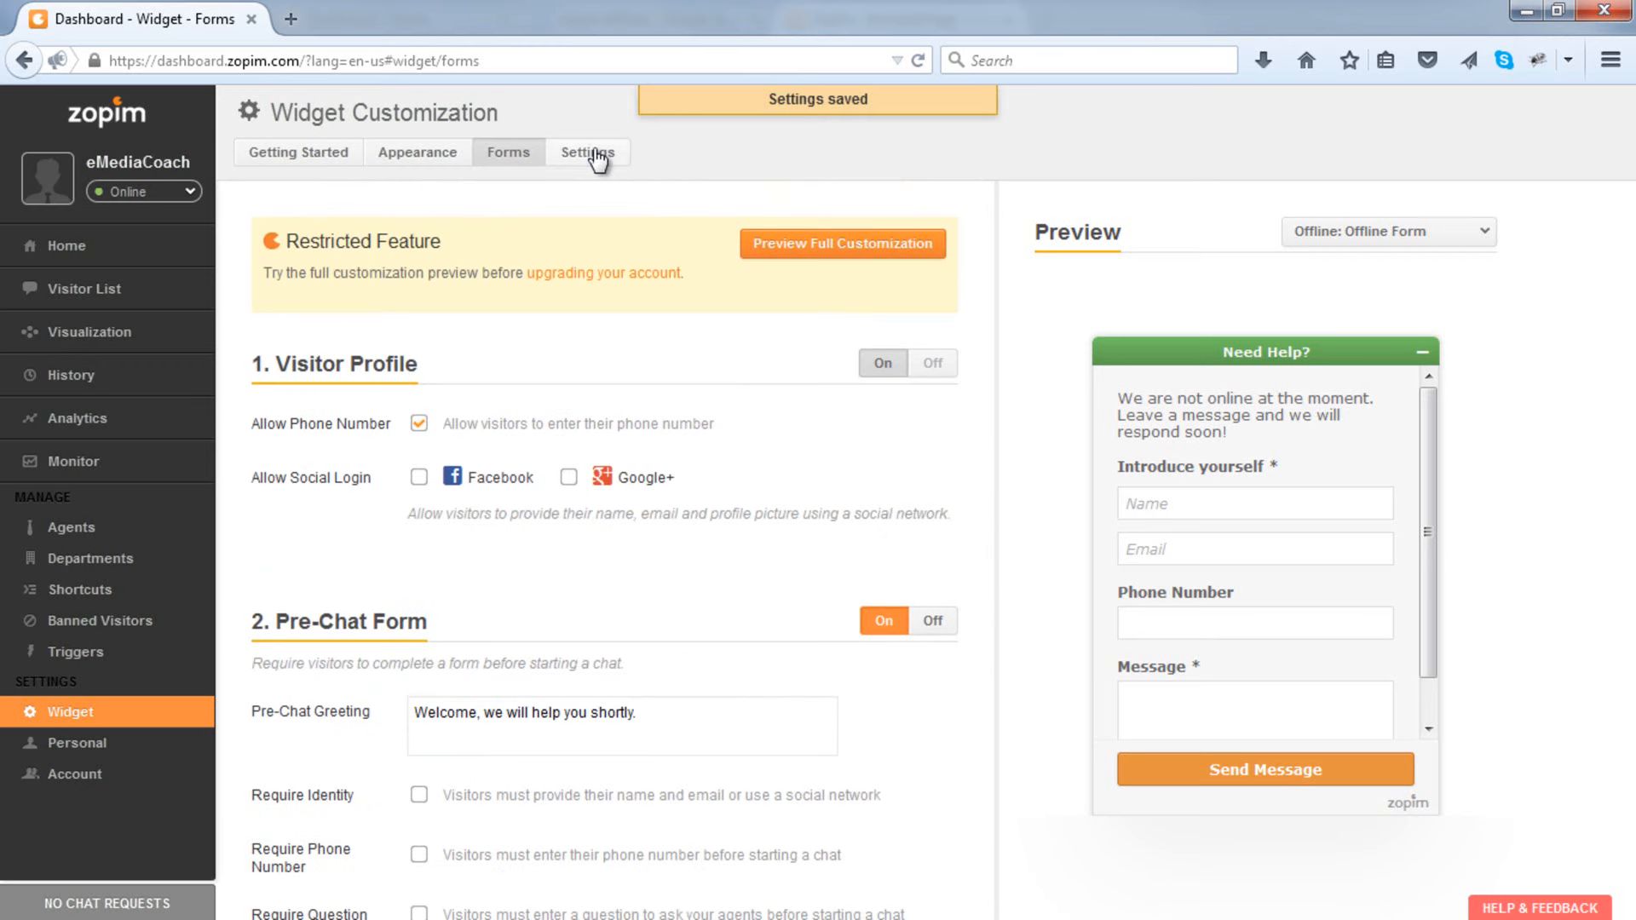
left_click(586, 152)
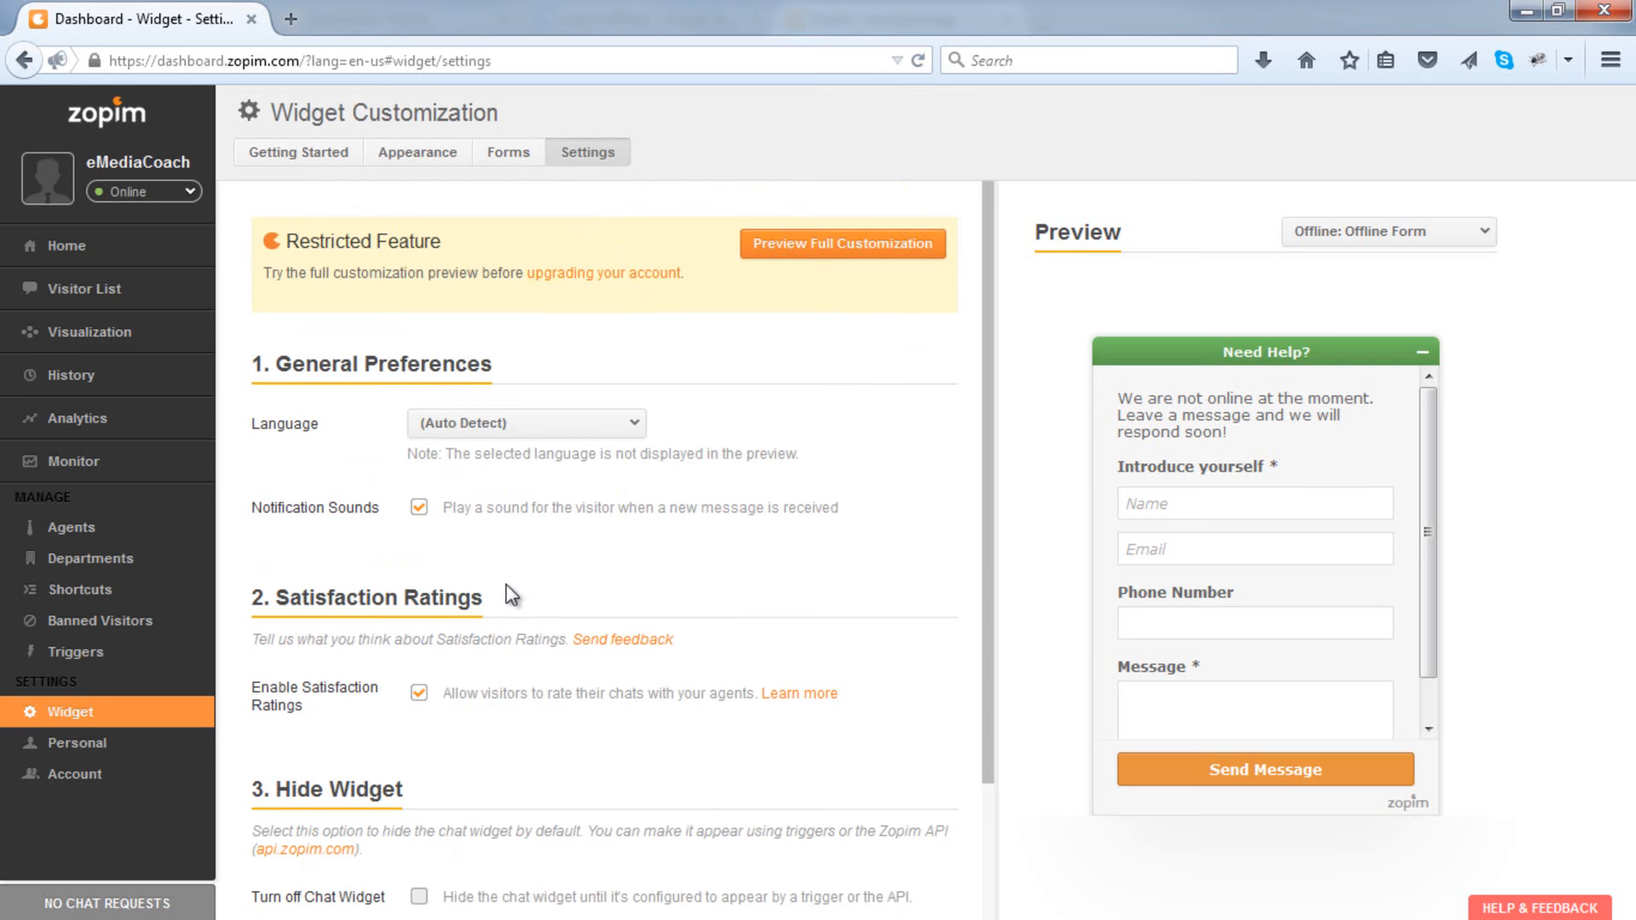
mouse_move(560, 409)
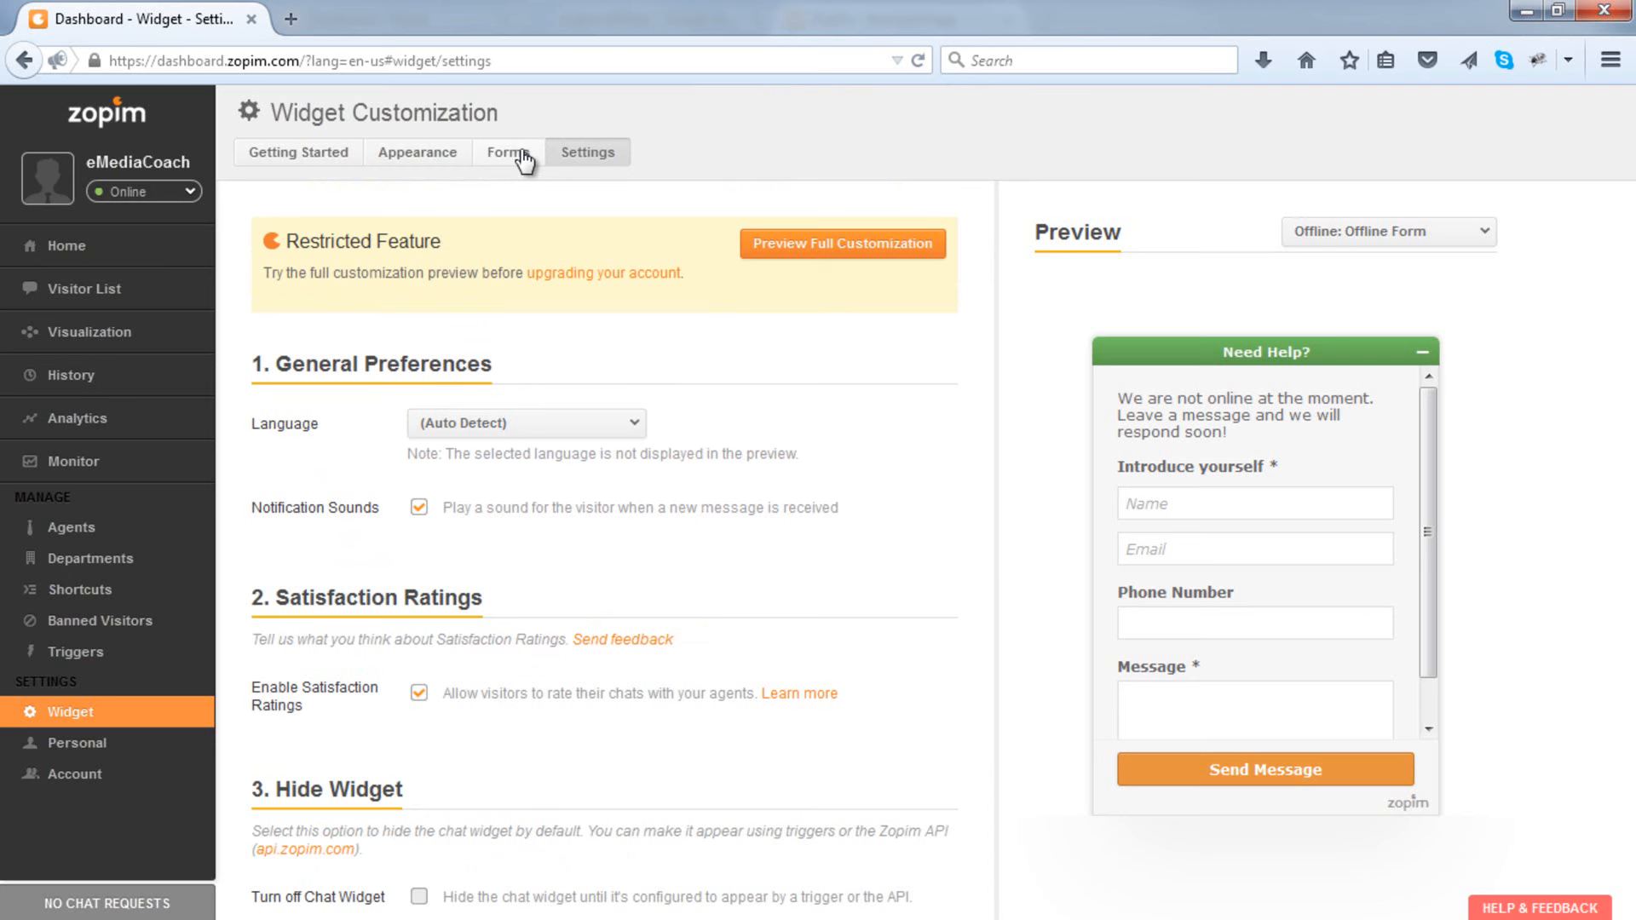
left_click(417, 152)
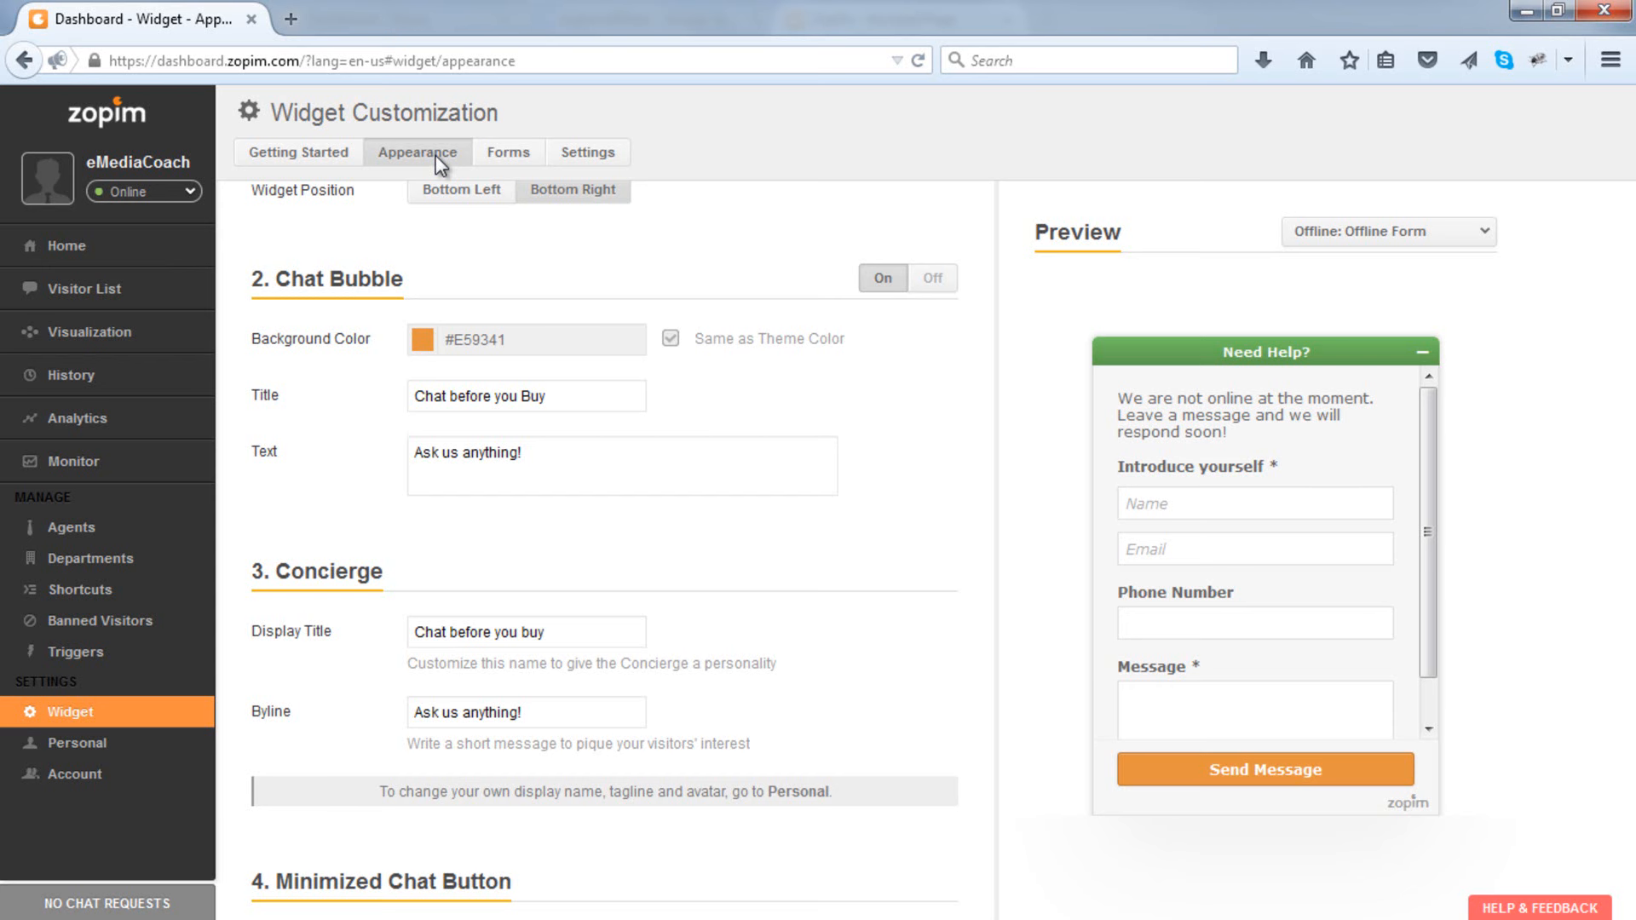
- Show the widget embed script, then go to emconlinestore.com in a new tab
left_click(296, 152)
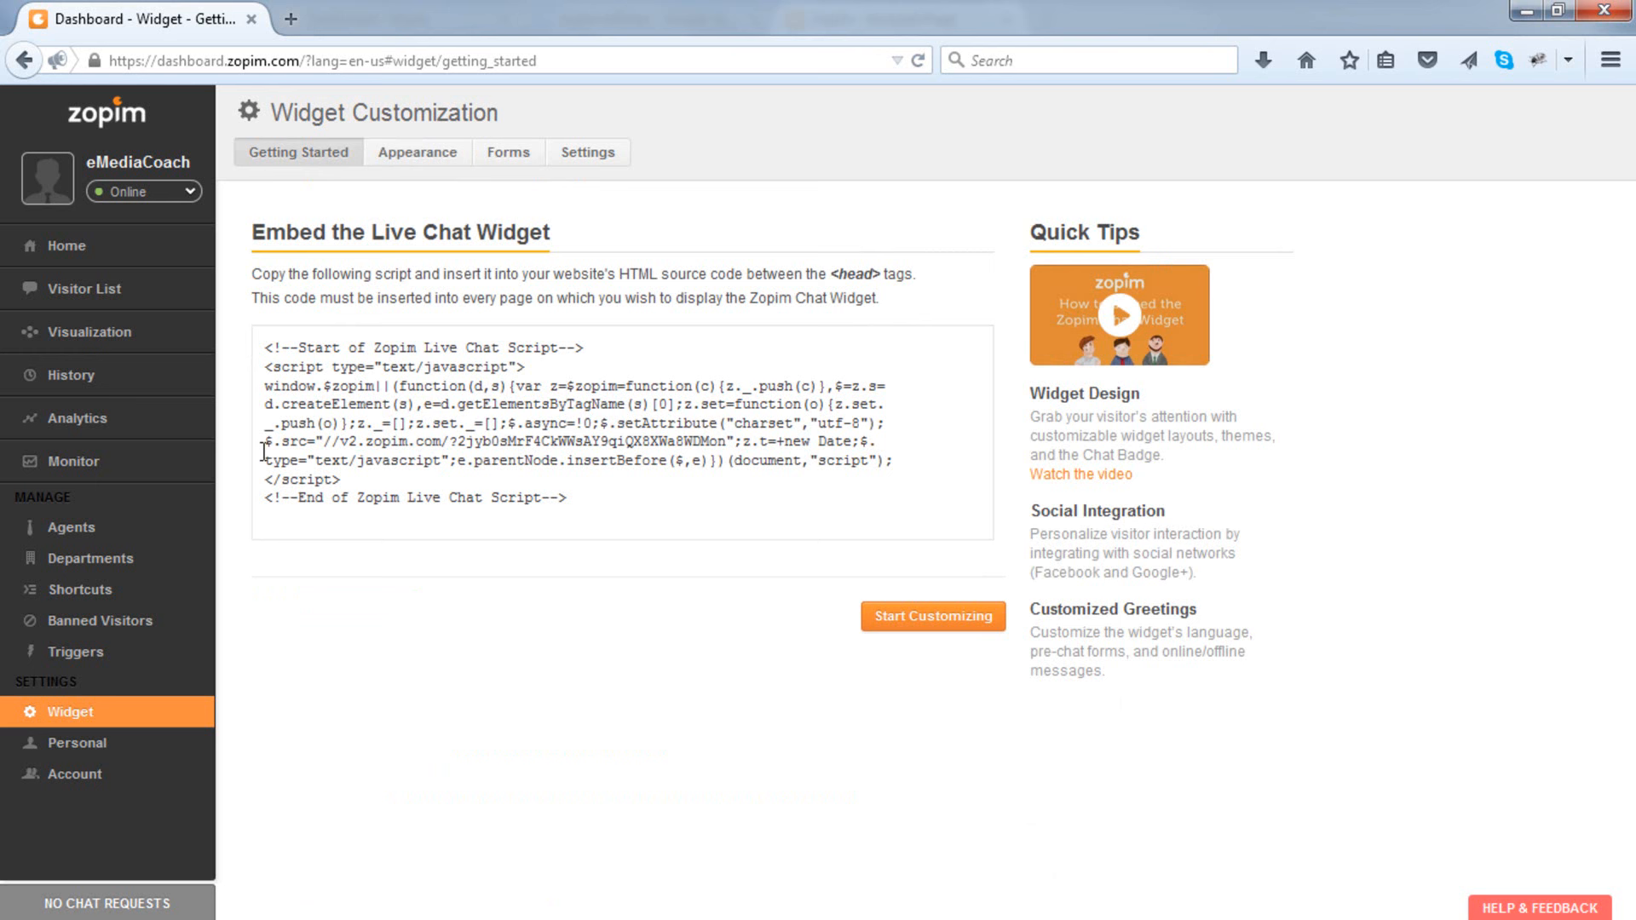
mouse_move(346, 240)
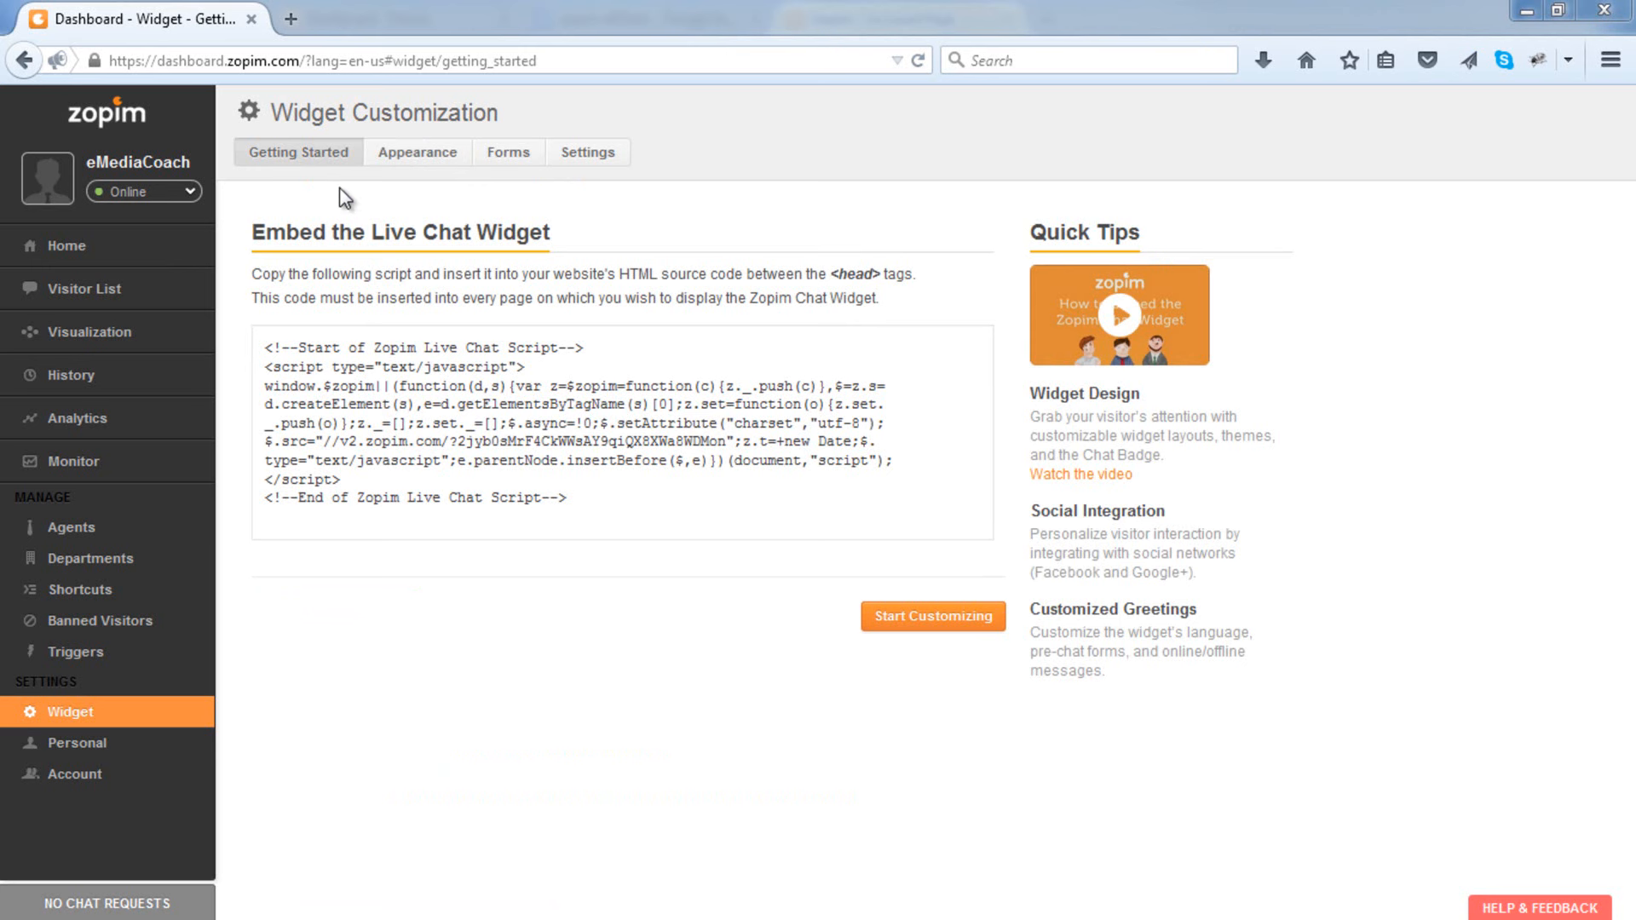
type("emconlinestore.com/wp-admin/")
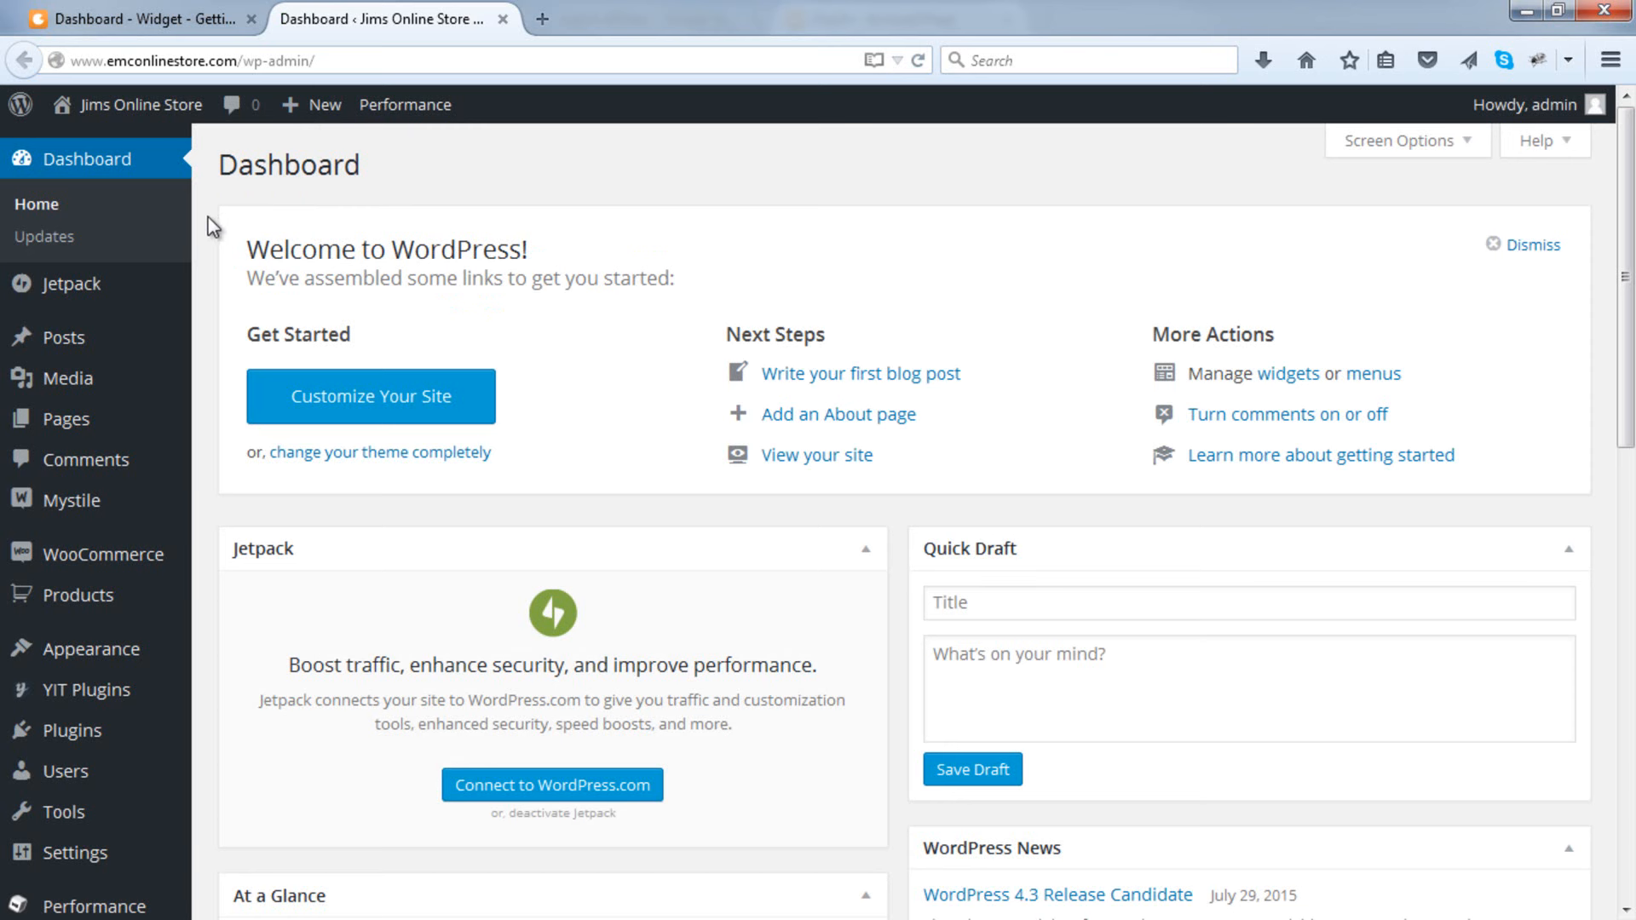
mouse_move(196, 332)
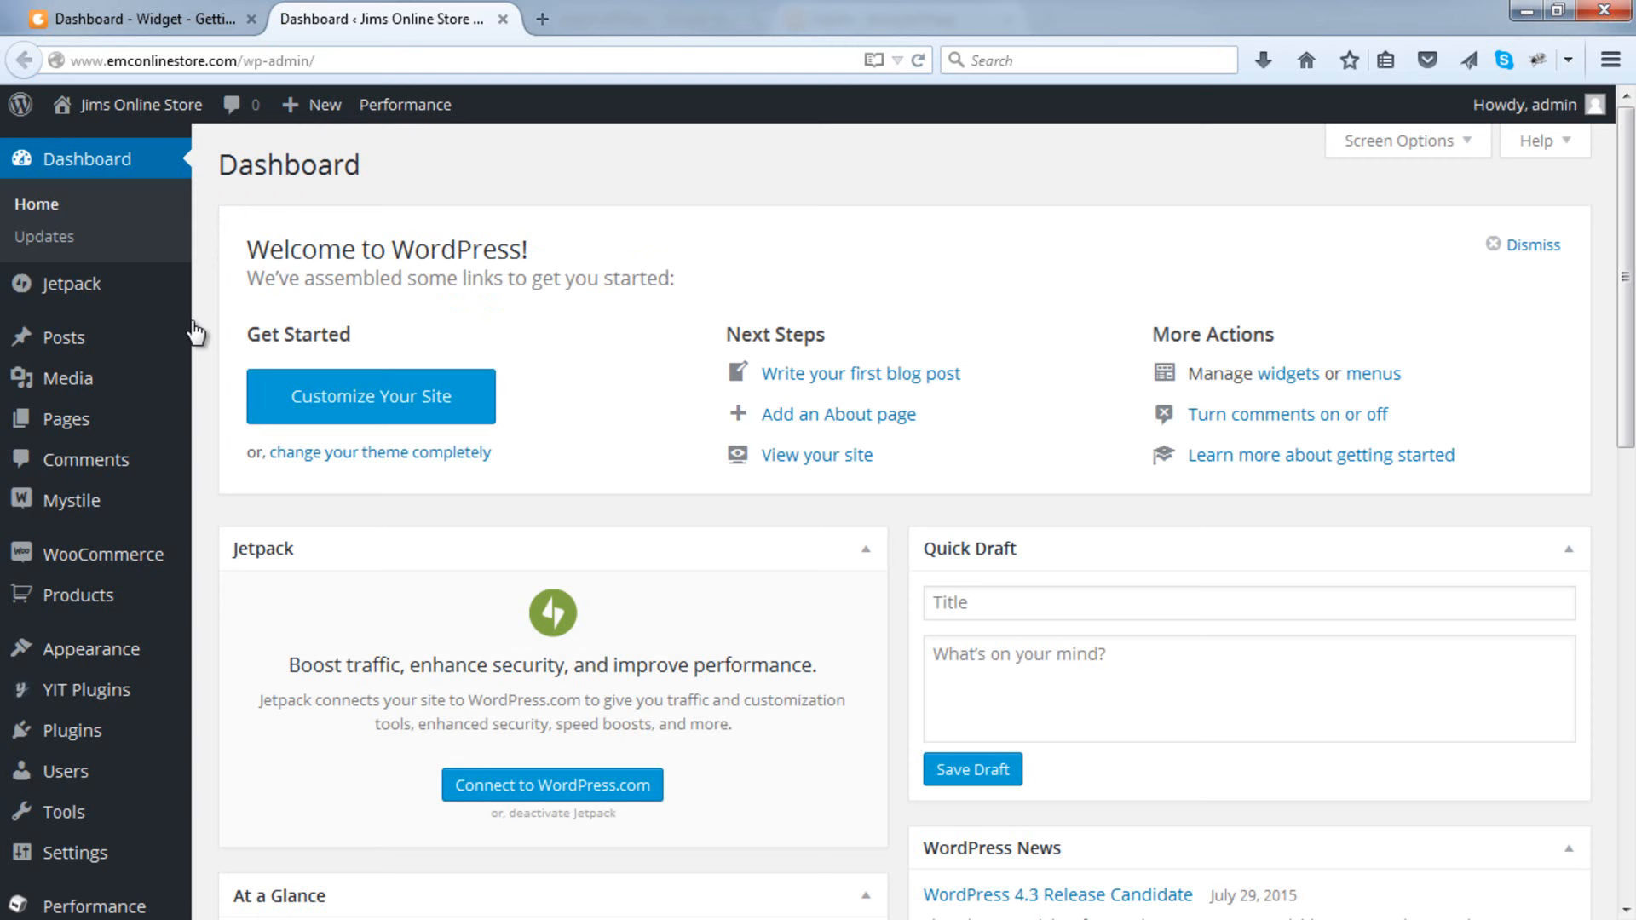
mouse_move(70, 730)
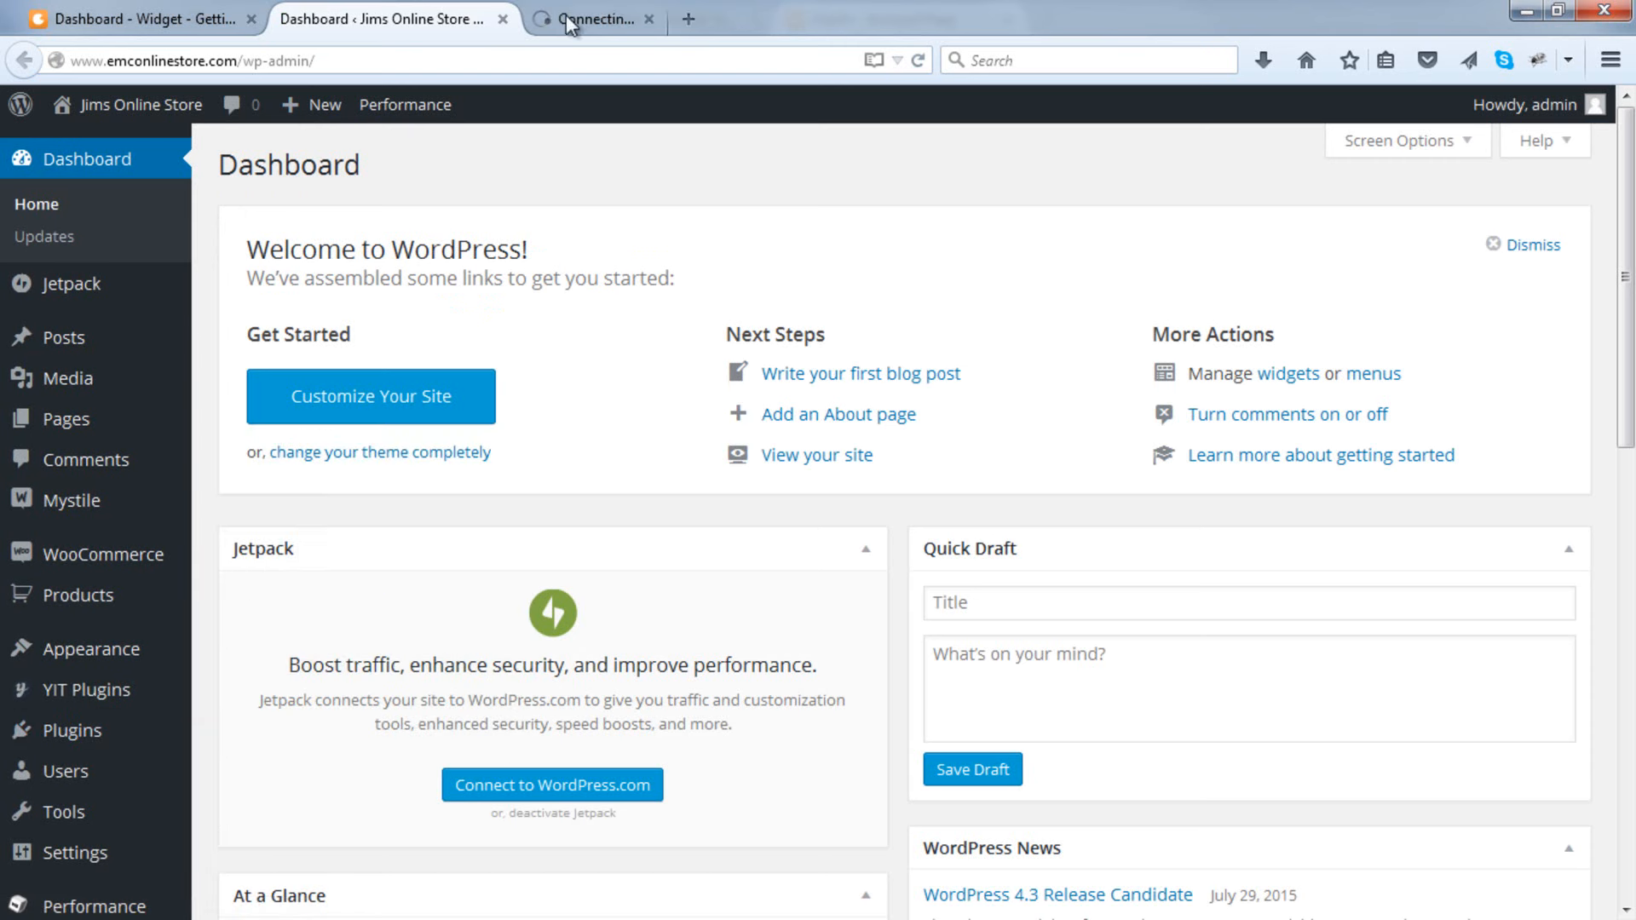
- Search the WordPress plugin directory for 'zopim', then close that results tab
left_click(595, 19)
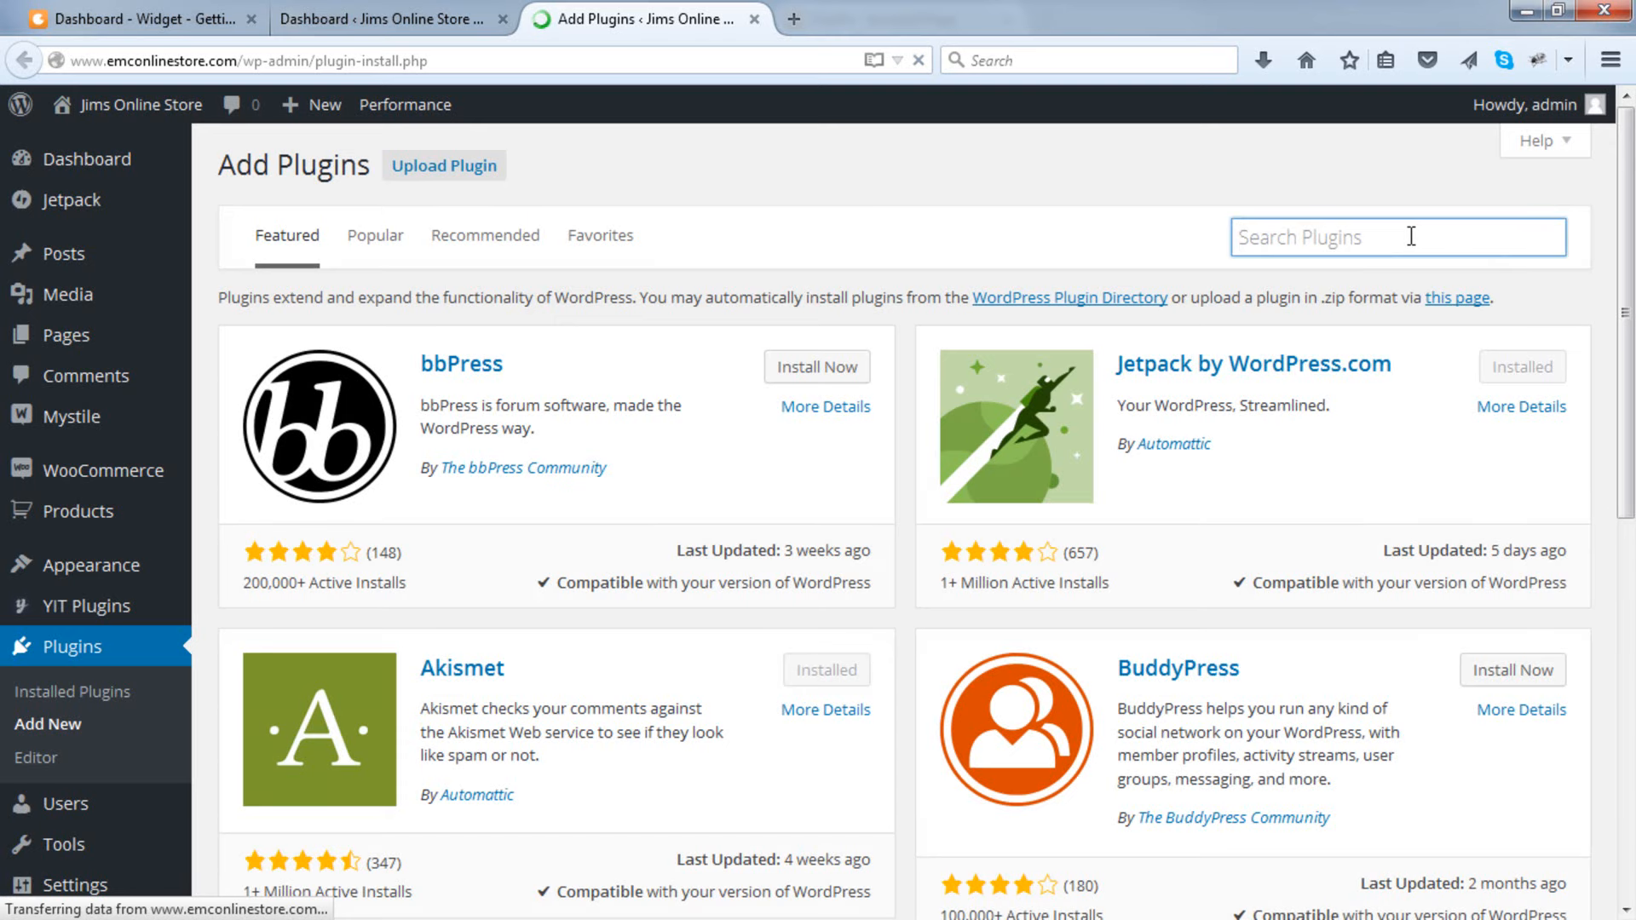
type("zopim")
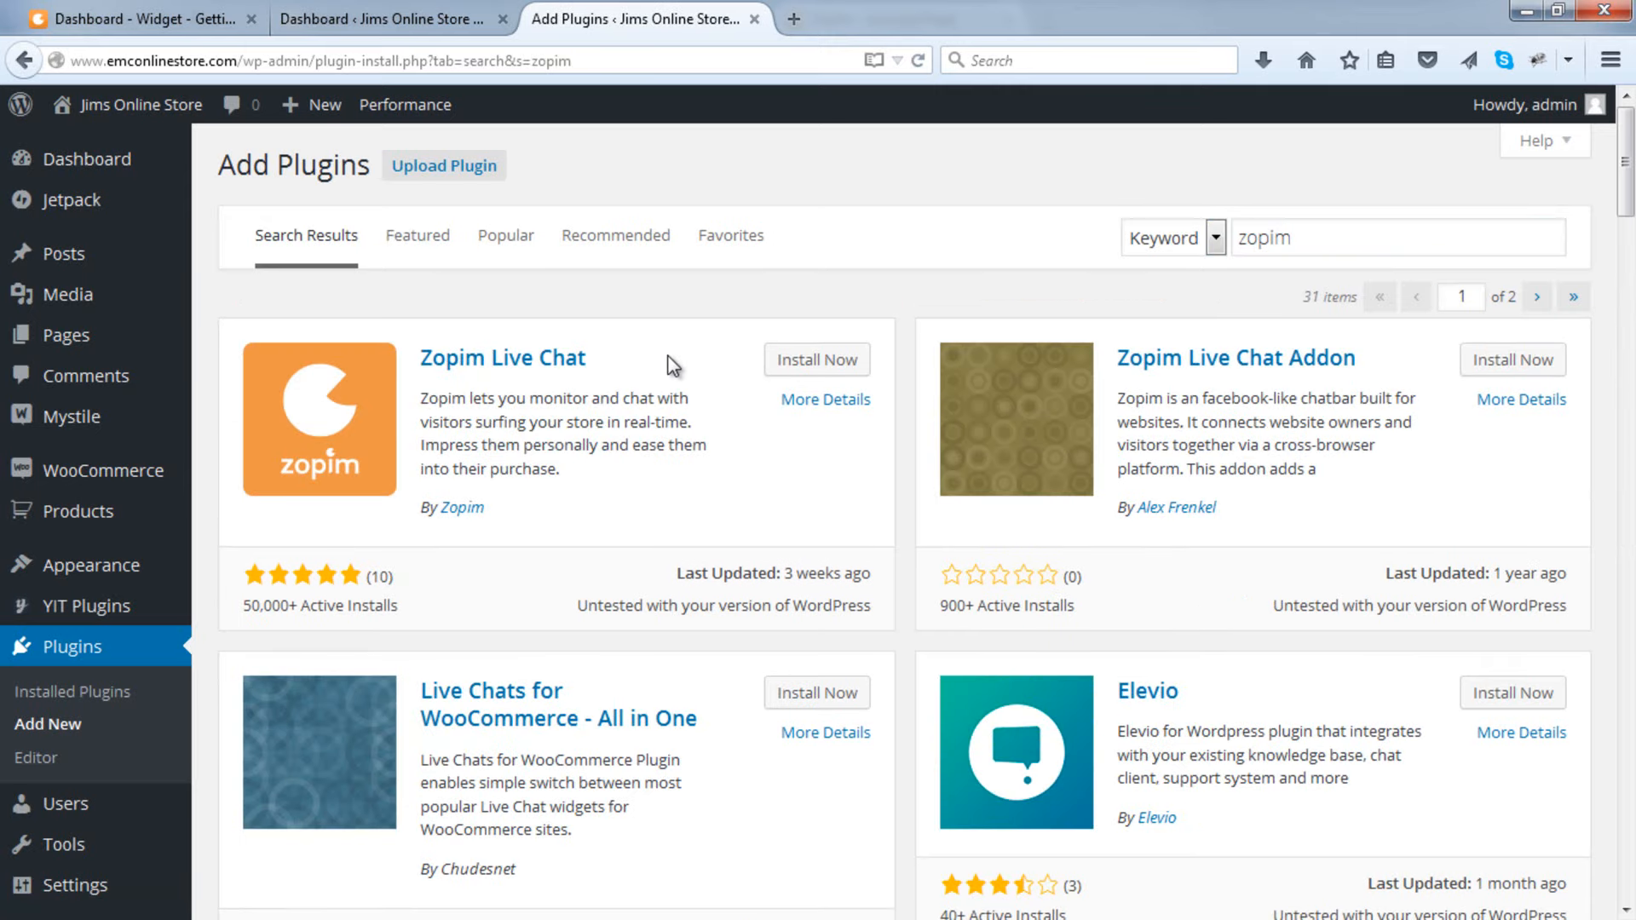
mouse_move(580, 325)
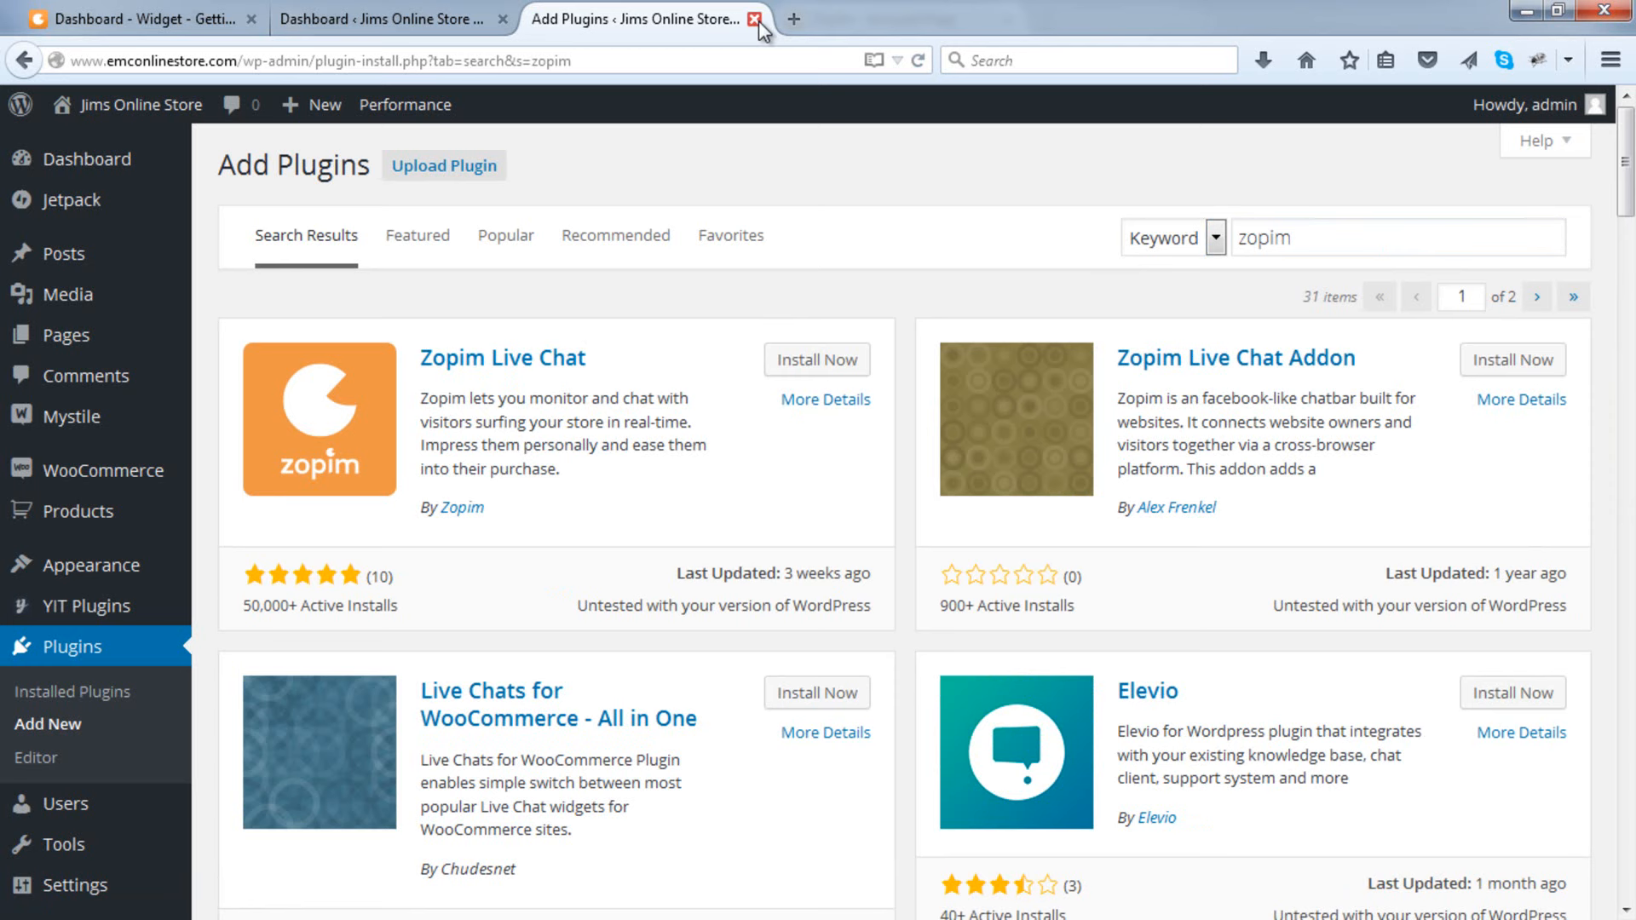
left_click(738, 19)
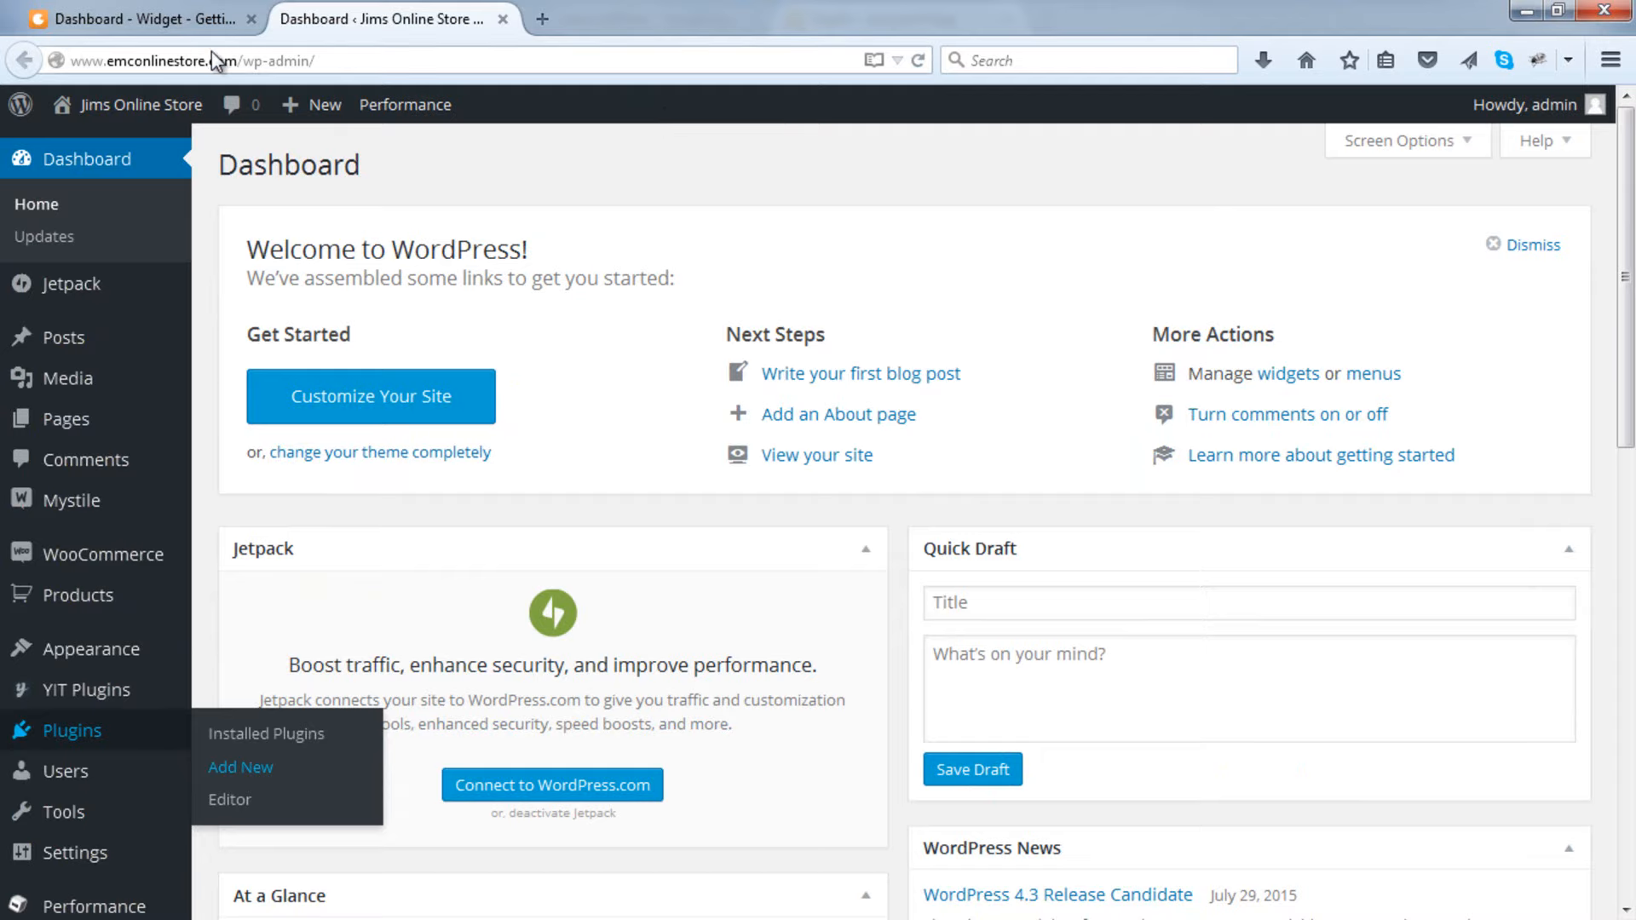
- Copy the Zopim embed script from the widget page via the right-click menu
left_click(137, 18)
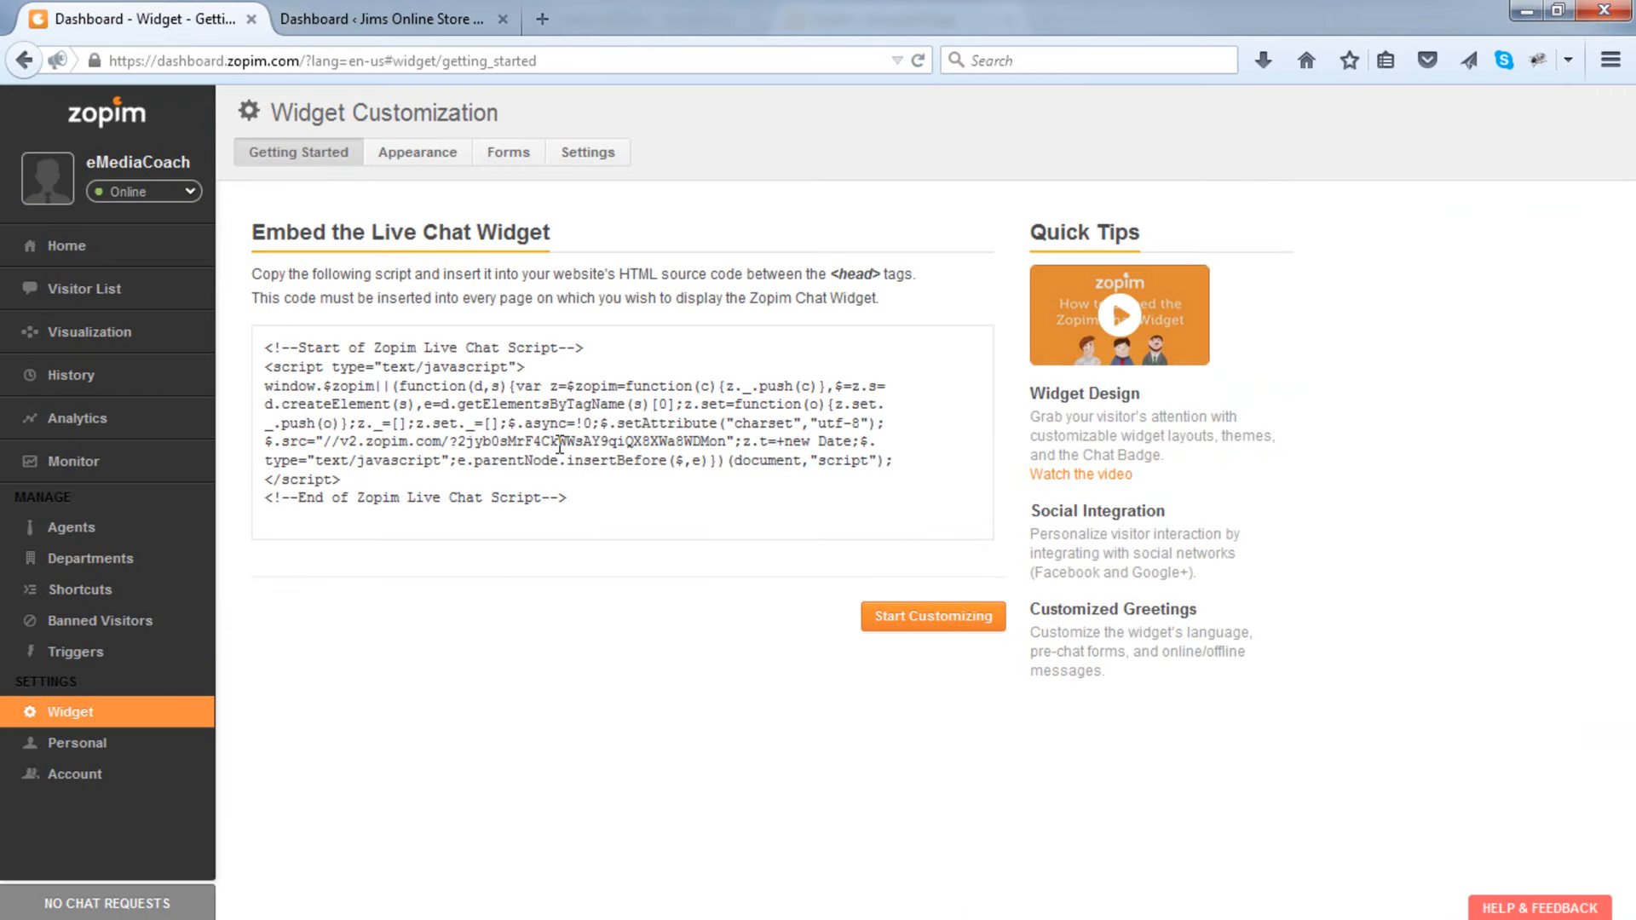
right_click(559, 447)
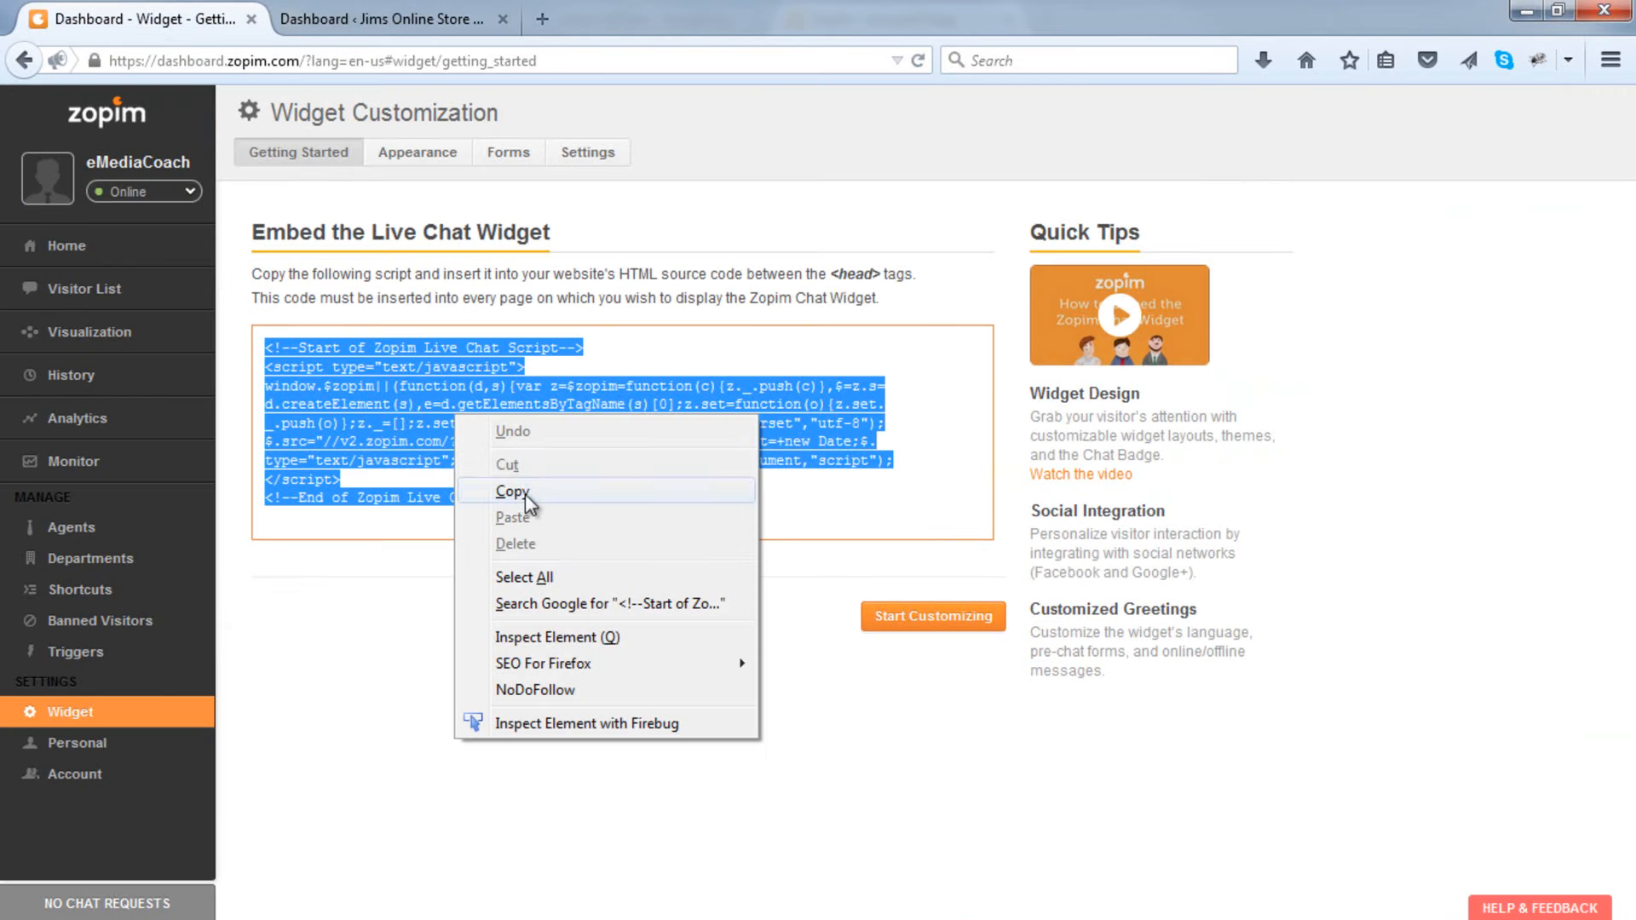
left_click(386, 19)
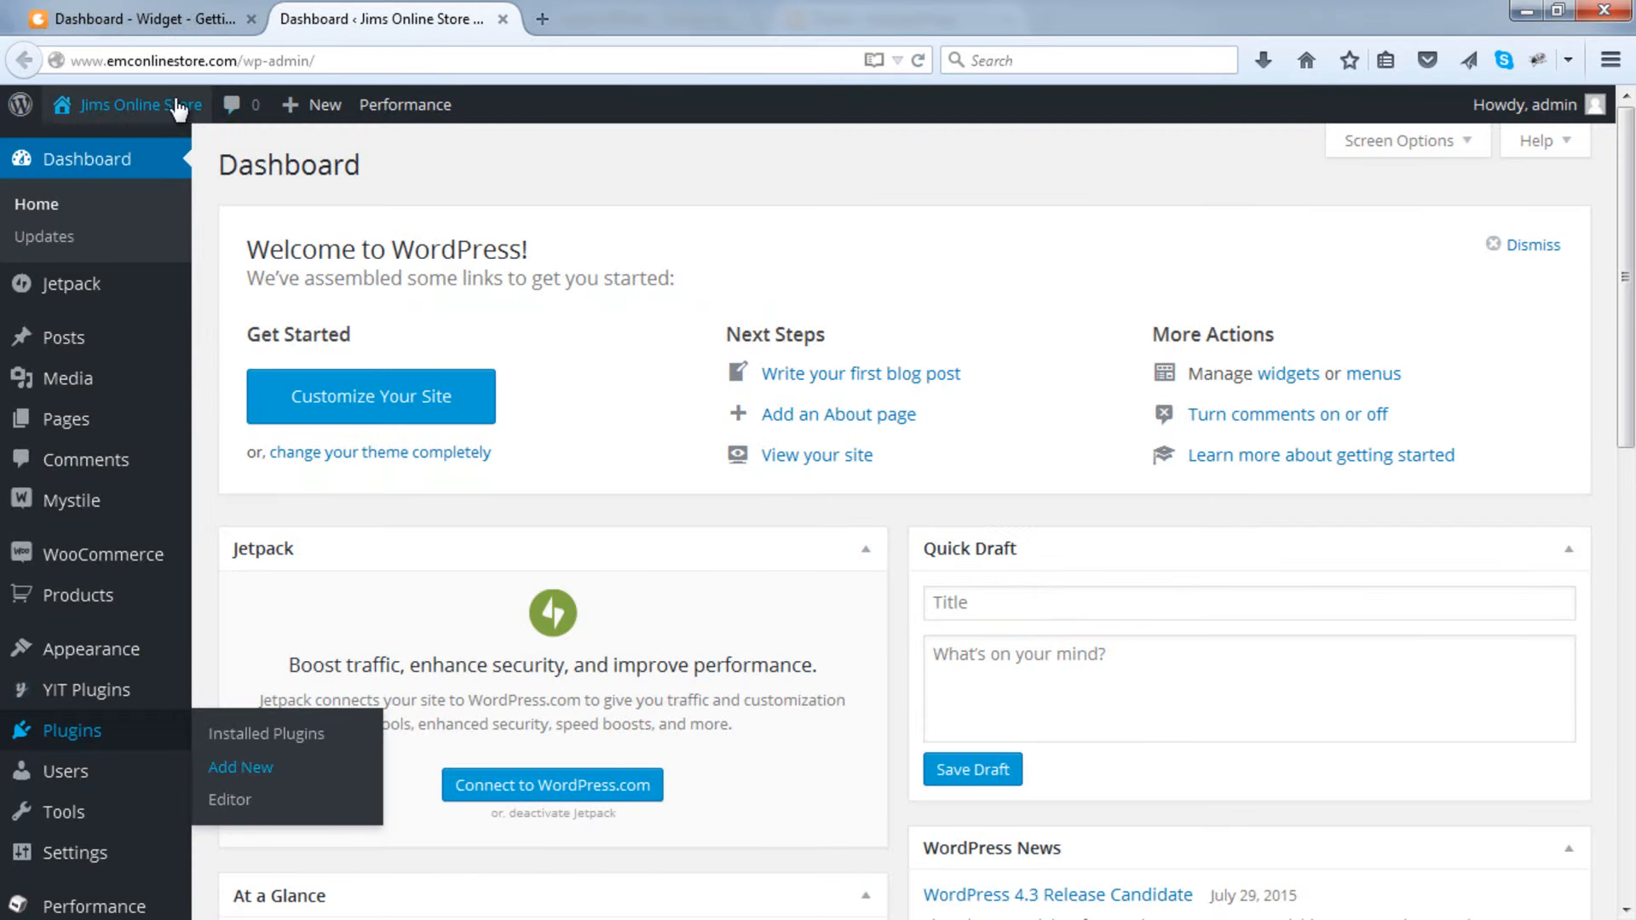
- View the live storefront in a new tab, then return to the admin dashboard
left_click(141, 104)
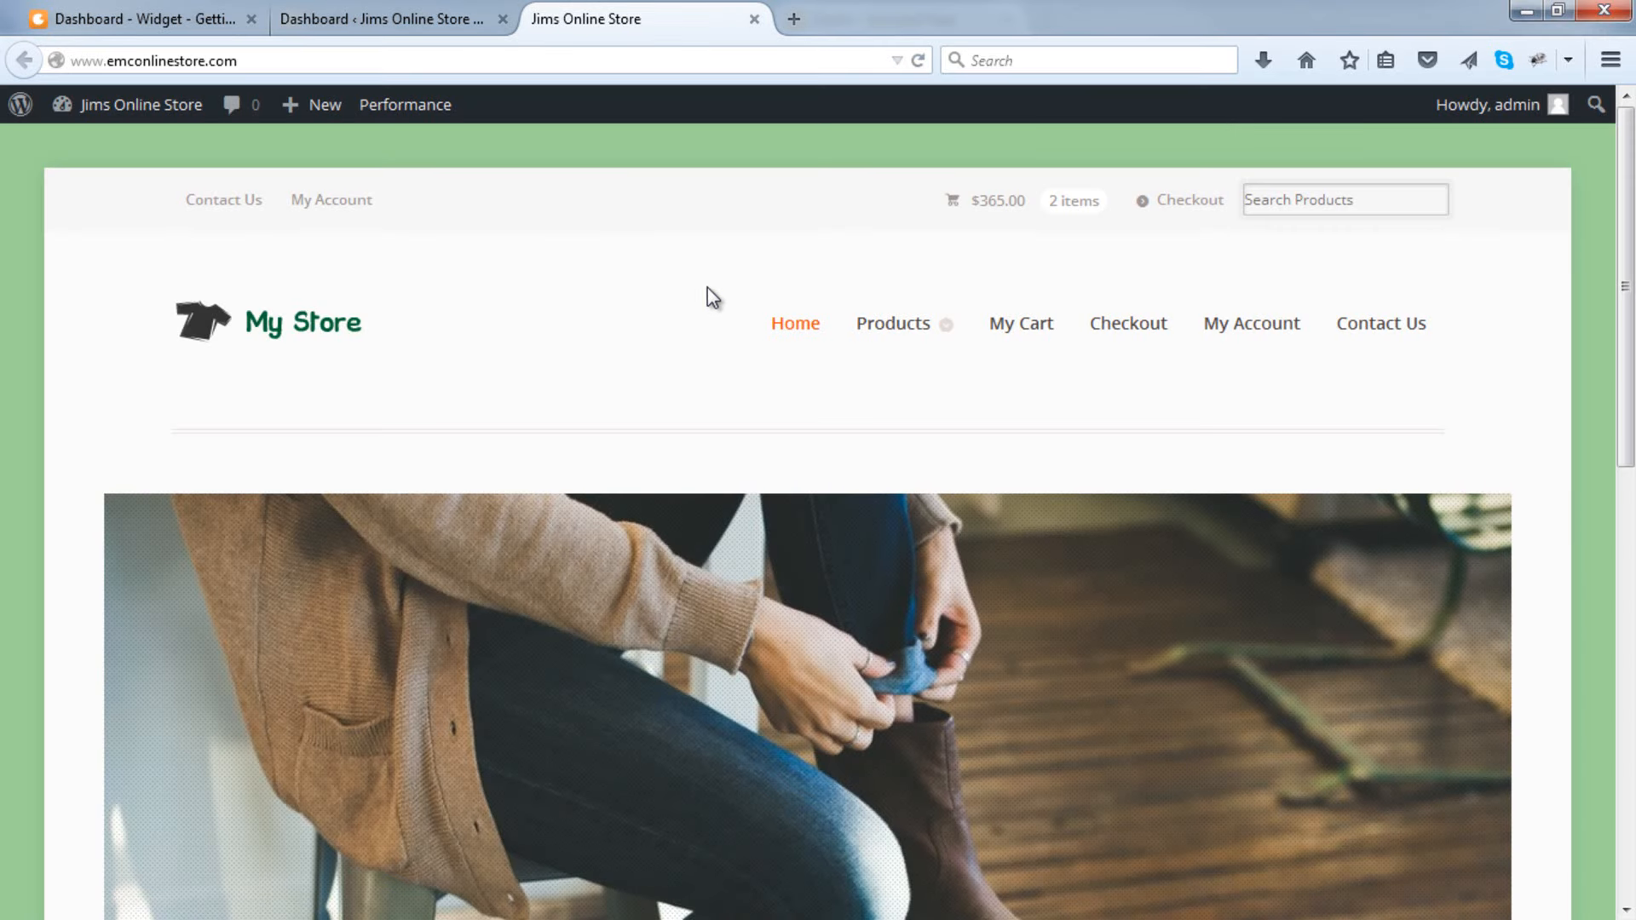
scroll("down", 3)
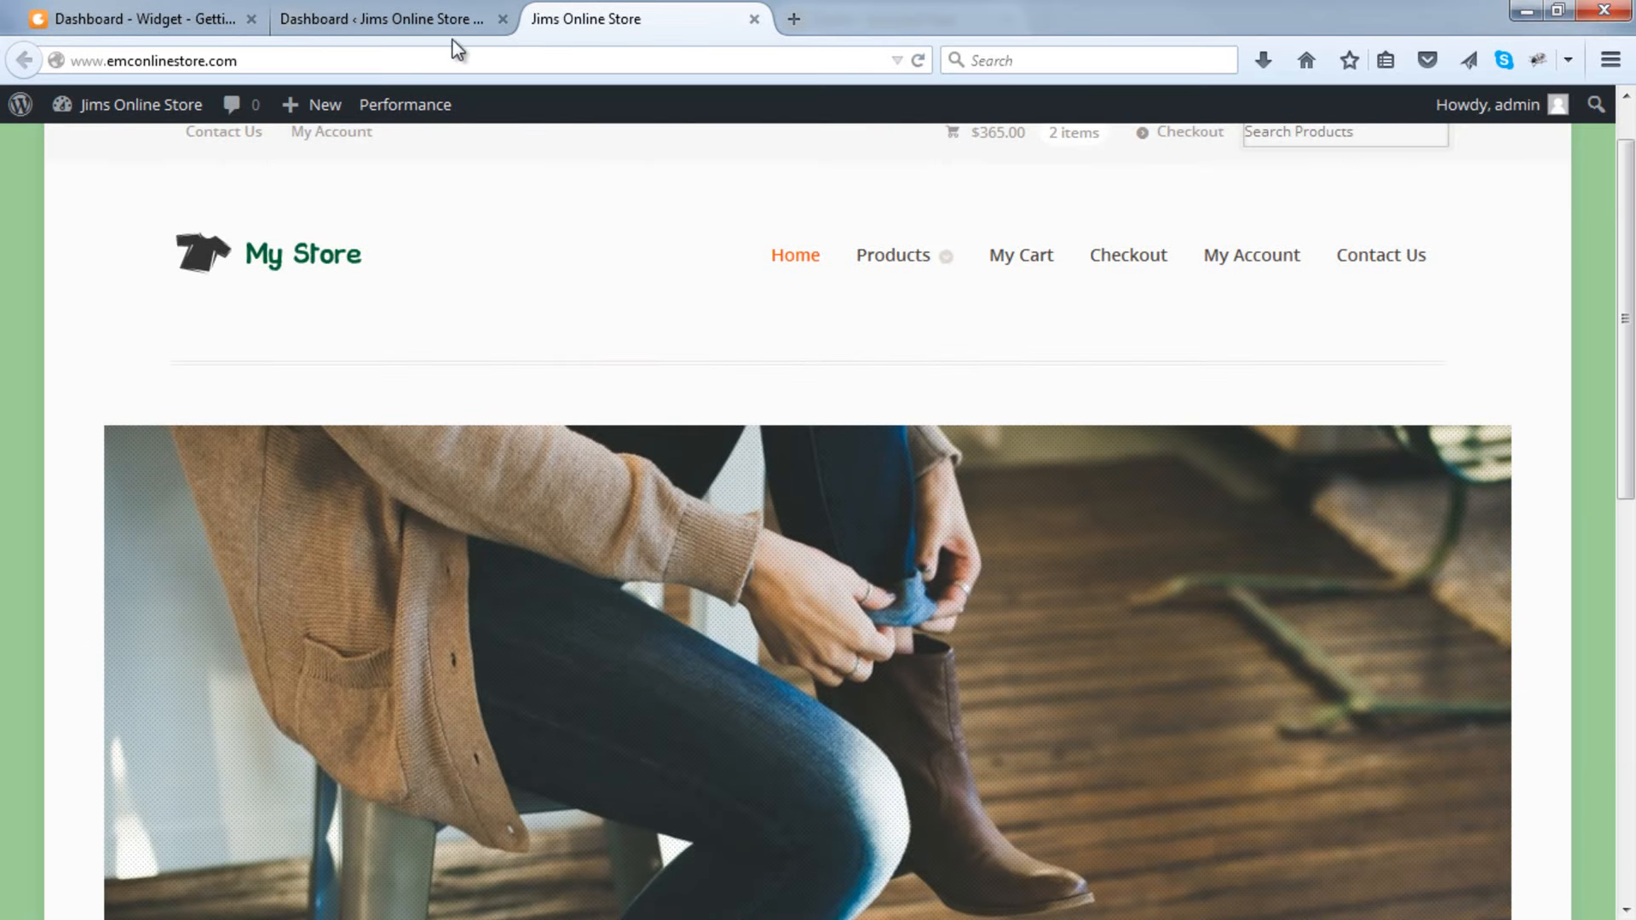
mouse_move(392, 19)
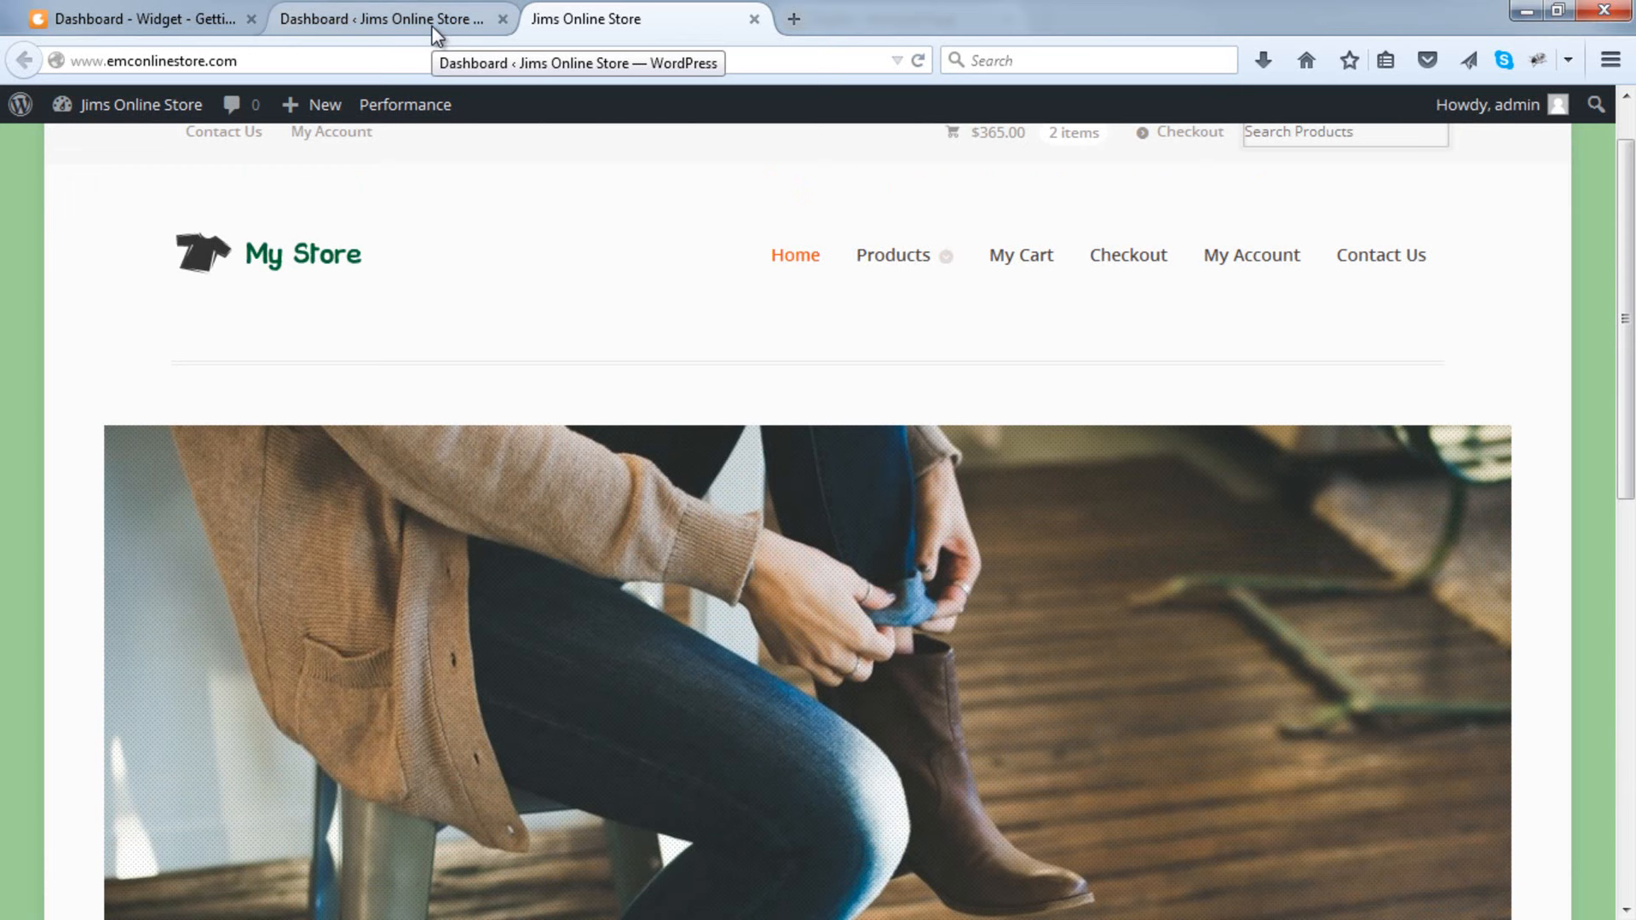
left_click(389, 19)
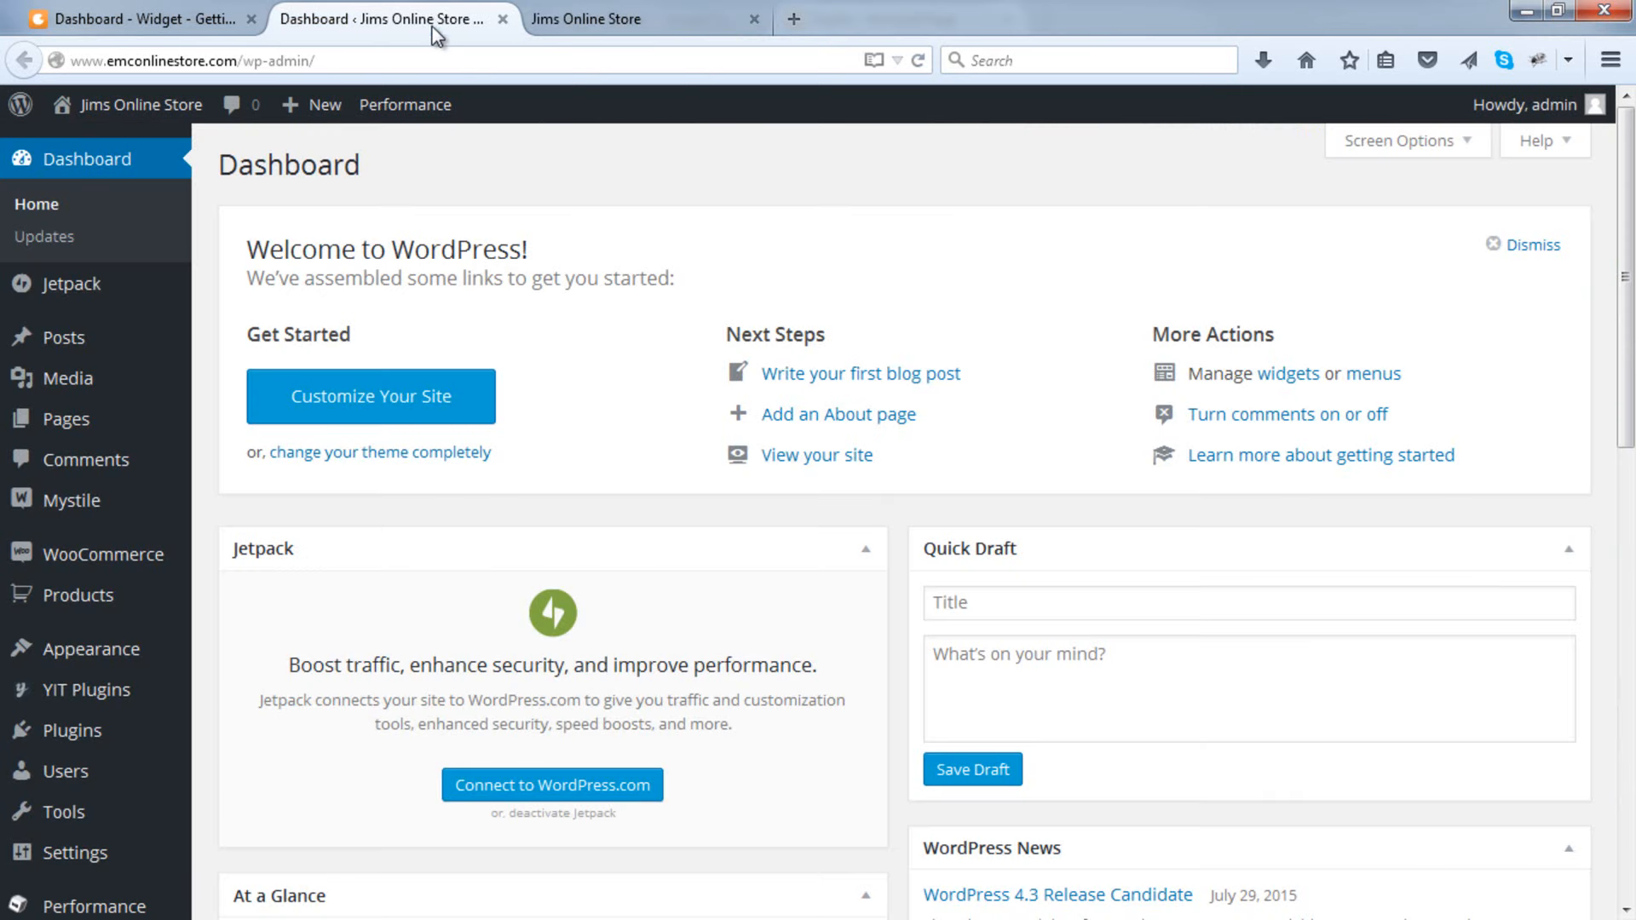
mouse_move(72, 501)
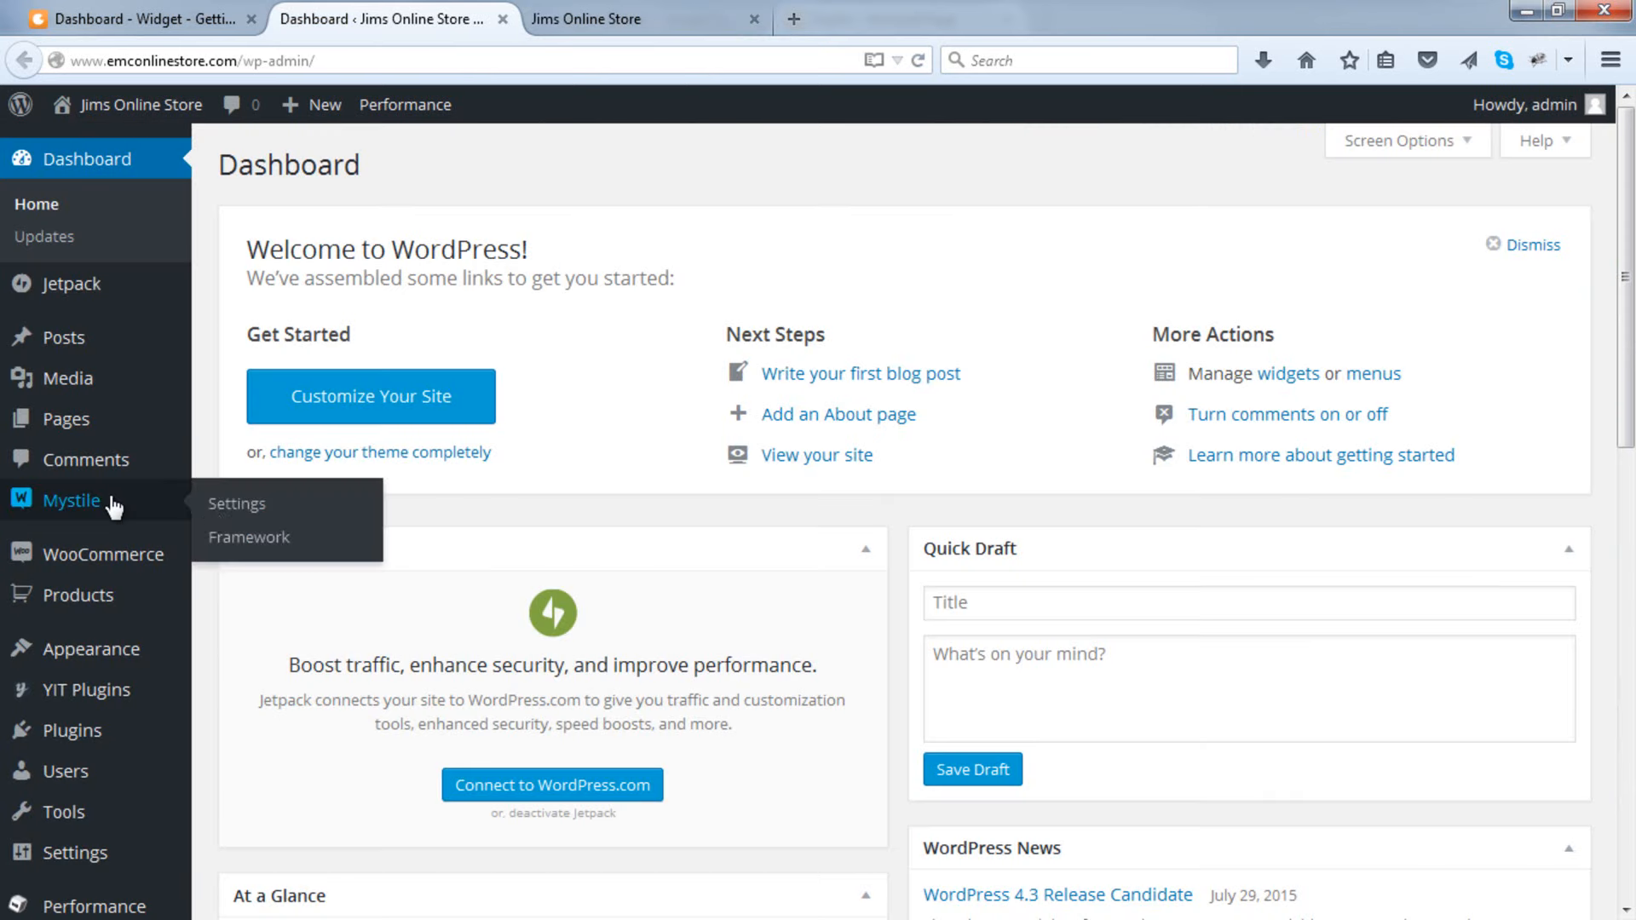
- Go to Mystile theme Settings and focus the empty Tracking Code field
left_click(237, 505)
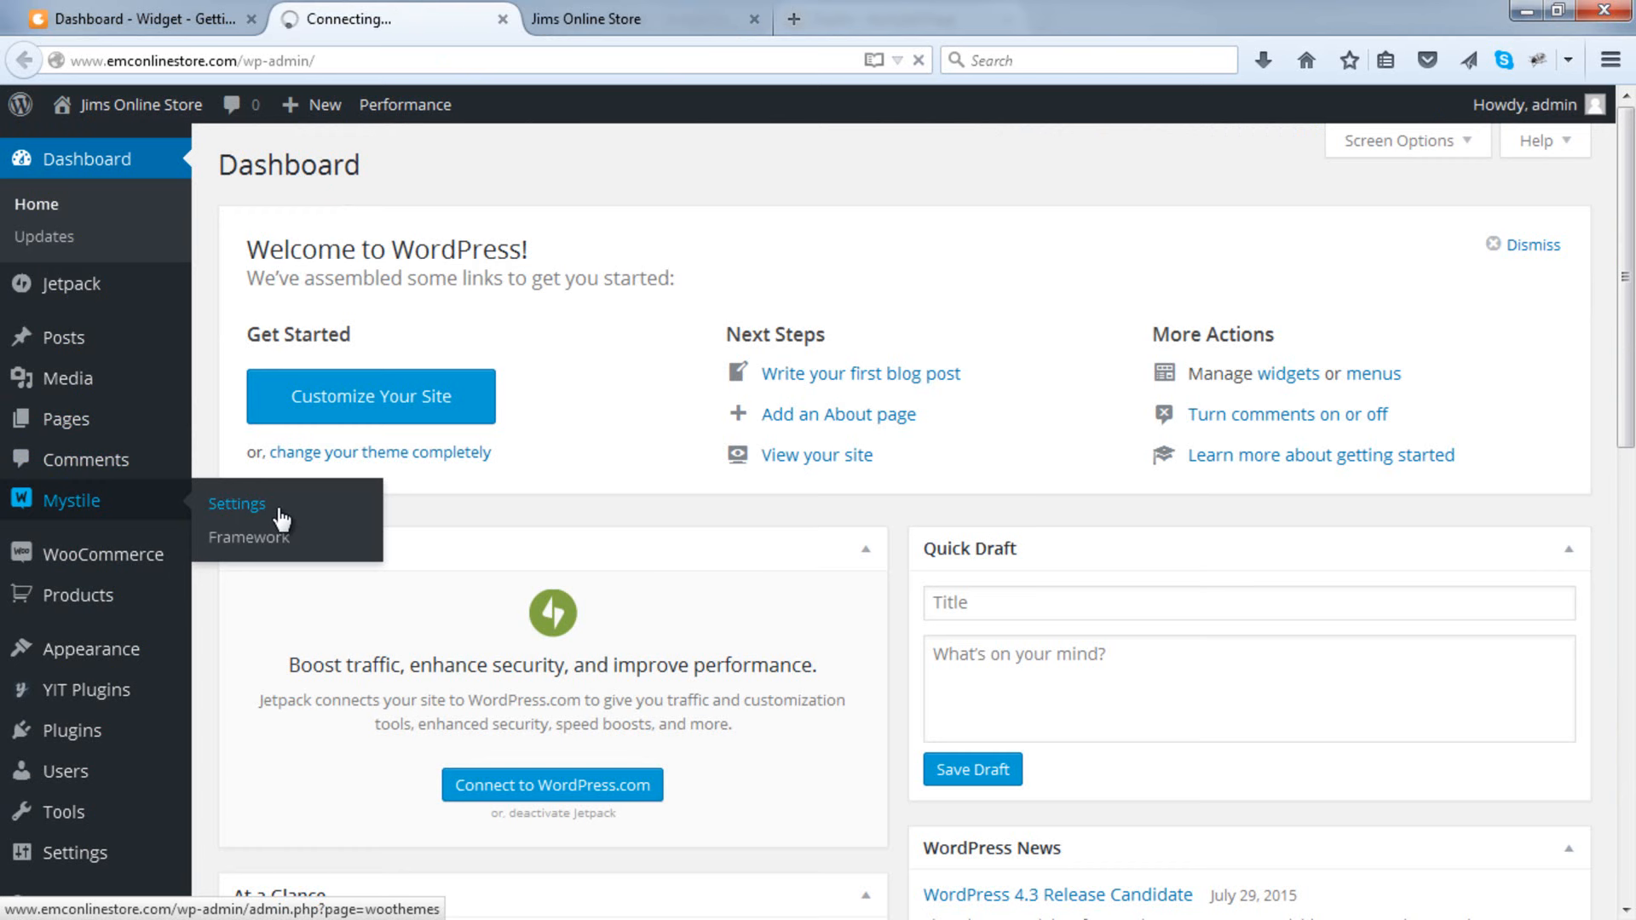
left_click(237, 505)
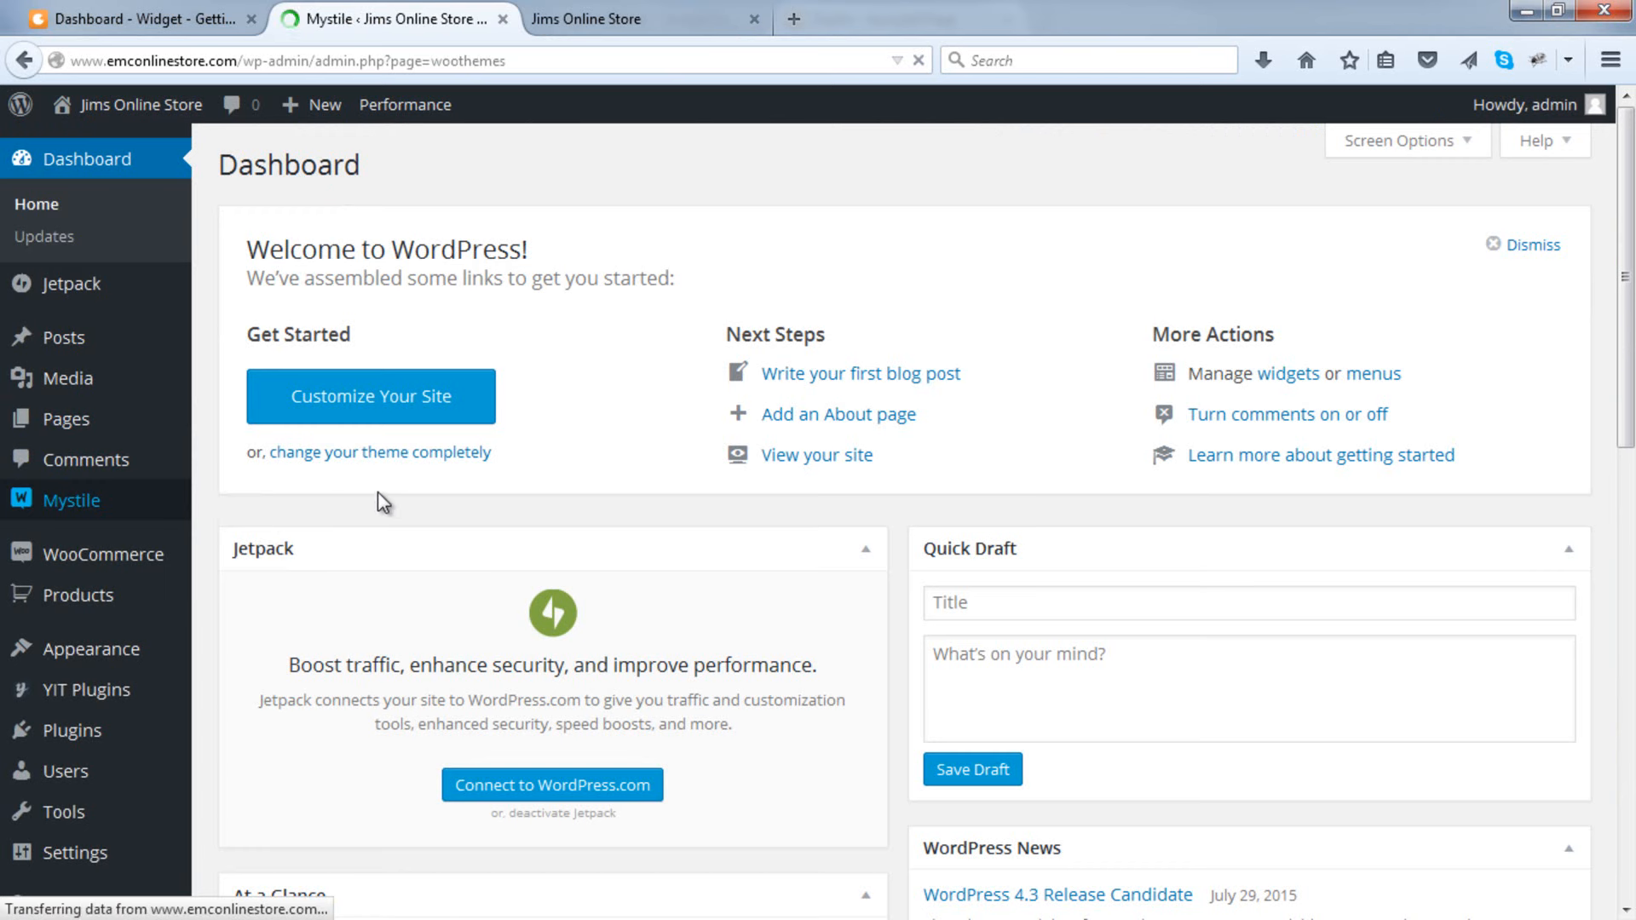
left_click(71, 499)
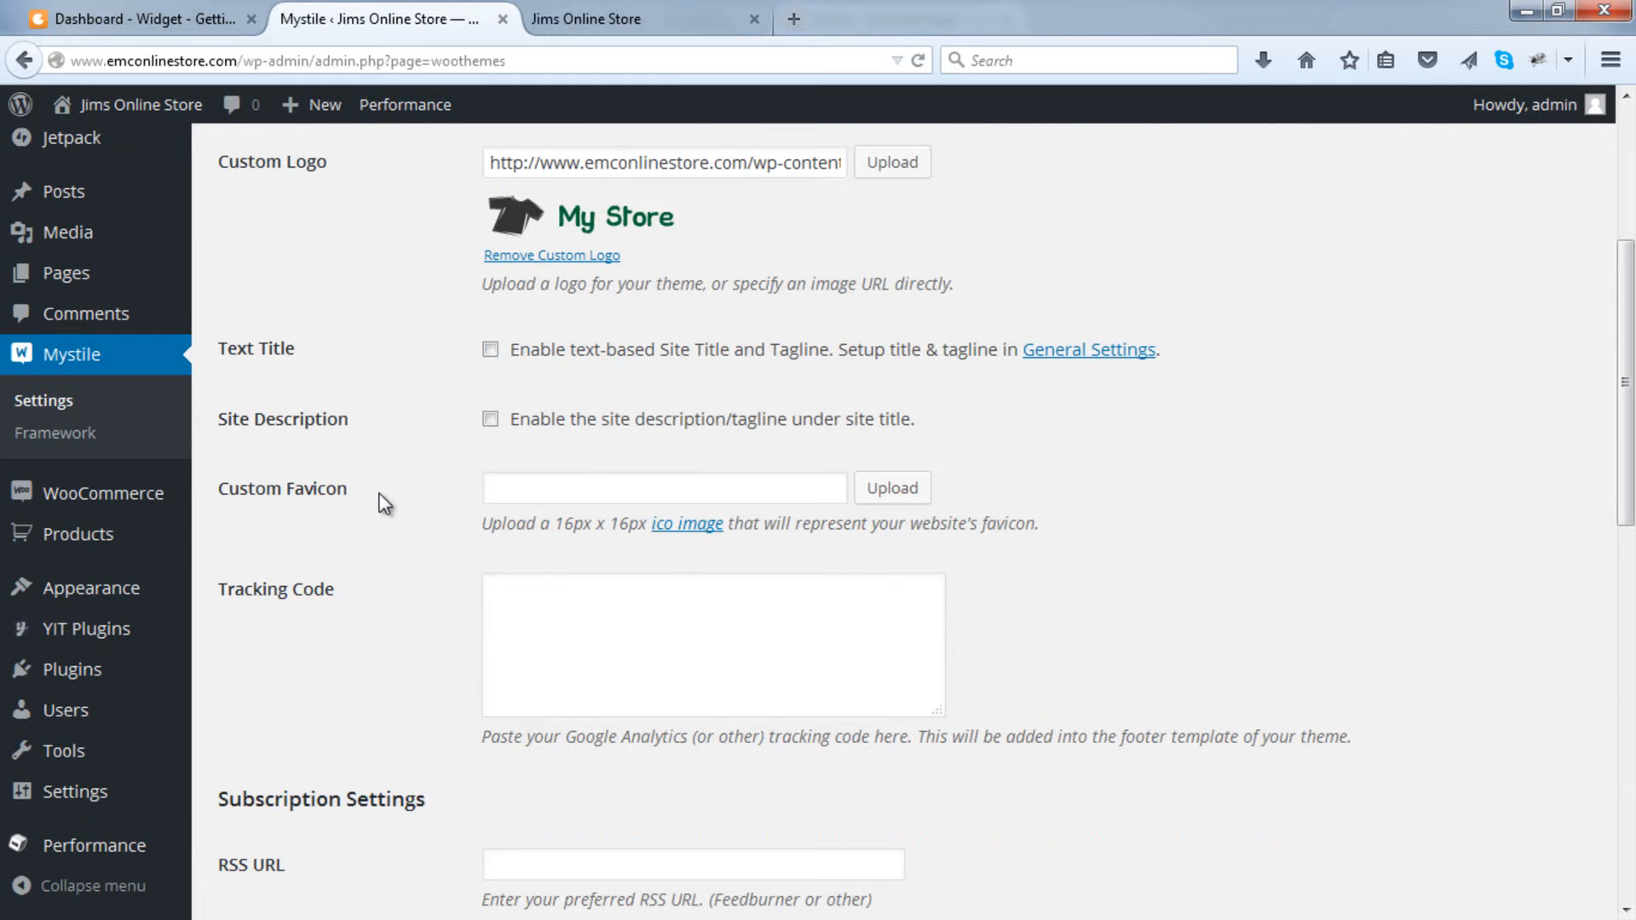
scroll("down", 3)
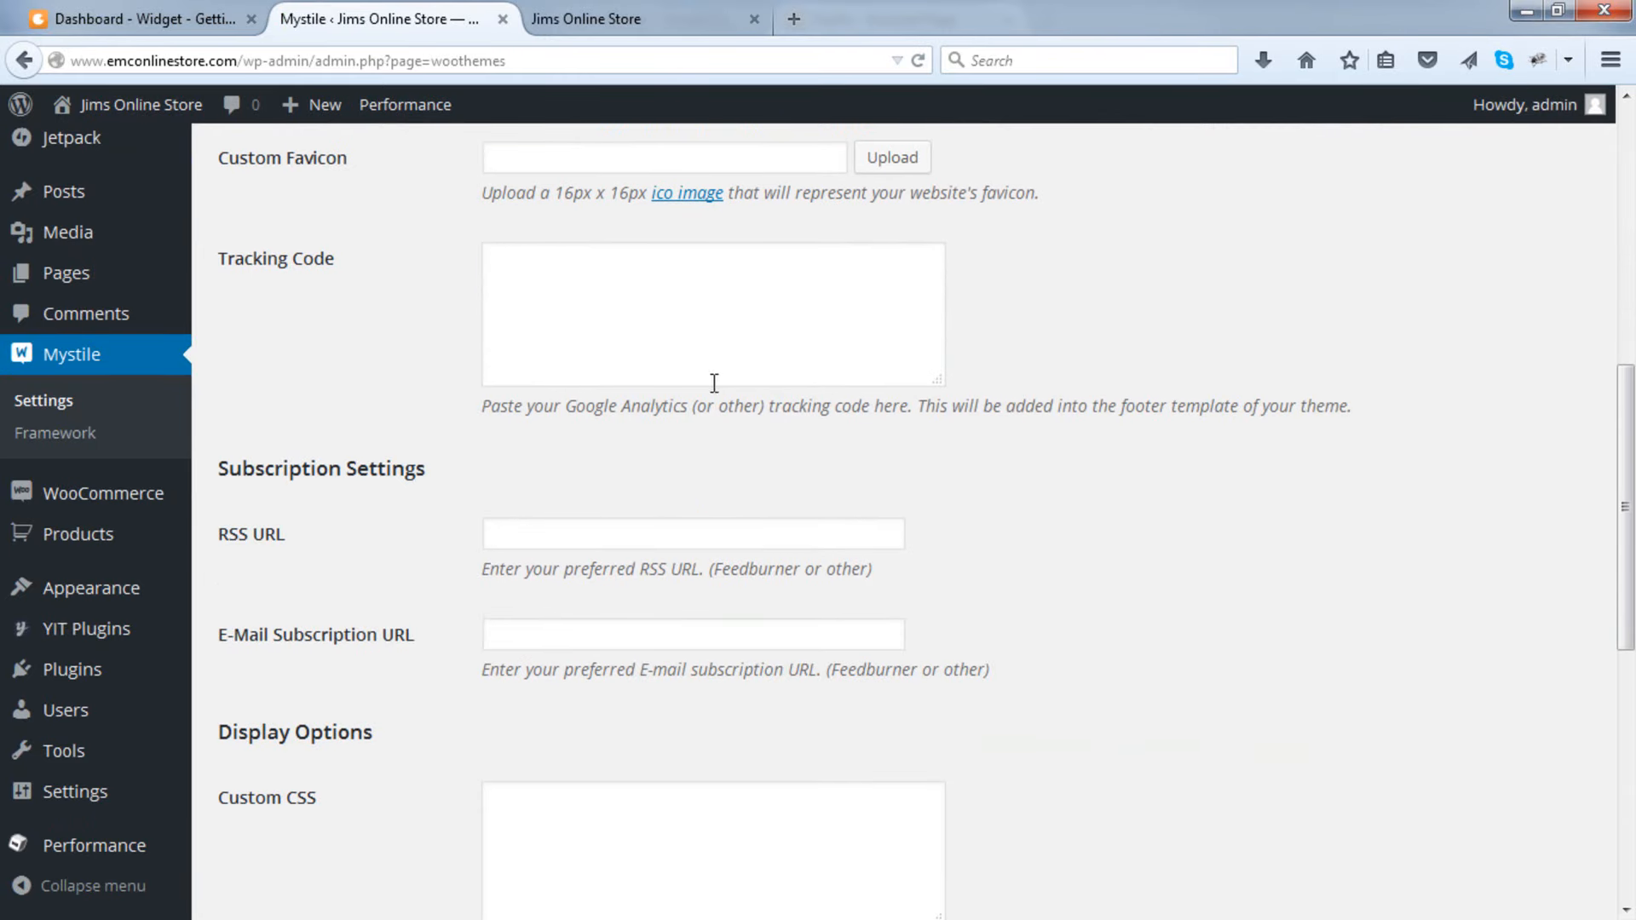
left_click(712, 314)
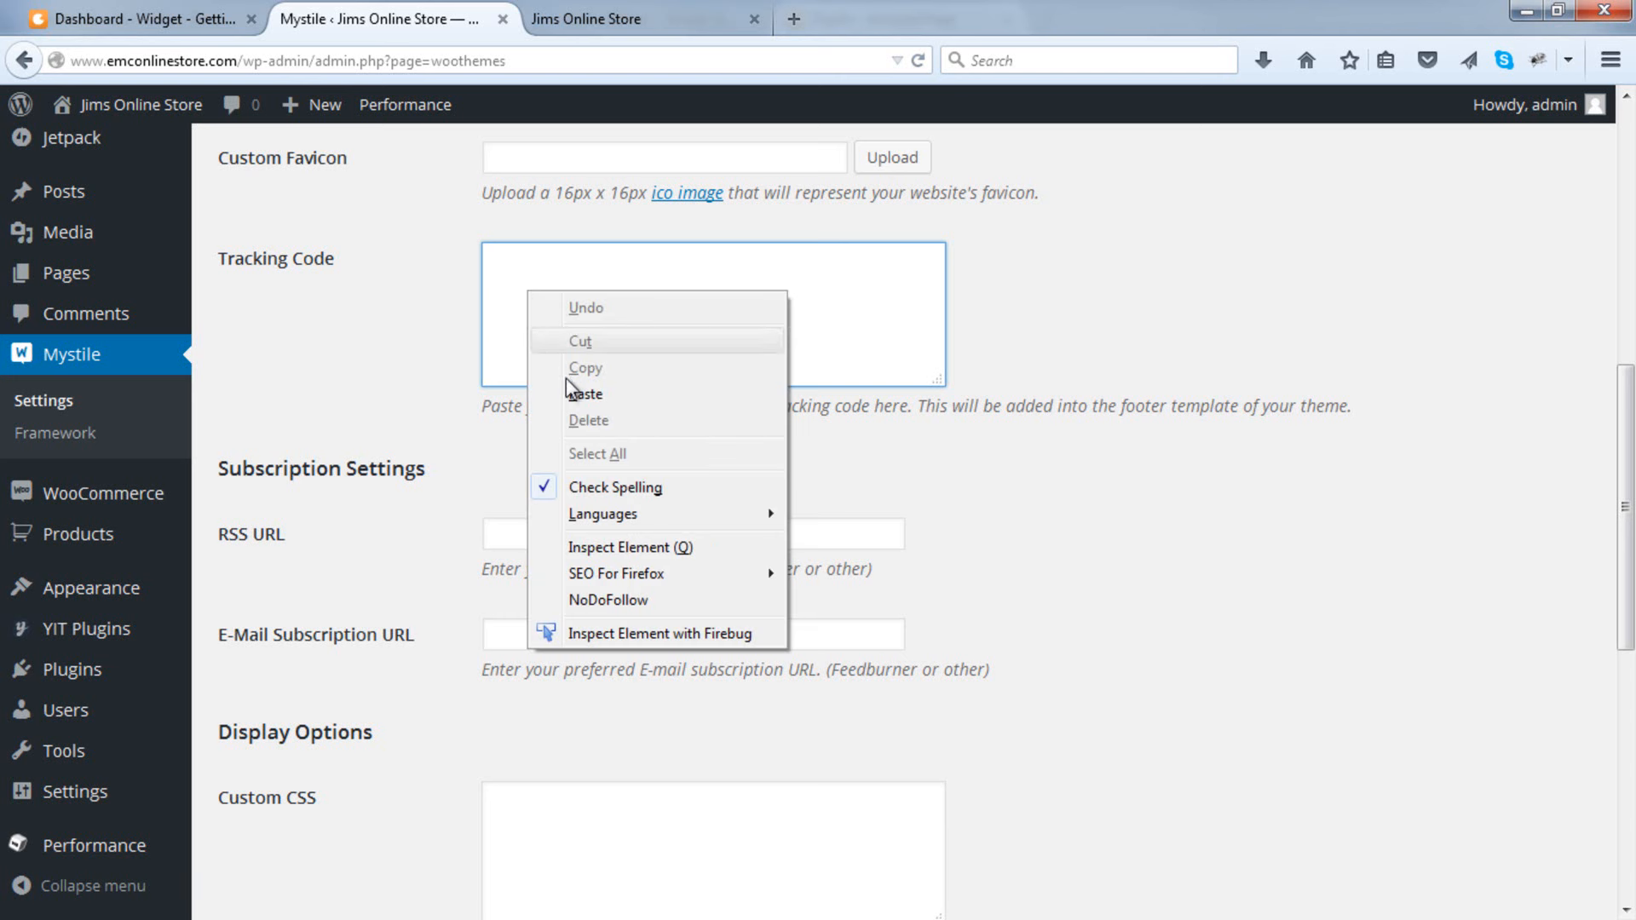
- Paste the Zopim script into Tracking Code and save the Mystile theme settings
left_click(584, 394)
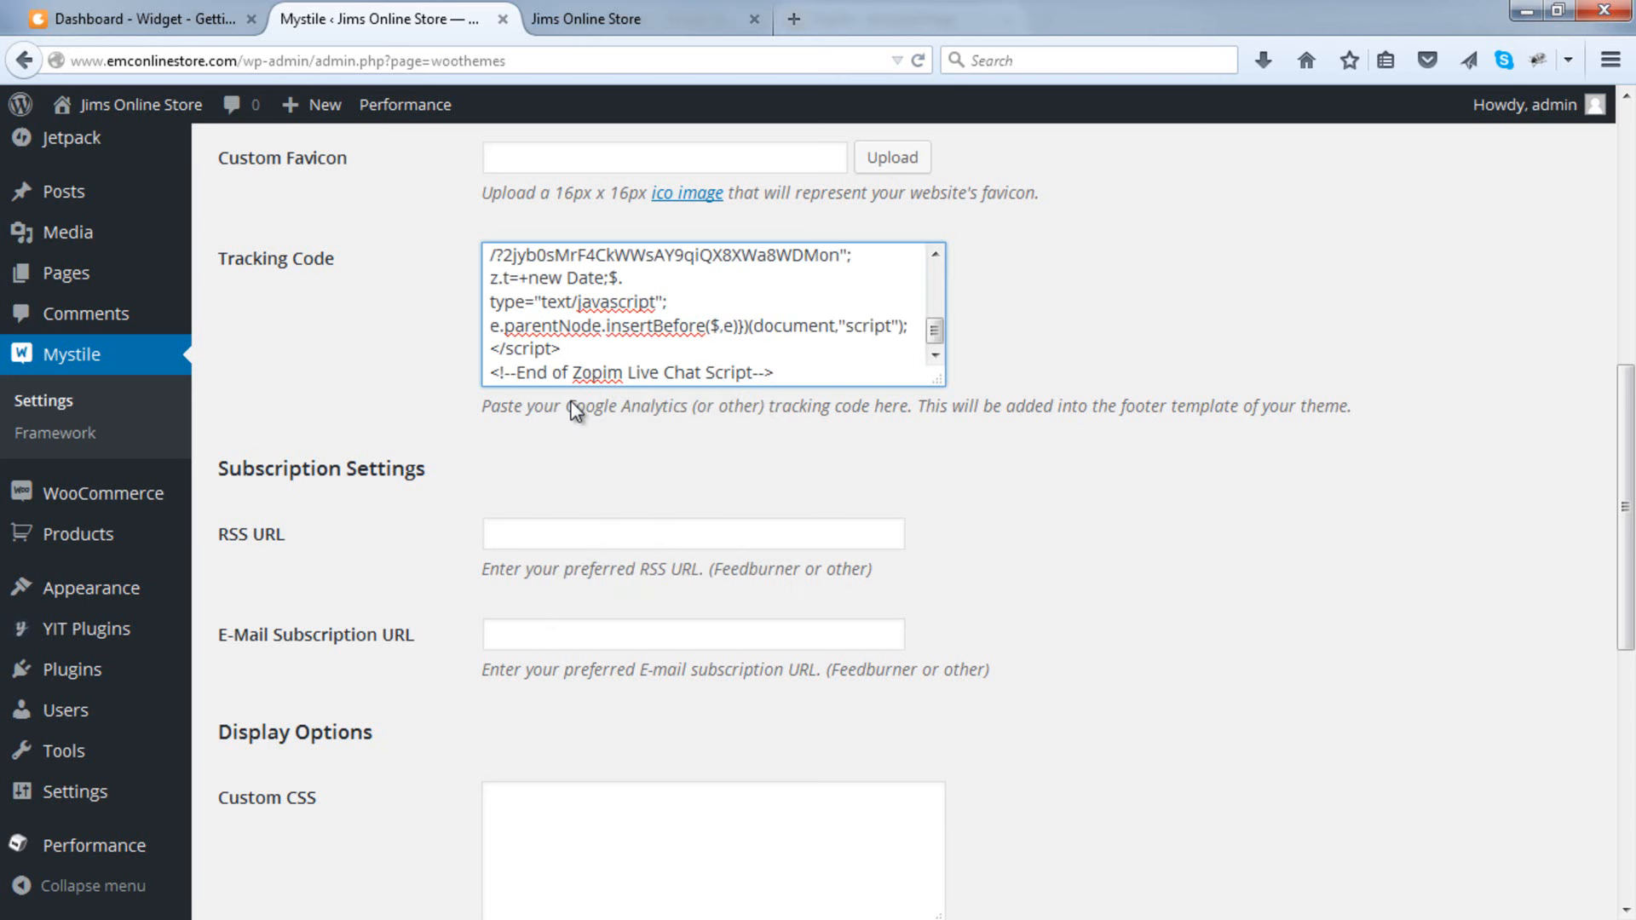
mouse_move(286, 284)
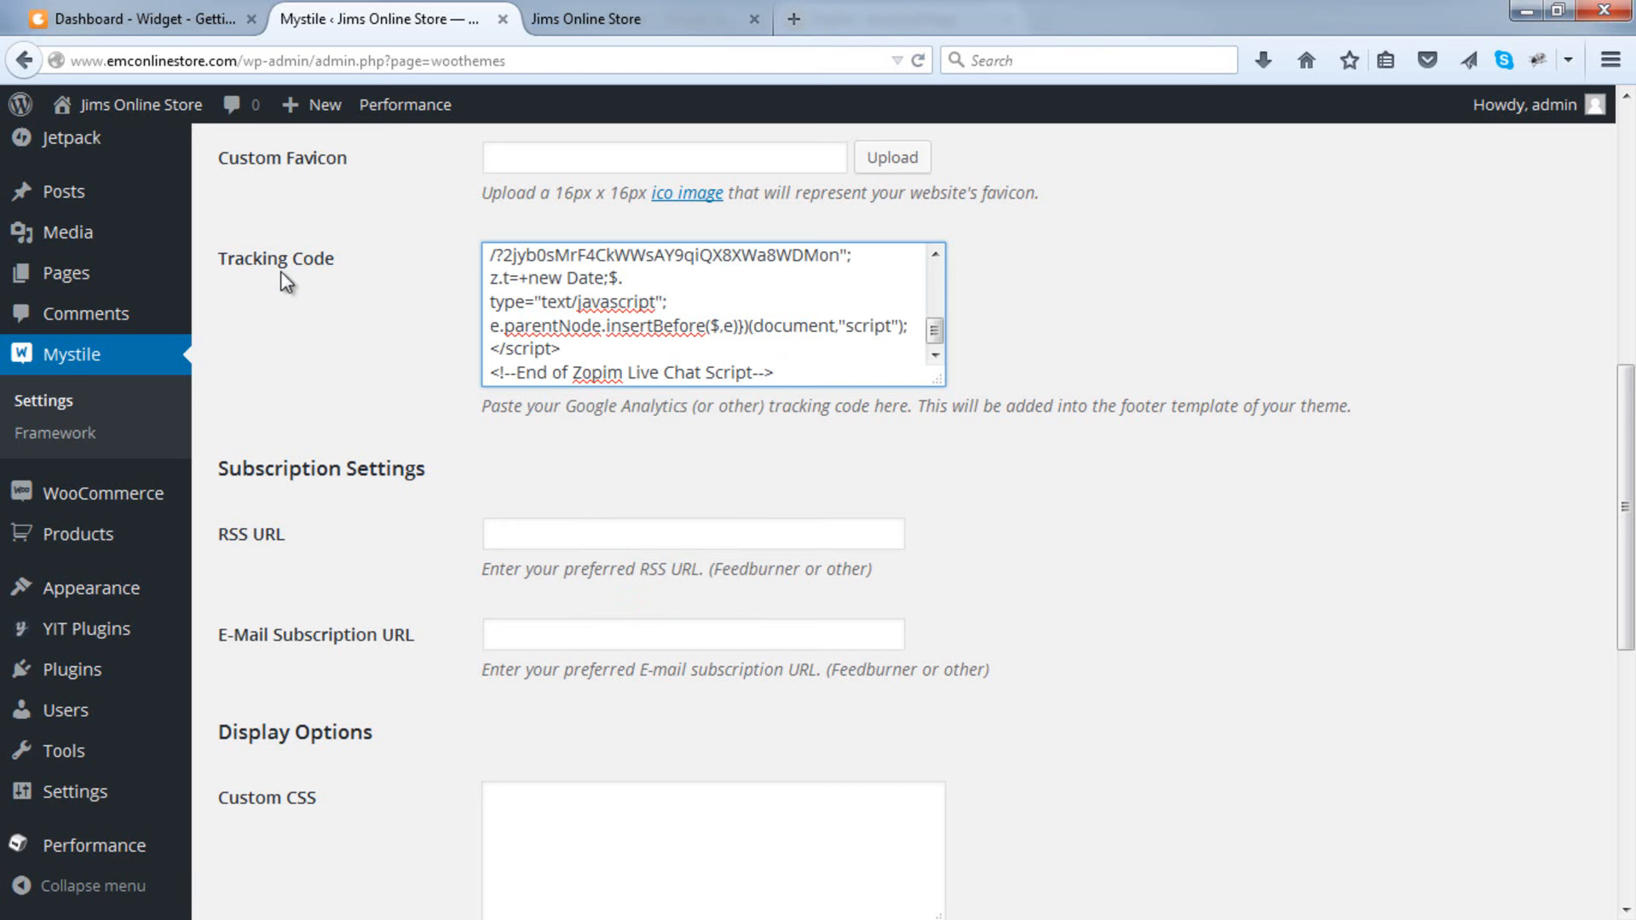
left_click_drag(910, 405, 1098, 406)
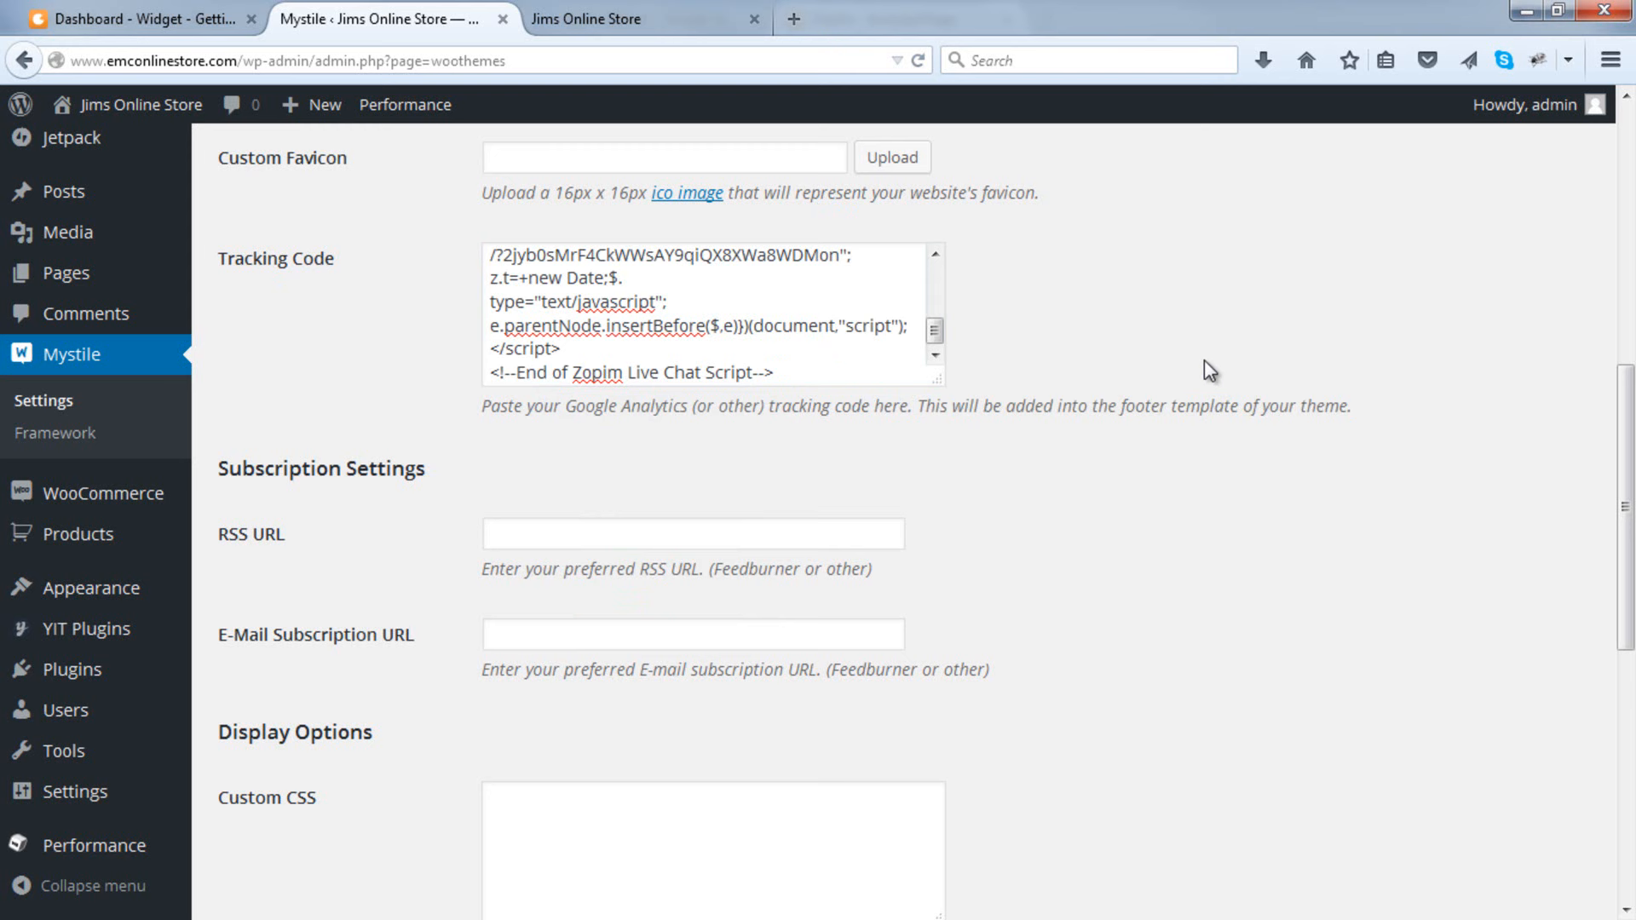
mouse_move(1128, 405)
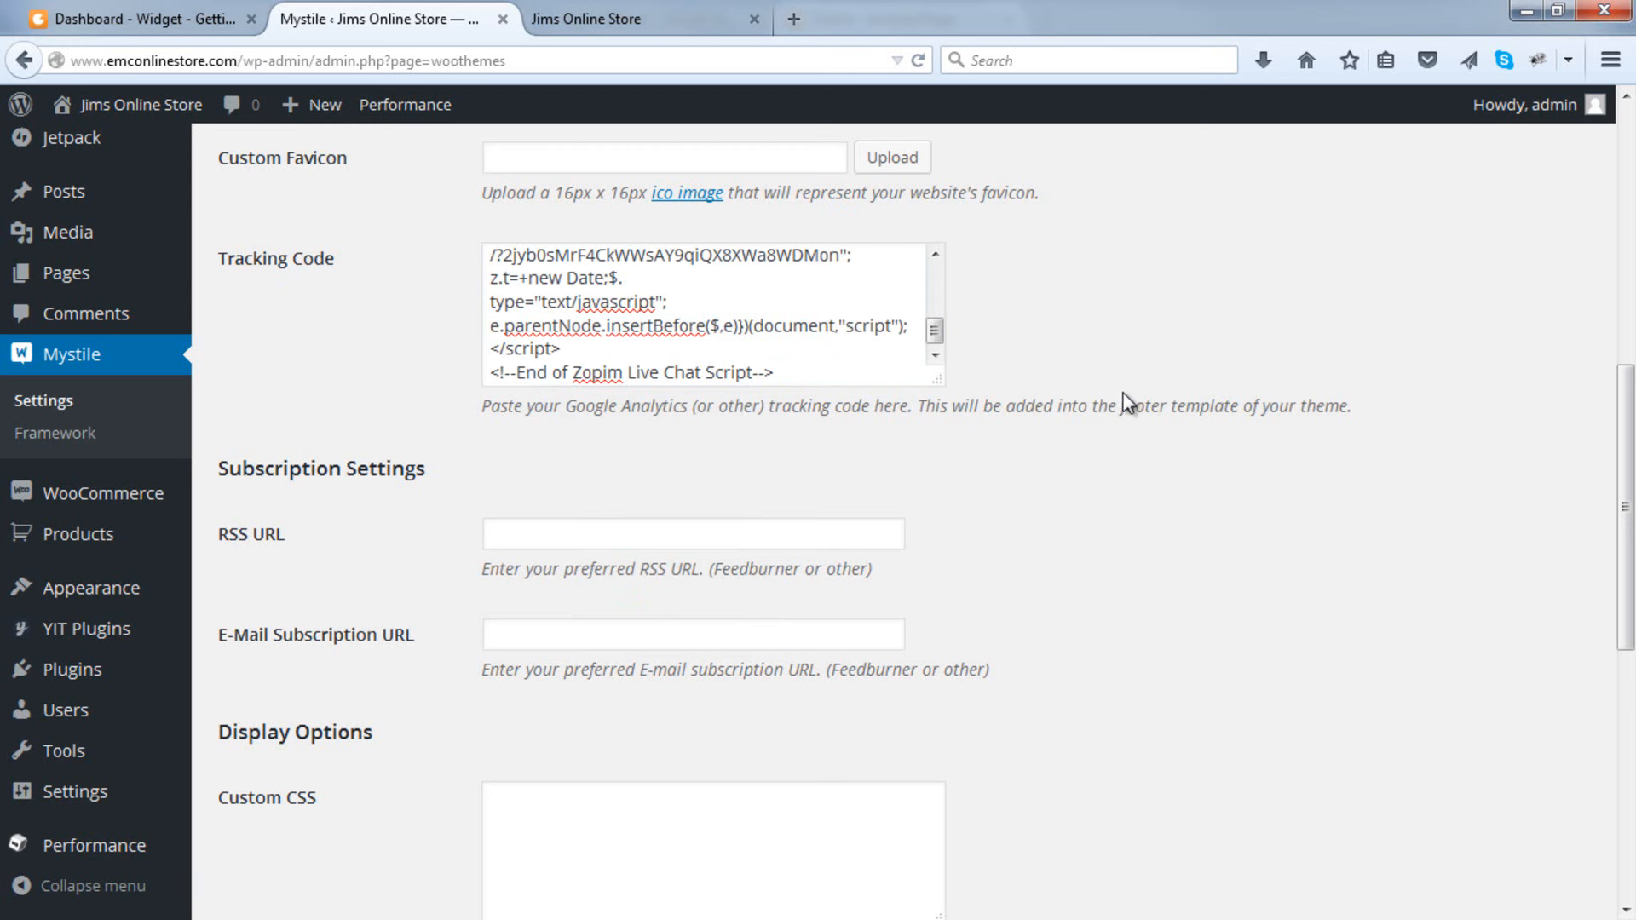
left_click(278, 796)
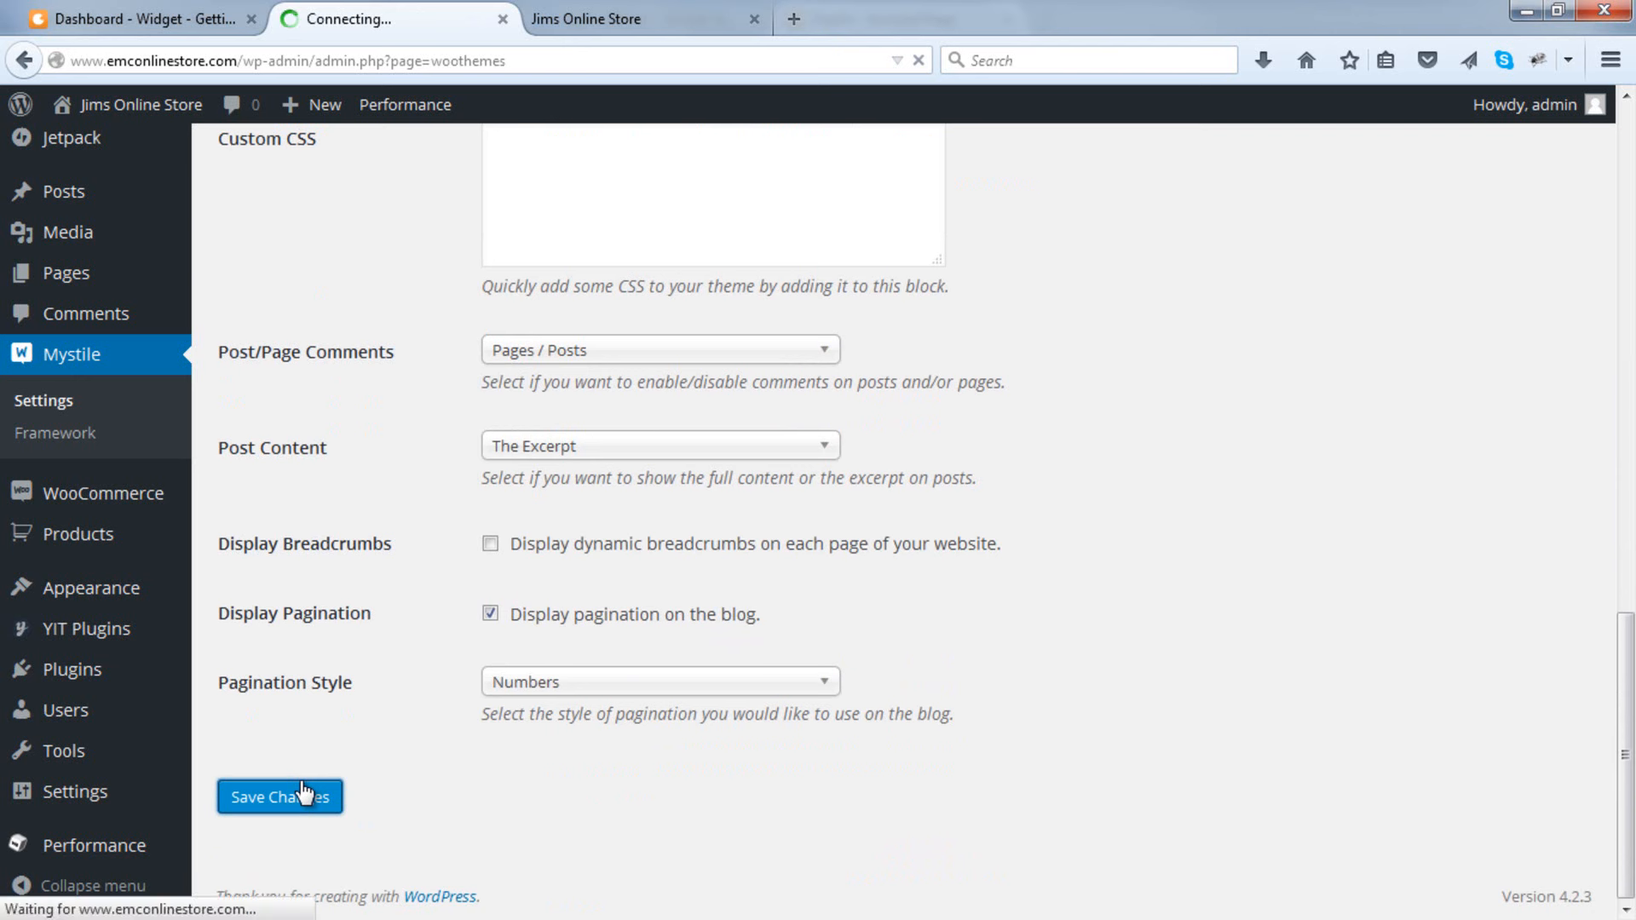
left_click(278, 796)
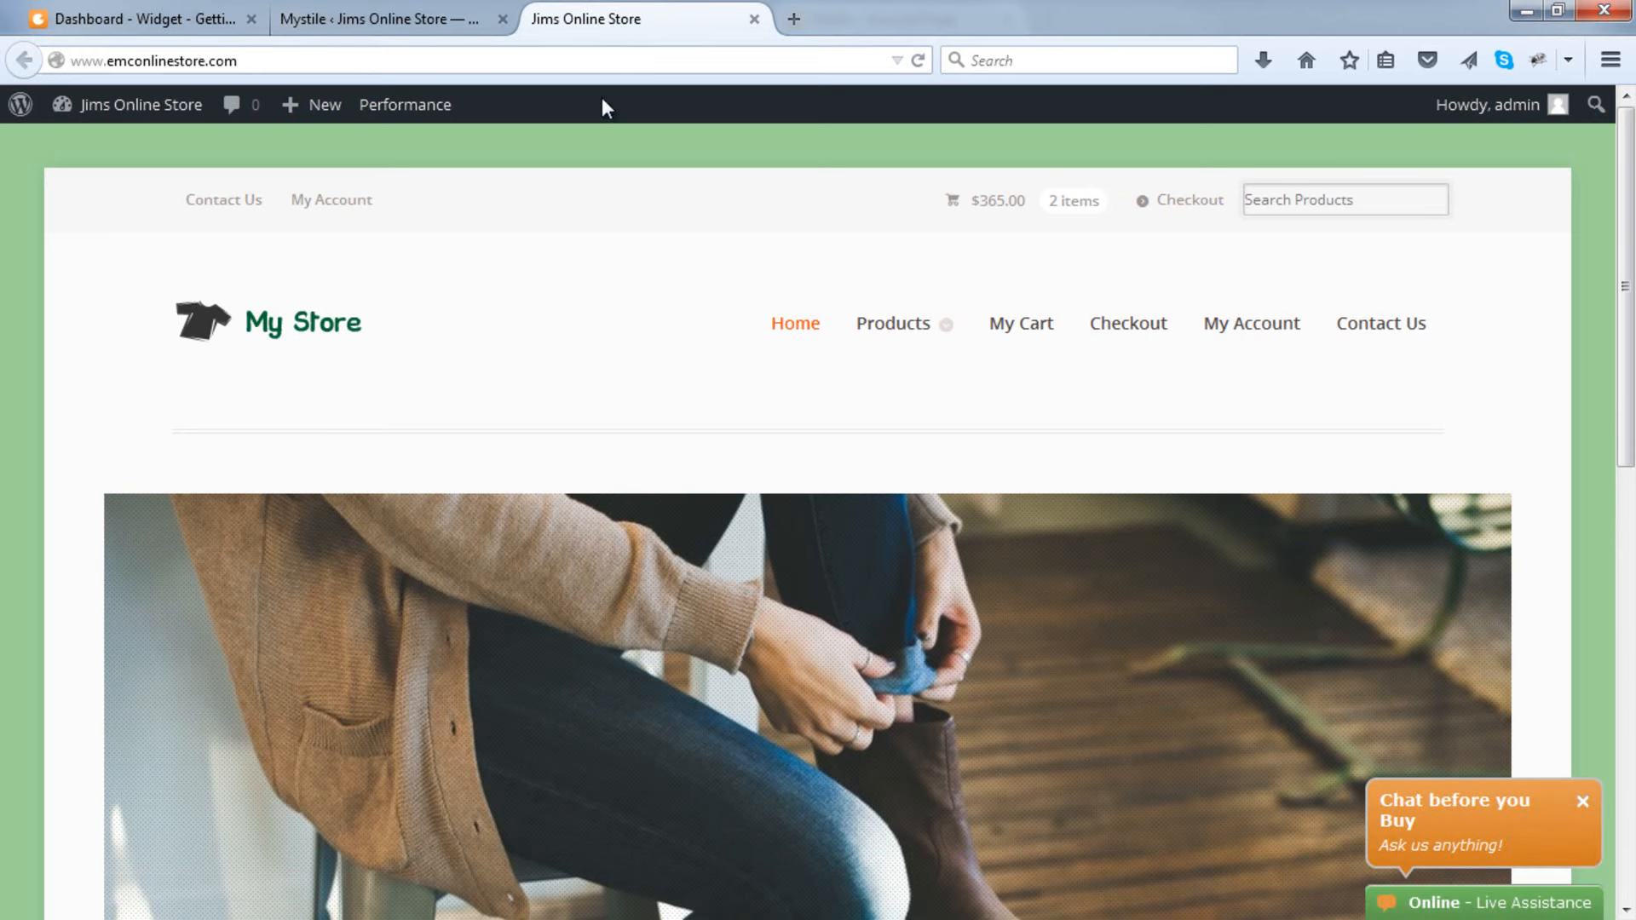
- Browse Products > Tops to the Cotton Jumper page and scroll to its description
scroll("down", 3)
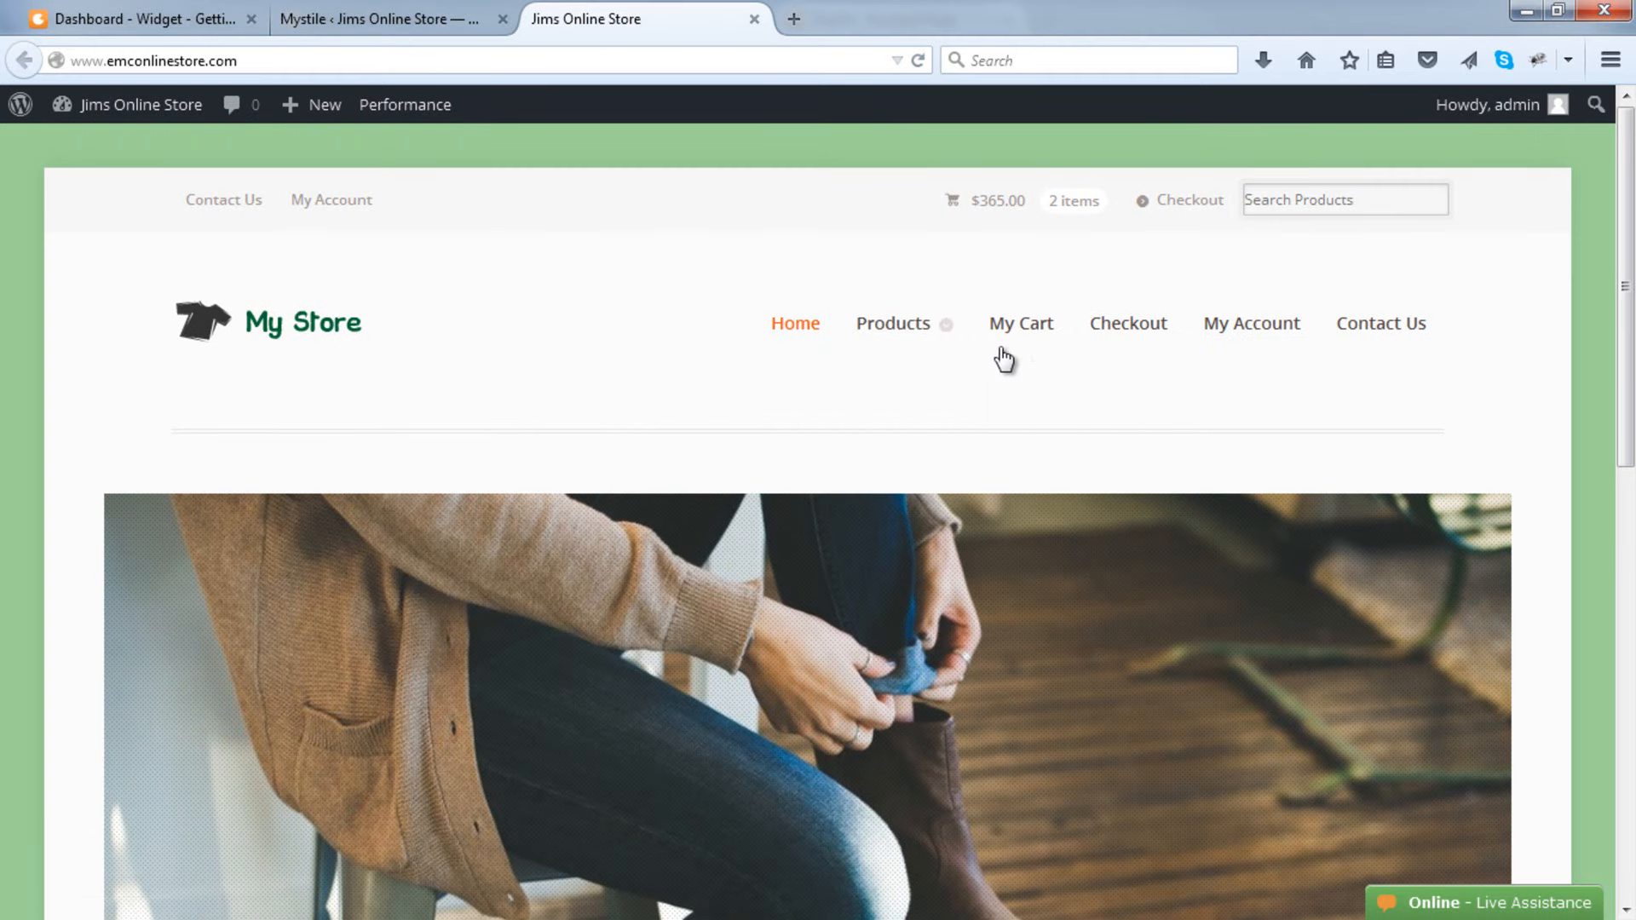
mouse_move(891, 323)
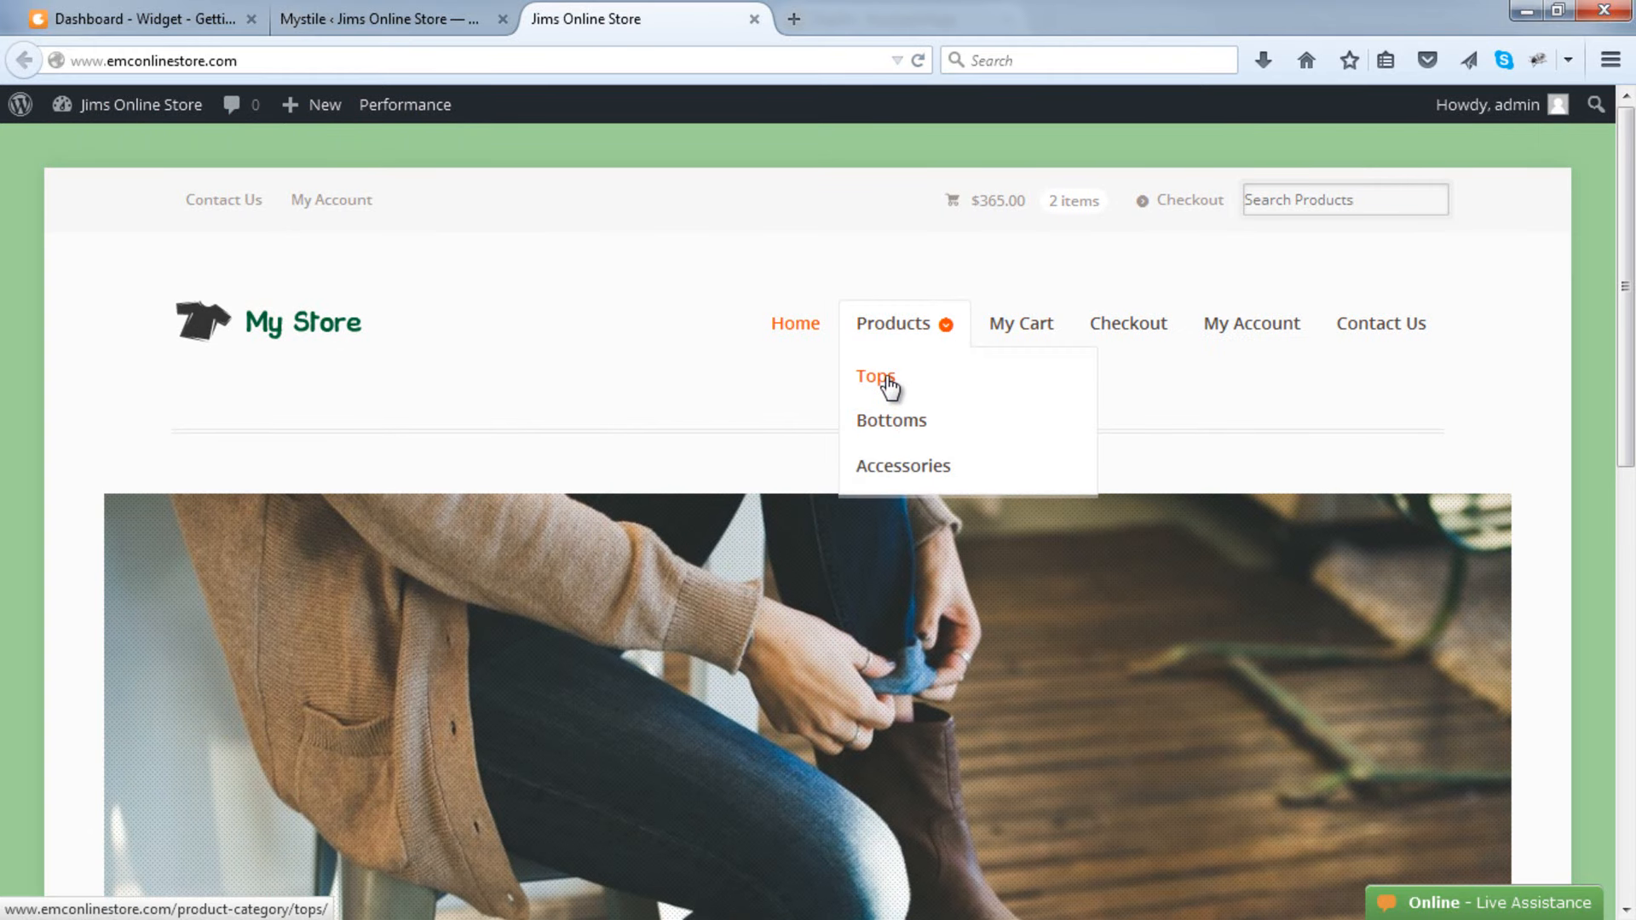
left_click(874, 375)
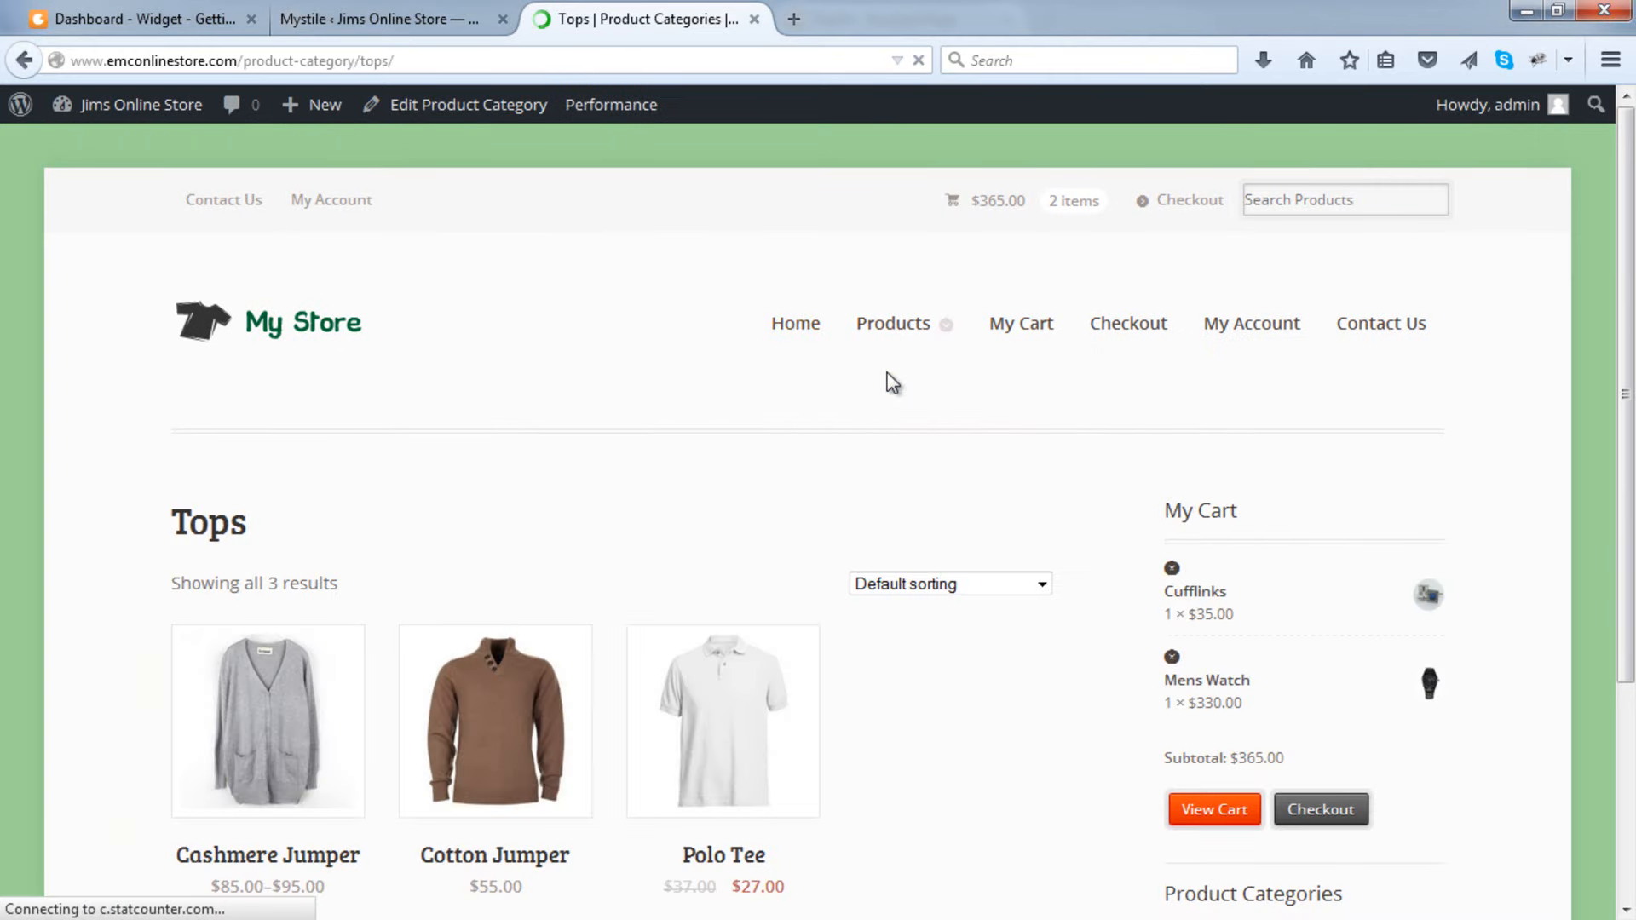
left_click(494, 720)
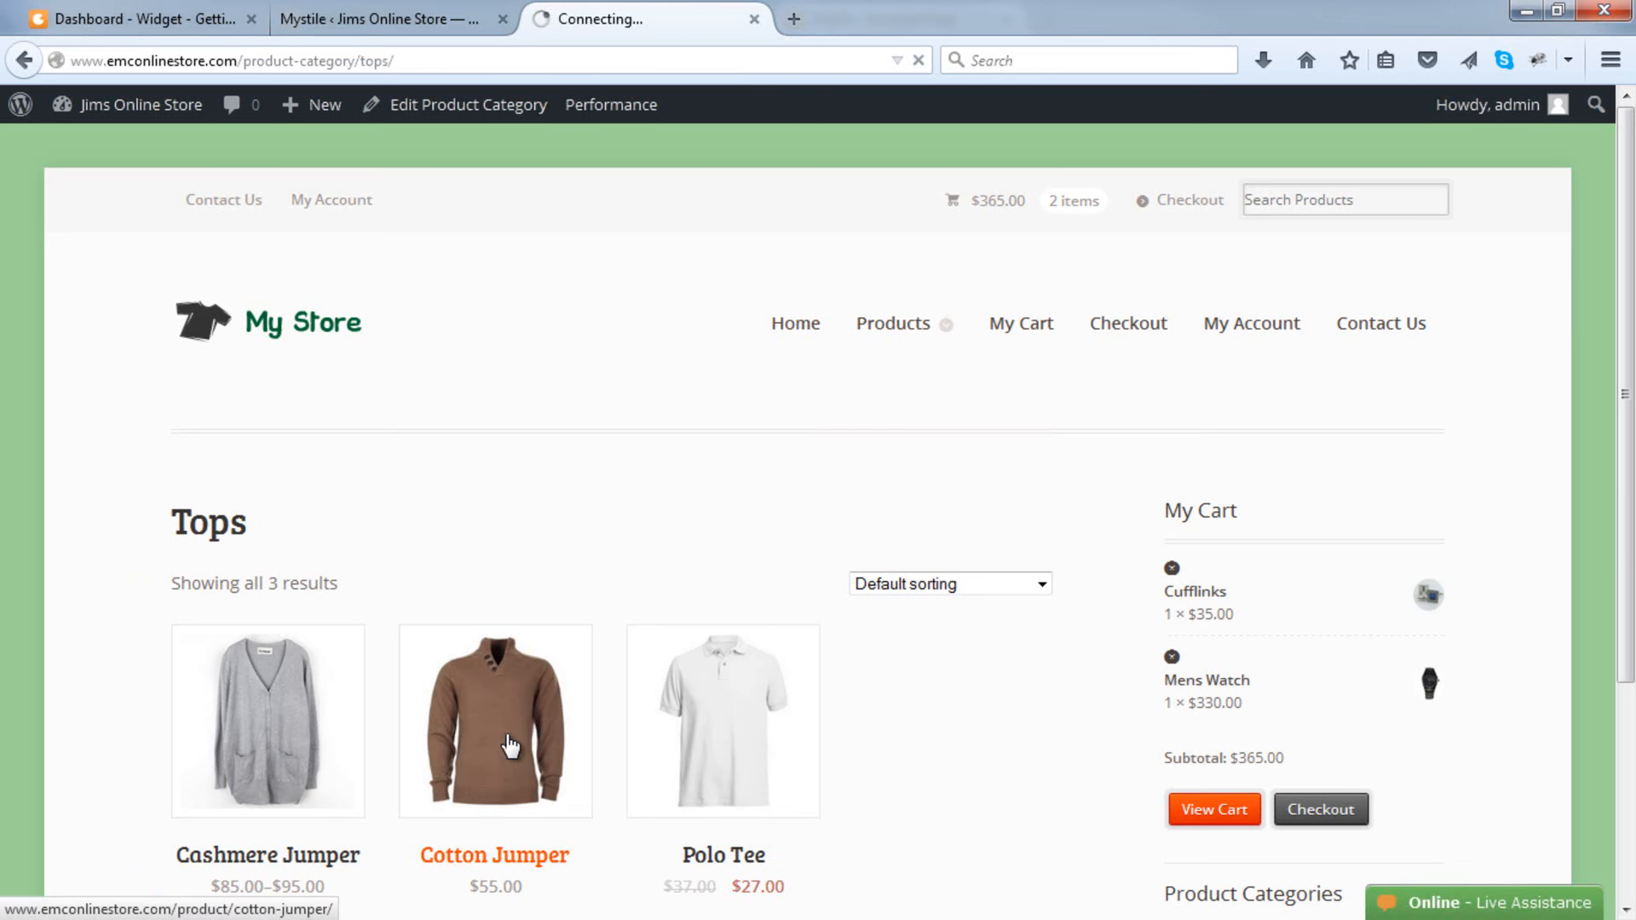
left_click(495, 719)
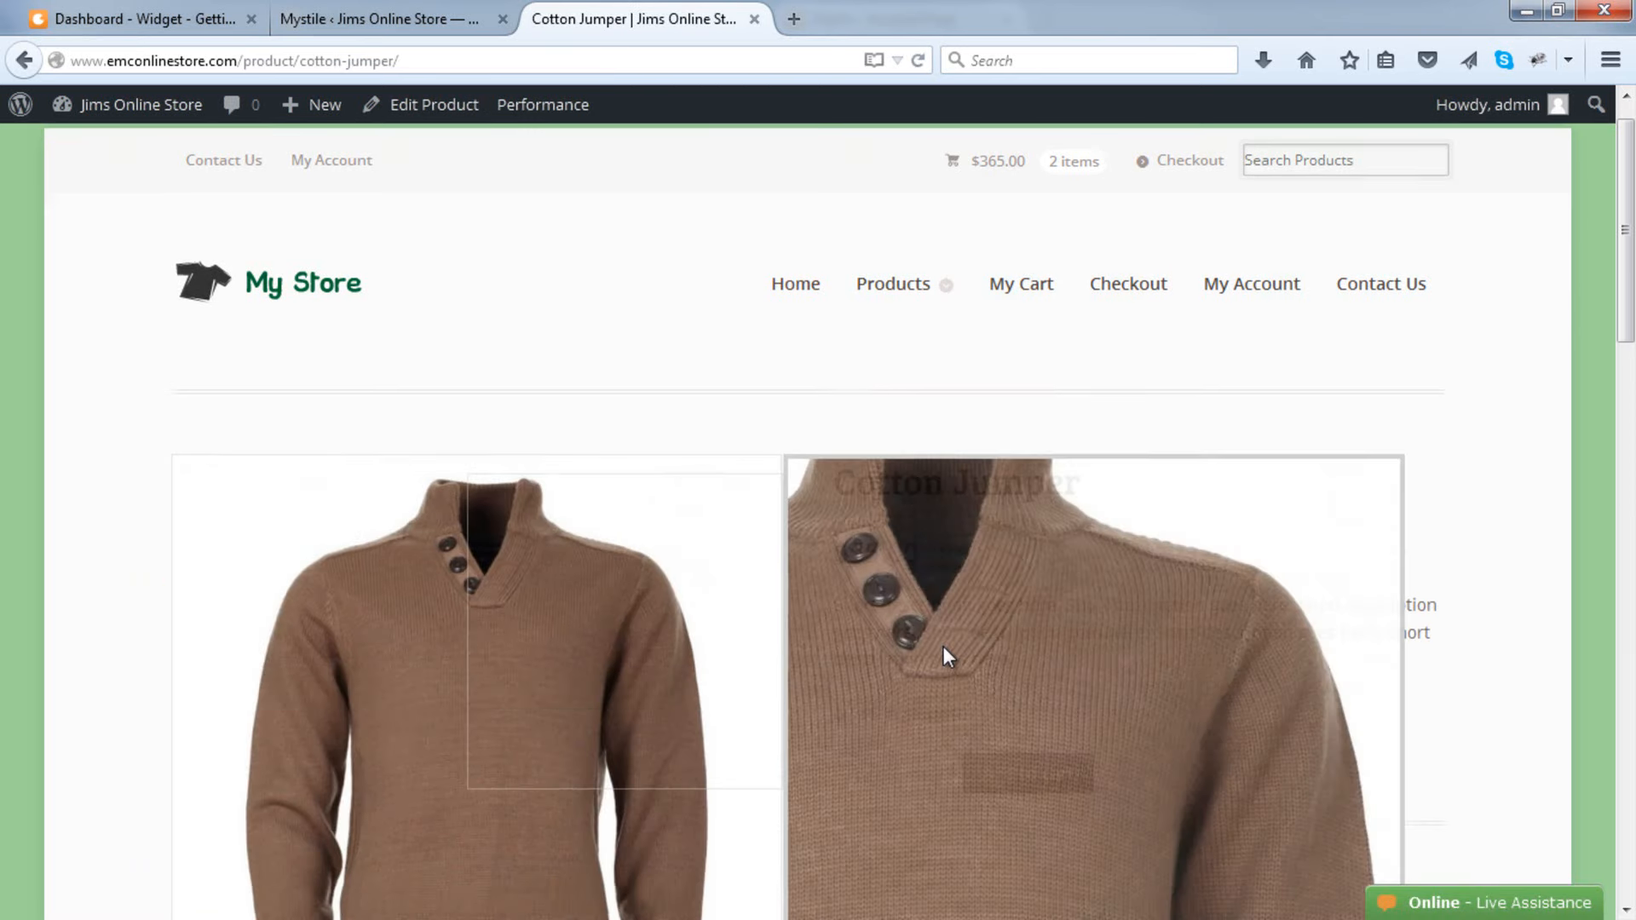
scroll("down", 3)
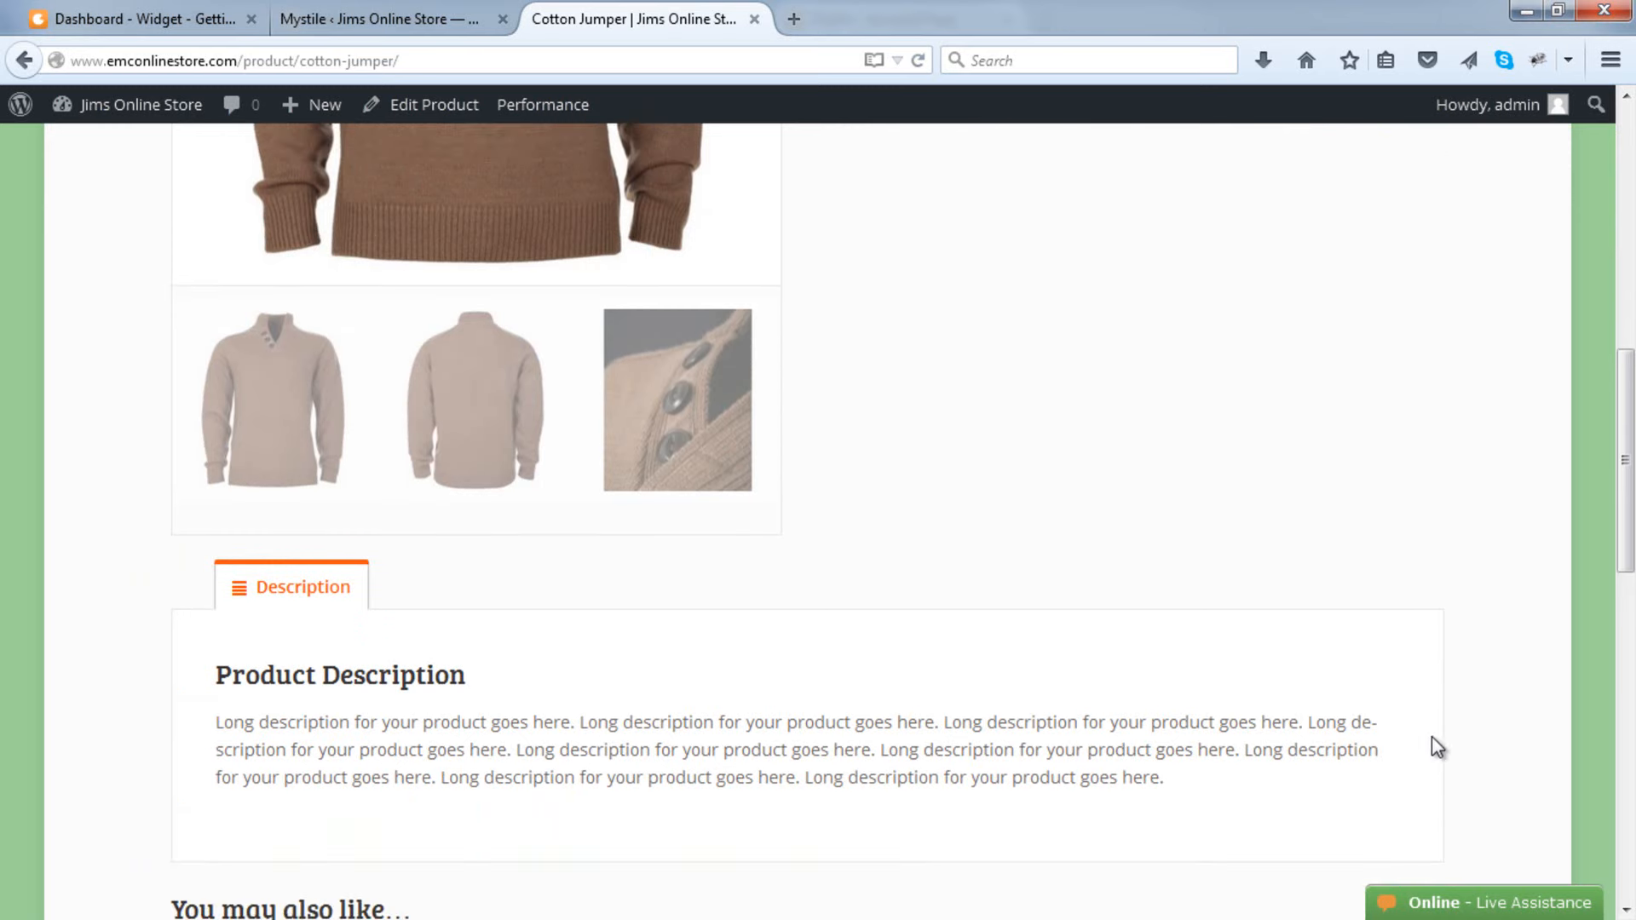
left_click(1483, 903)
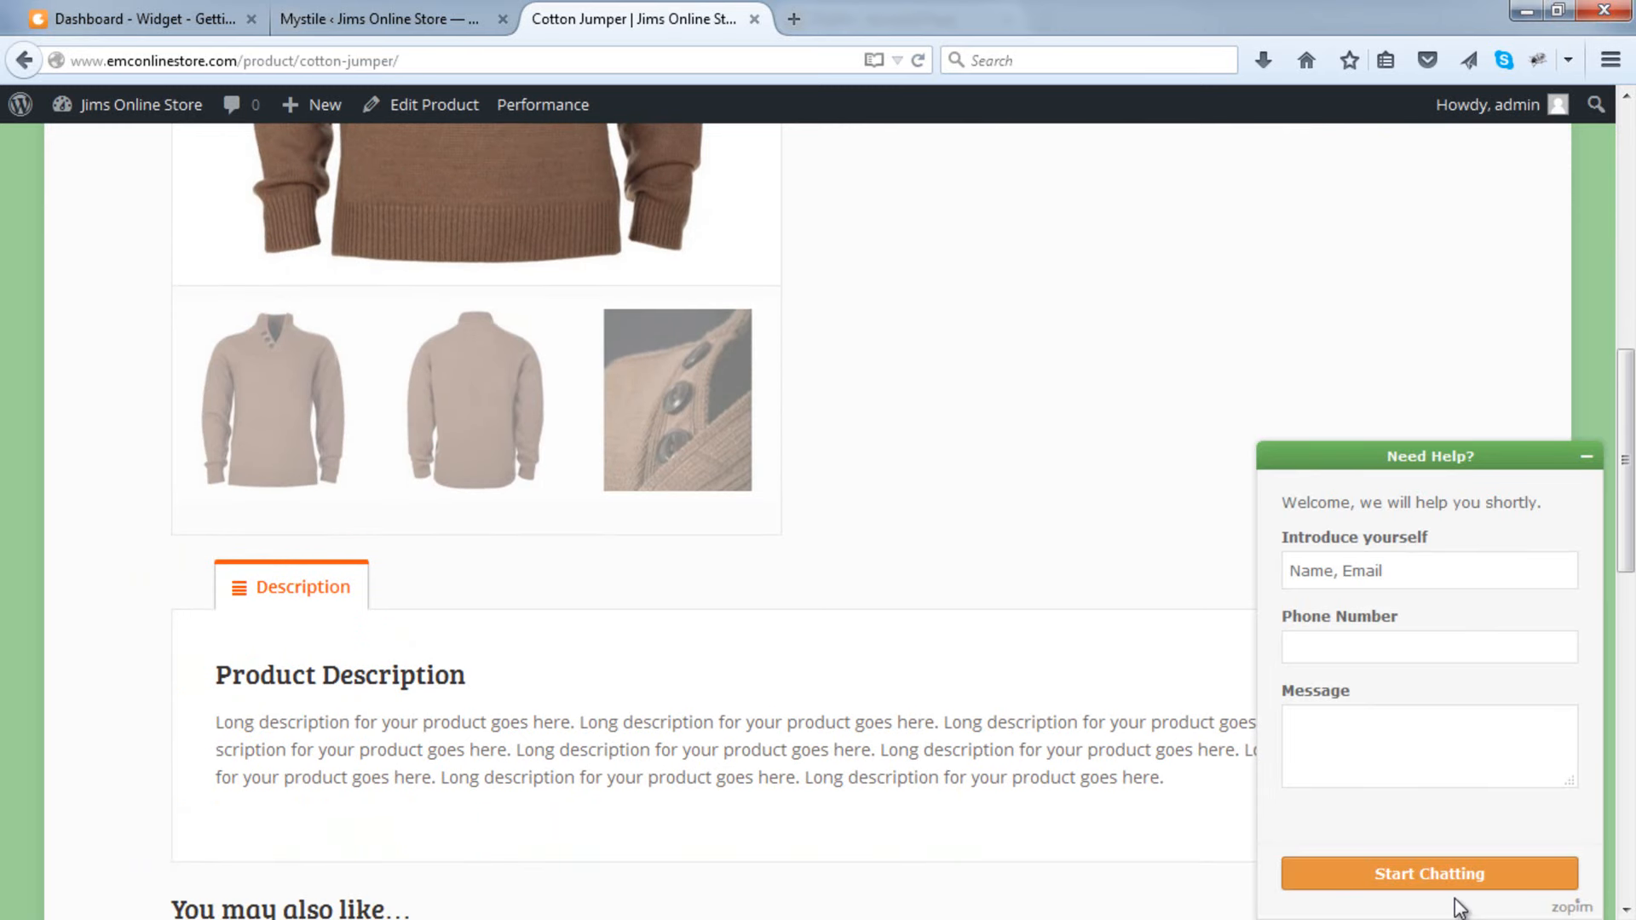
mouse_move(1448, 593)
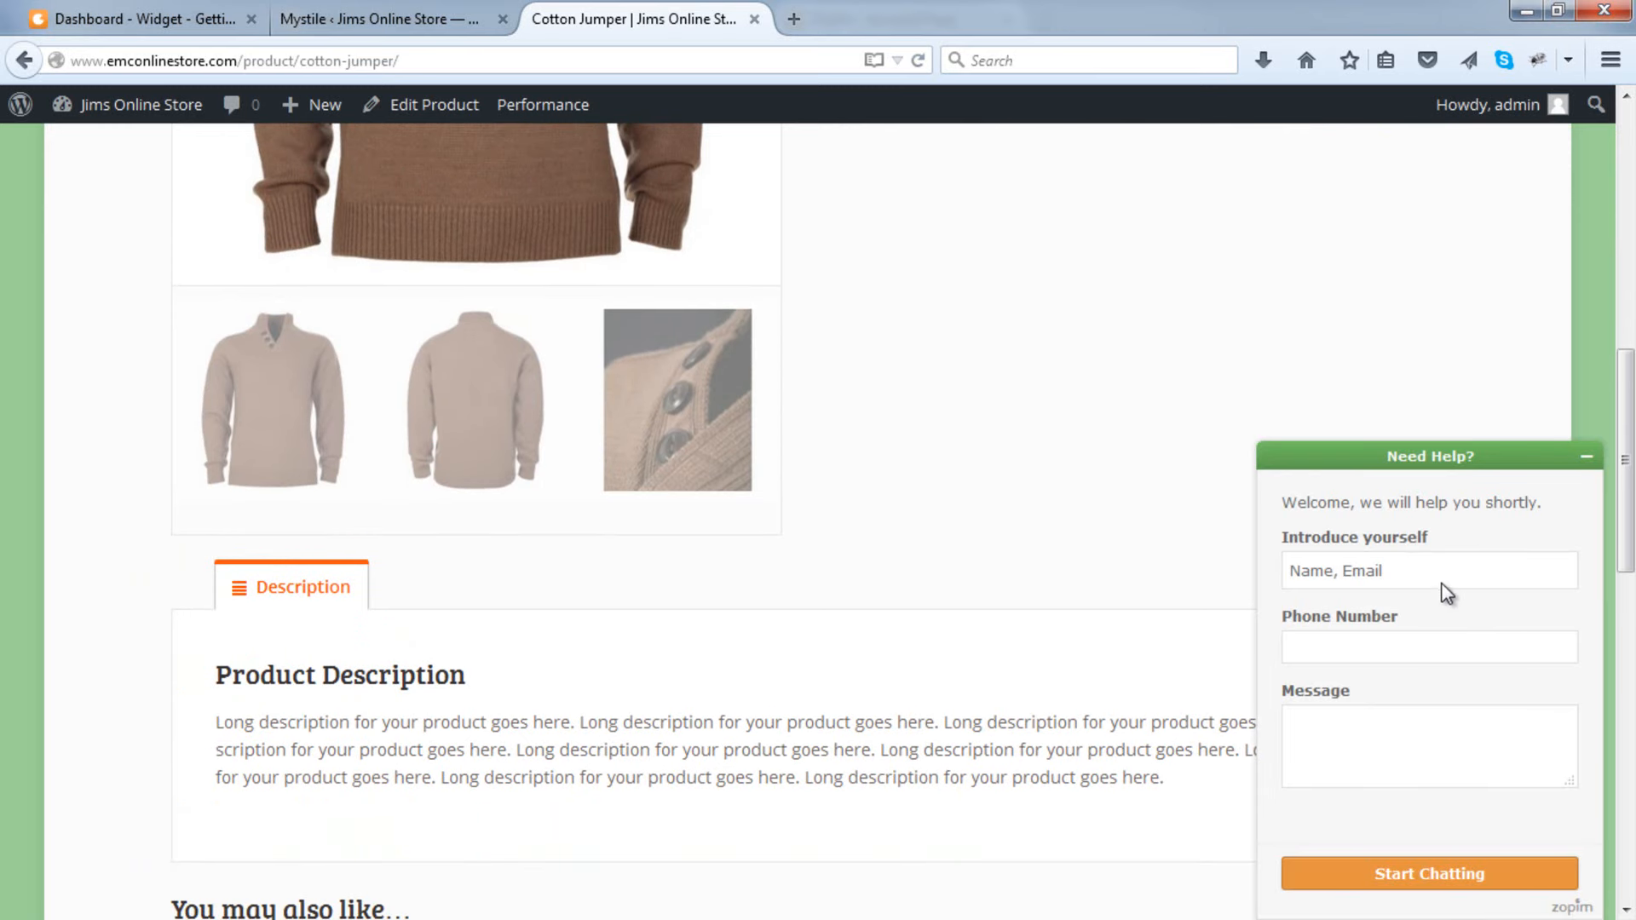
left_click(1428, 569)
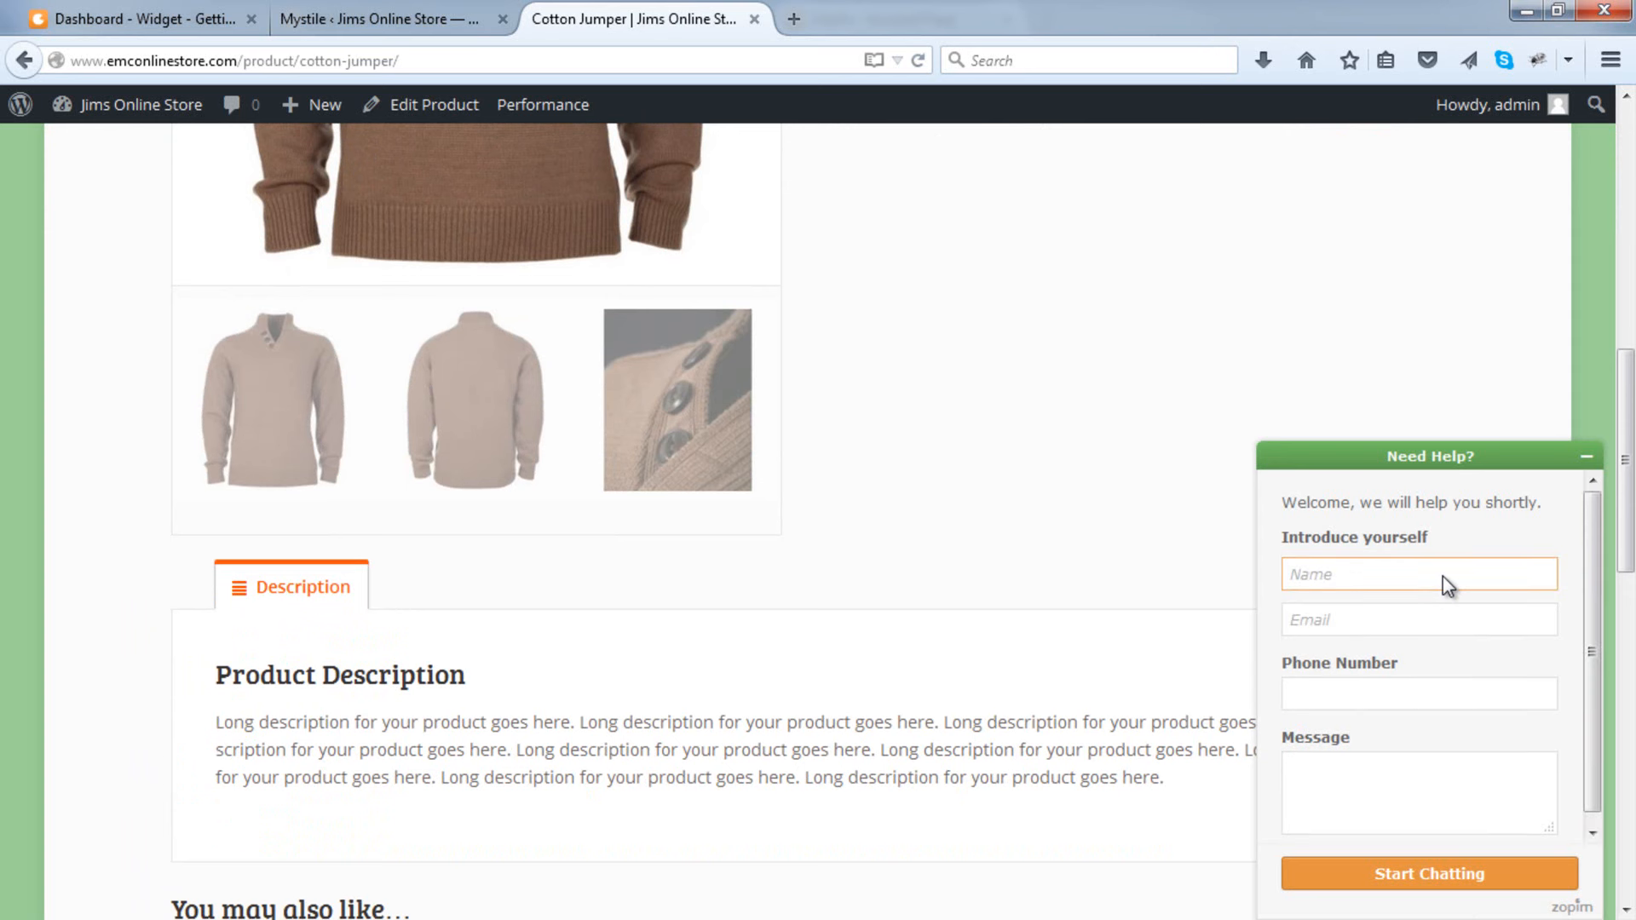
type("Tom")
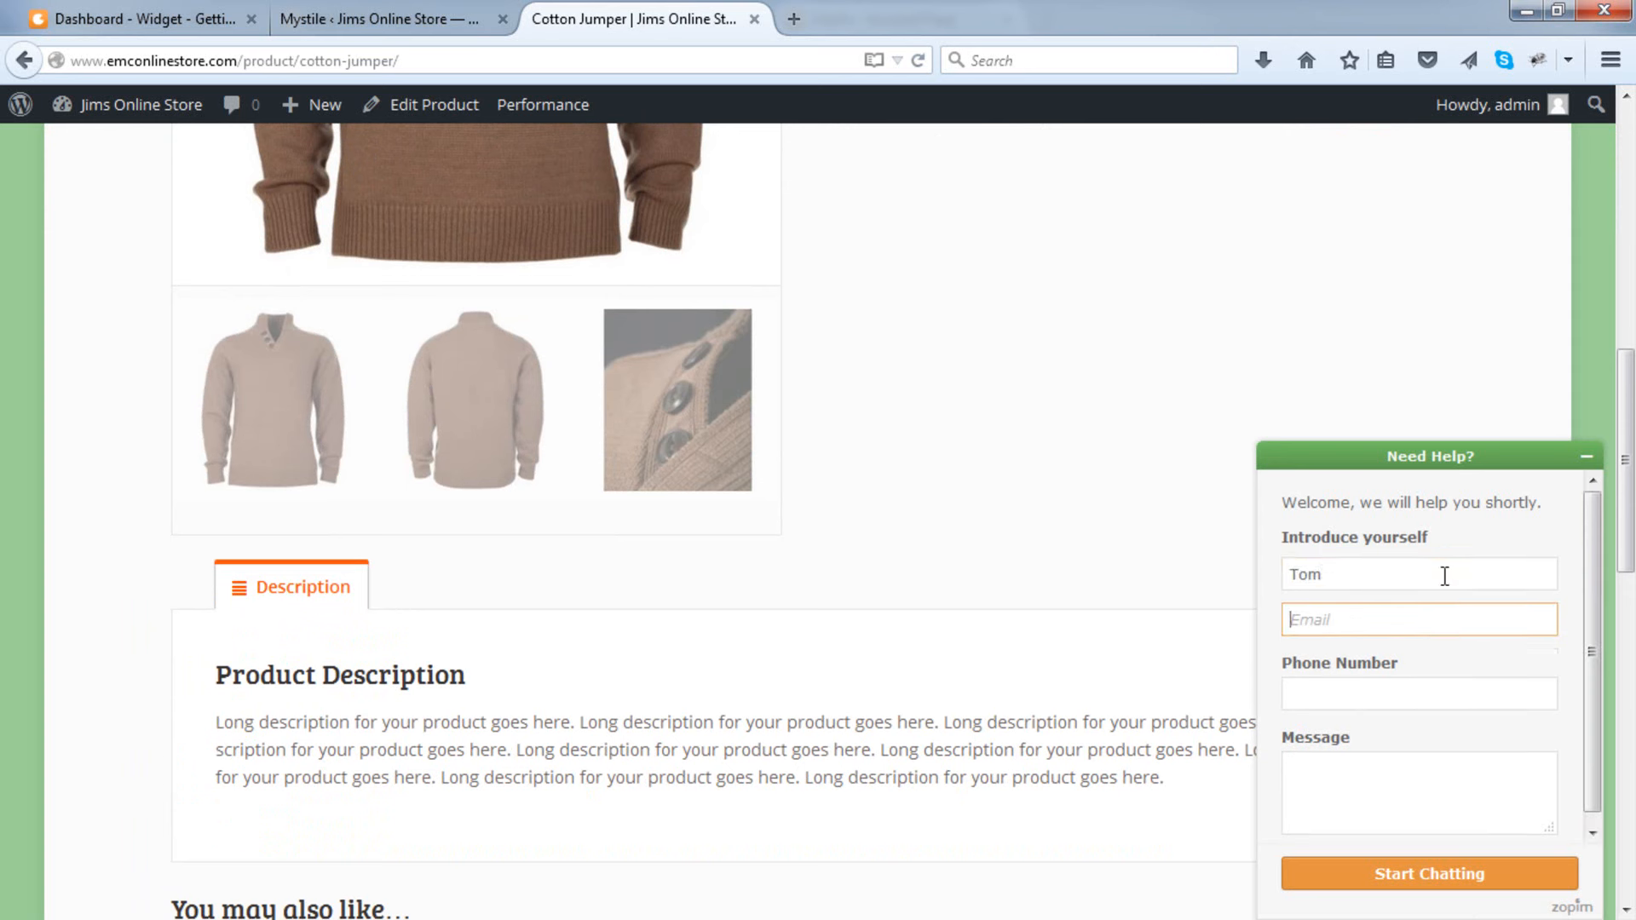
type("my@email.com")
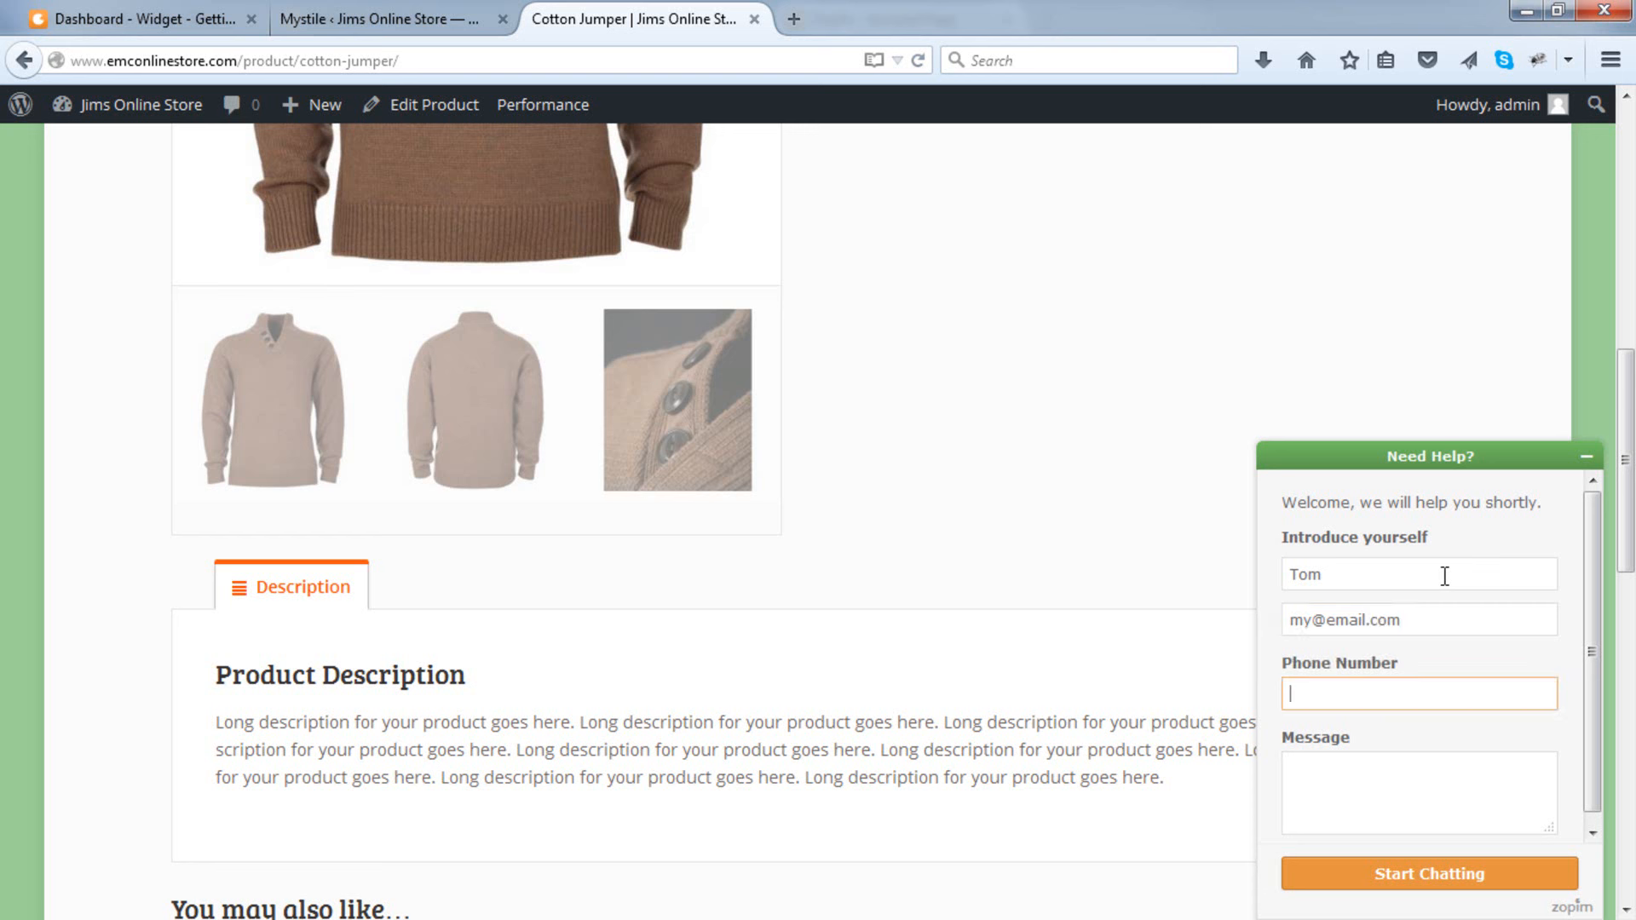
type("5555555555")
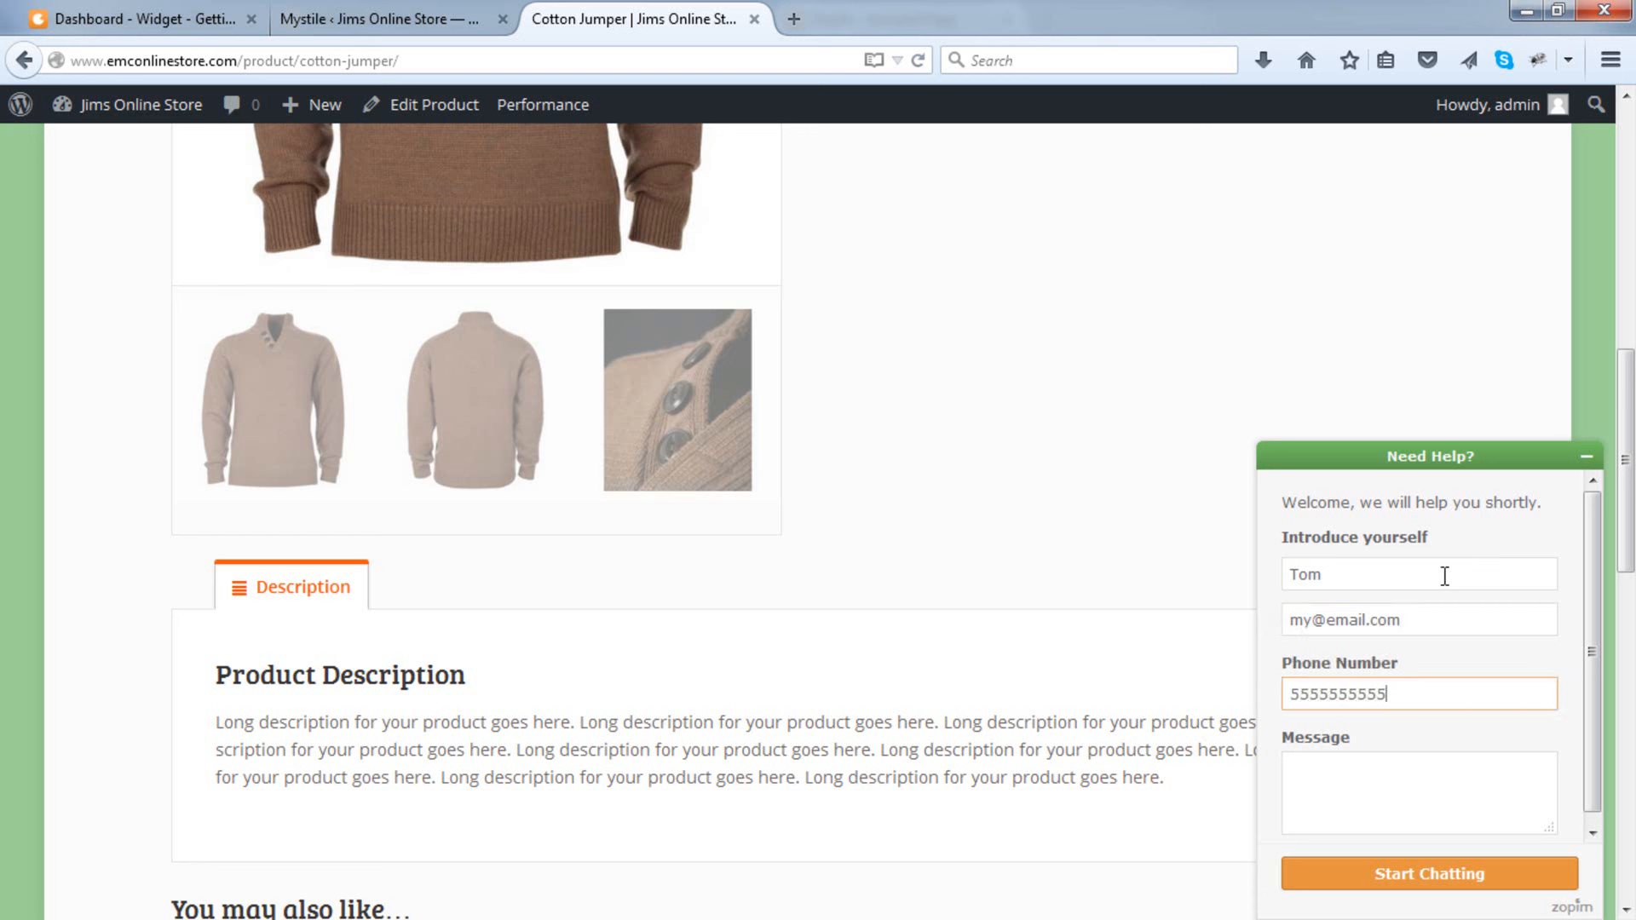
- Ask which woolen jumper sizes are available and start chatting
type("Hi there")
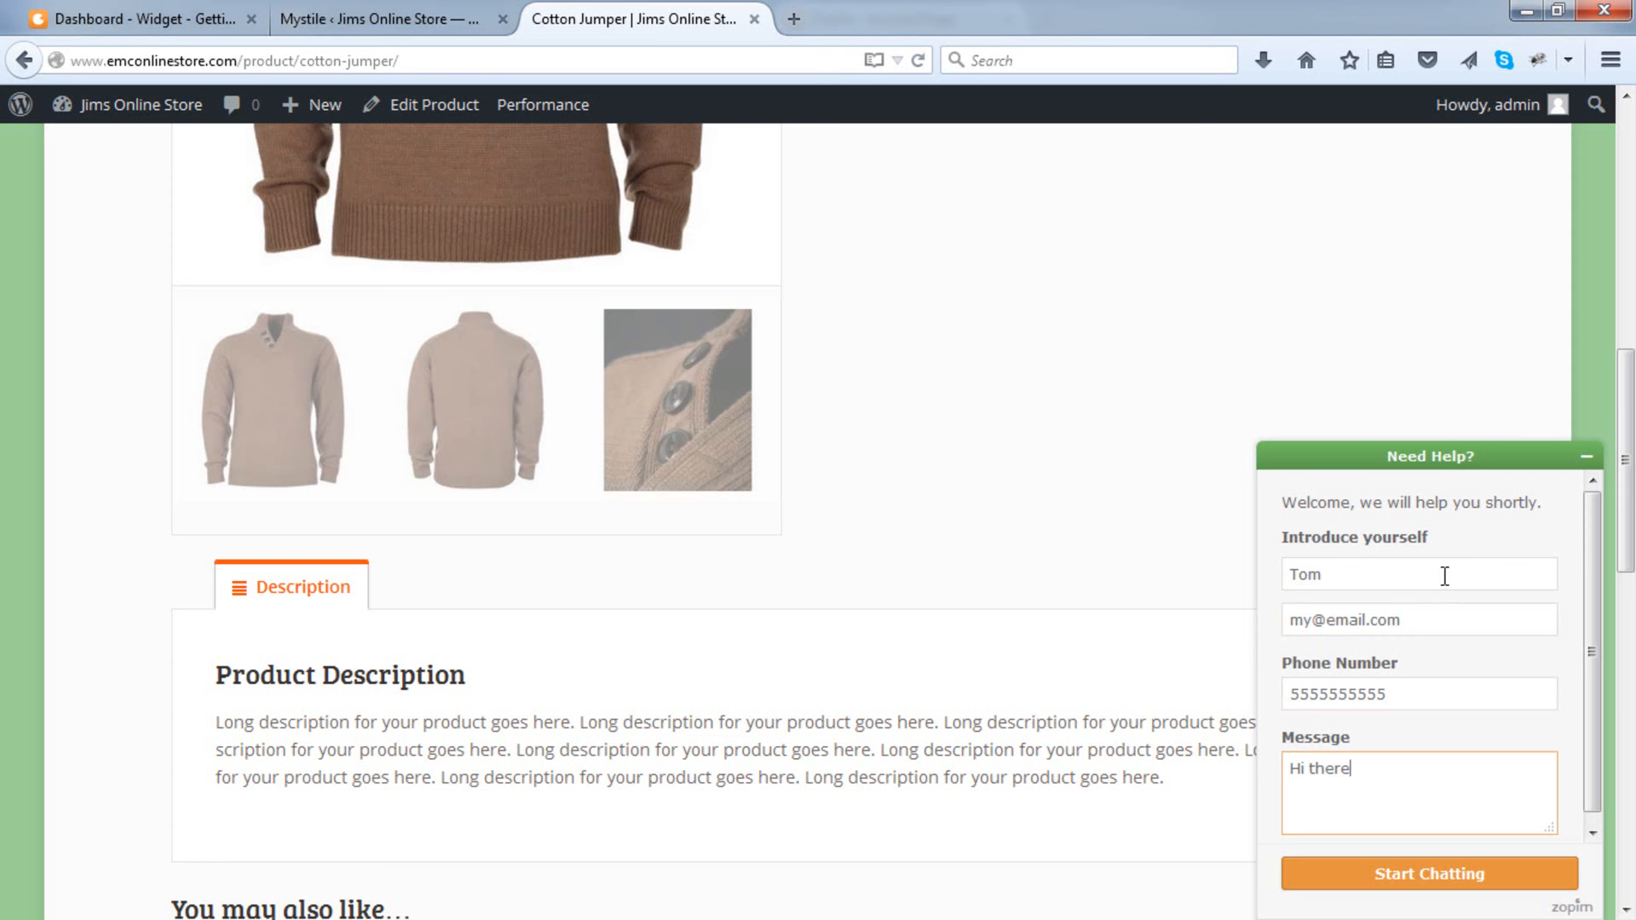
type(", I love the")
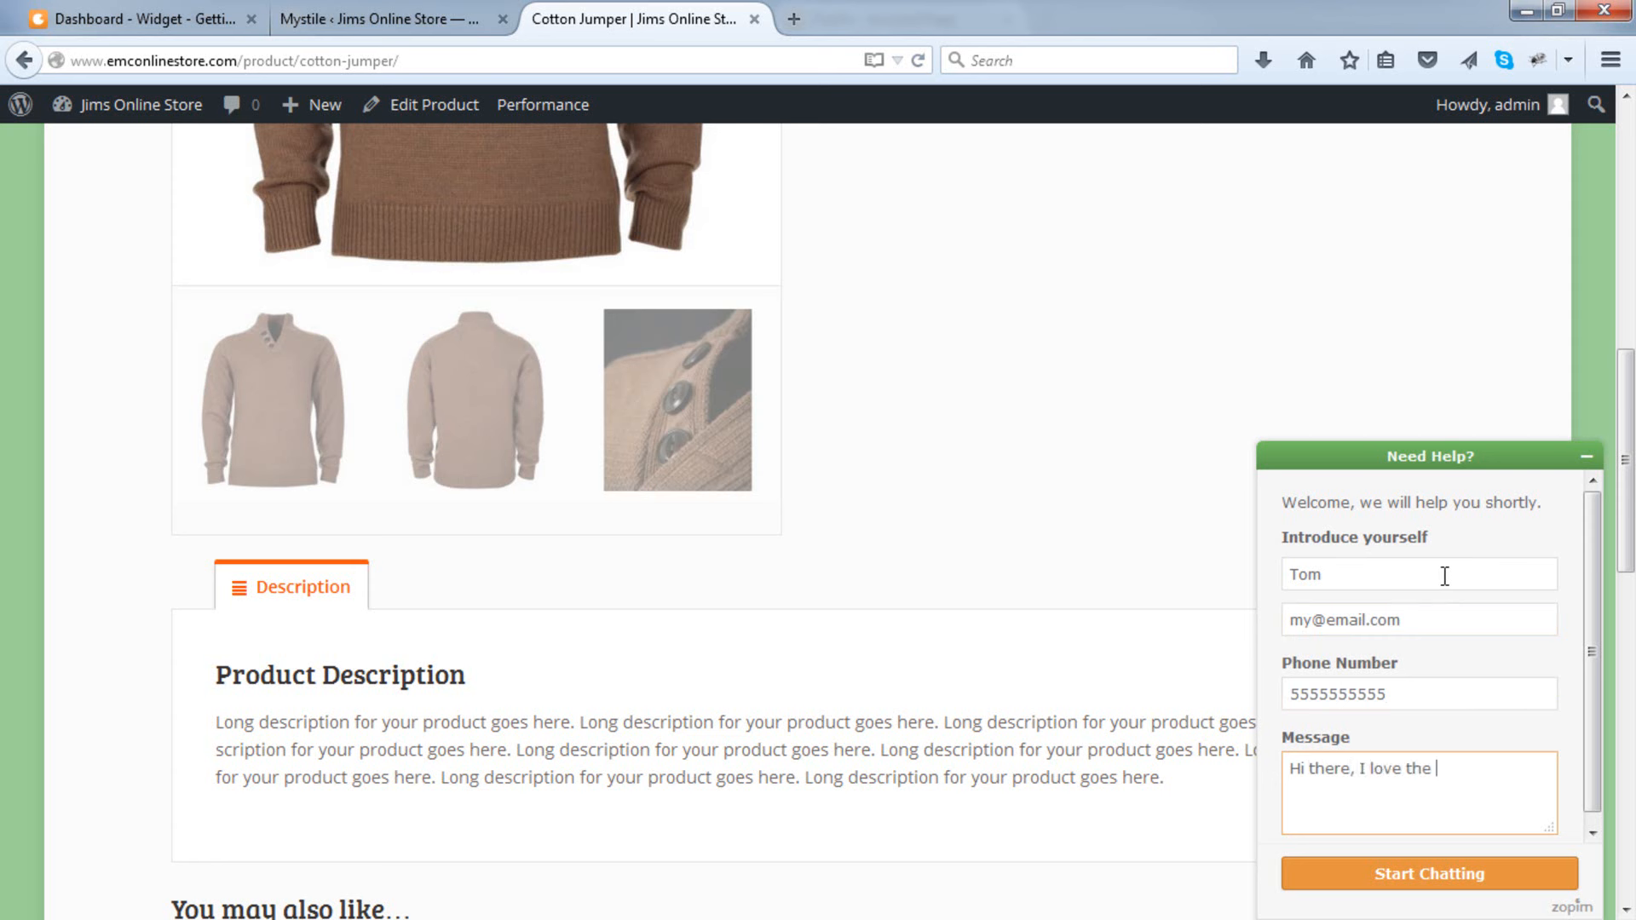
type("woolen jumper.")
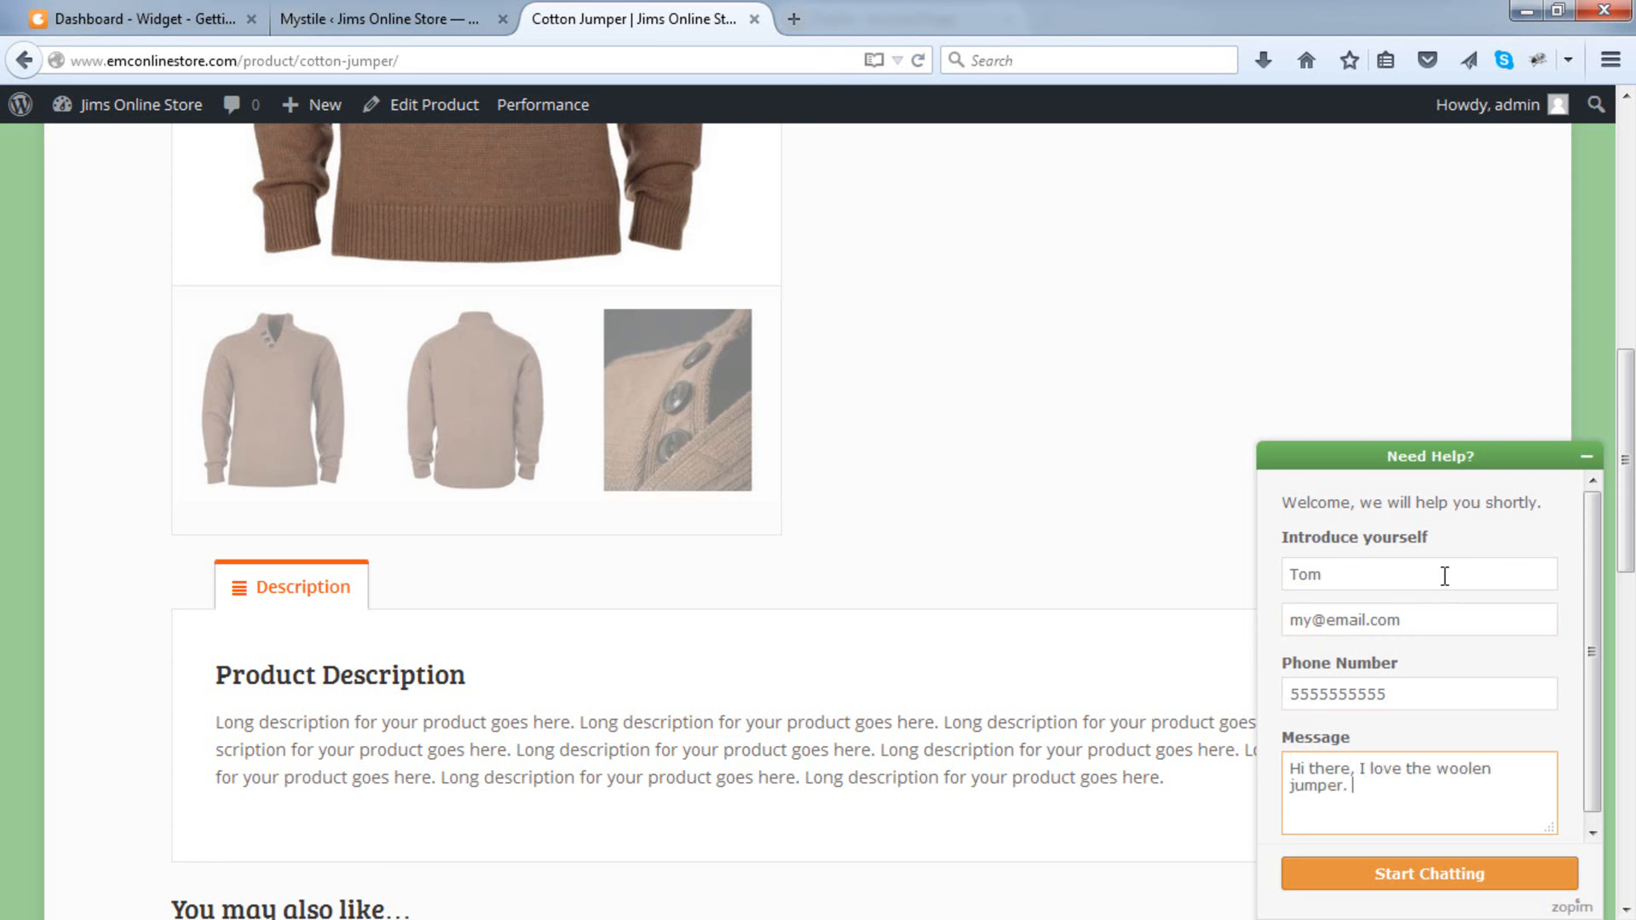
type("What sizes do")
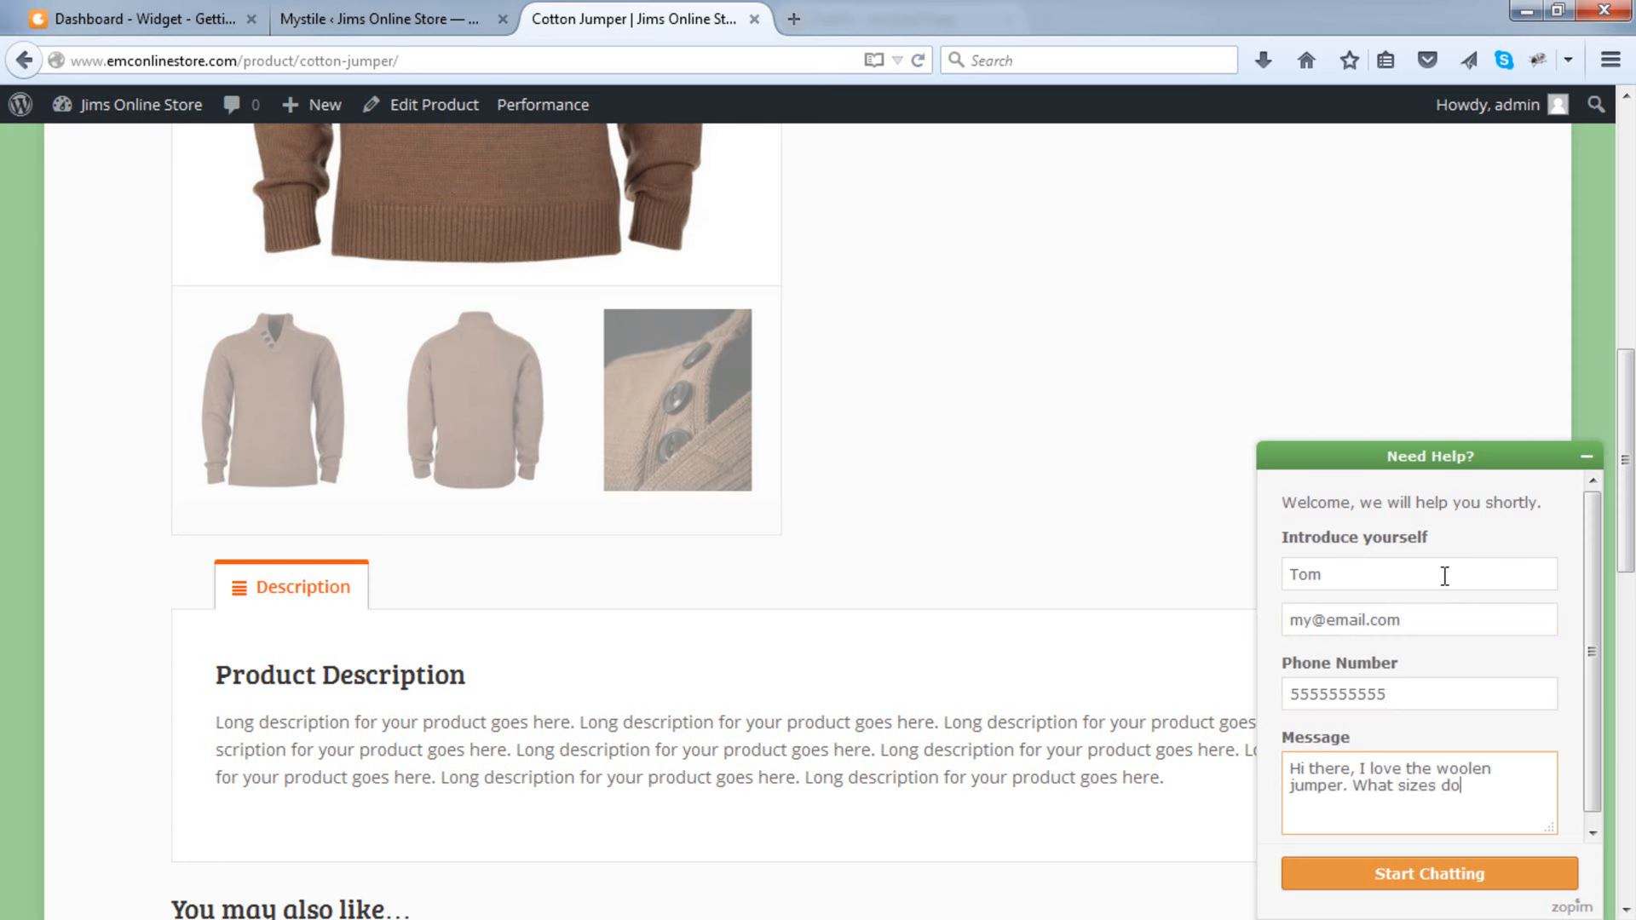
type("you have available")
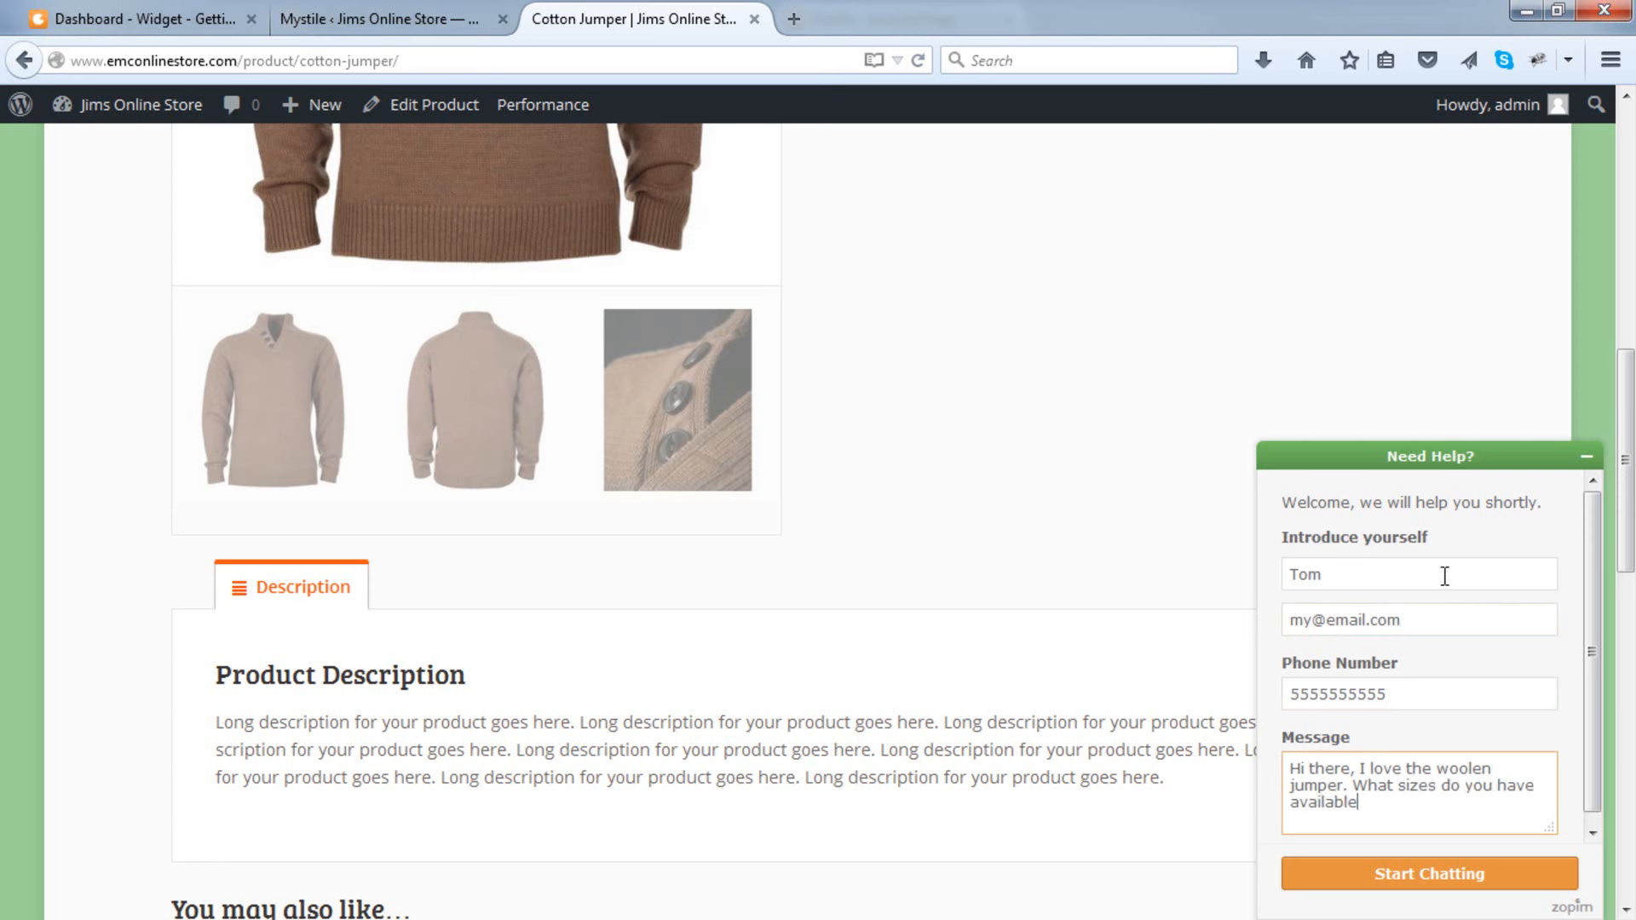
type("? Please help, I would")
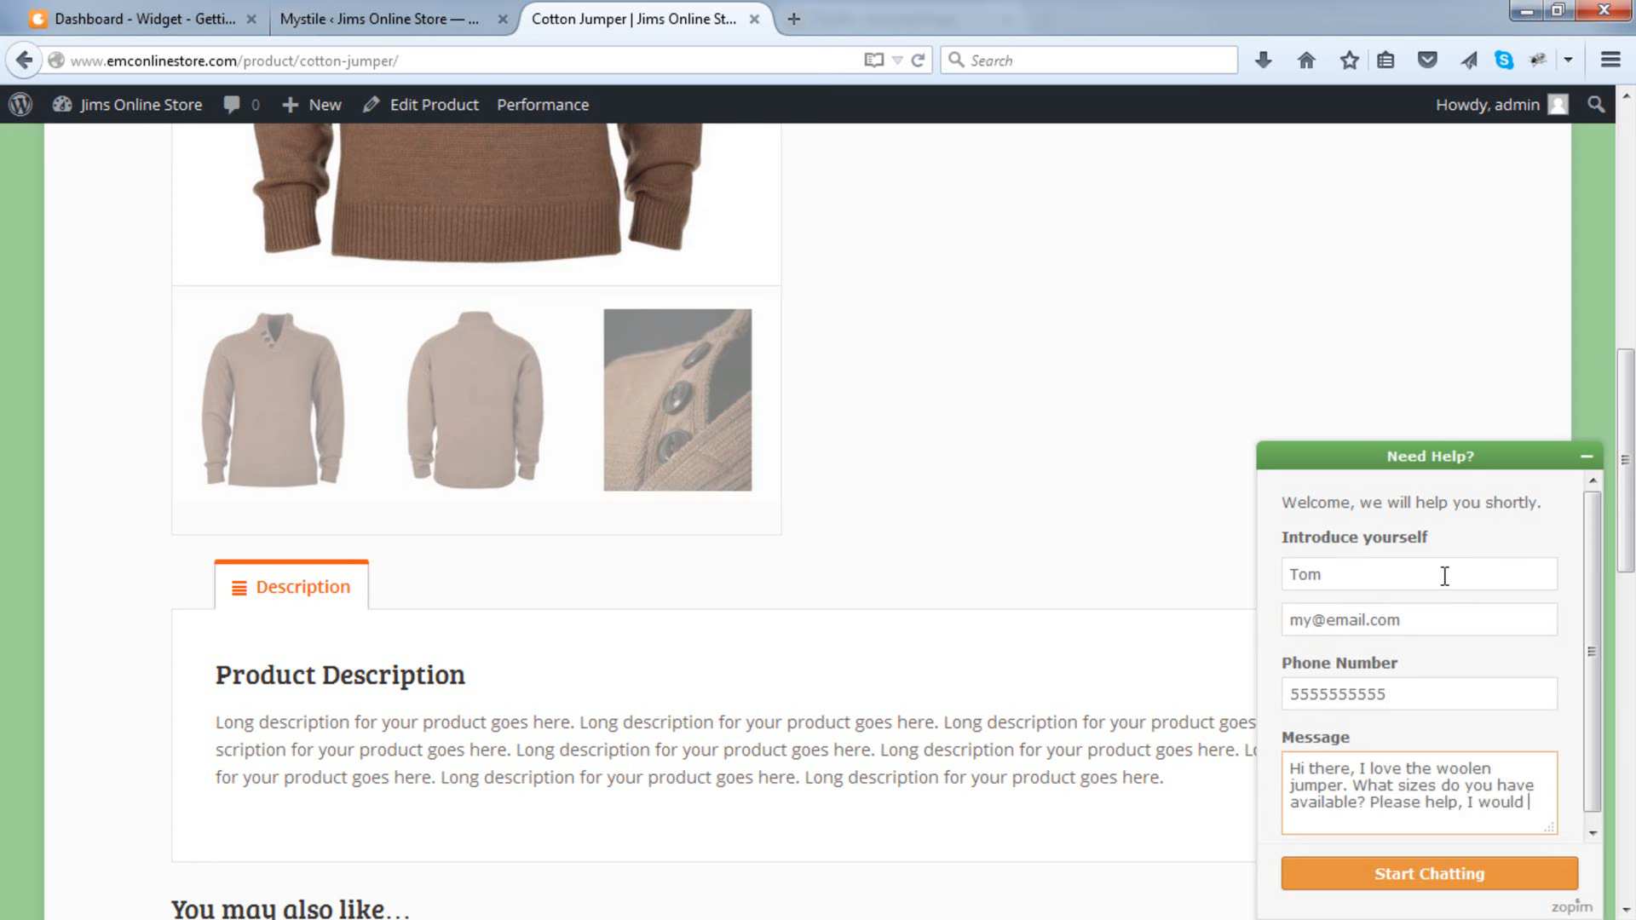
type("like to purchase.")
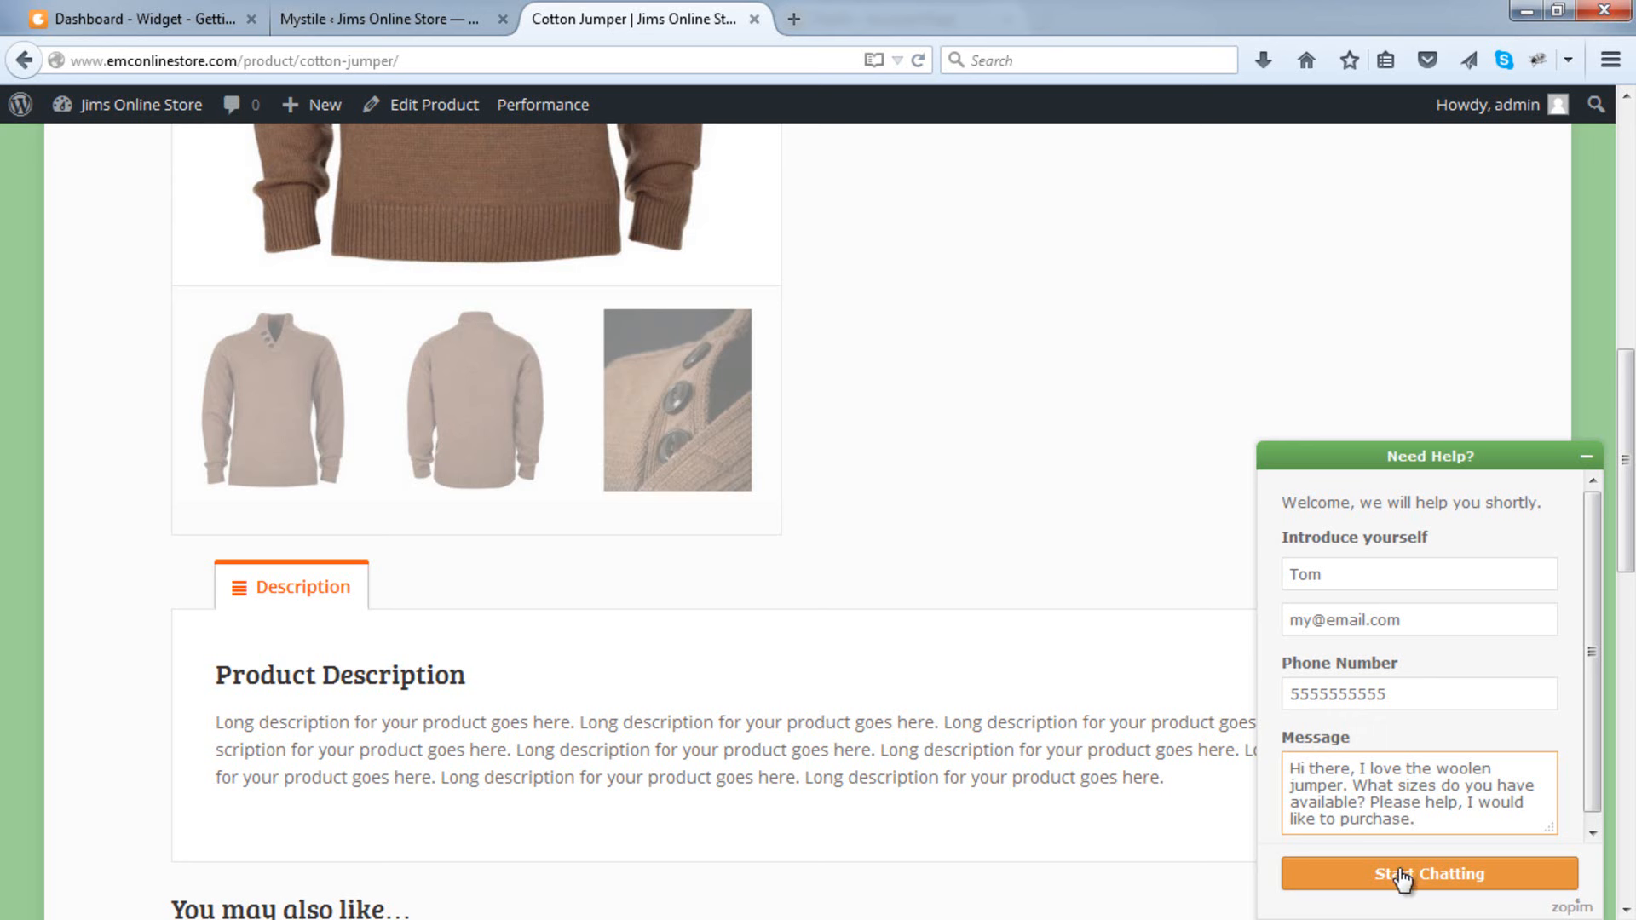
left_click(1428, 873)
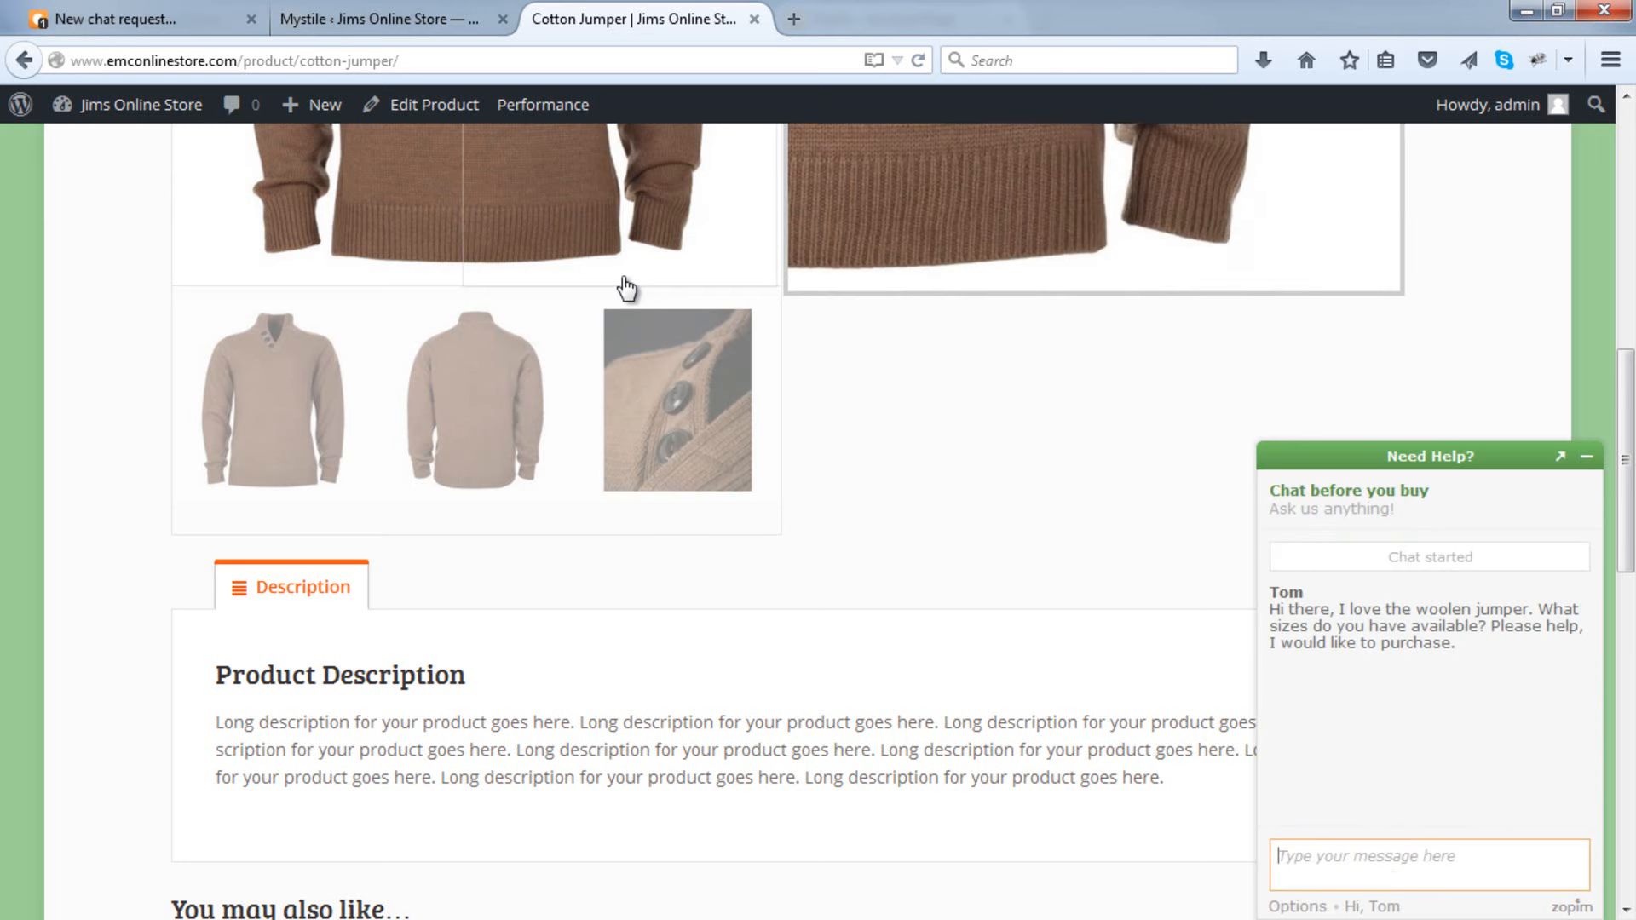
- Accept Tom's incoming chat request in the Zopim dashboard and start a reply
left_click(124, 19)
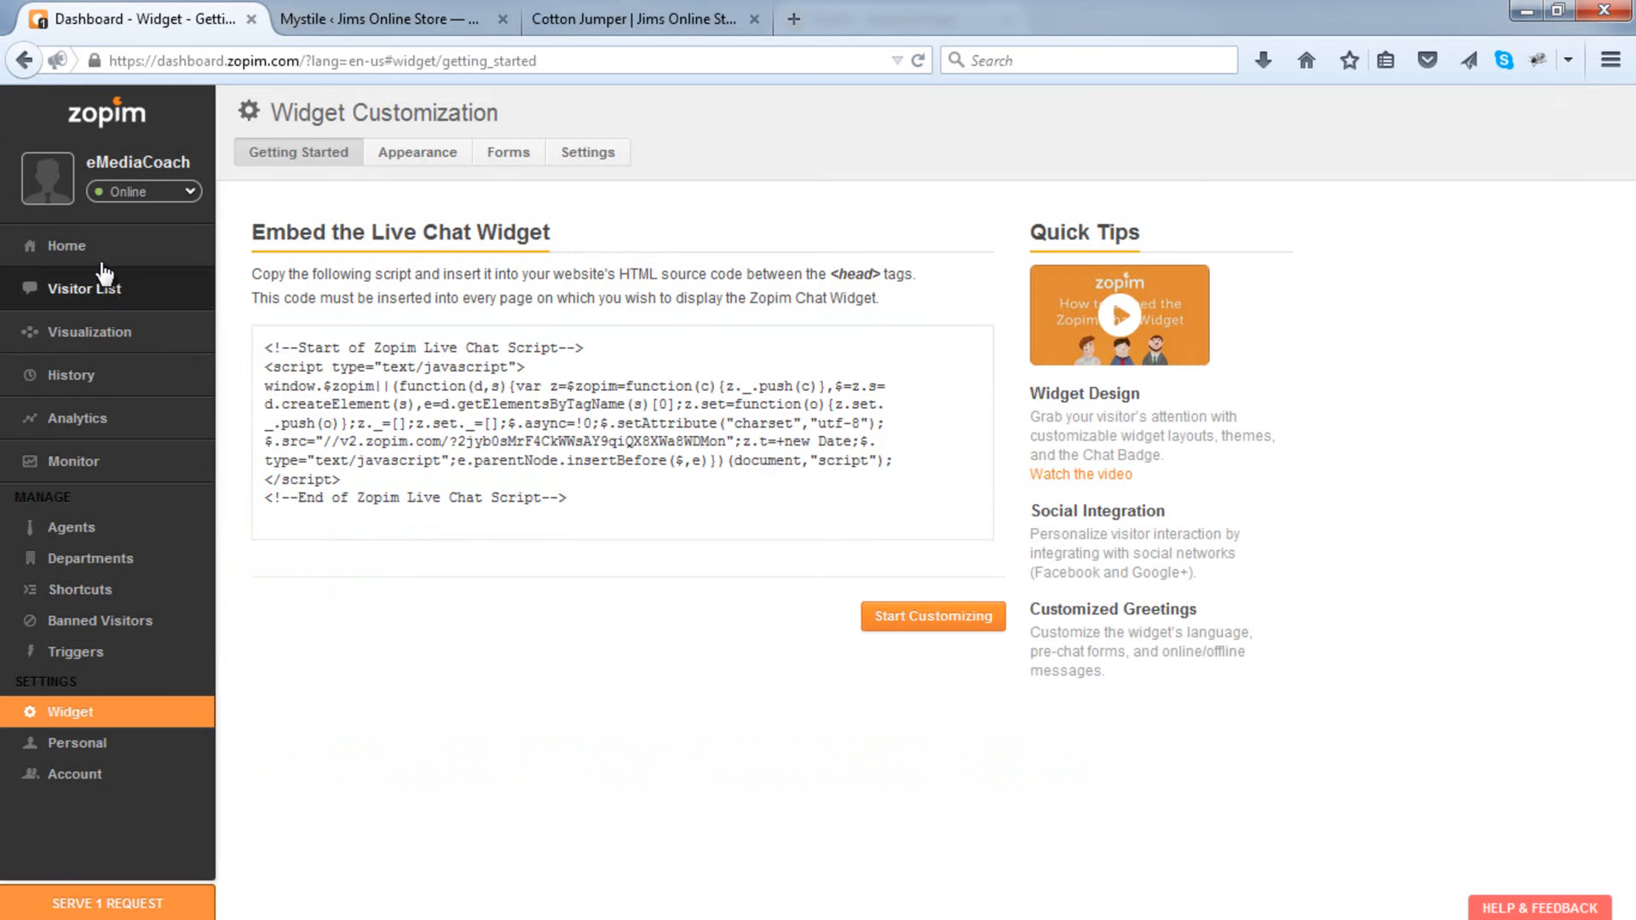
left_click(66, 246)
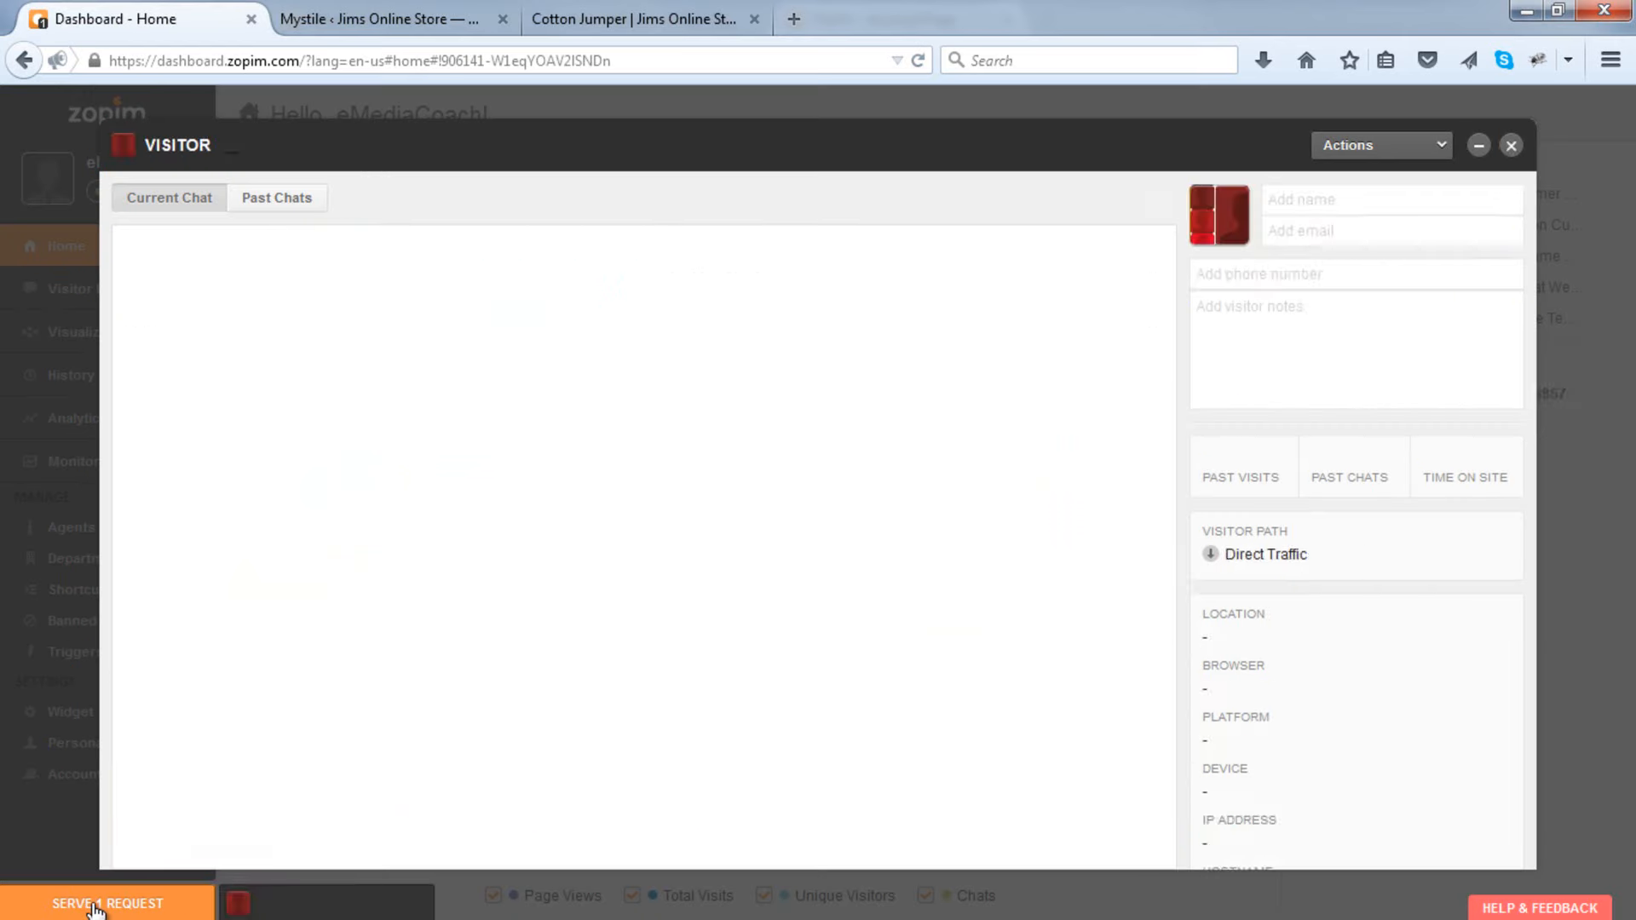
left_click(106, 903)
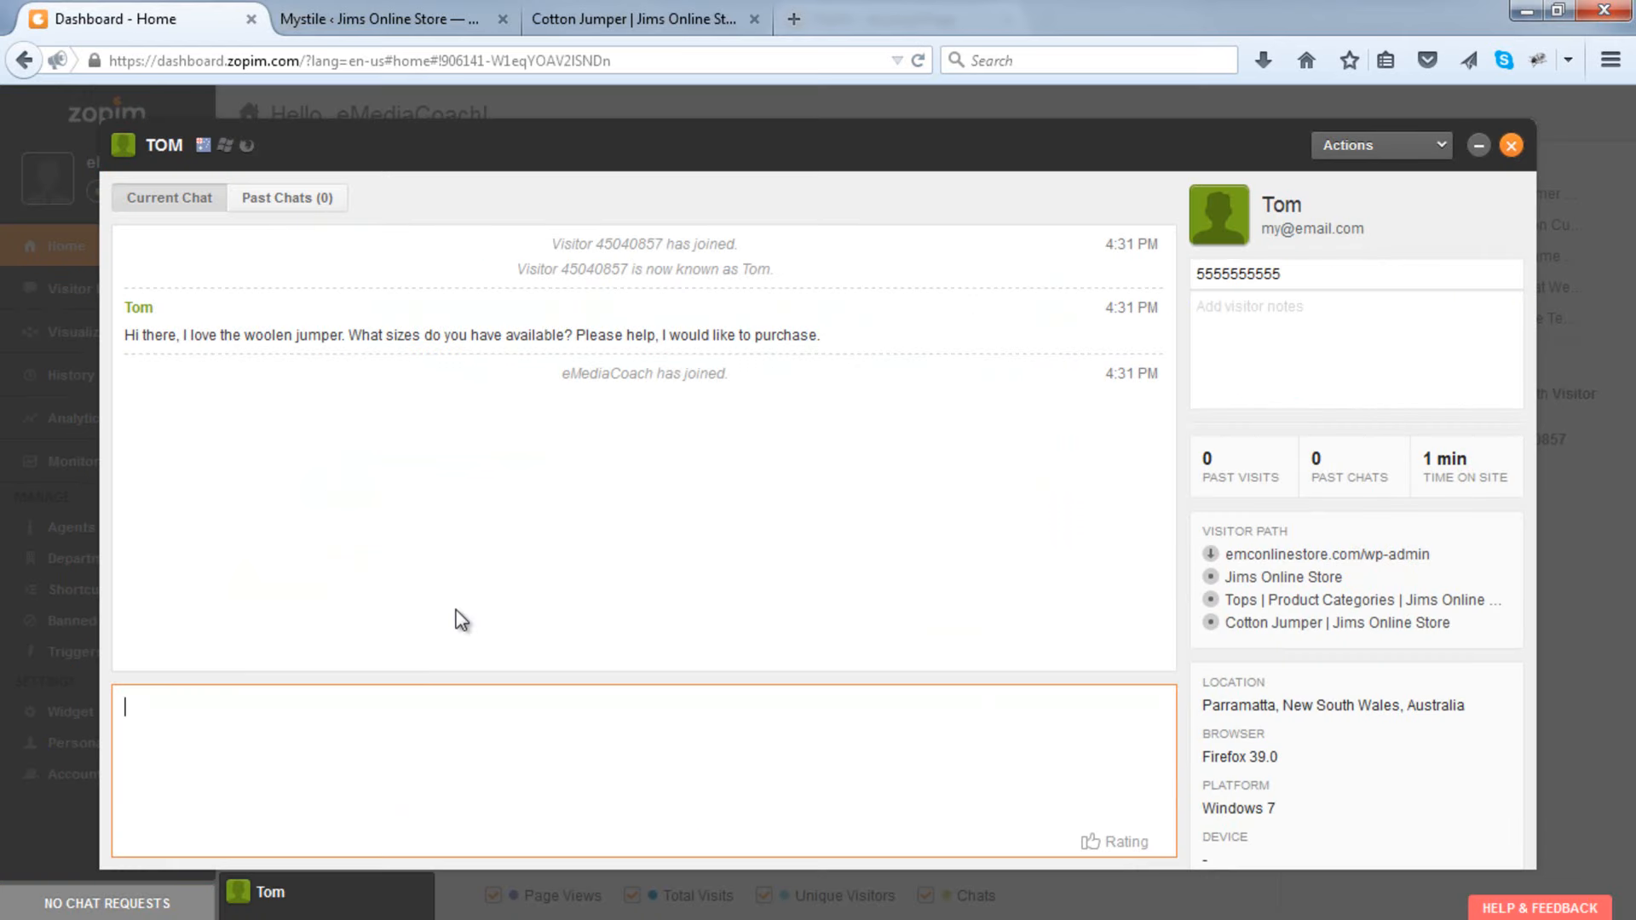
mouse_move(904, 332)
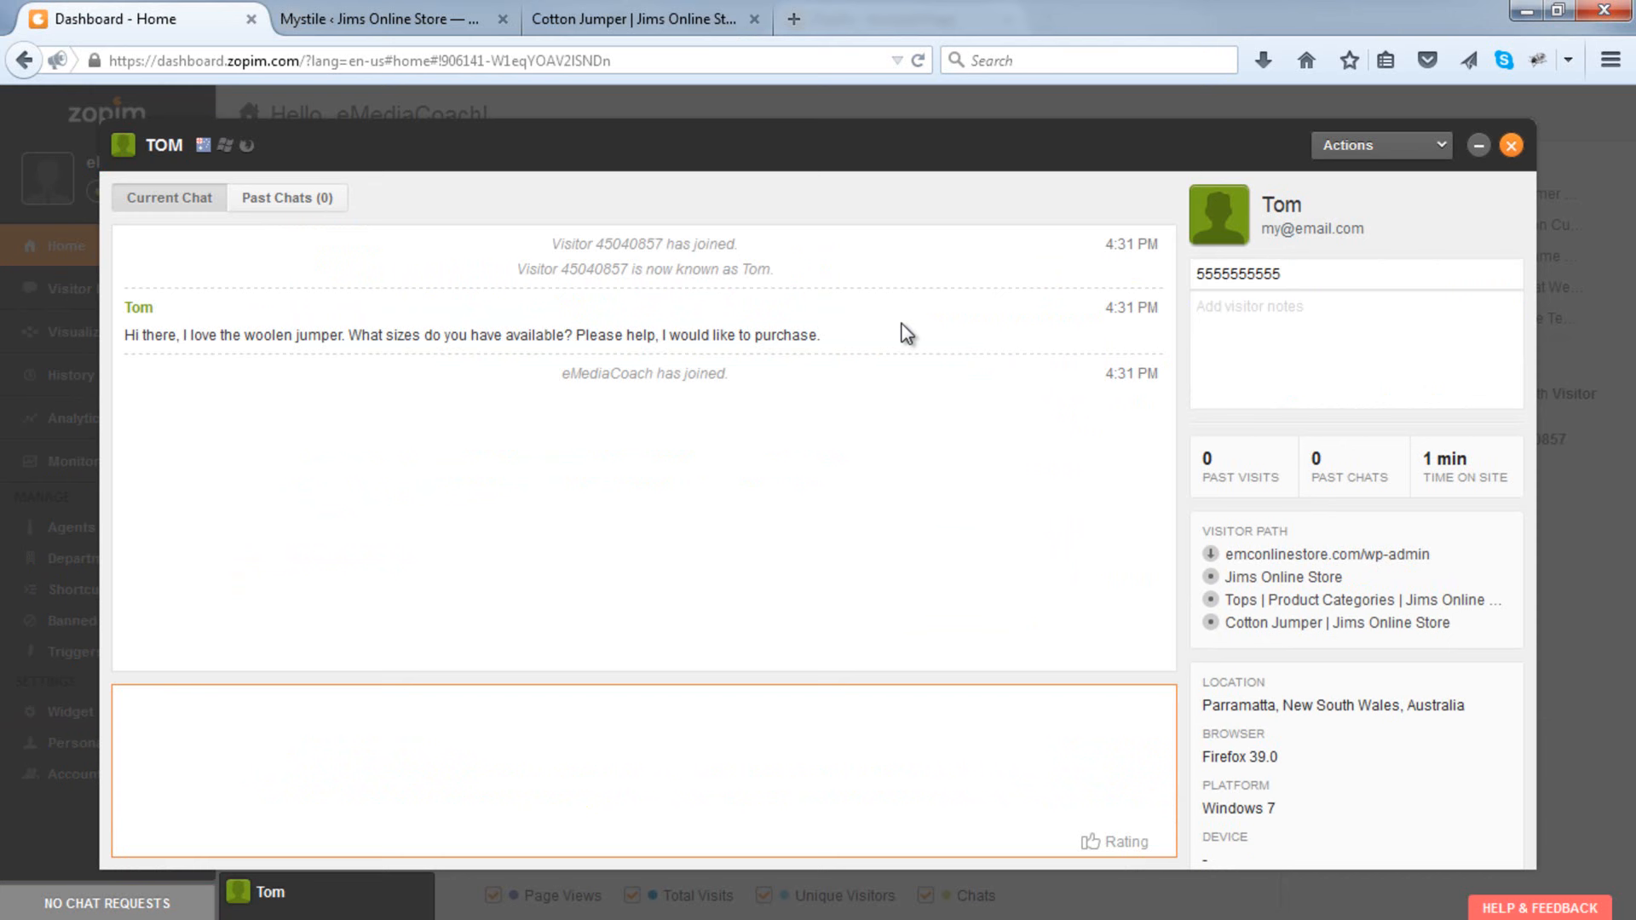
- Reply 'Hi Tom, thanks for shopping with us! We have Small and Medium available'
type("H")
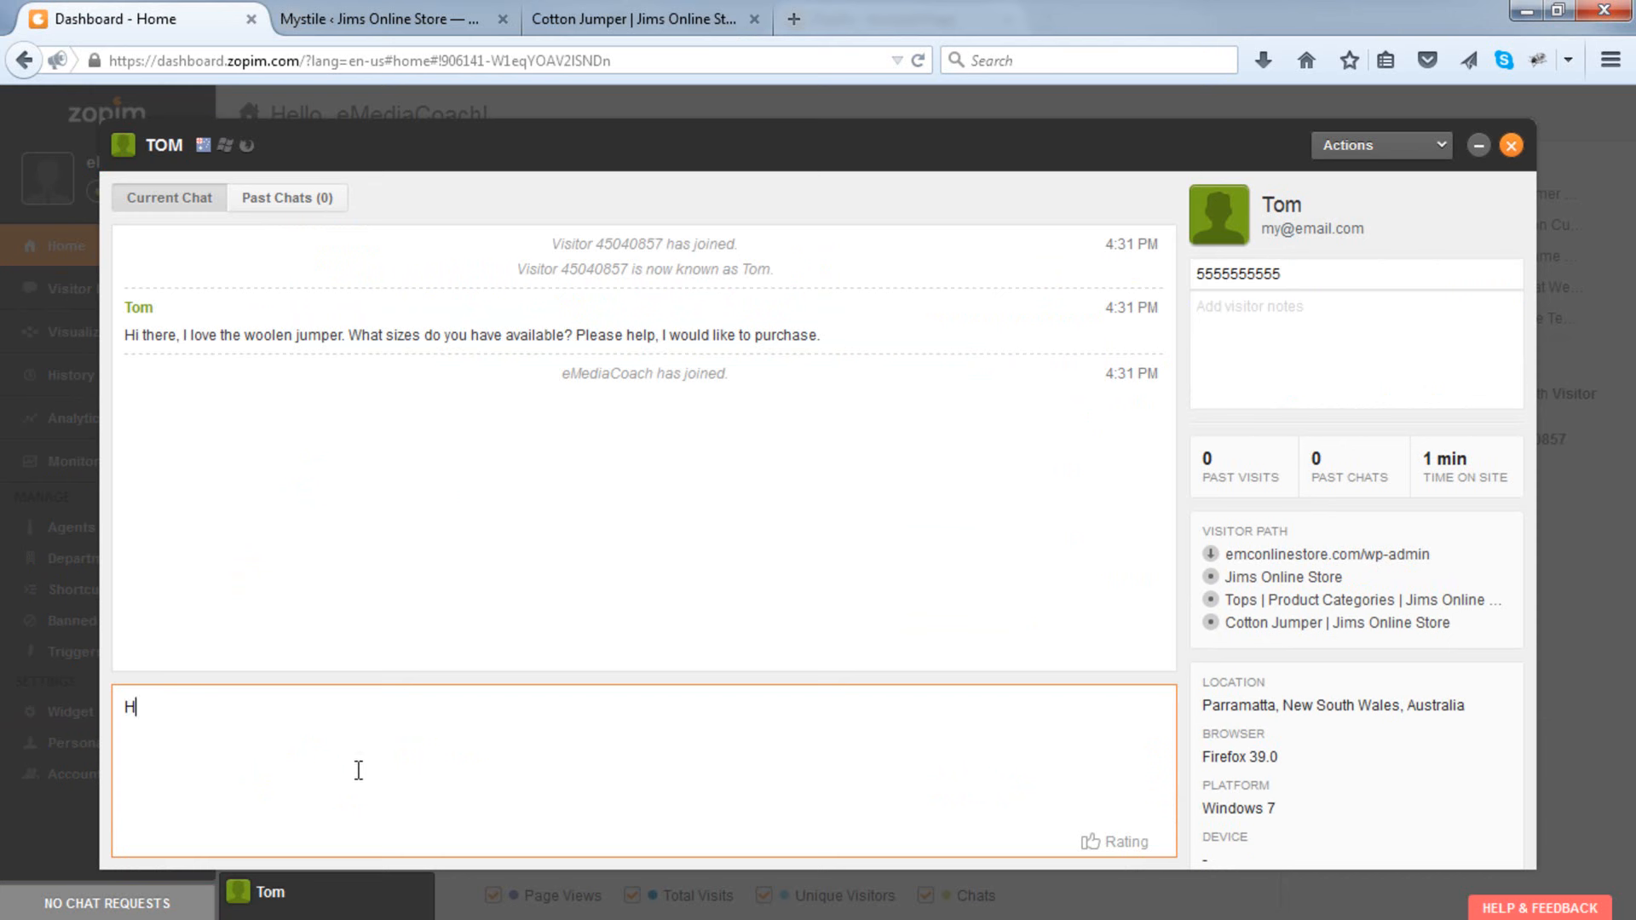
type("Hi Tom, thanks for")
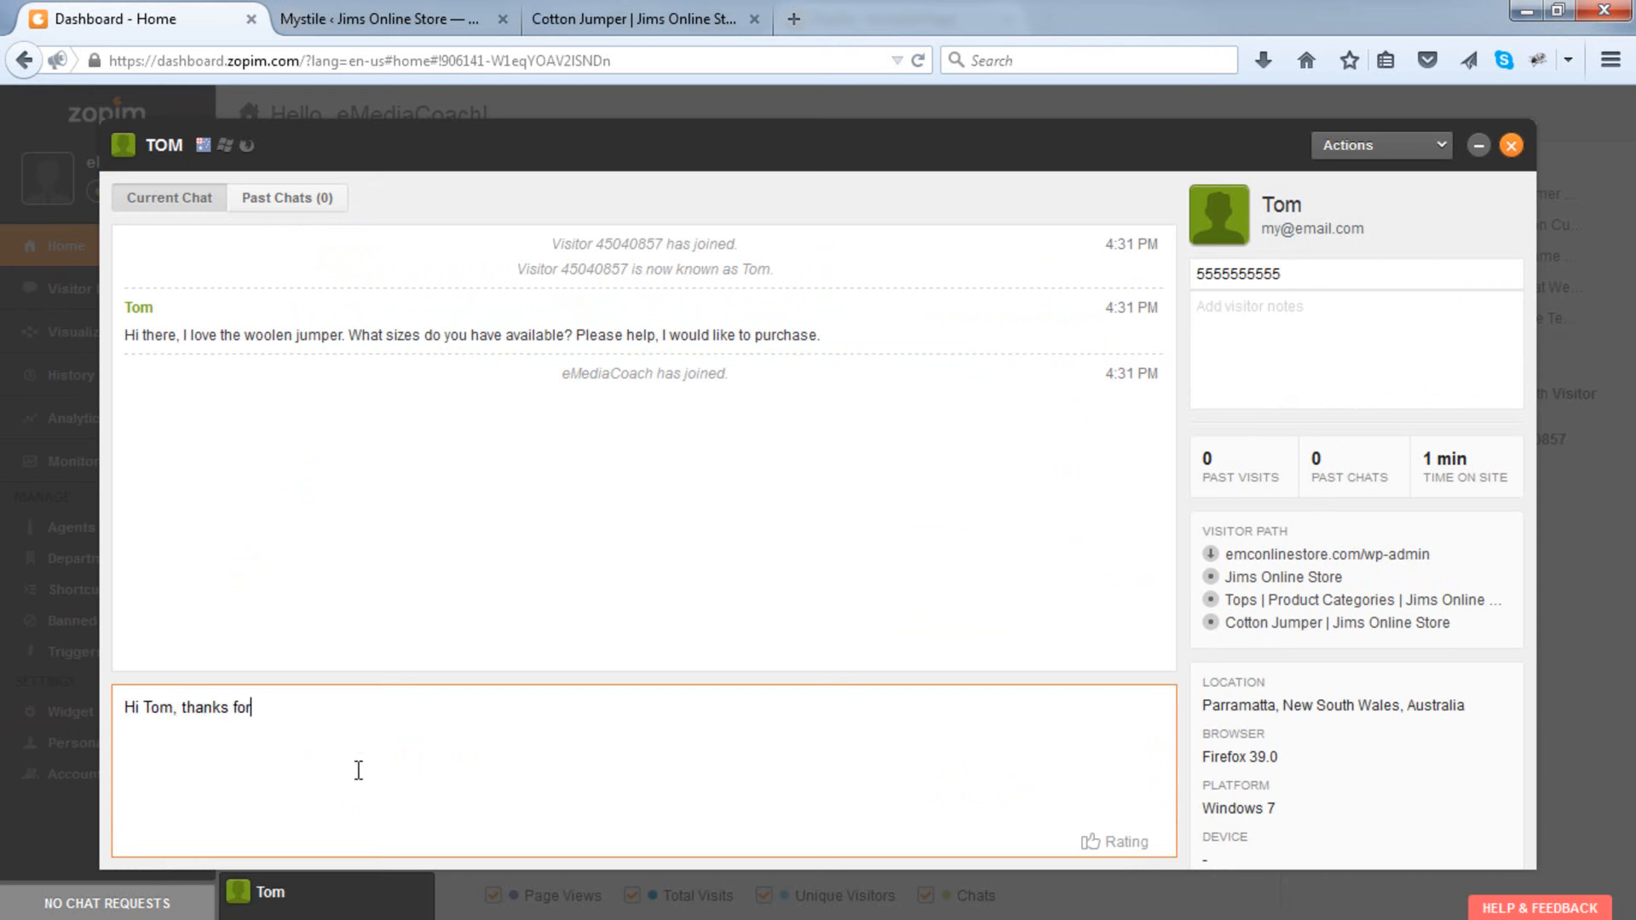
type("shopping with us")
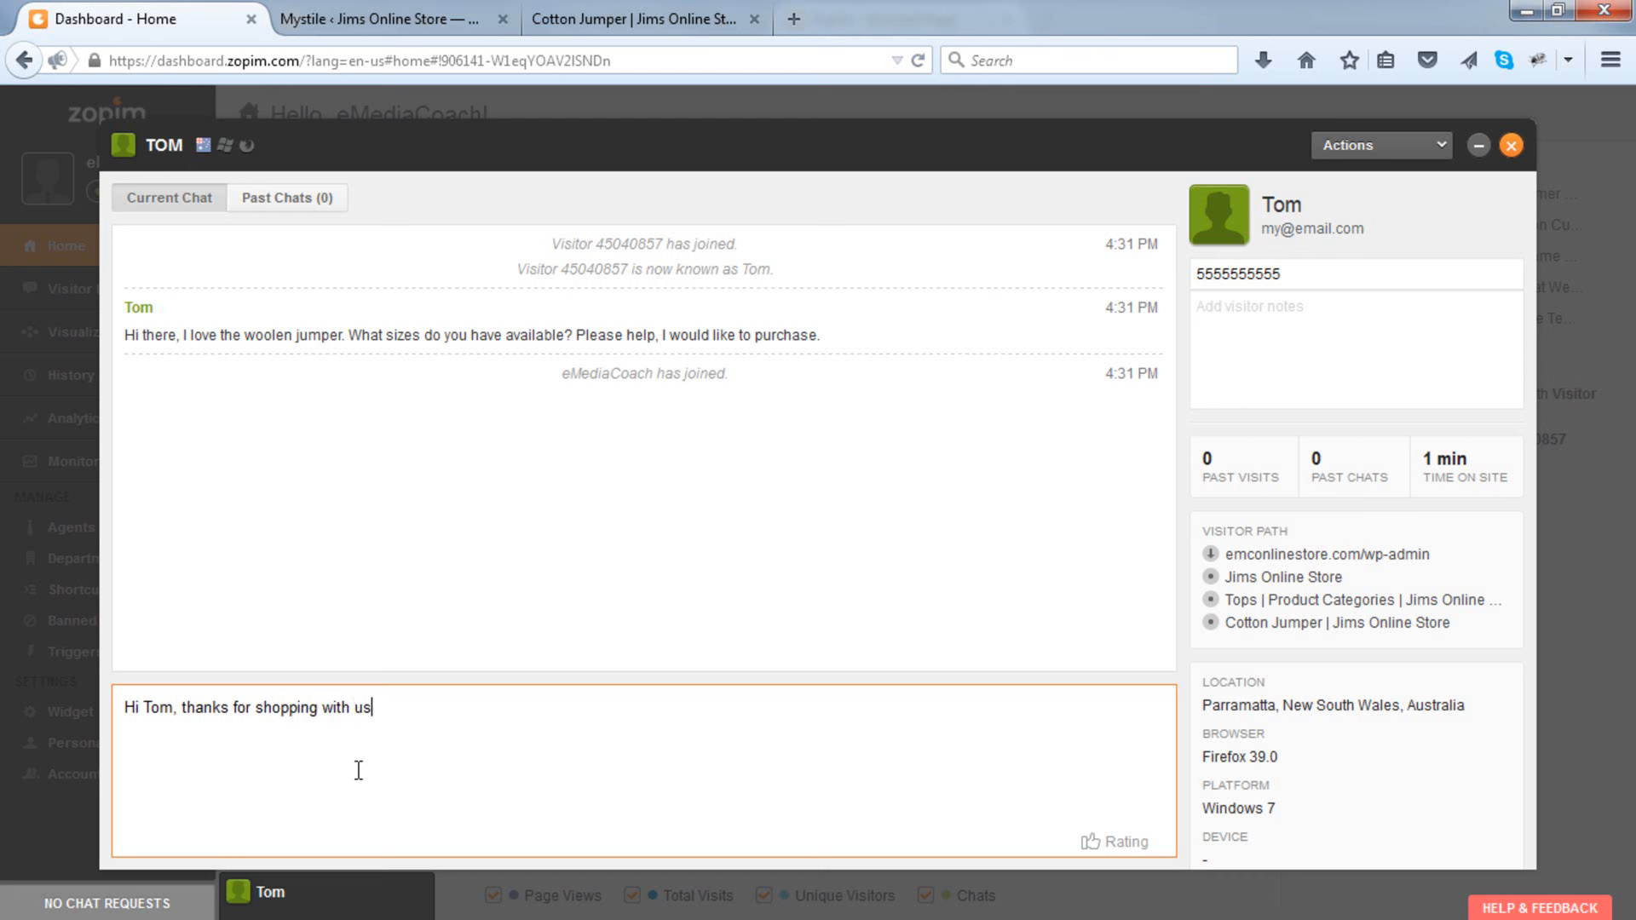
type("! We have")
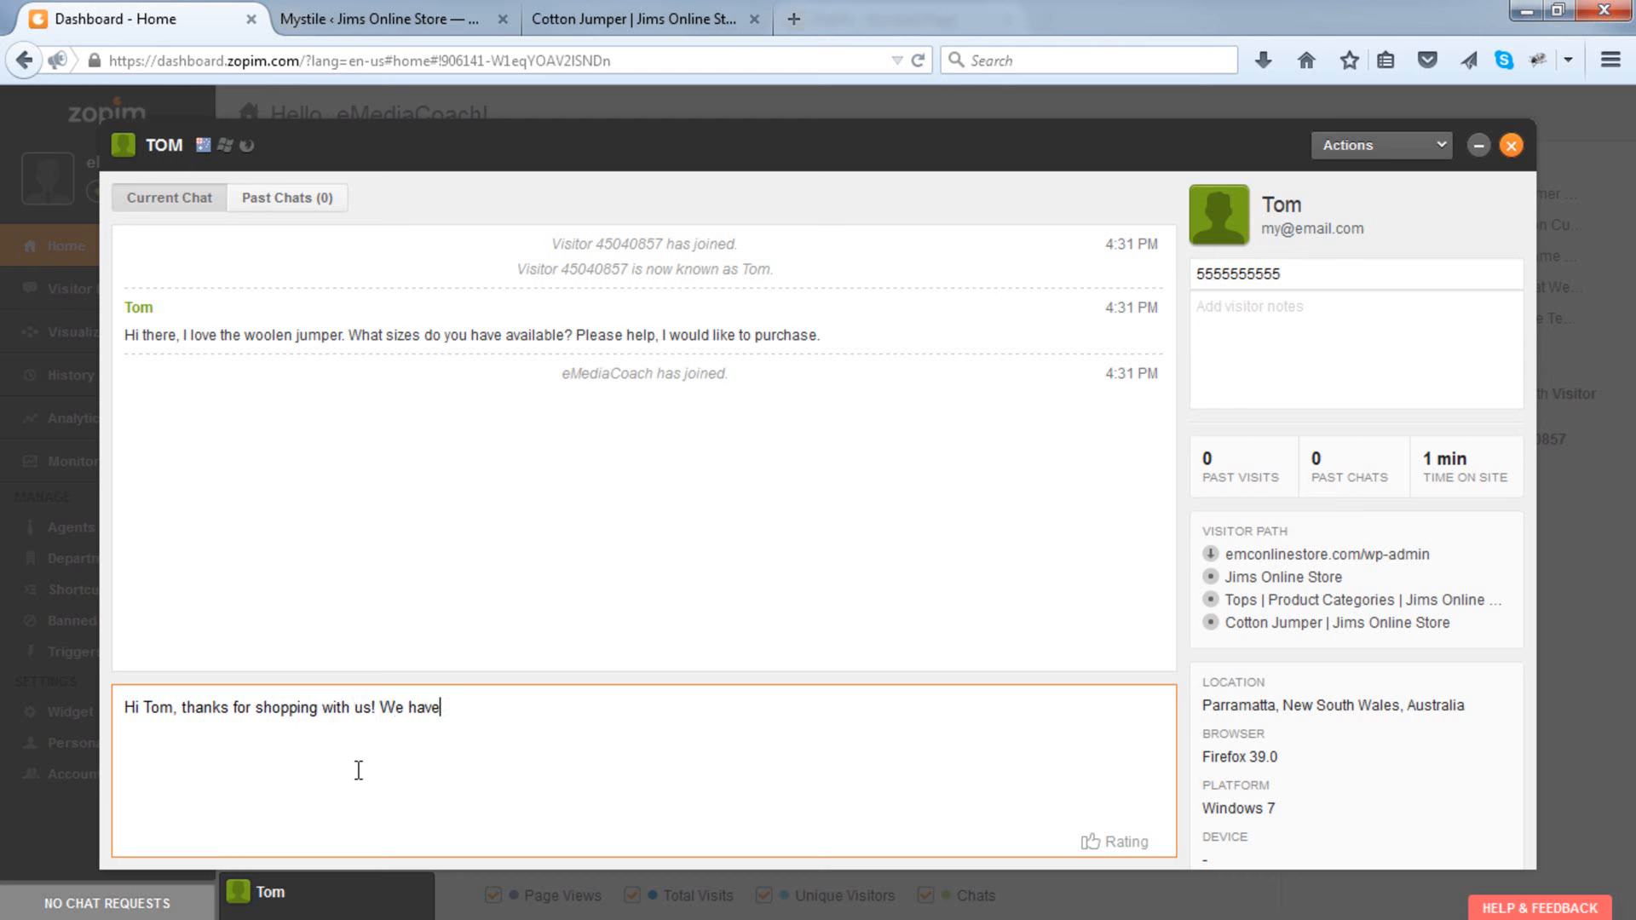
type("Small a")
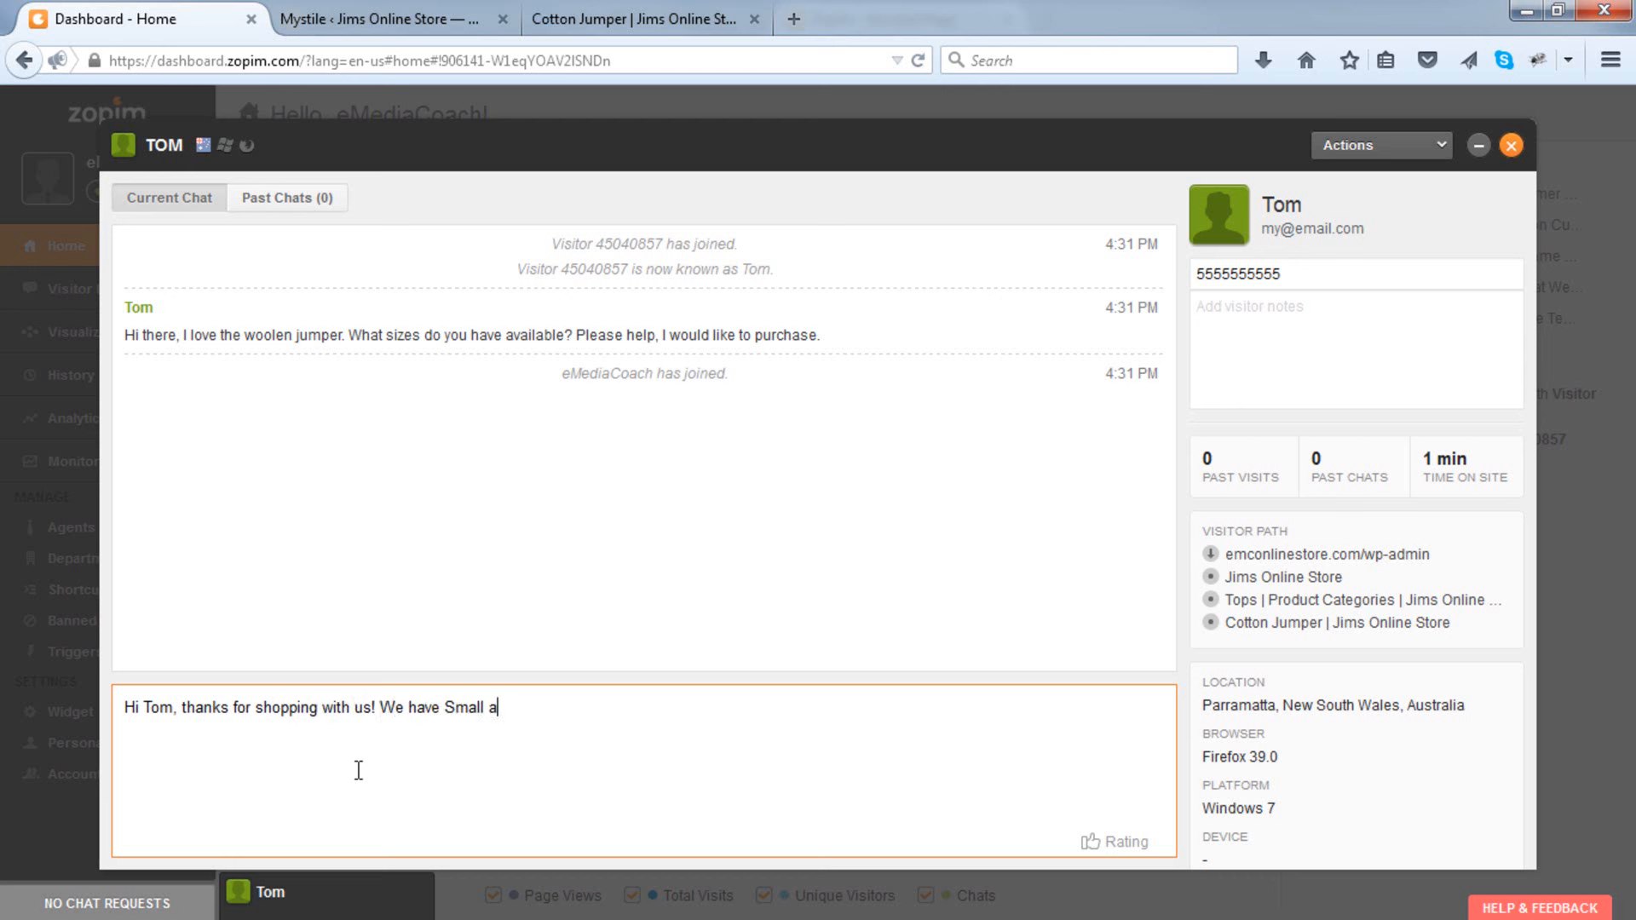
type("nd Medium Avai")
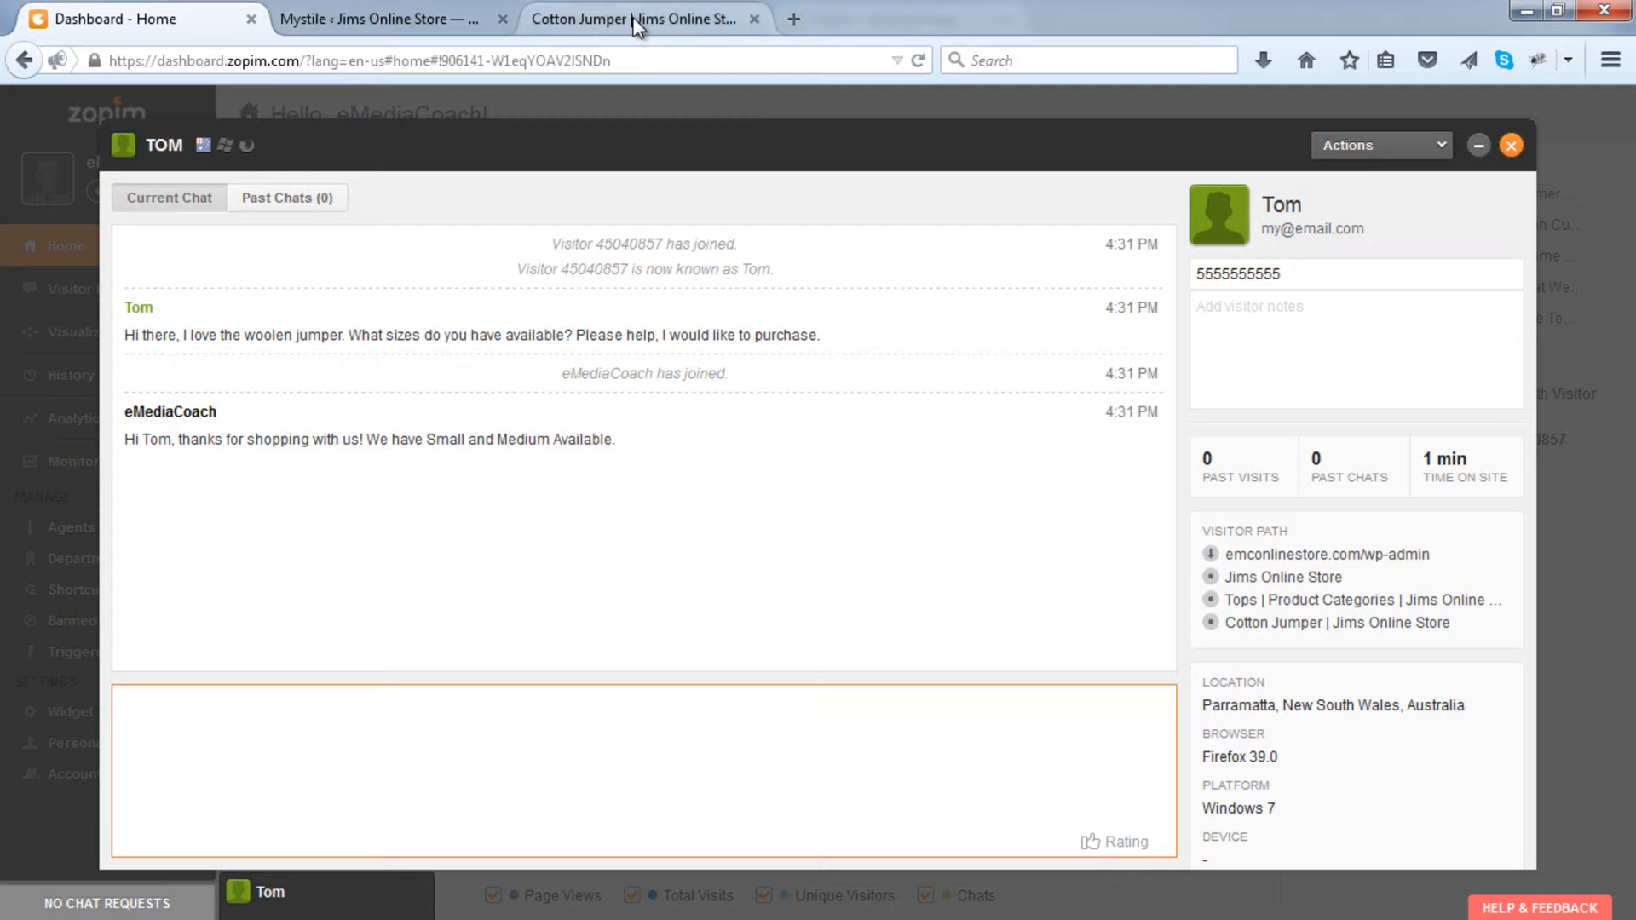
- As the visitor answer 'Great I will purchase now', then as agent reply 'Thanks for your business'
left_click(644, 19)
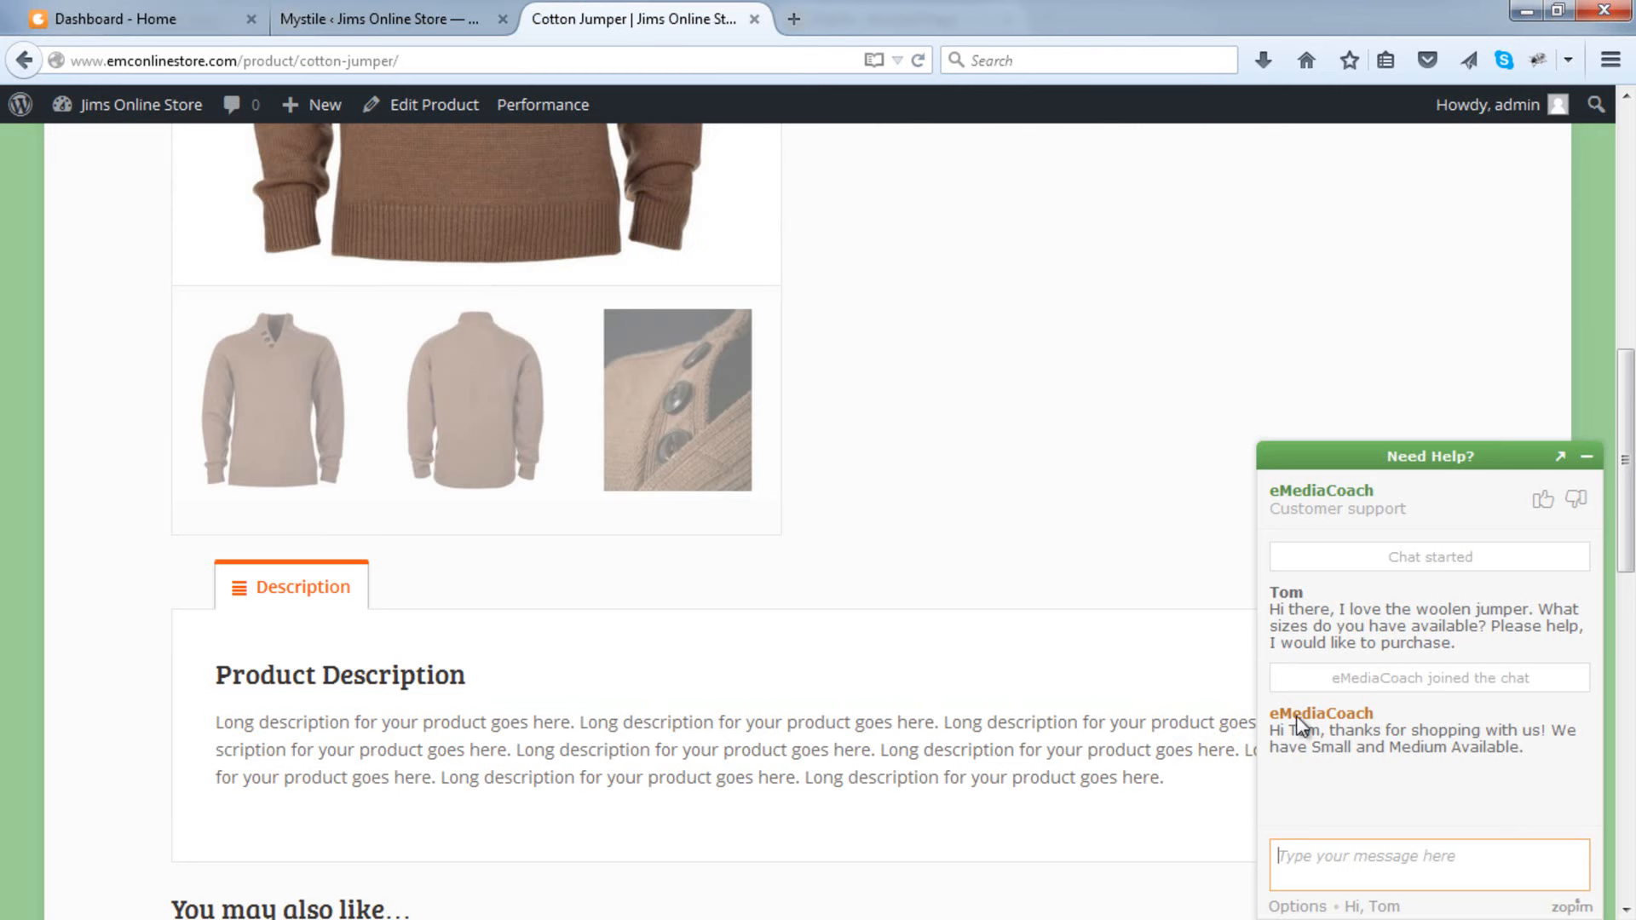
type("G")
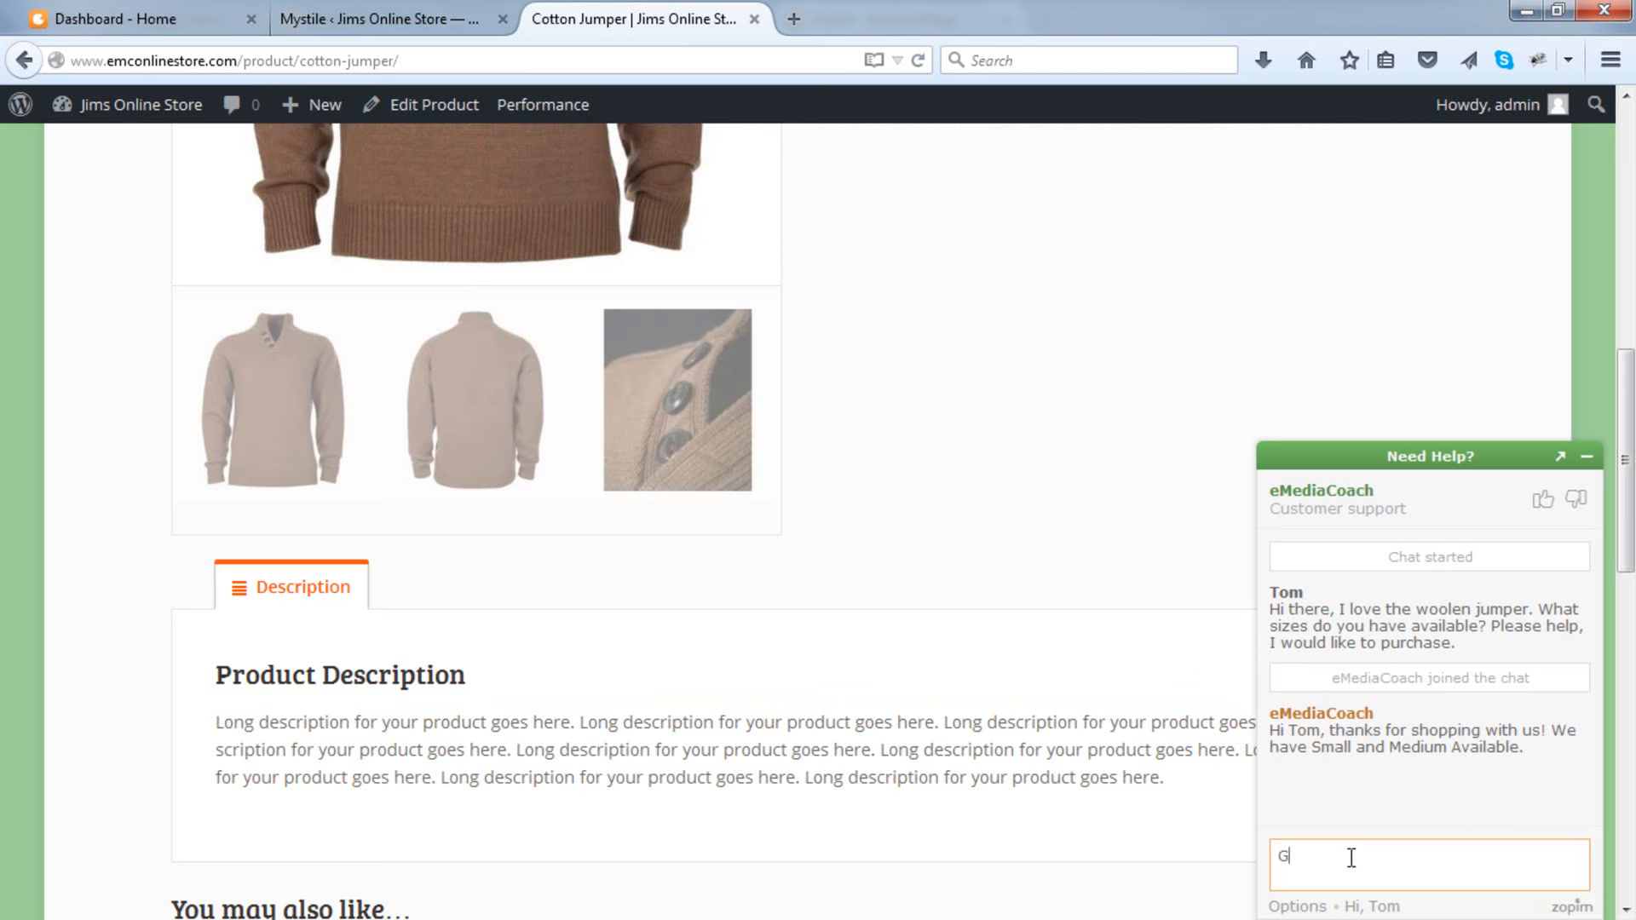
type("reat I will purchase")
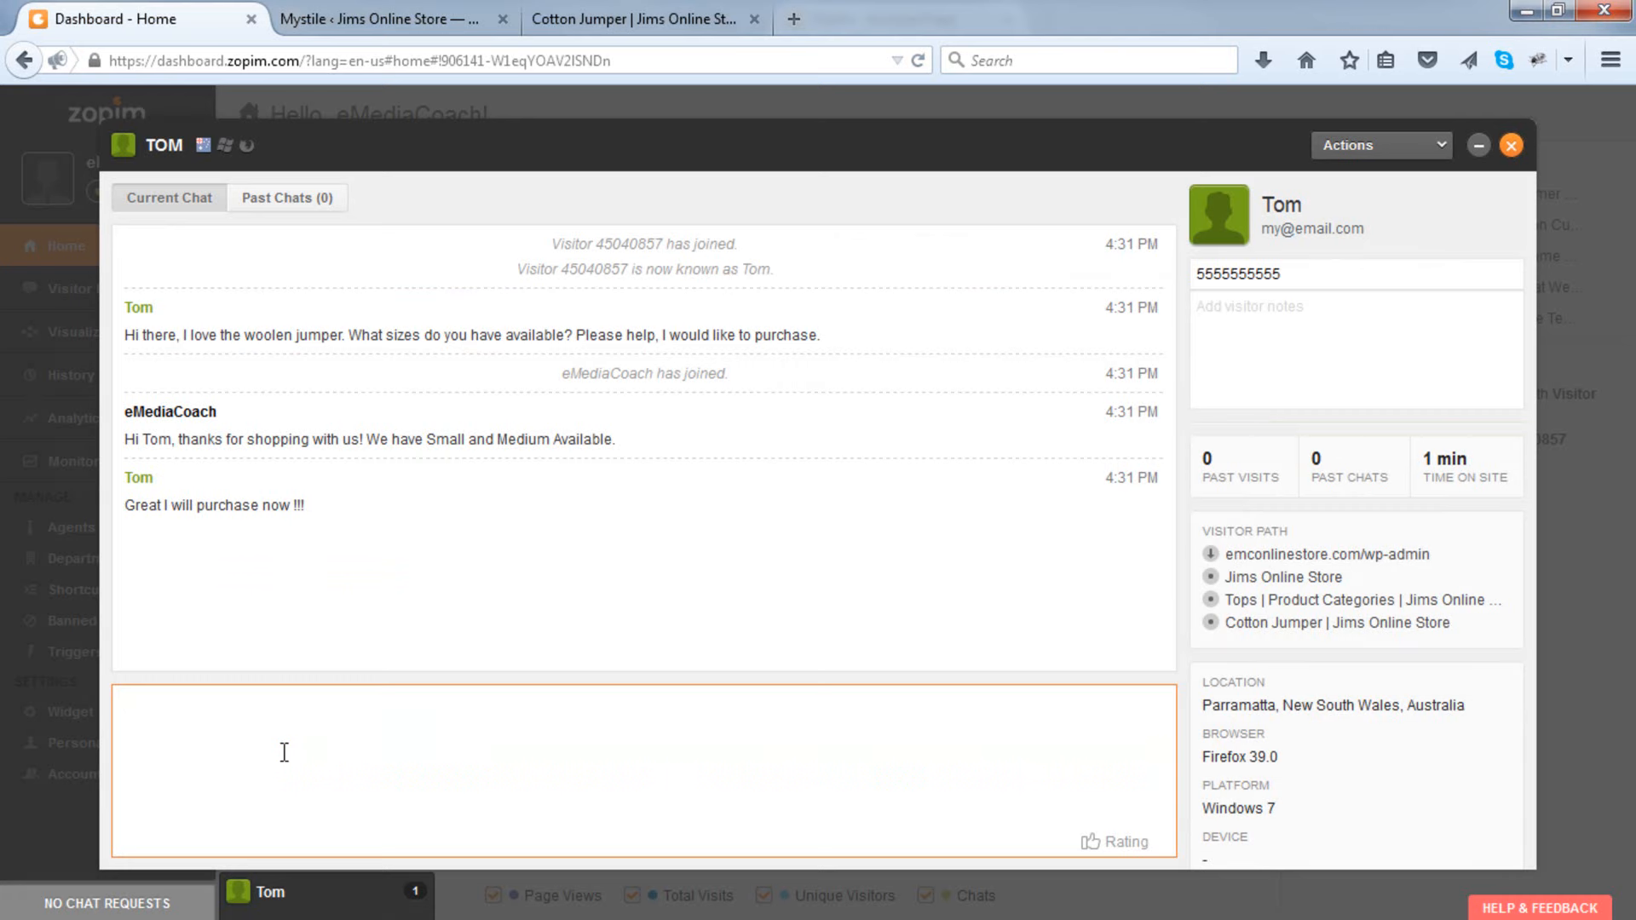
type("Thanks f")
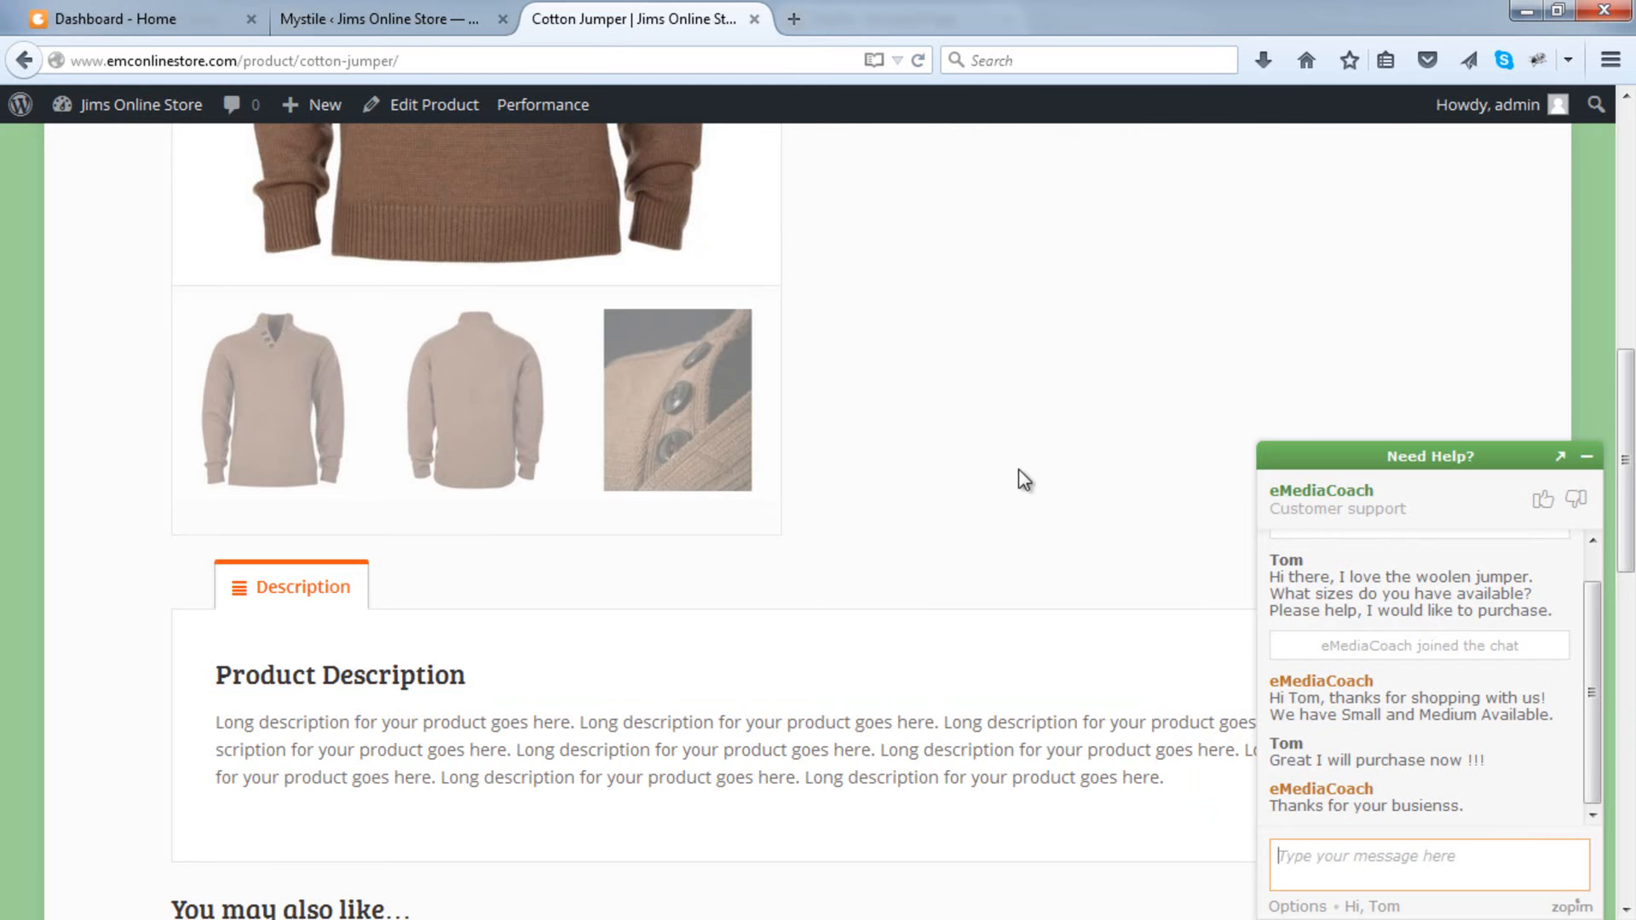
mouse_move(1586, 463)
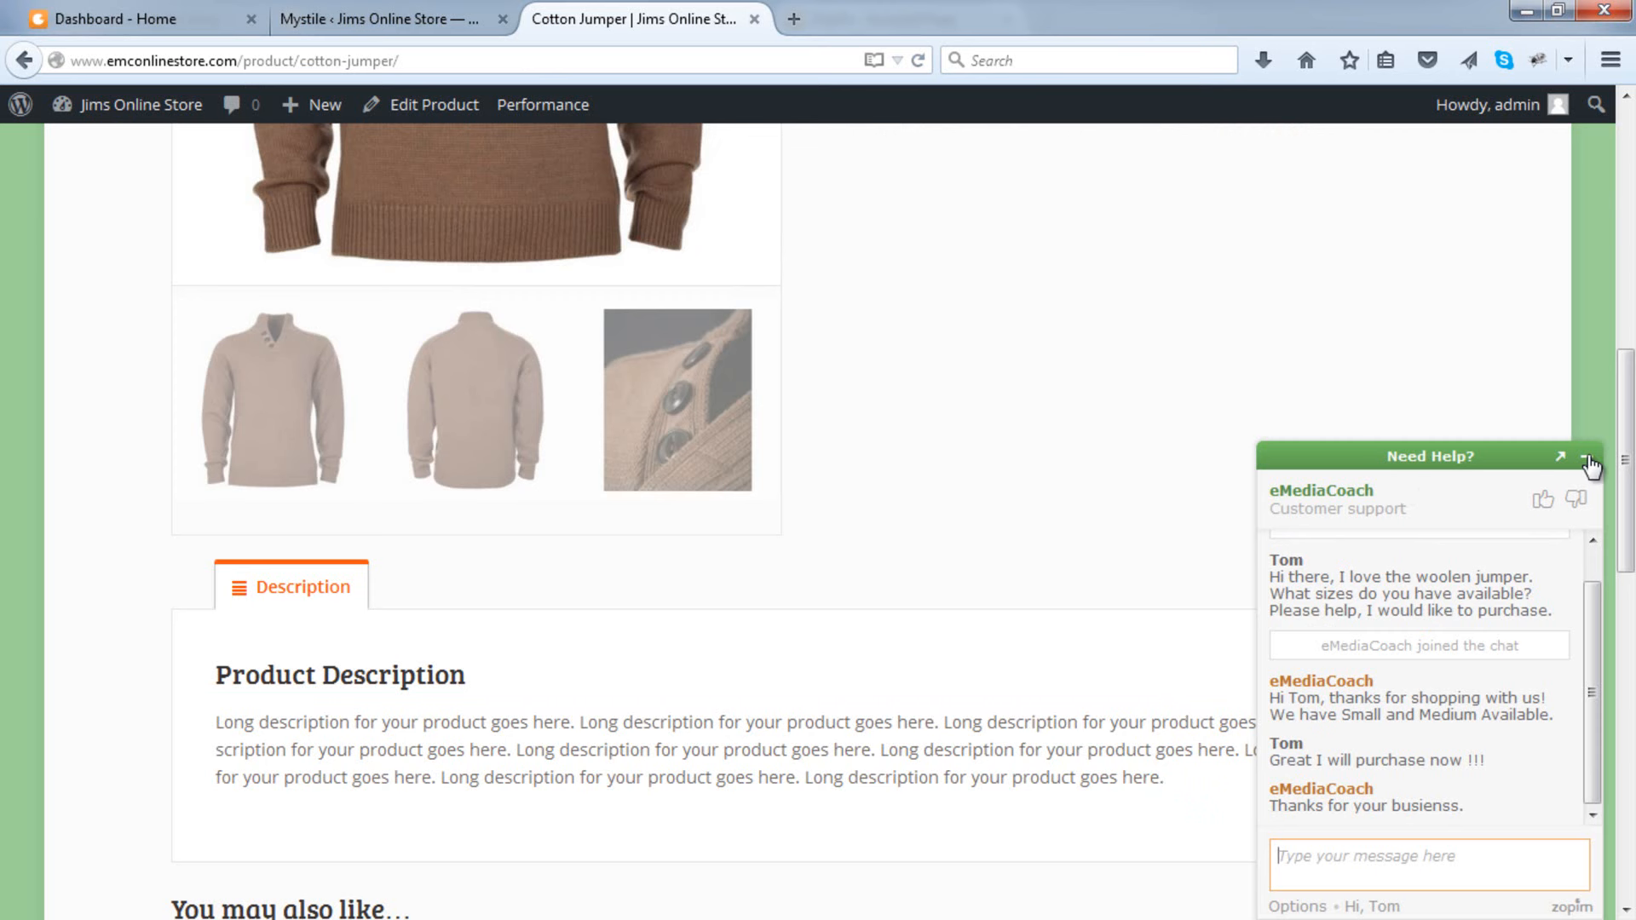
mouse_move(1471, 499)
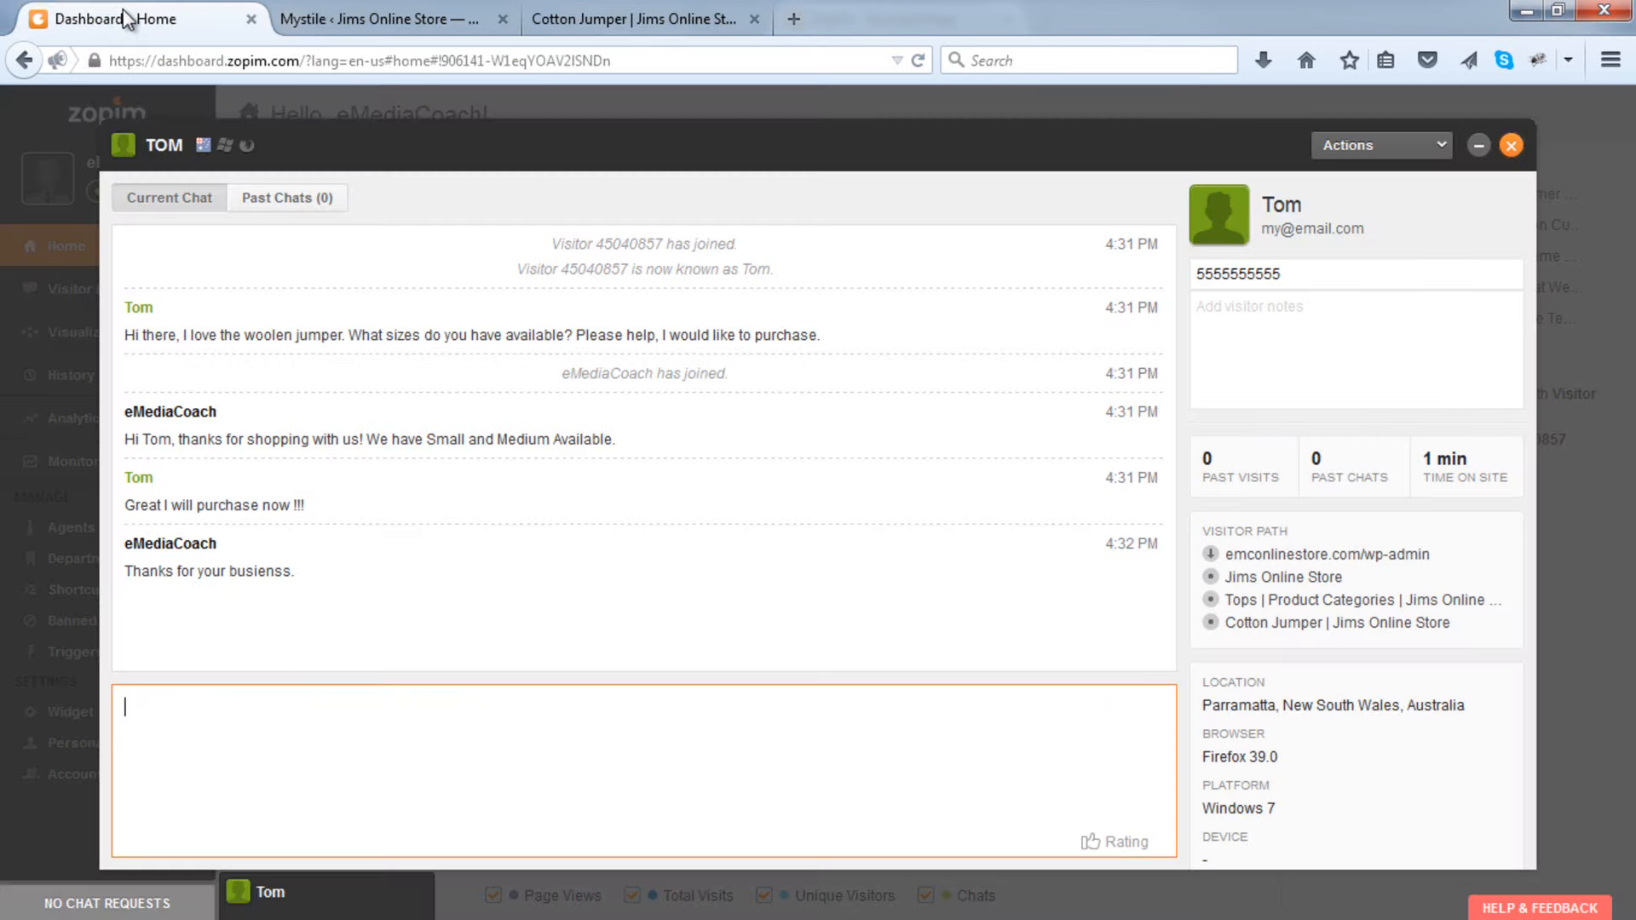
- End the chat with Tom, check the chat History, and return to the dashboard Home
left_click(1512, 143)
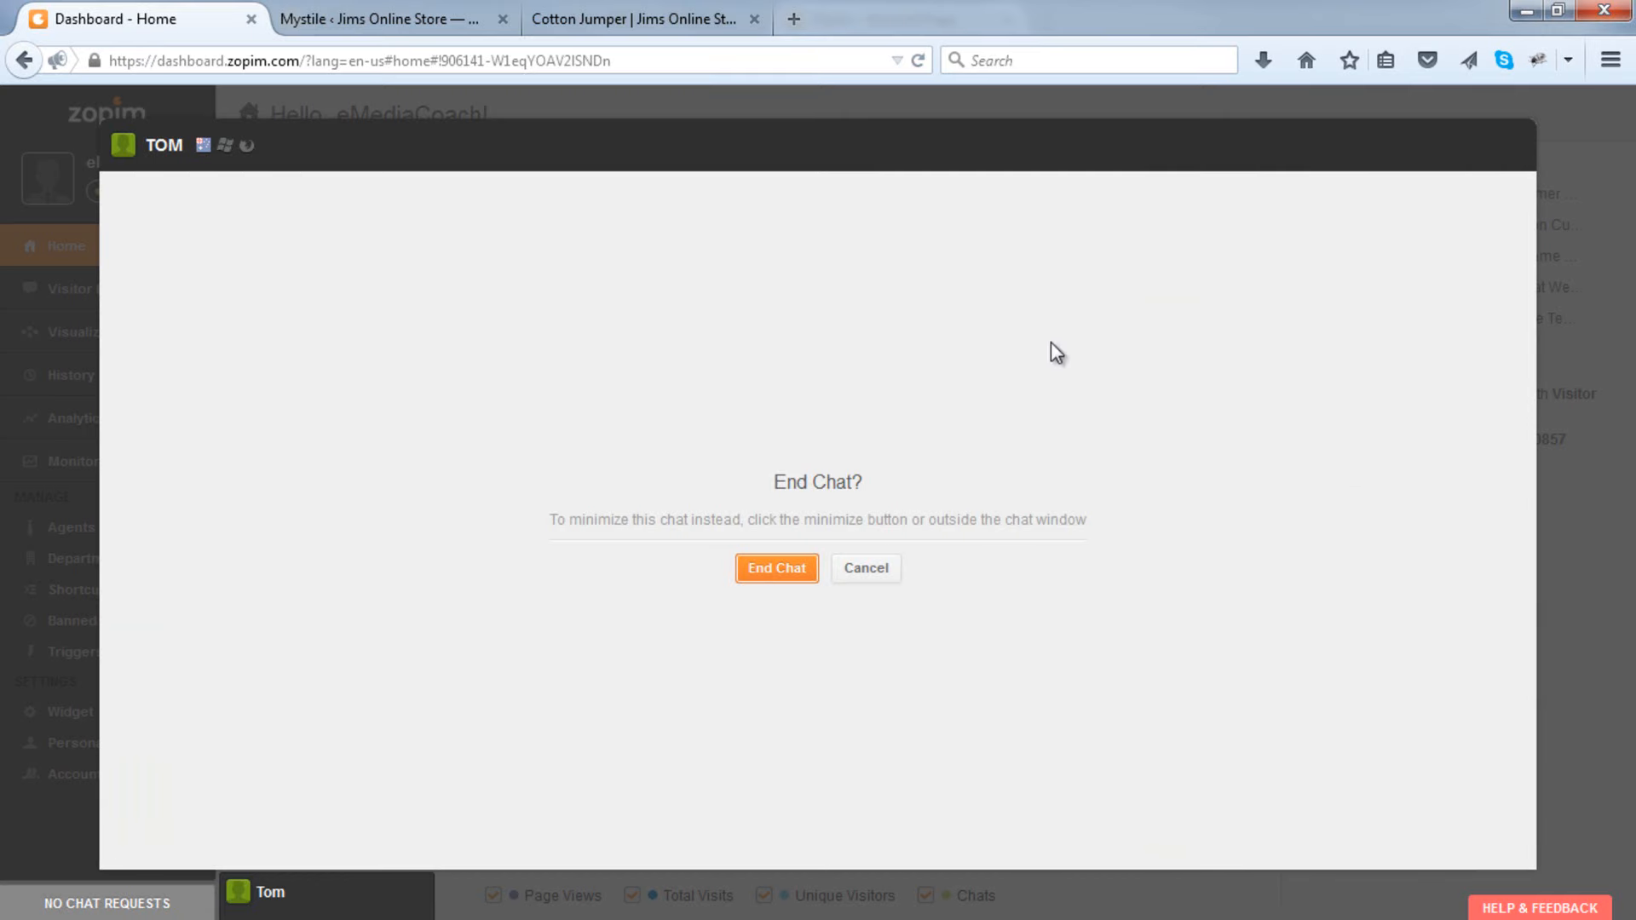
left_click(775, 567)
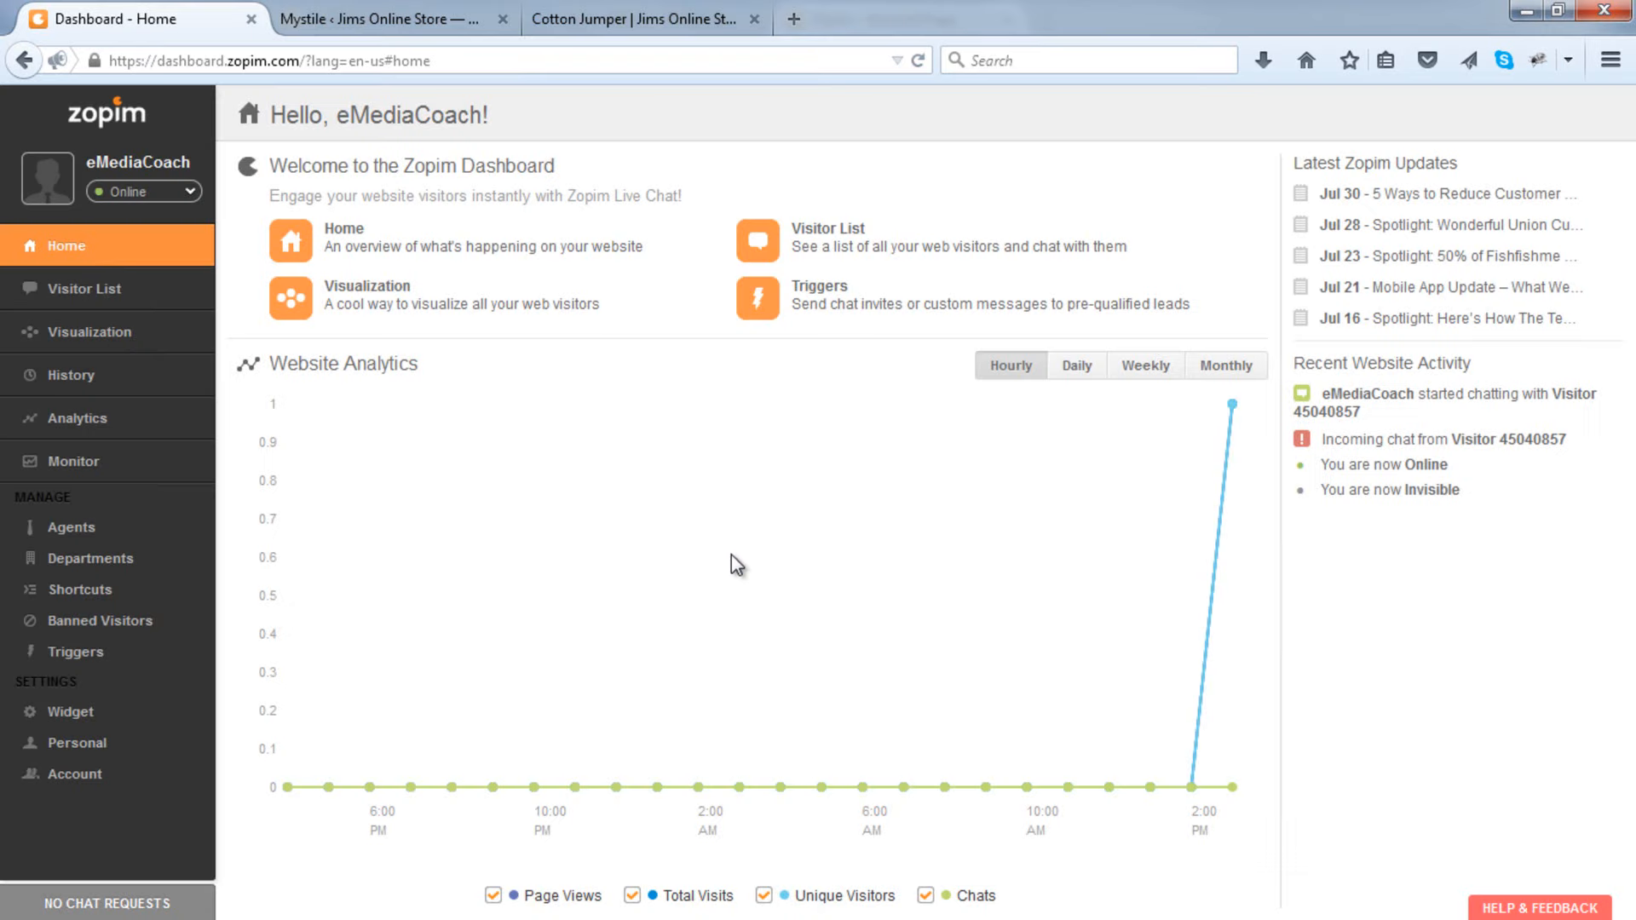
mouse_move(83, 387)
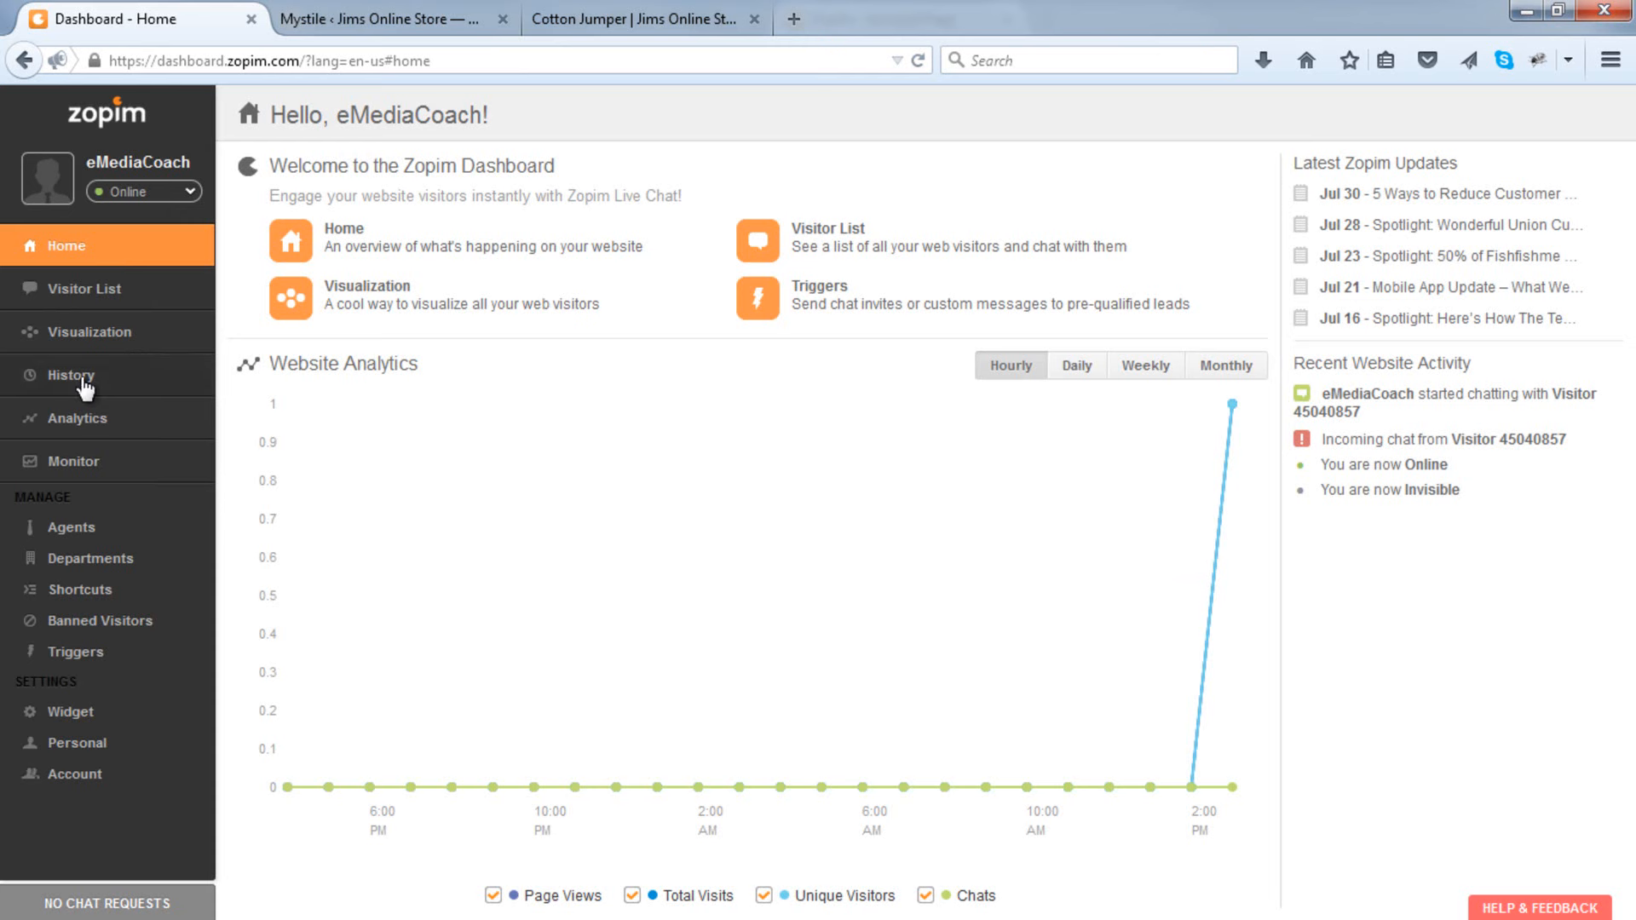
left_click(72, 375)
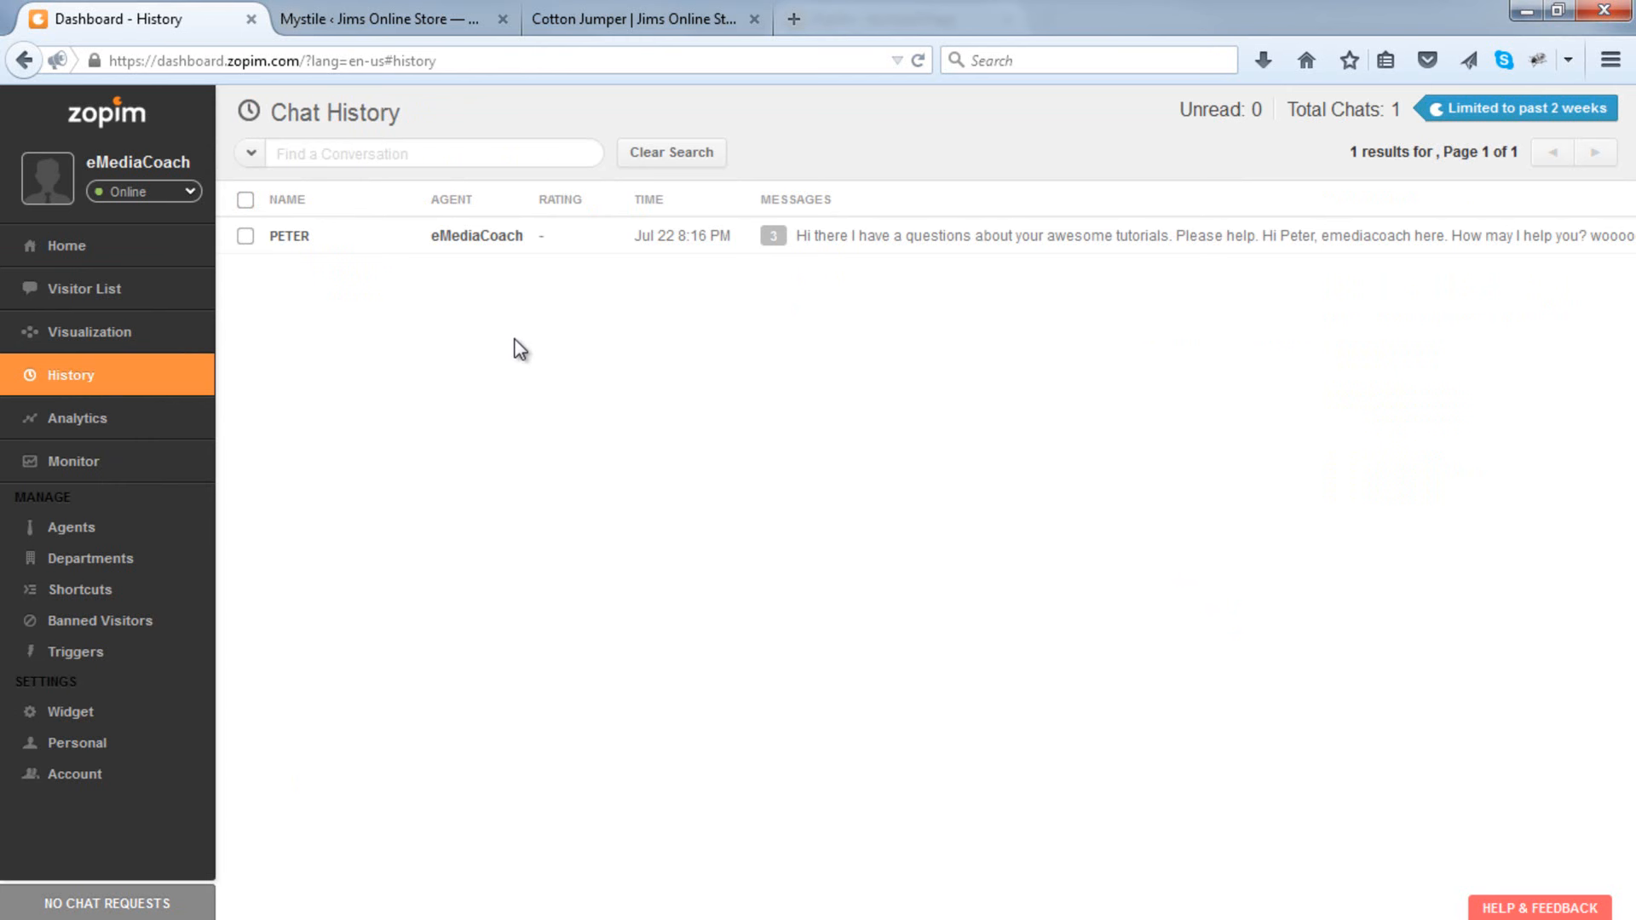
mouse_move(867, 362)
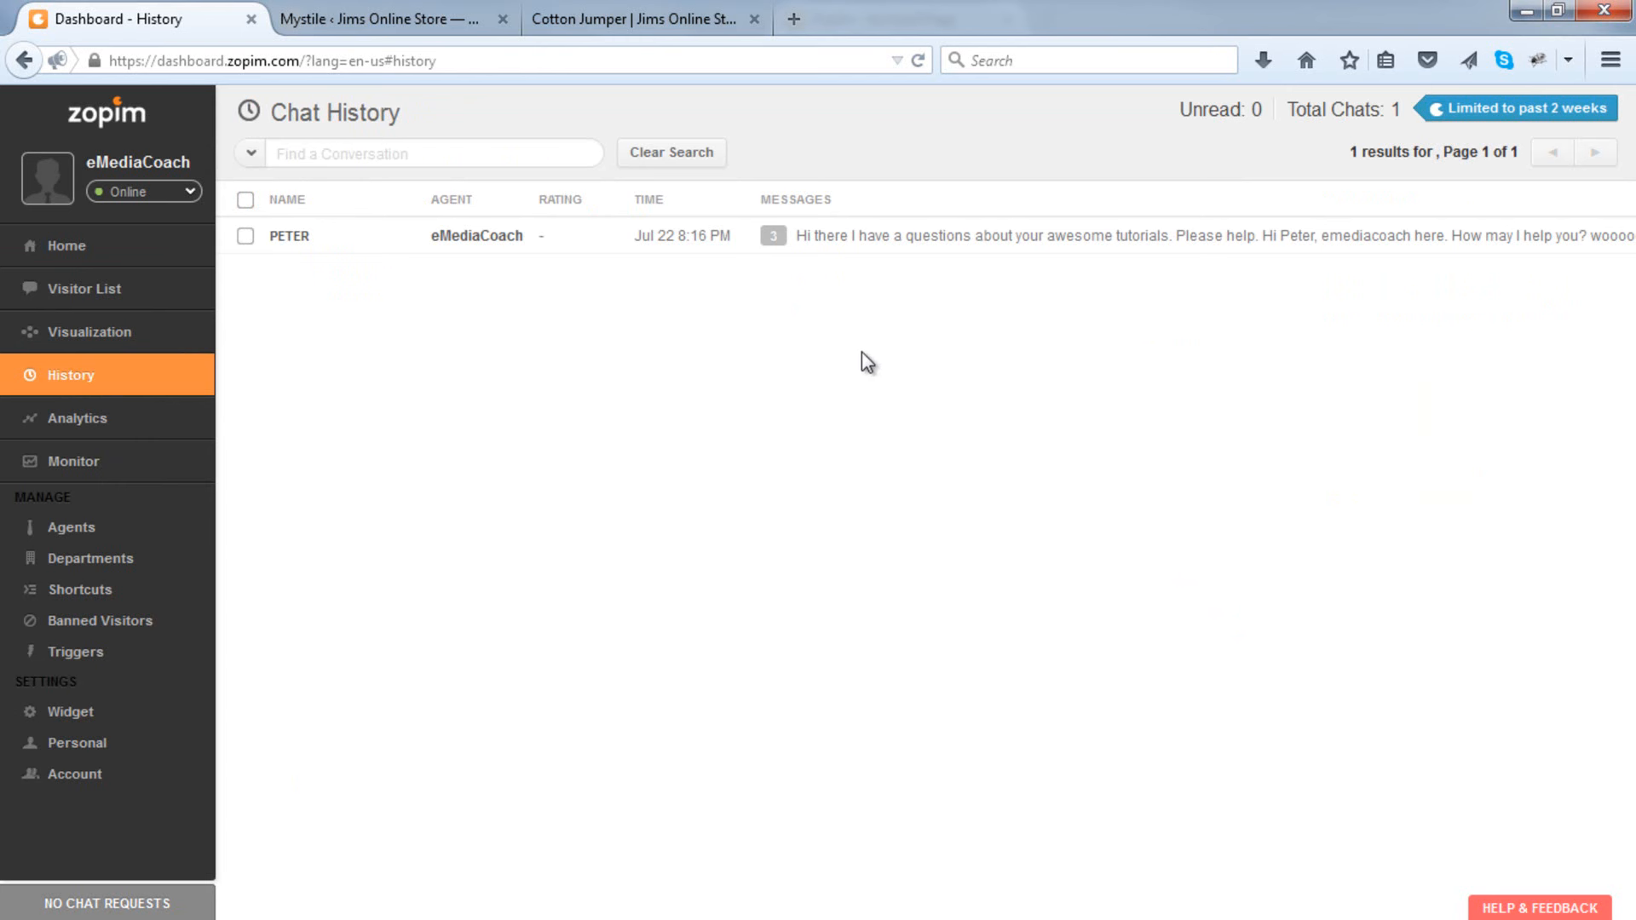
left_click(67, 245)
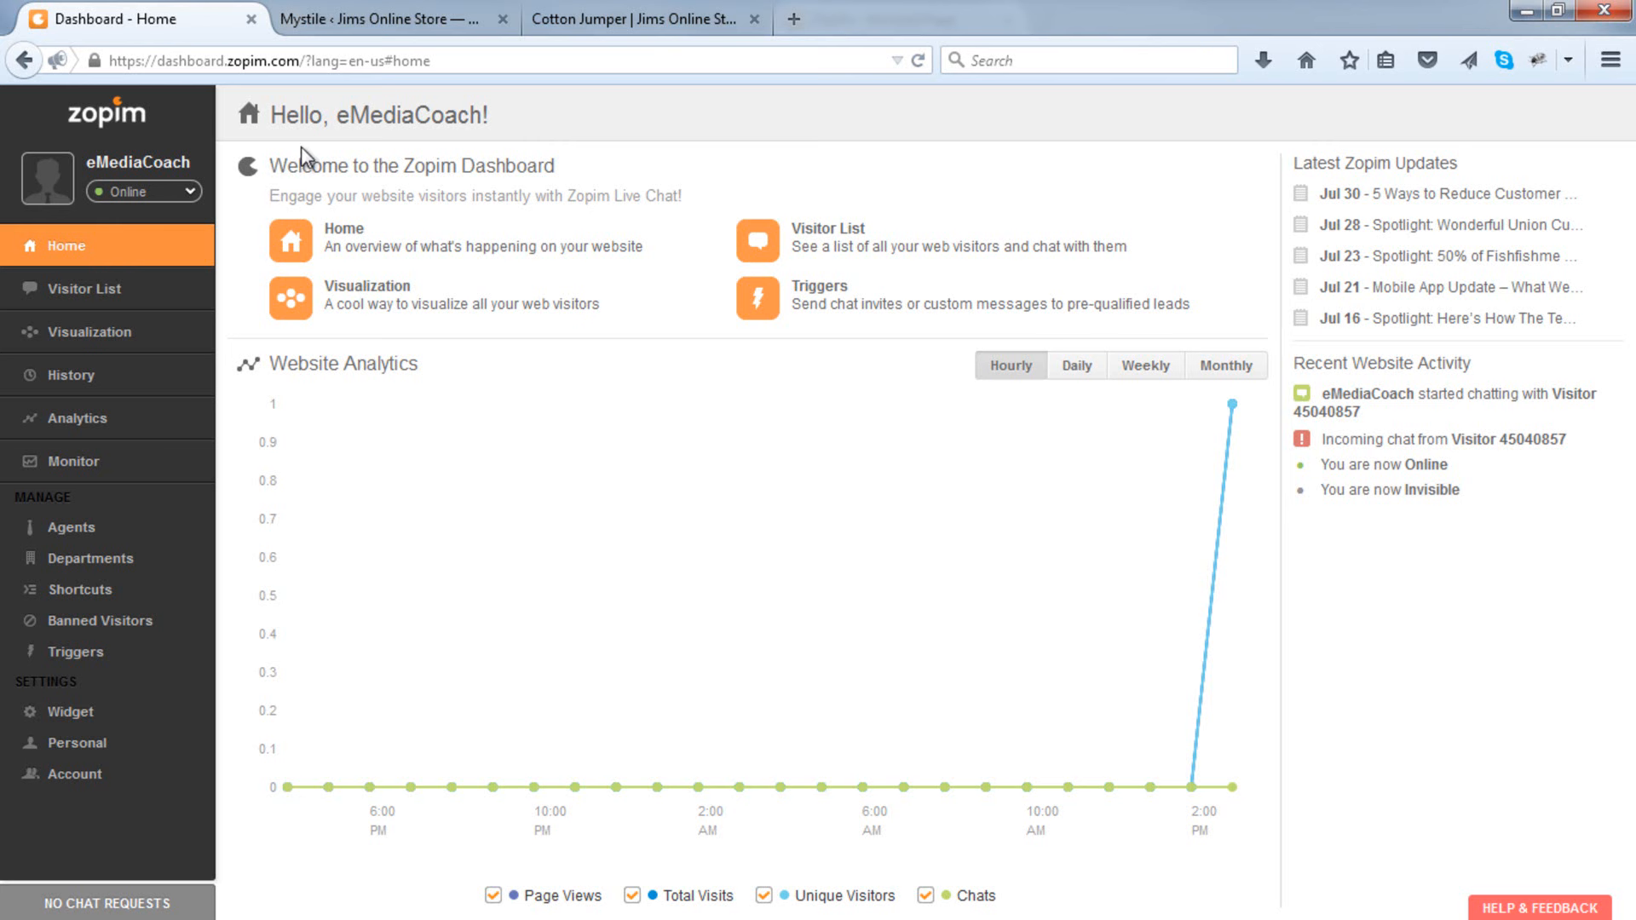
mouse_move(300, 52)
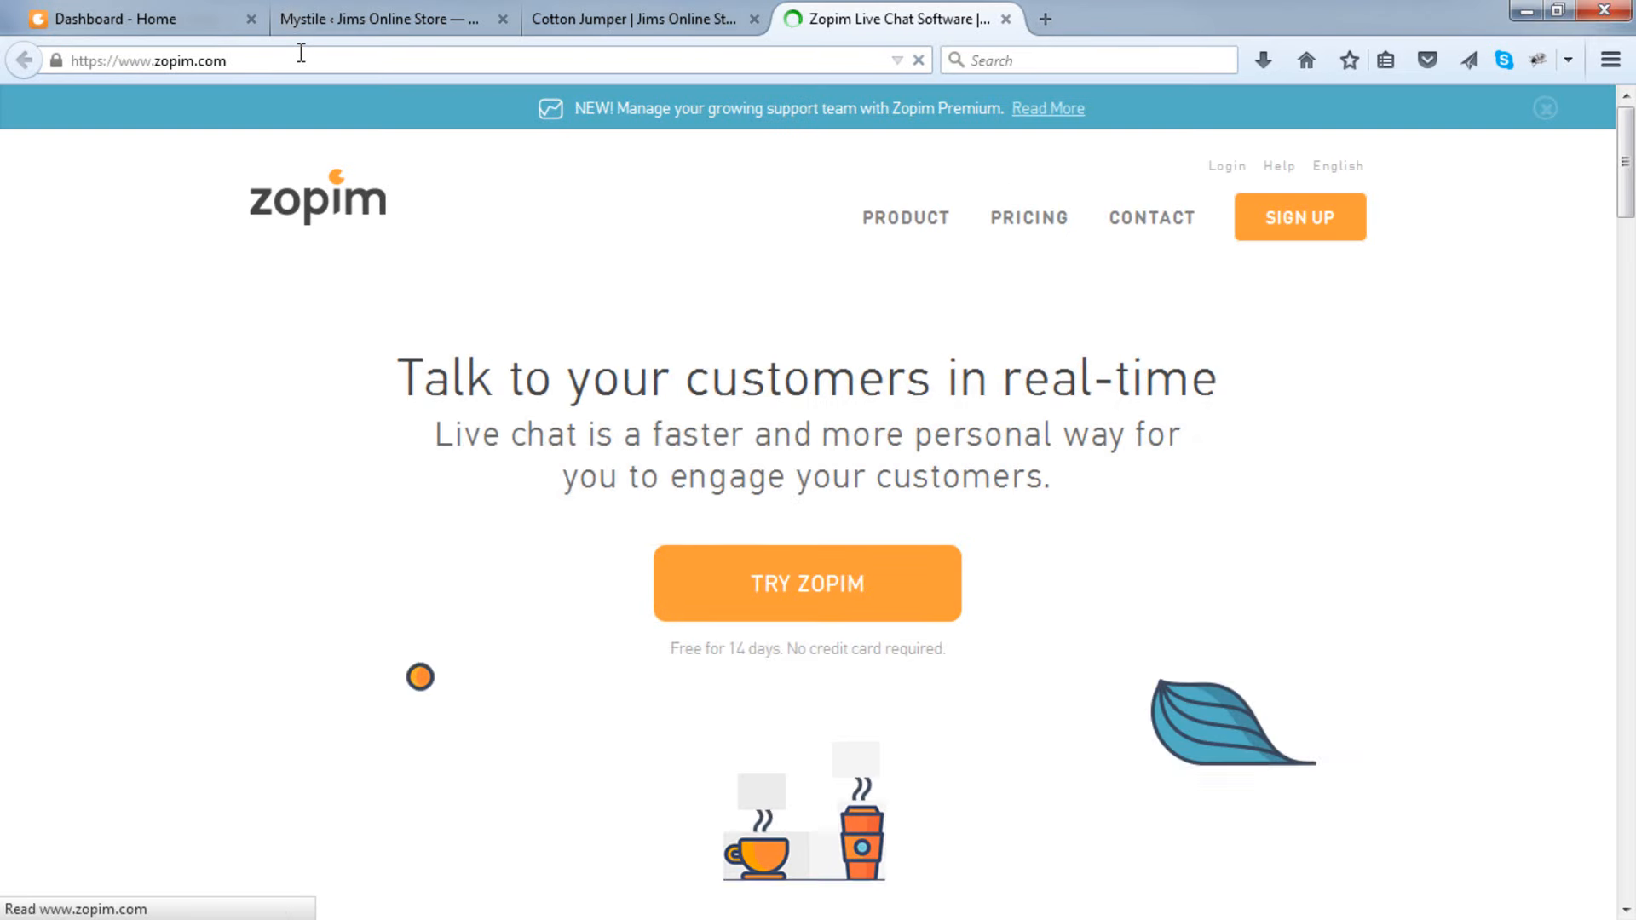
- Review Zopim's Lite, Basic, Advanced and Premium pricing plans, then return to the Mystile settings
left_click(1029, 217)
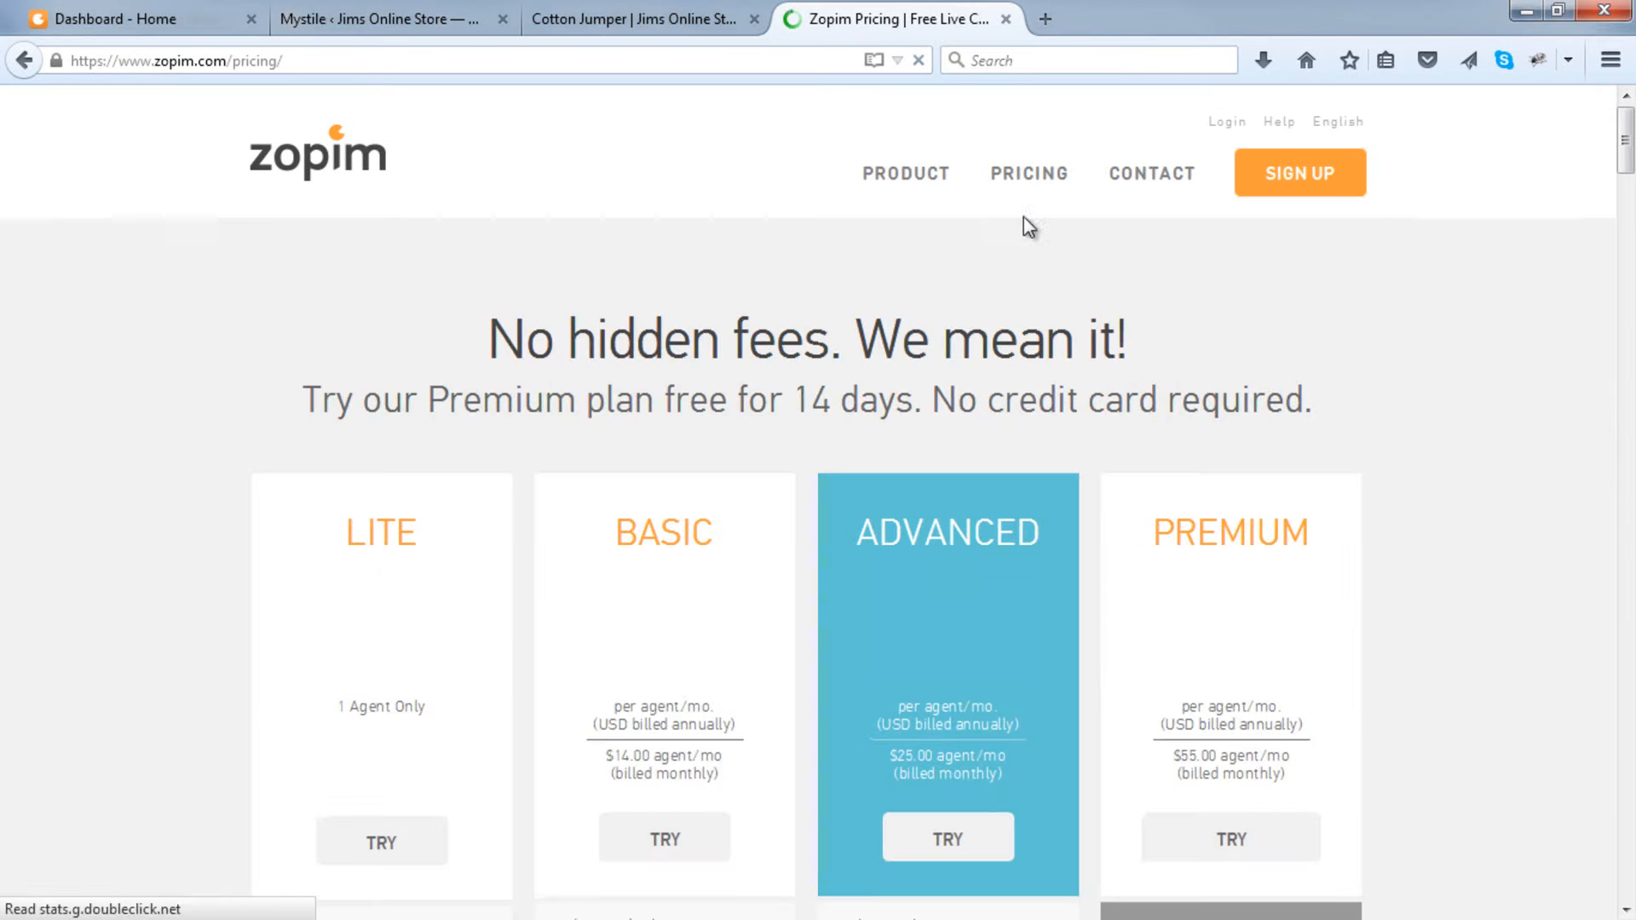
scroll("down", 3)
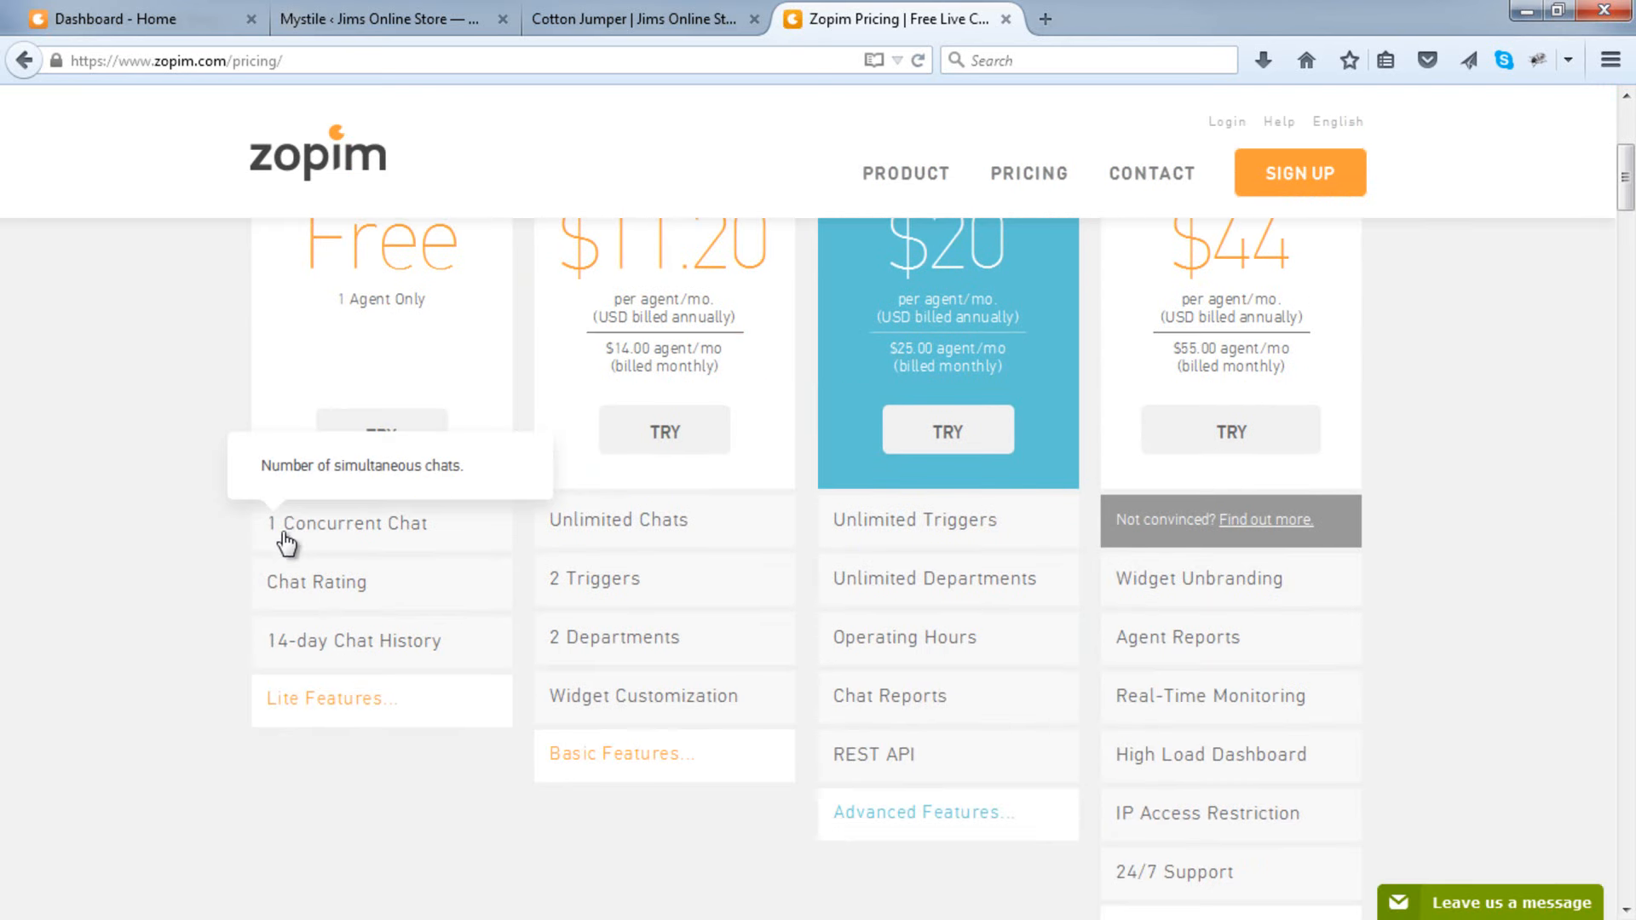
mouse_move(427, 541)
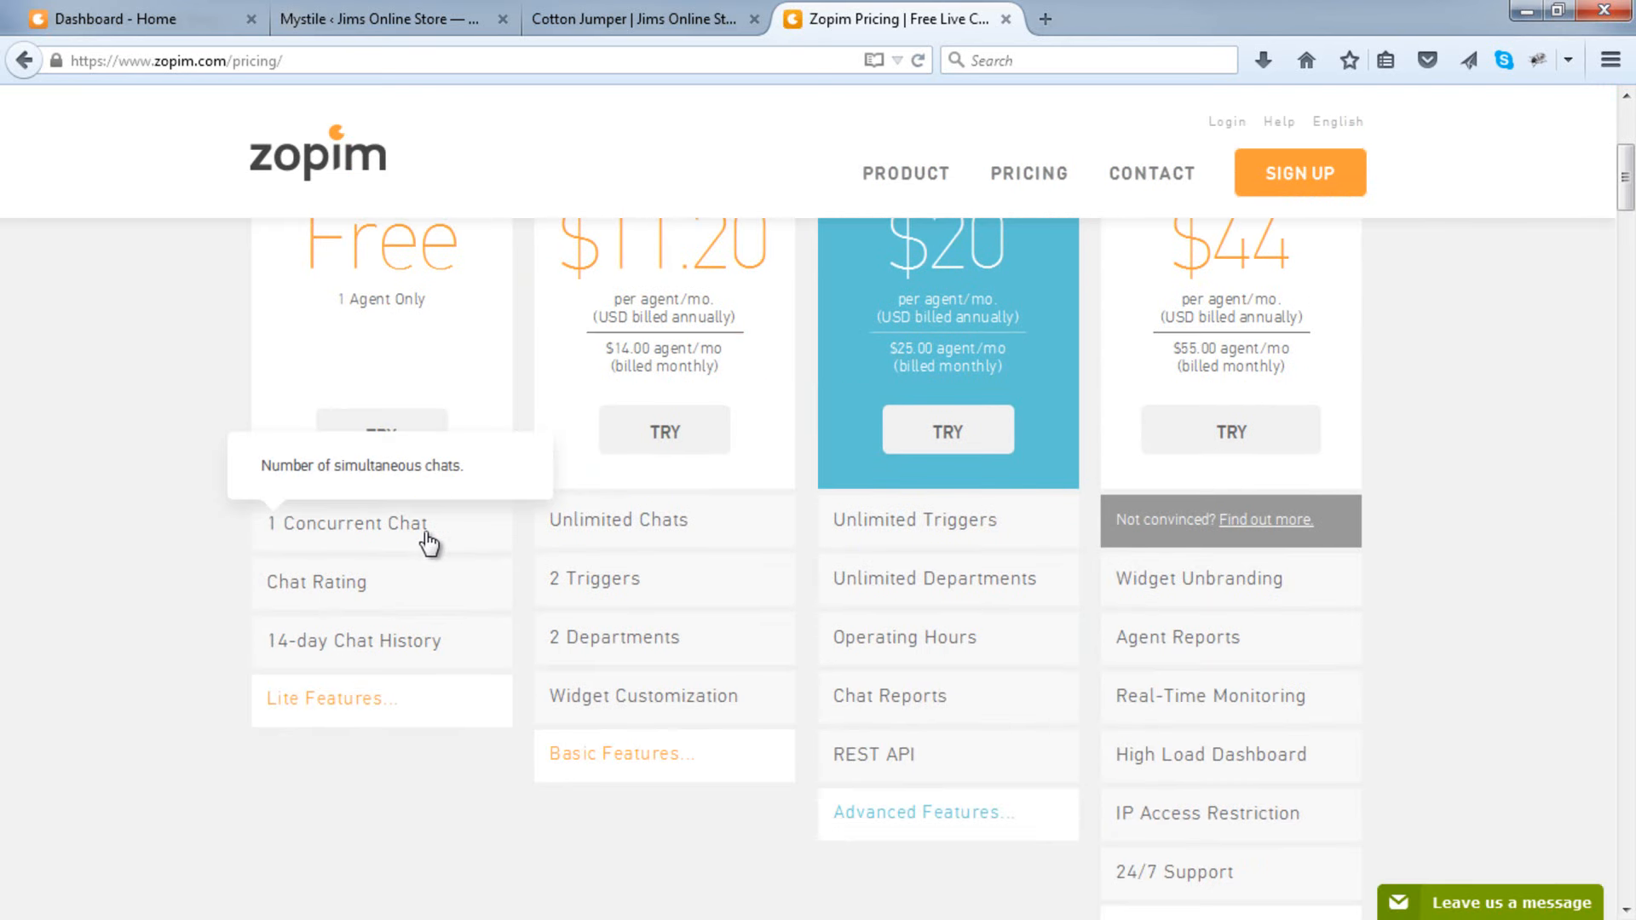
mouse_move(118, 436)
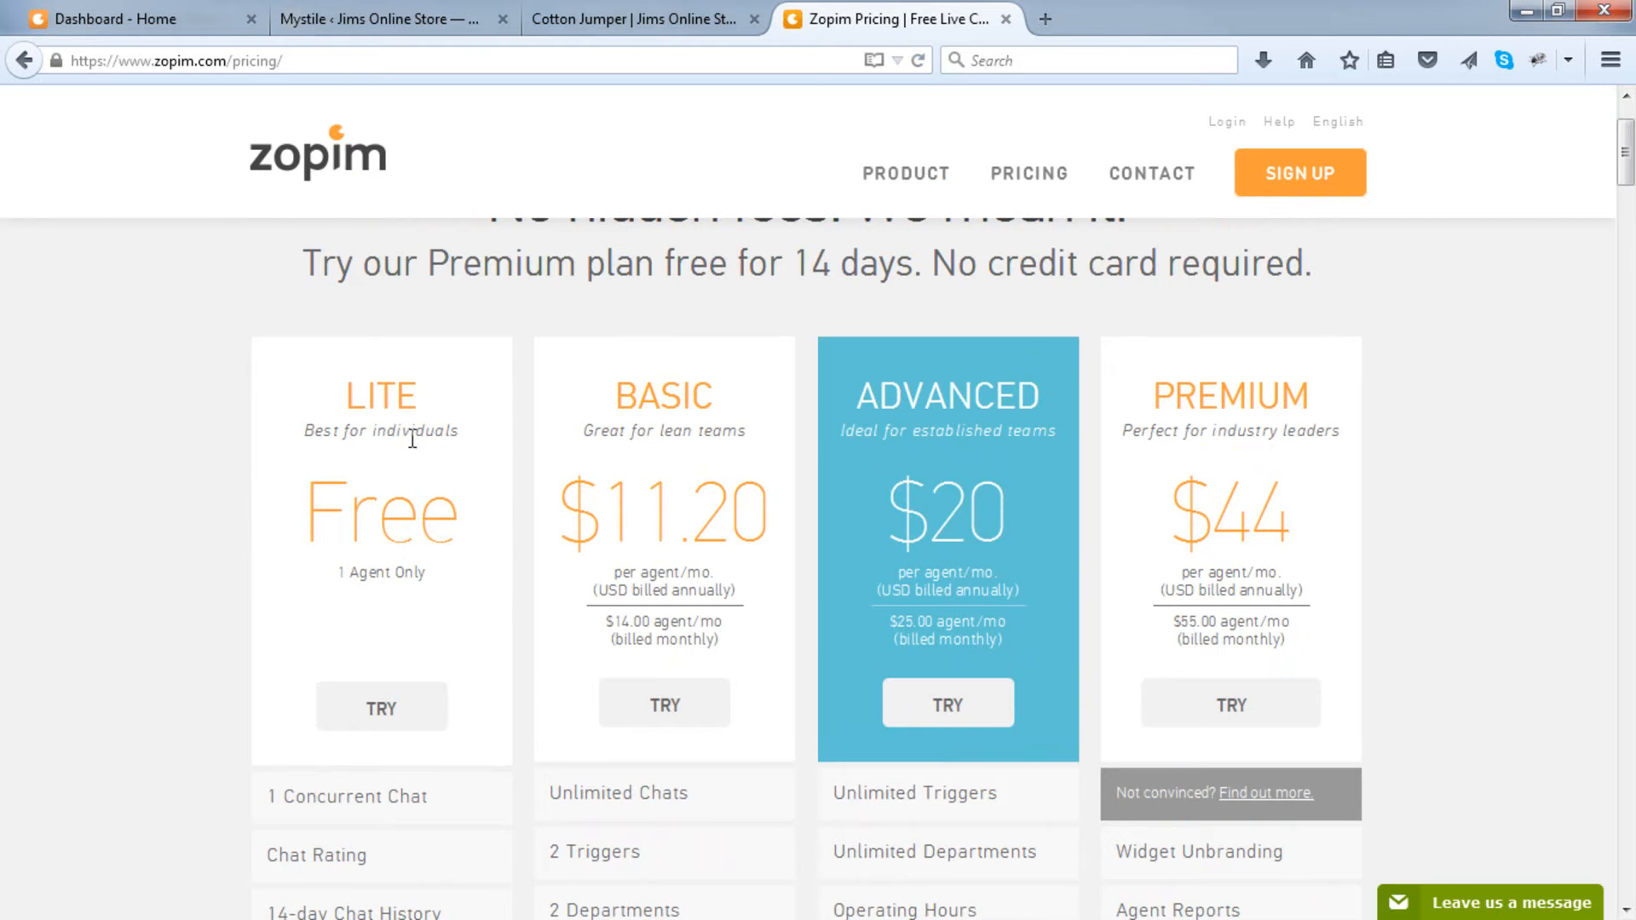
scroll("down", 3)
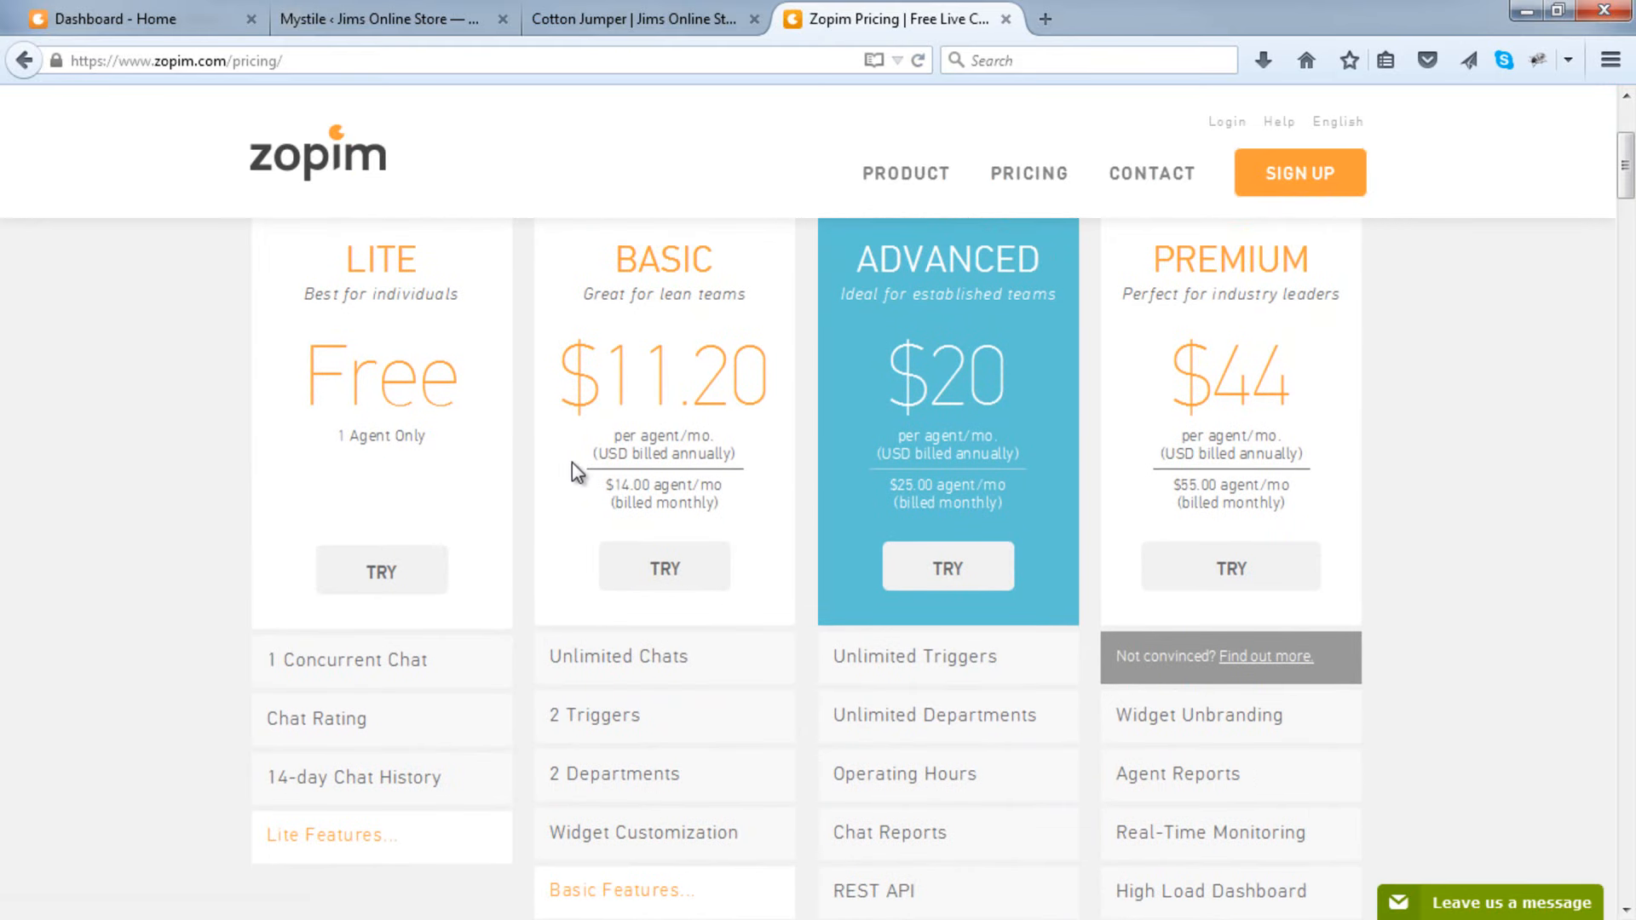
mouse_move(700, 659)
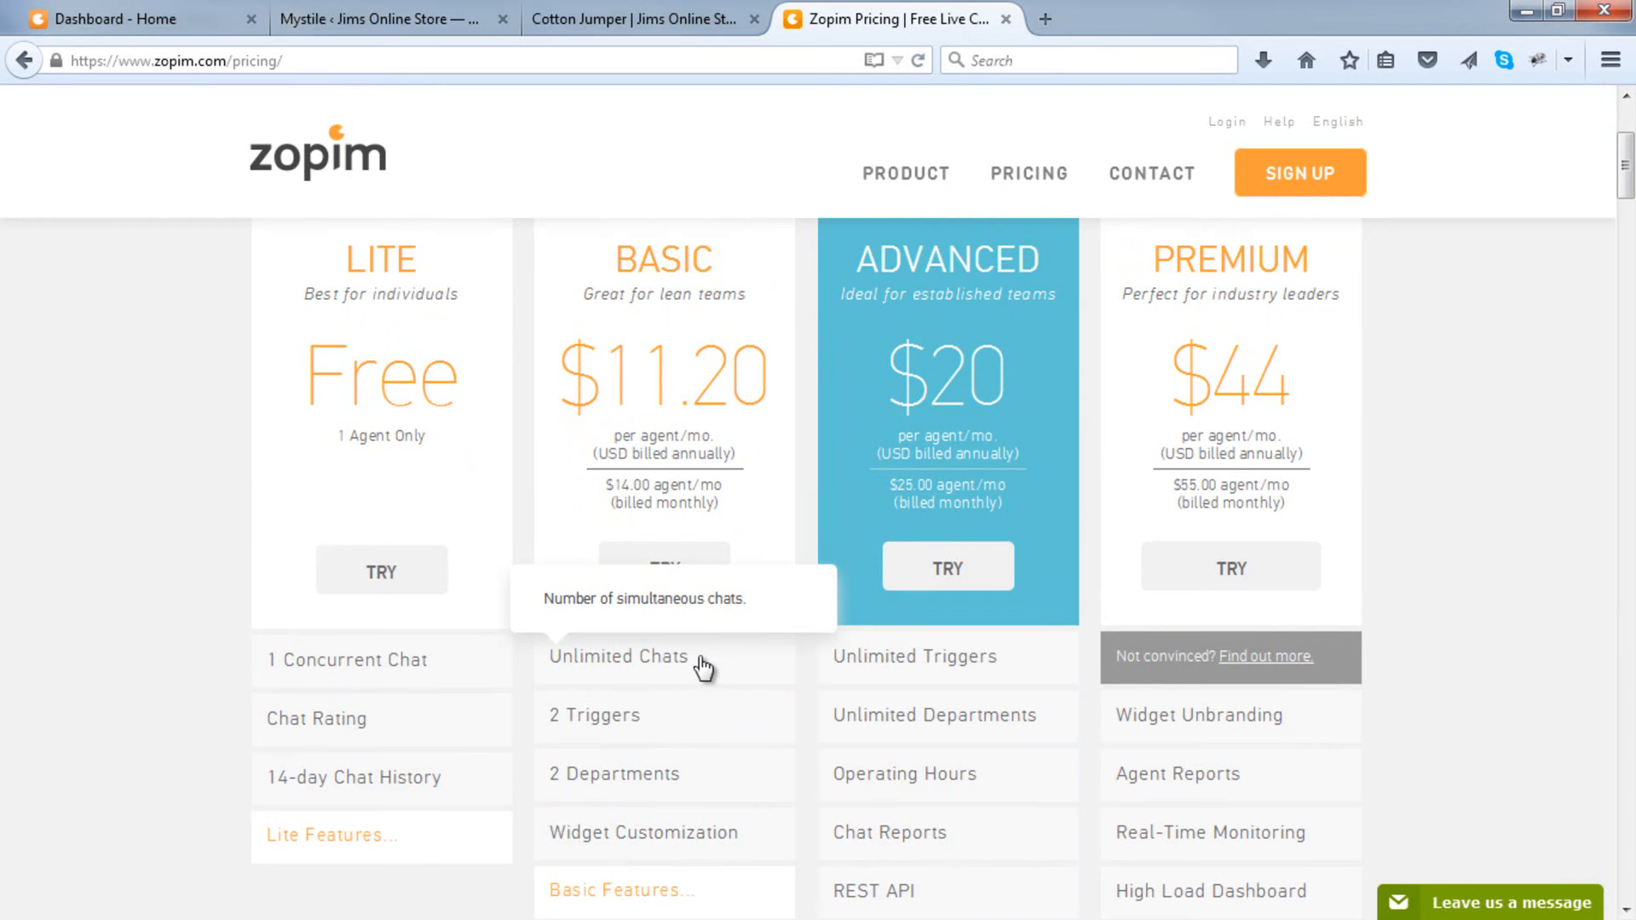
mouse_move(786, 523)
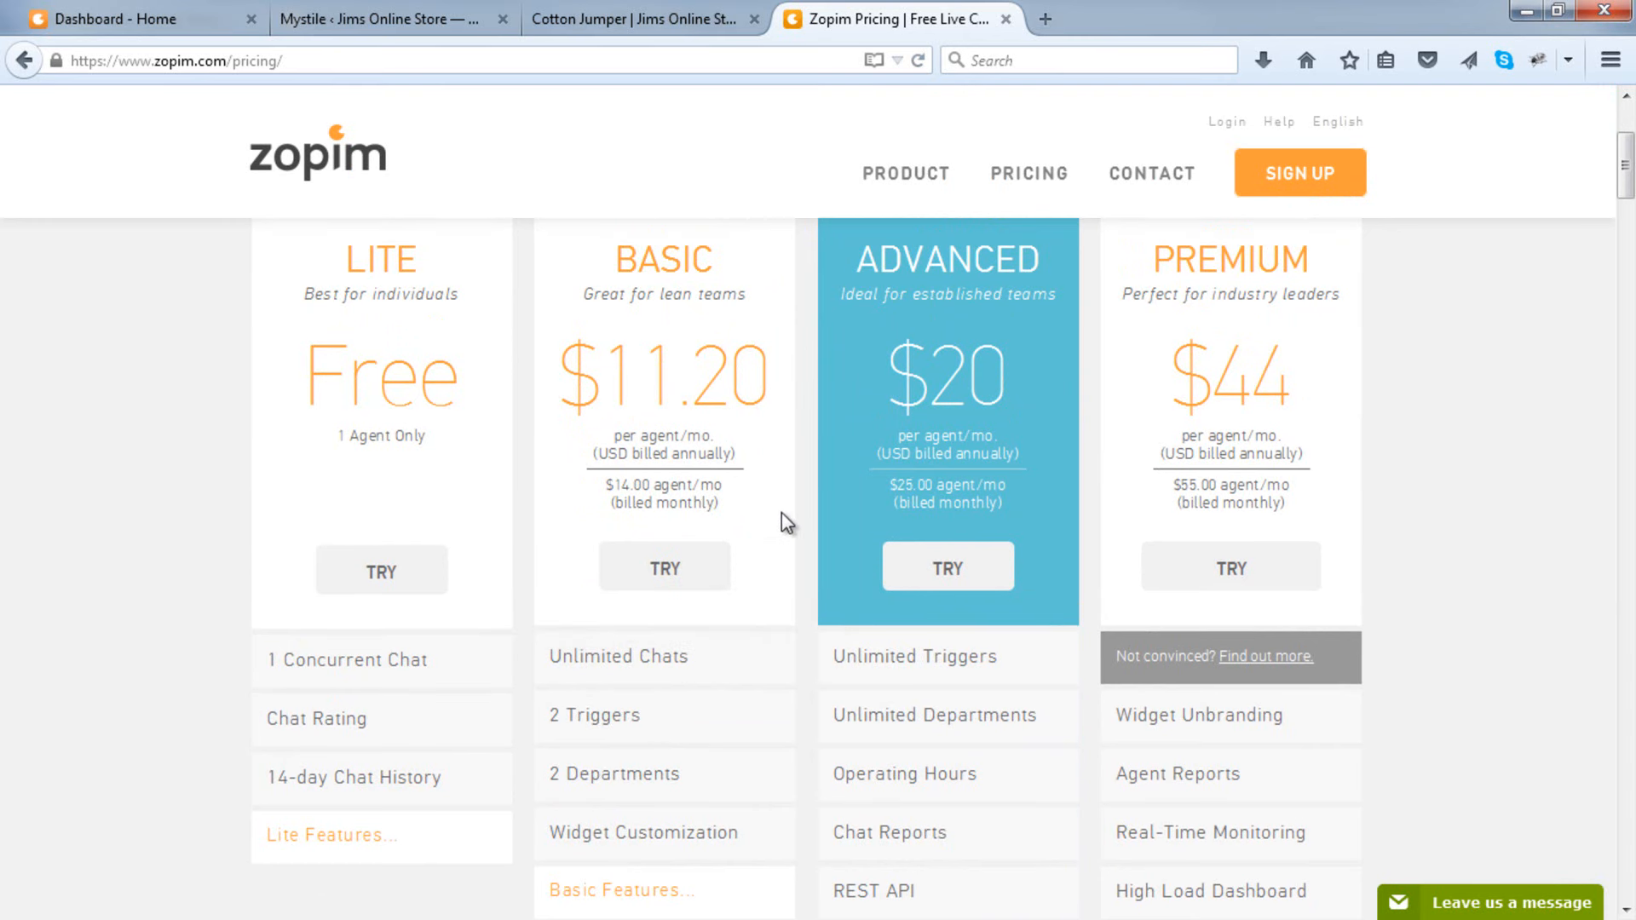
mouse_move(294, 39)
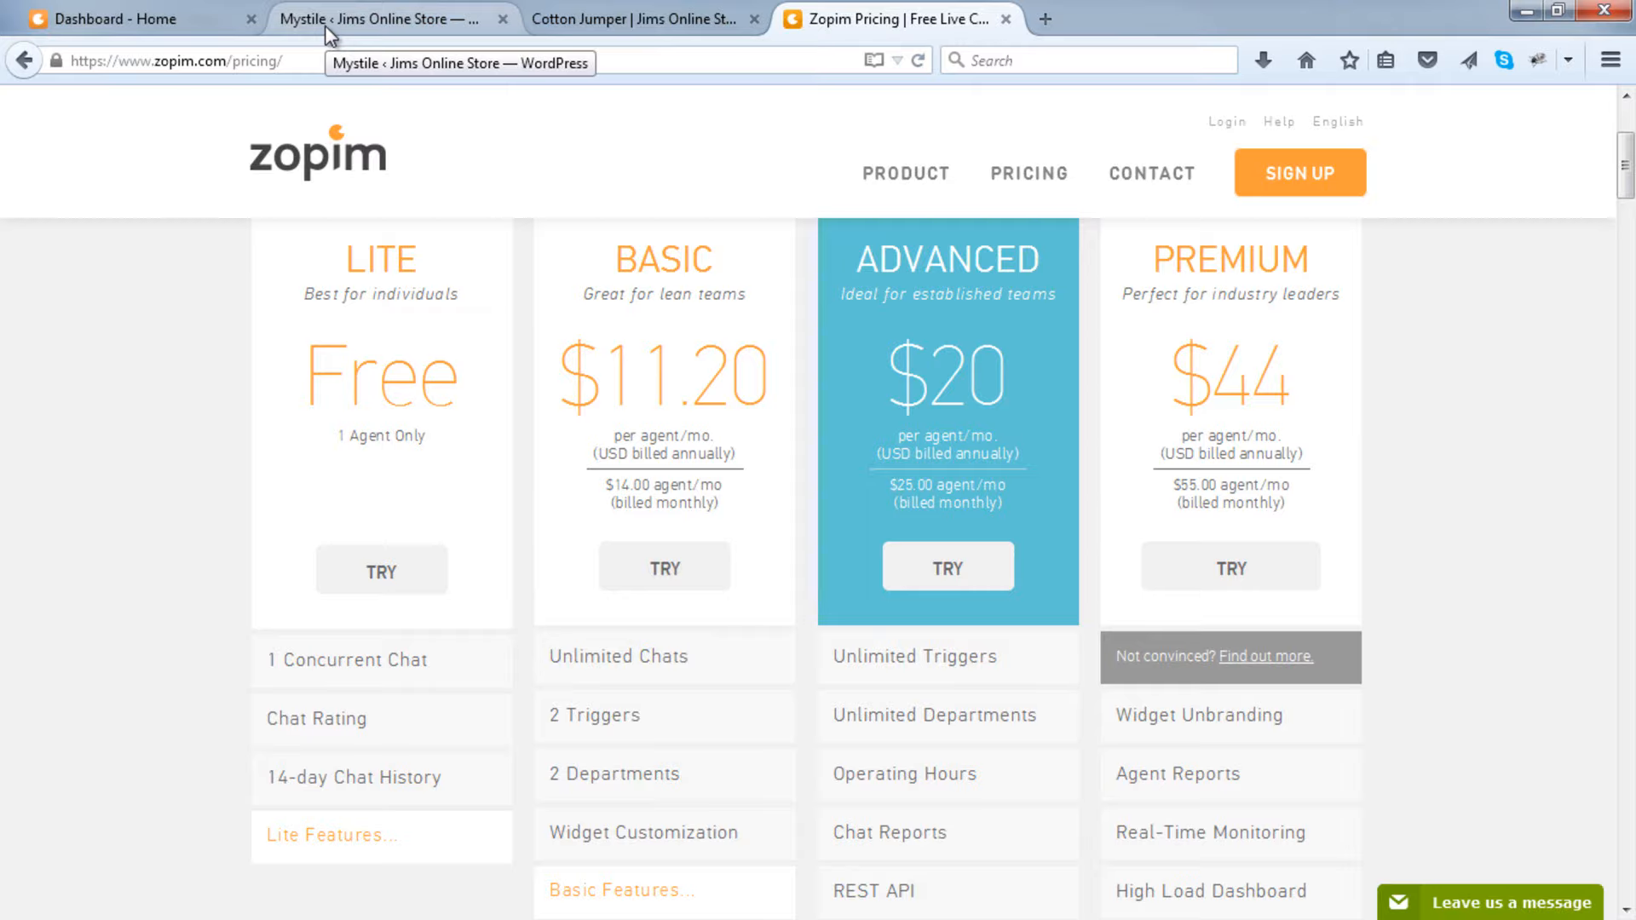
left_click(386, 19)
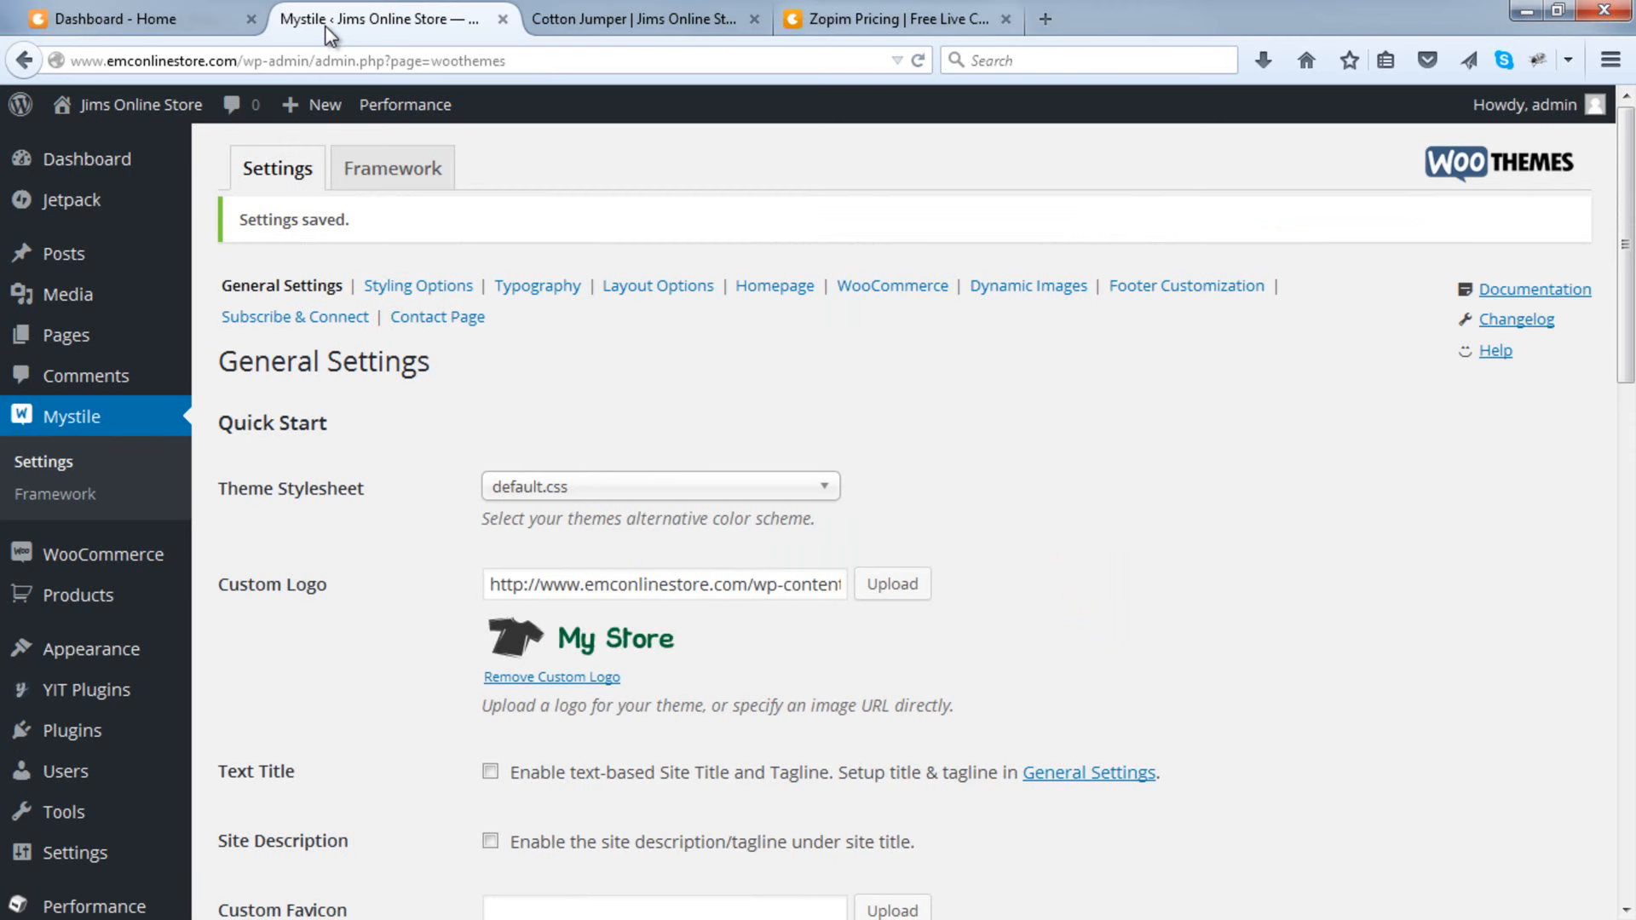